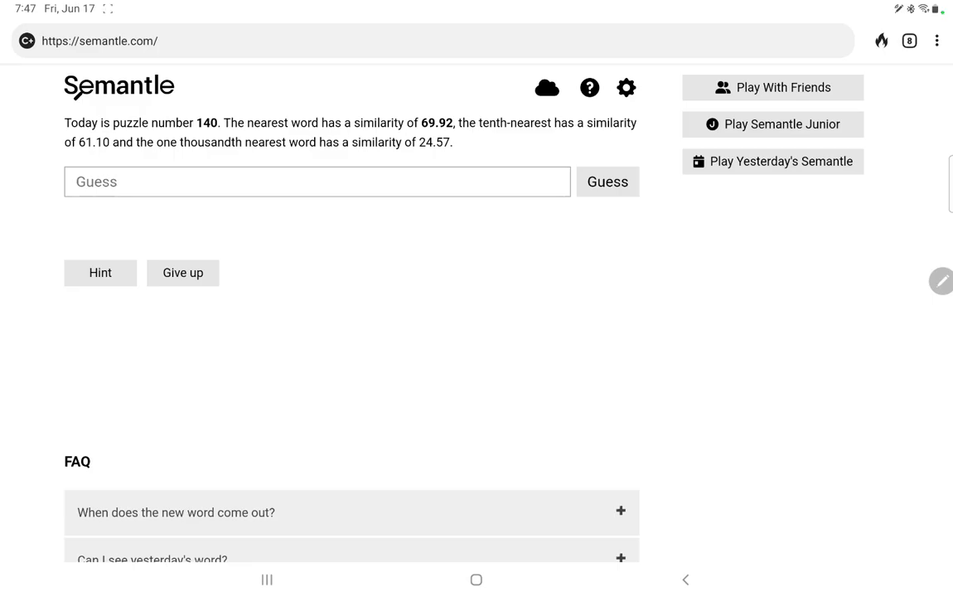
Guess air, water, earth, fire, animal, mineral and vegetable; vegetable leads at 5.73.
left_click(317, 180)
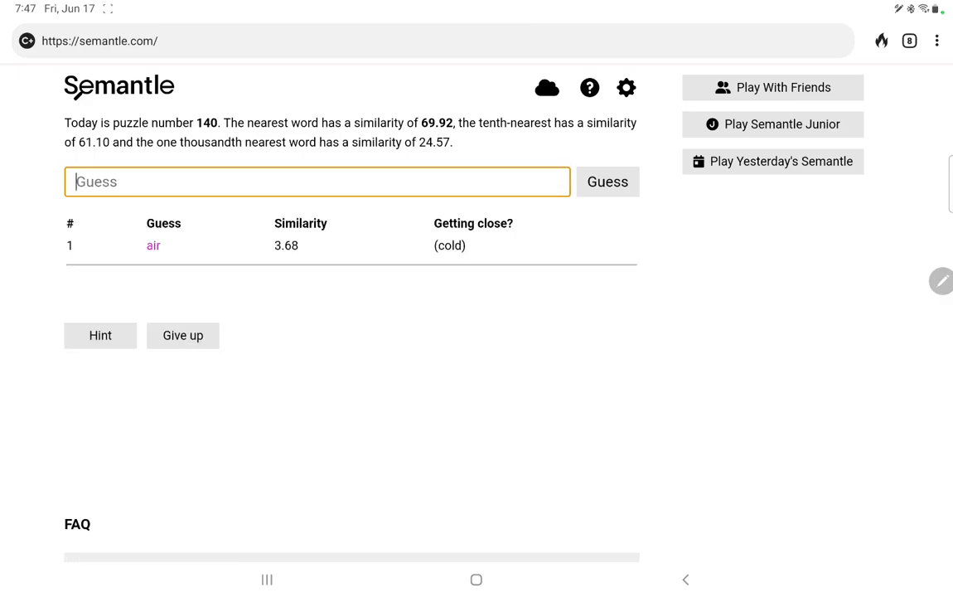
type("water")
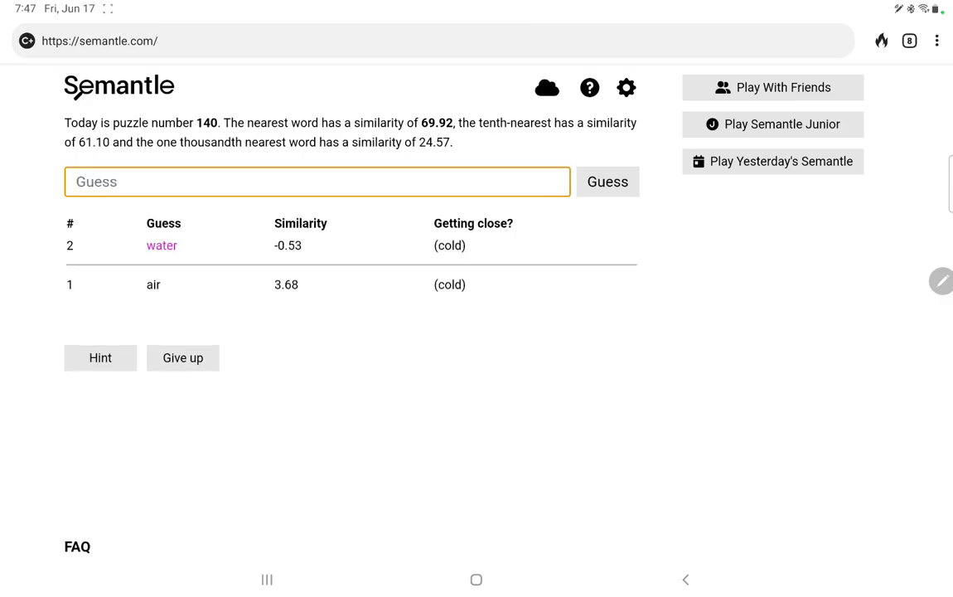
type("earth")
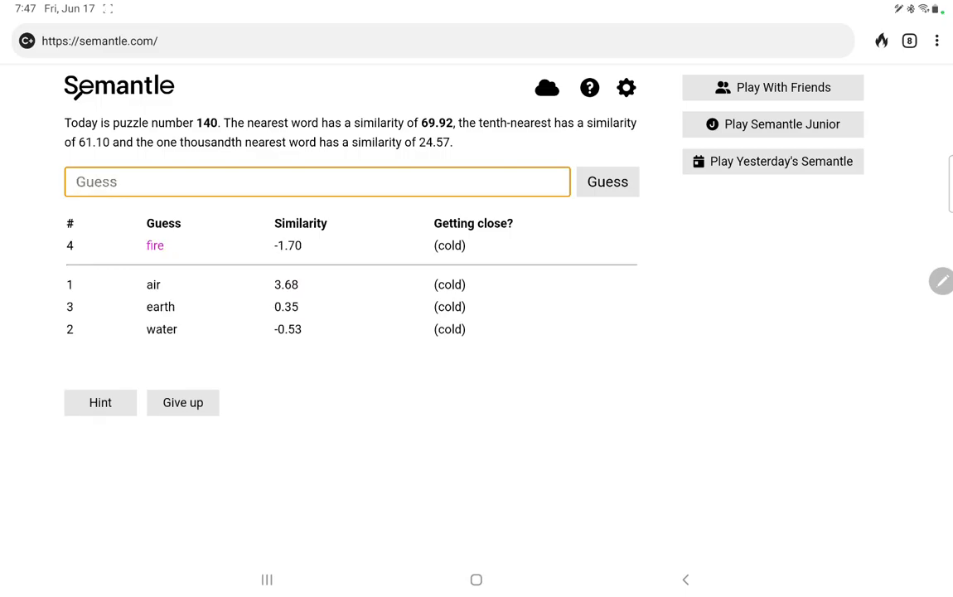
type("animal")
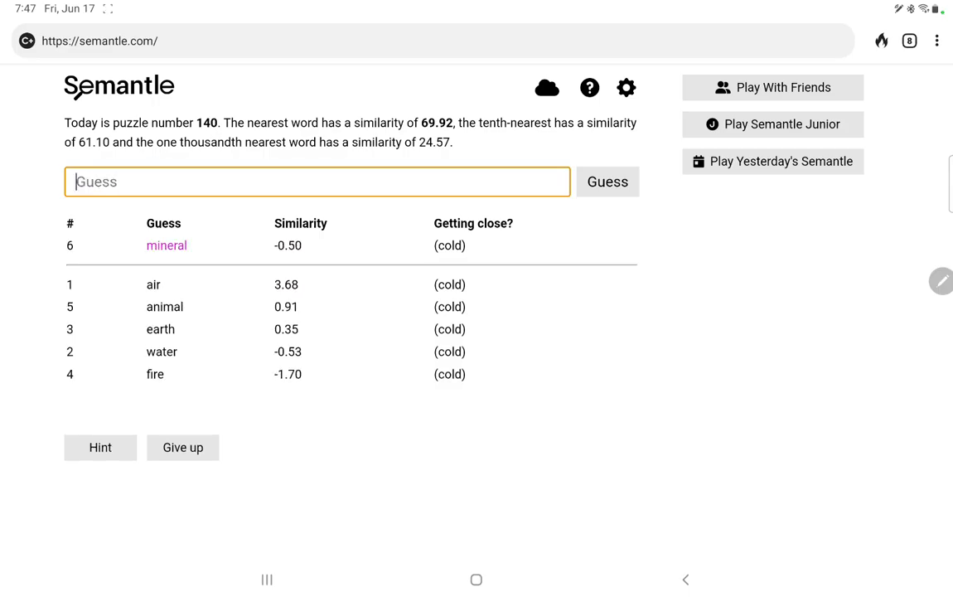
type("veget")
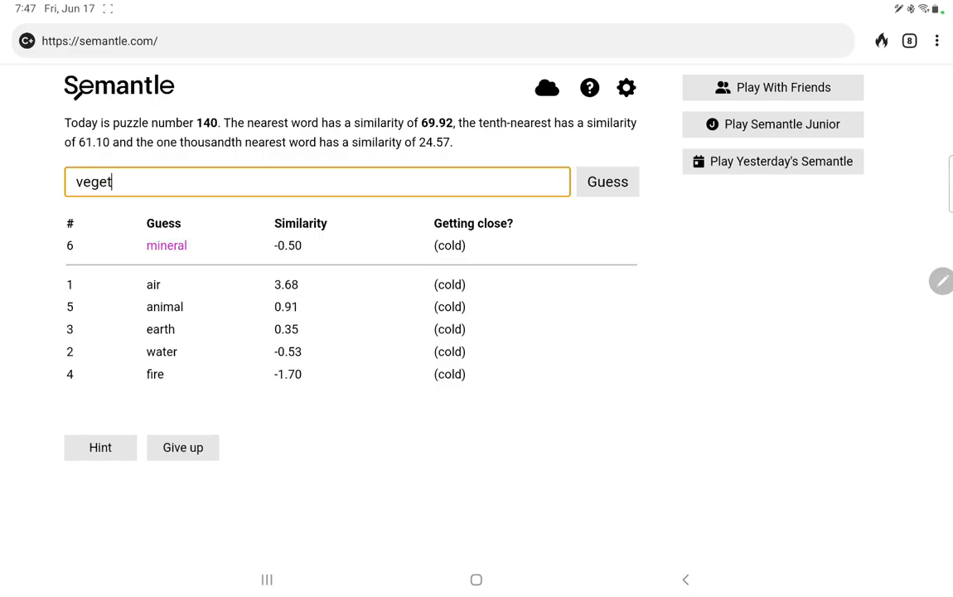
type("able")
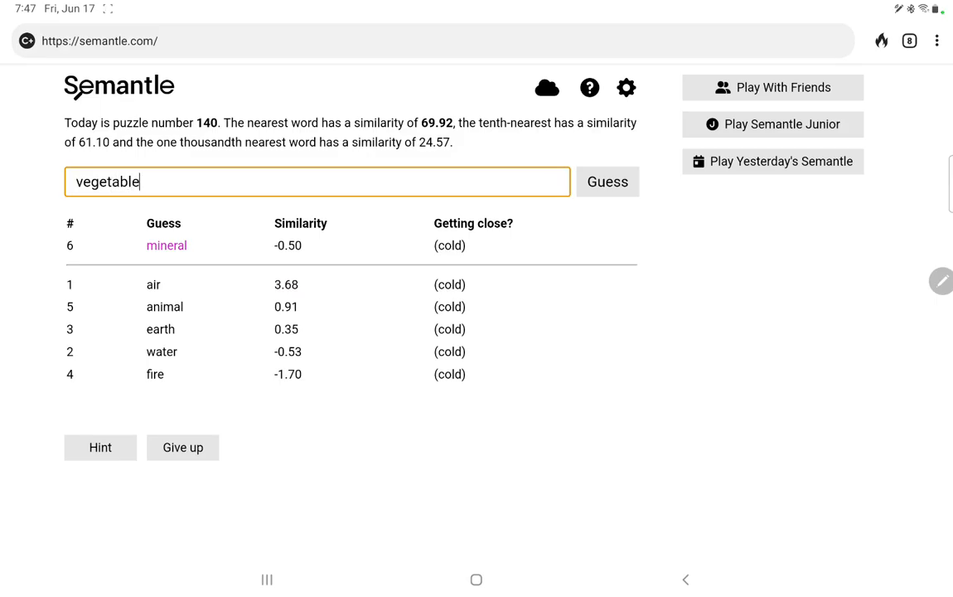
left_click(607, 181)
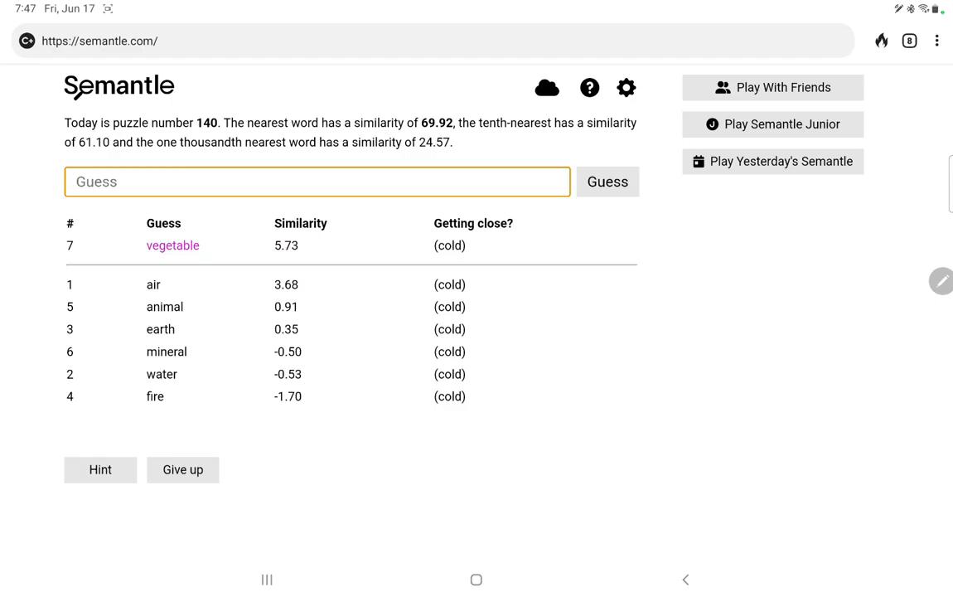
Guess abstract, concrete, thought and feeling.
type("a")
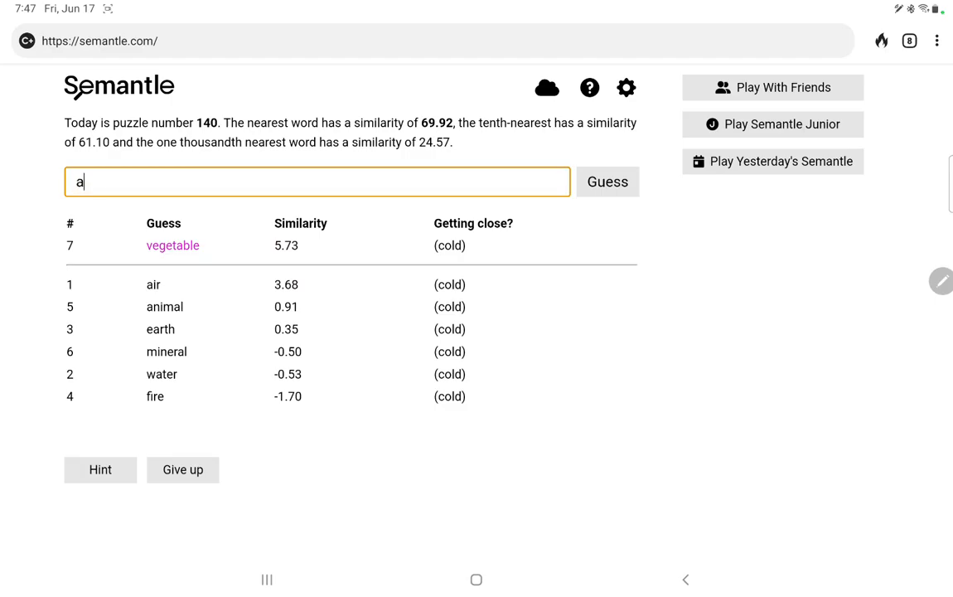
type("bstract")
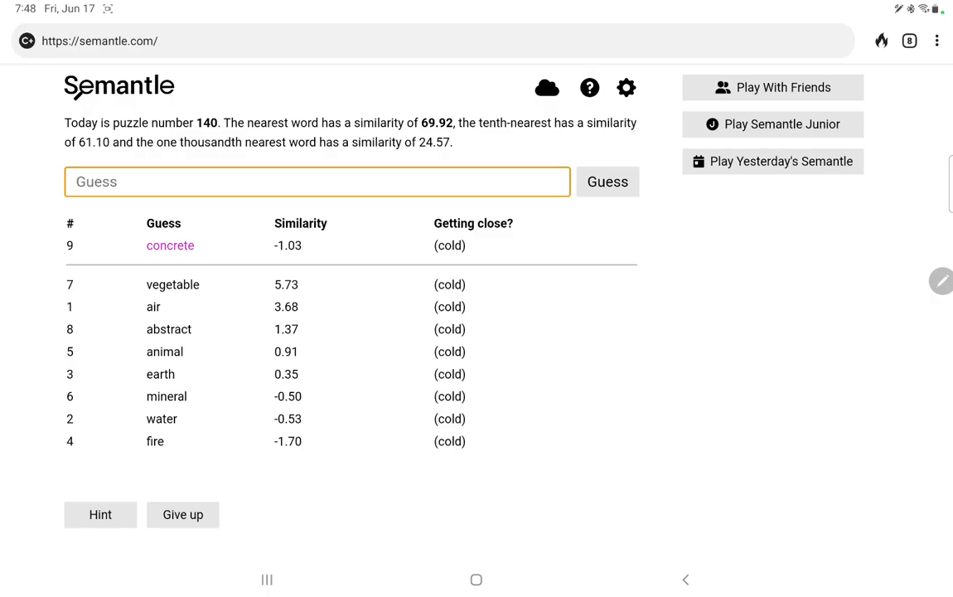
type("thought")
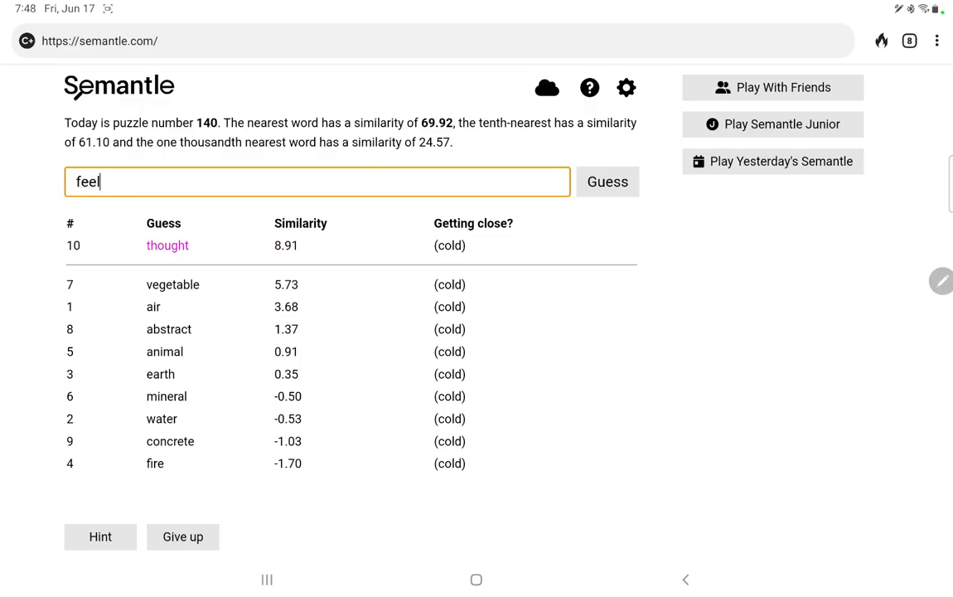
left_click(606, 181)
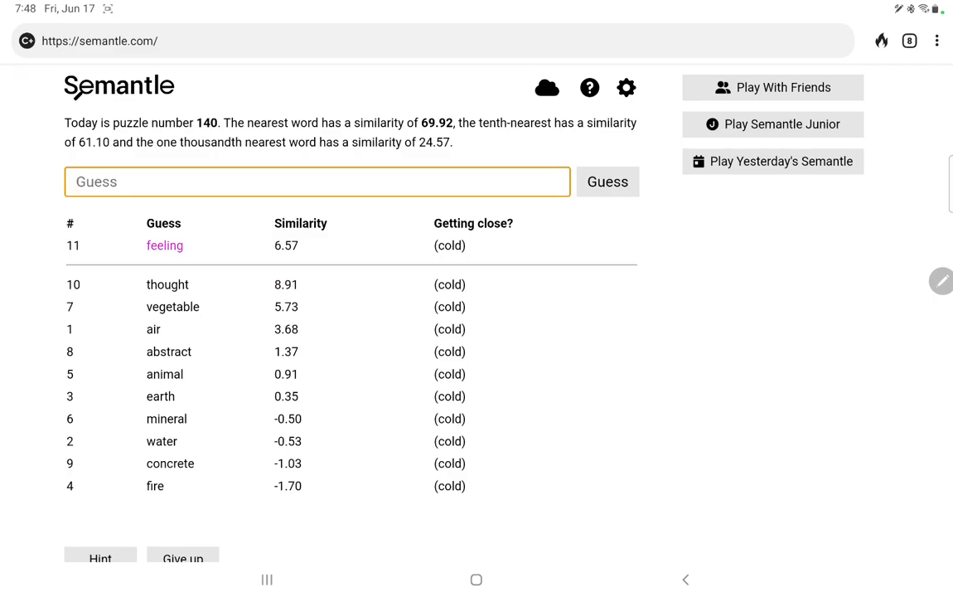
Guess organic, inorganic, dog, cat, hello and goodbye; hello leads at 9.60.
type("organ")
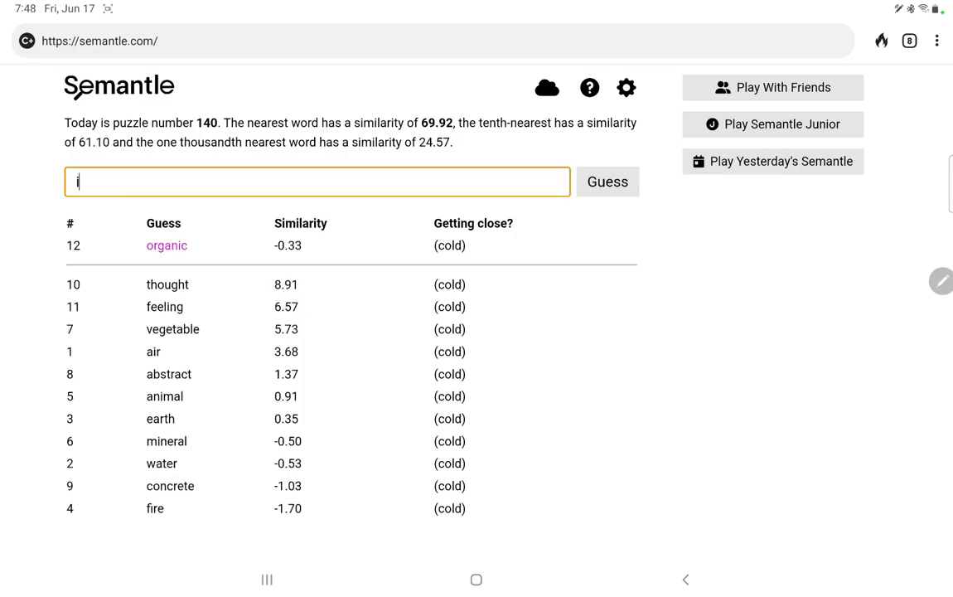
key("Backspace")
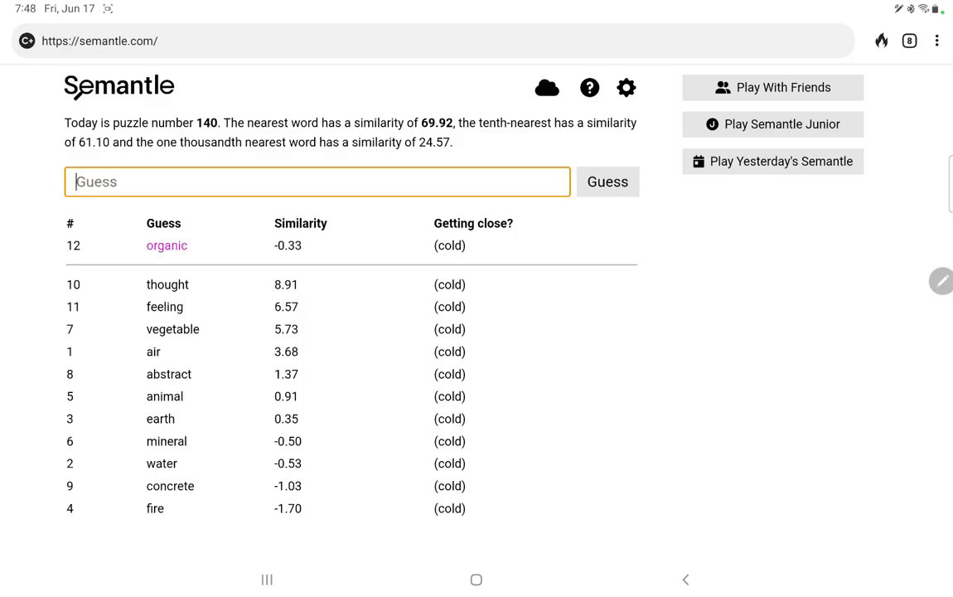
type("inorganic")
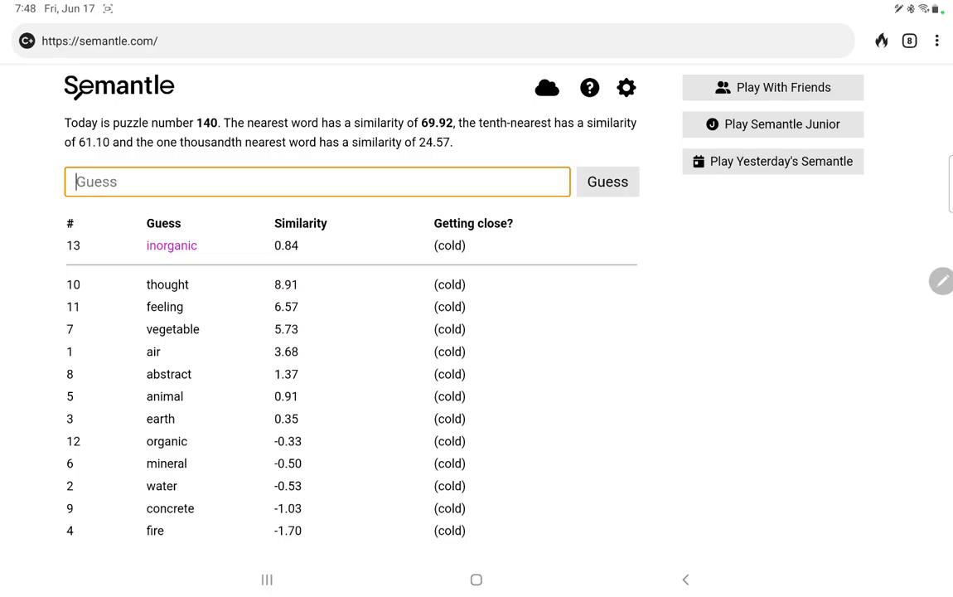
type("dog")
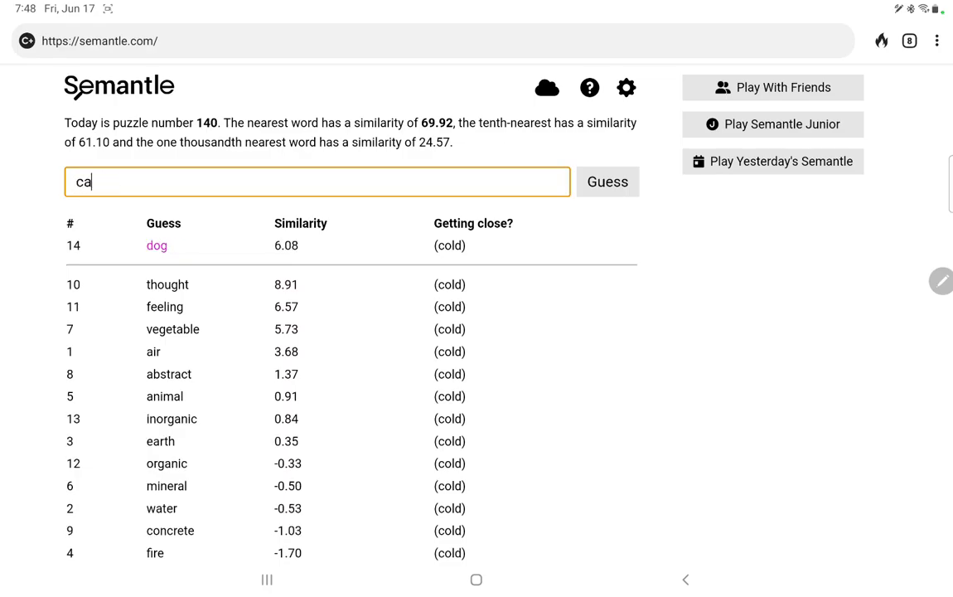
left_click(607, 180)
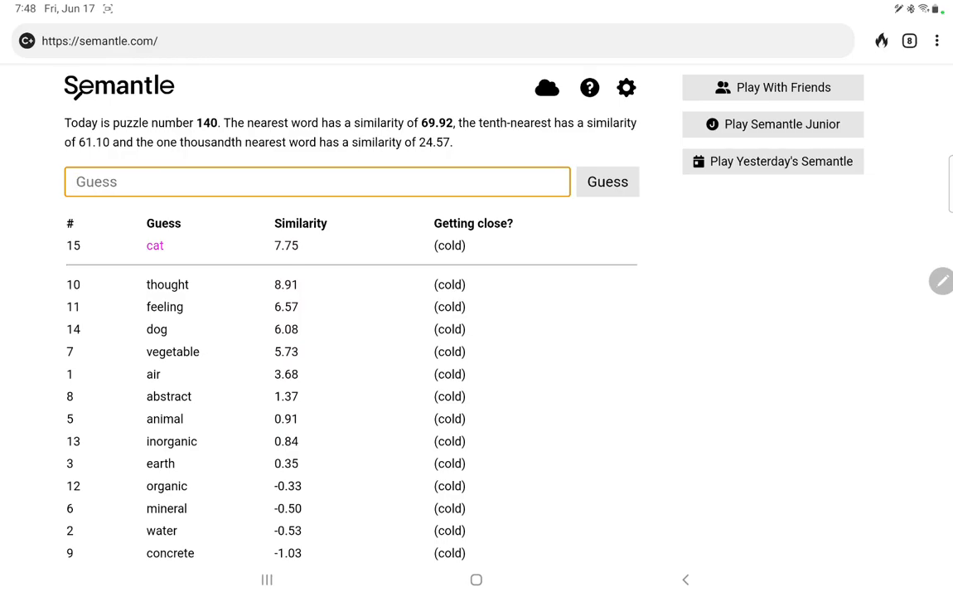
type("hel")
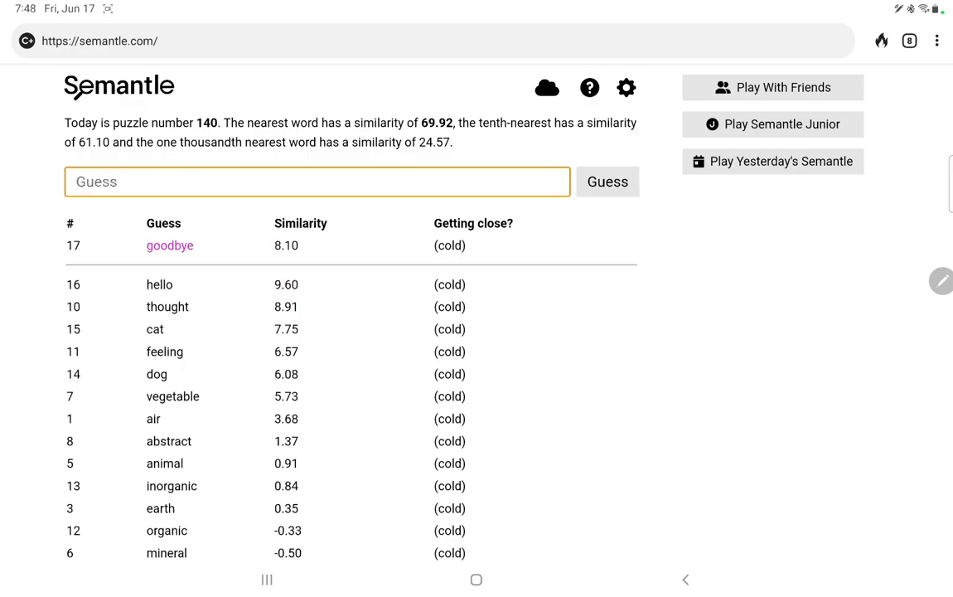
Guess here, there, present, past, somewhere and place; here leads at 12.56.
type("here")
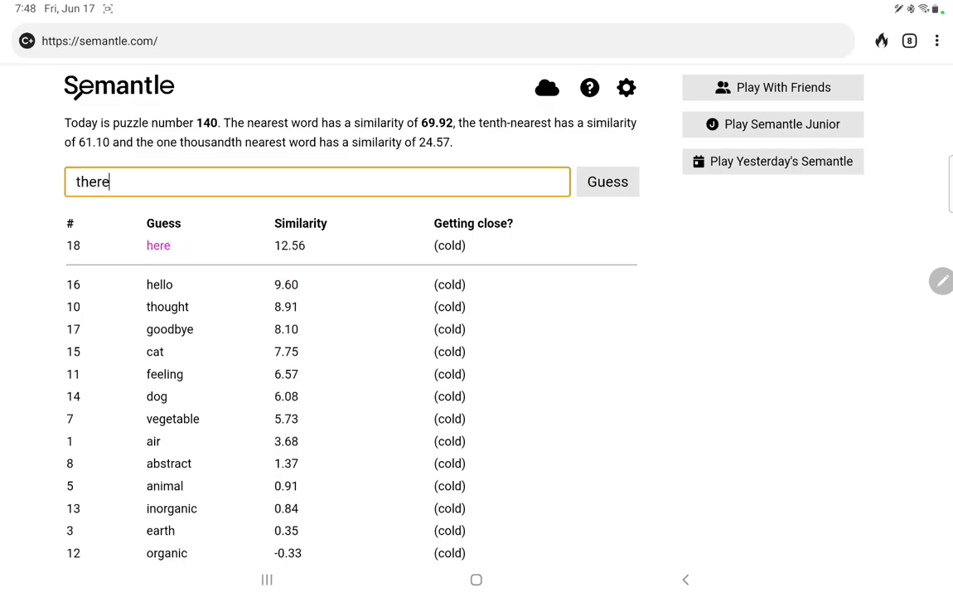
left_click(607, 181)
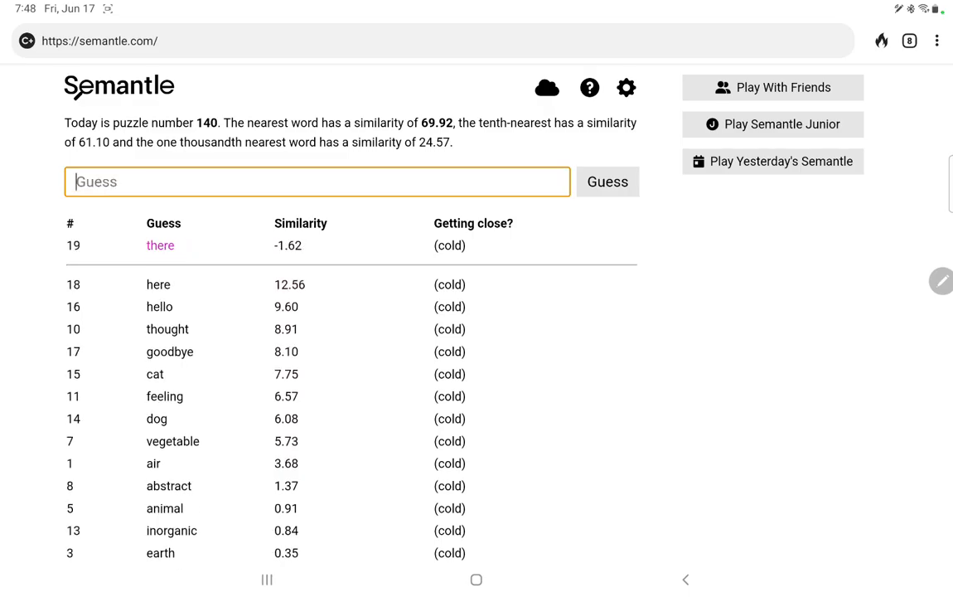
type("pre")
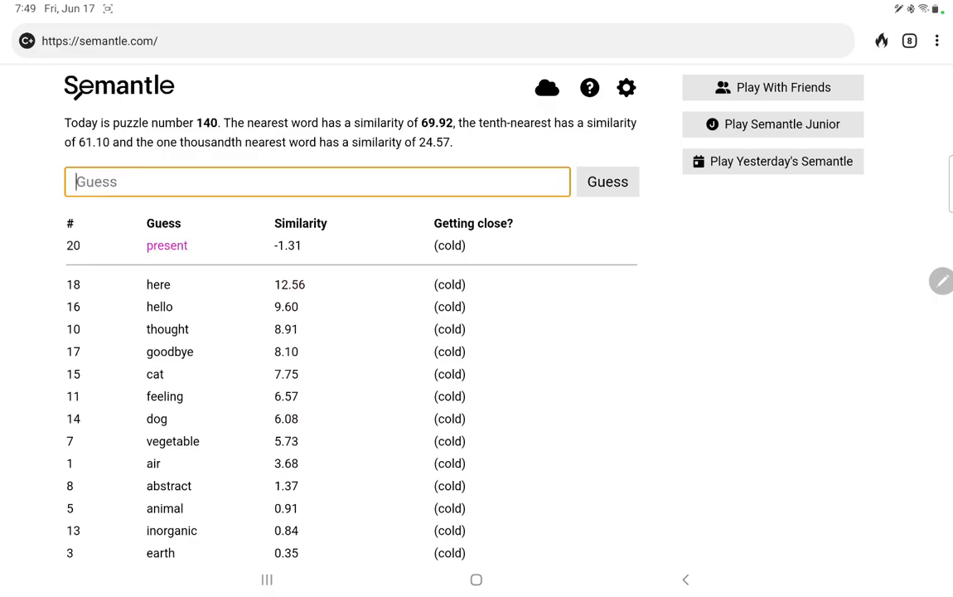
type("past")
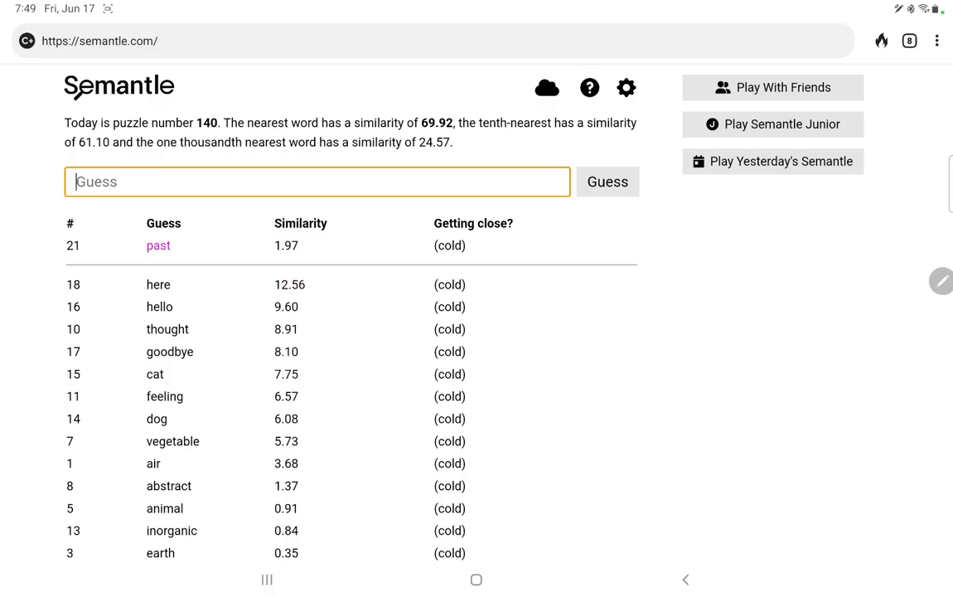
type("somewhere")
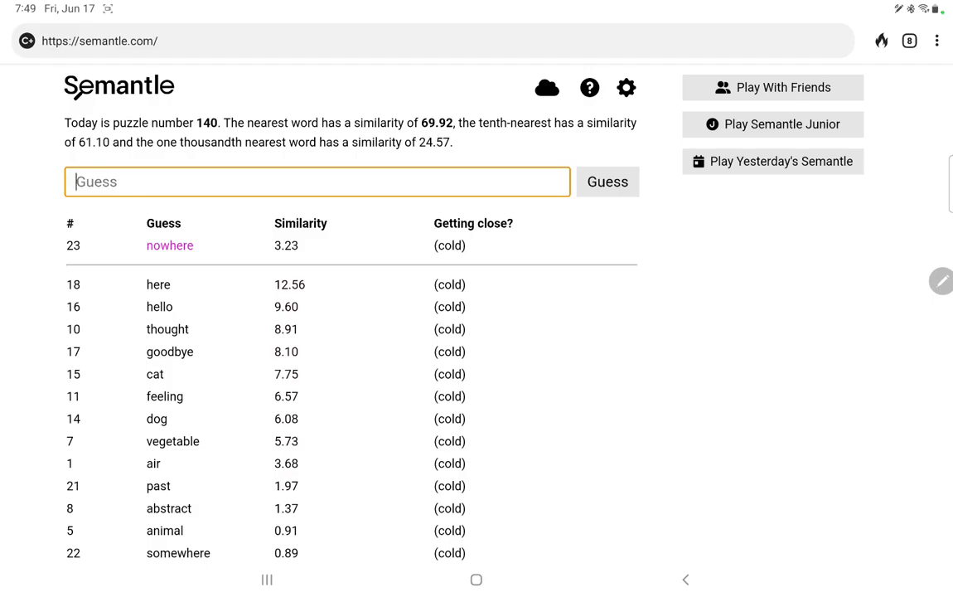
type("place")
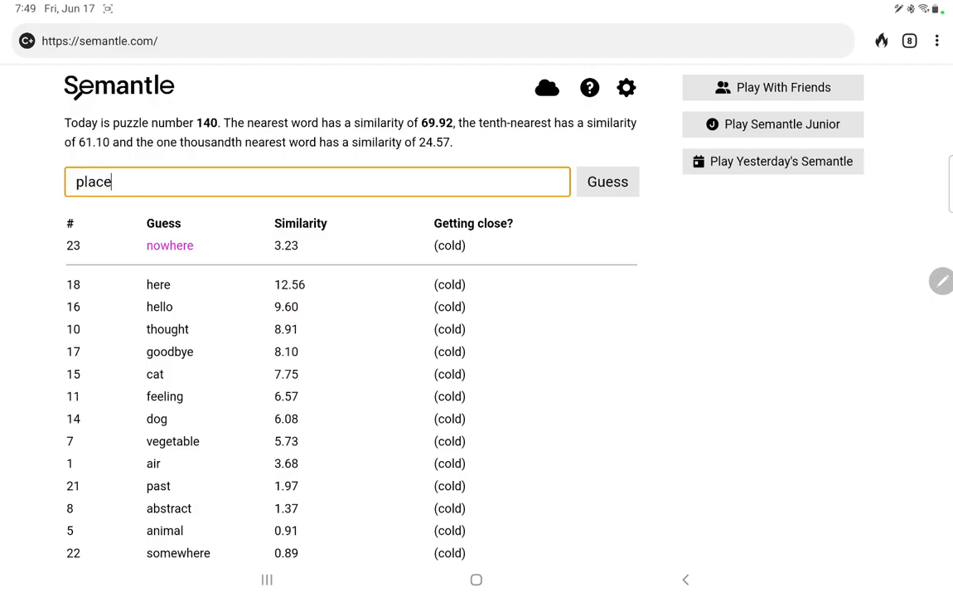
left_click(606, 181)
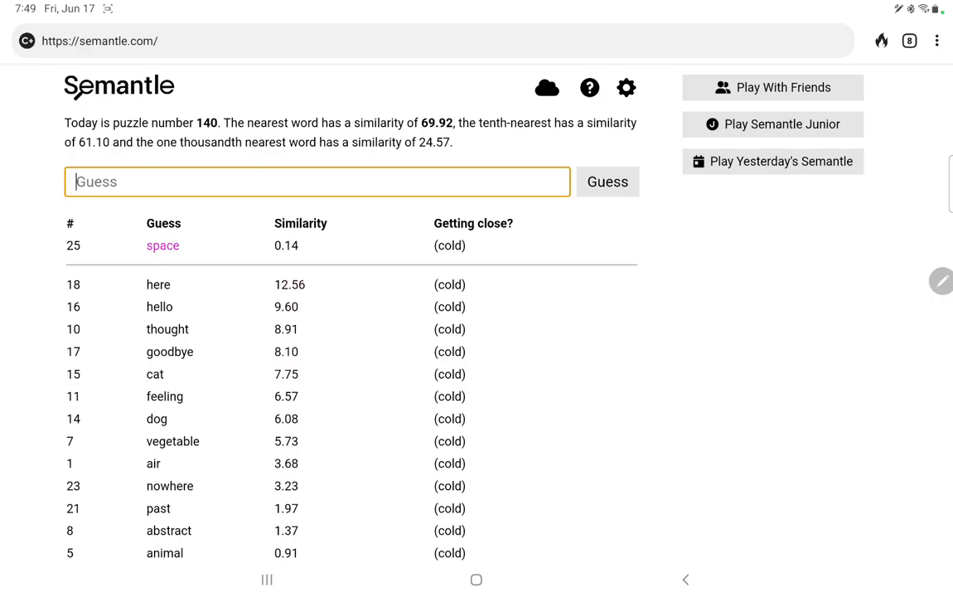
Guess location, nothing and something, reaching guess 28 with something at 9.13.
type("locat")
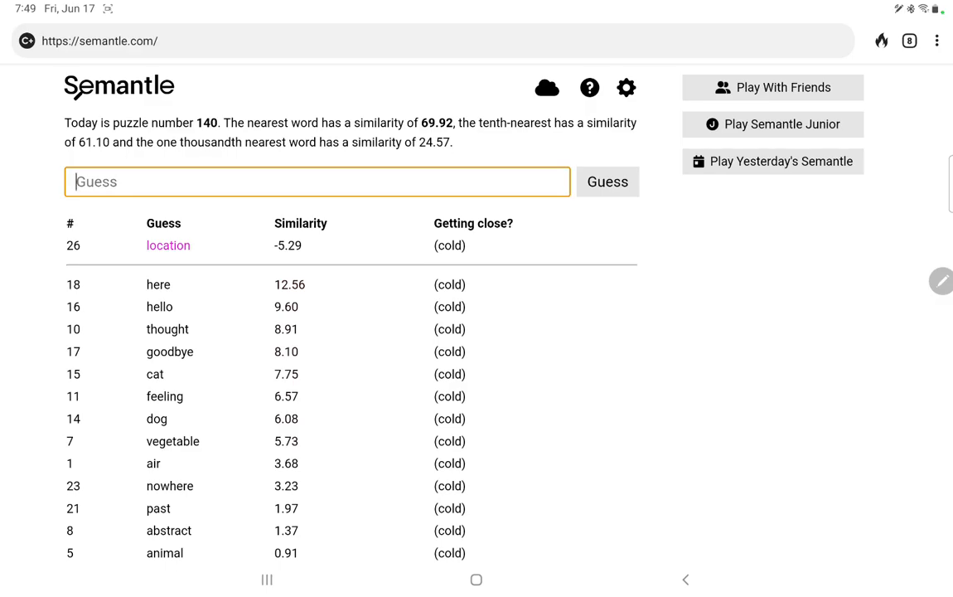
type("n")
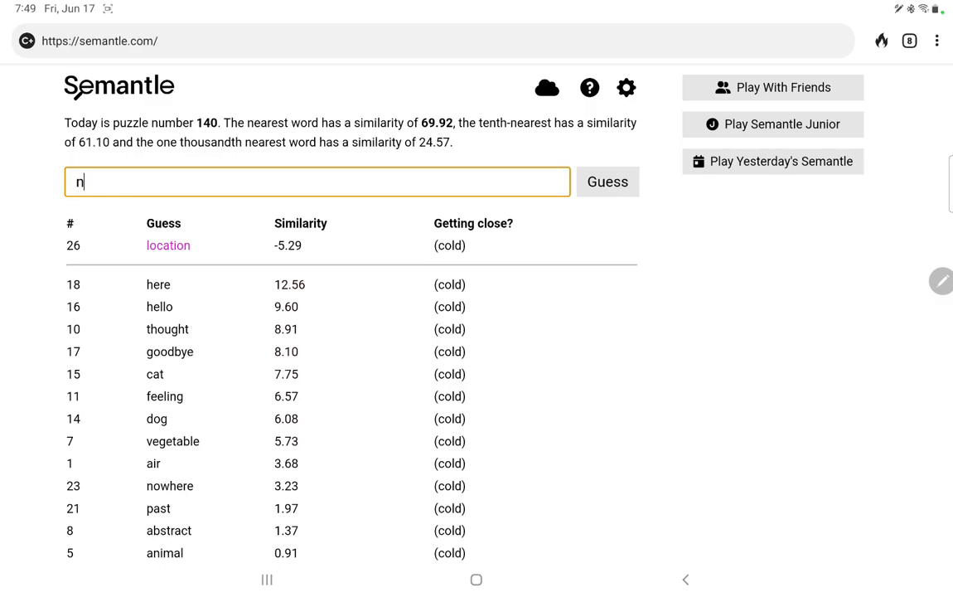
type("othing")
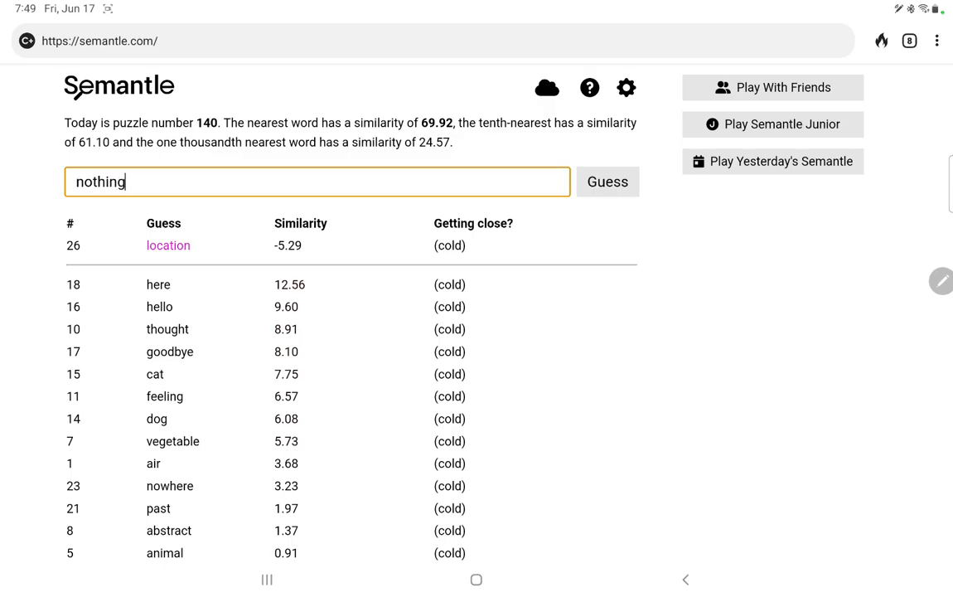
left_click(607, 180)
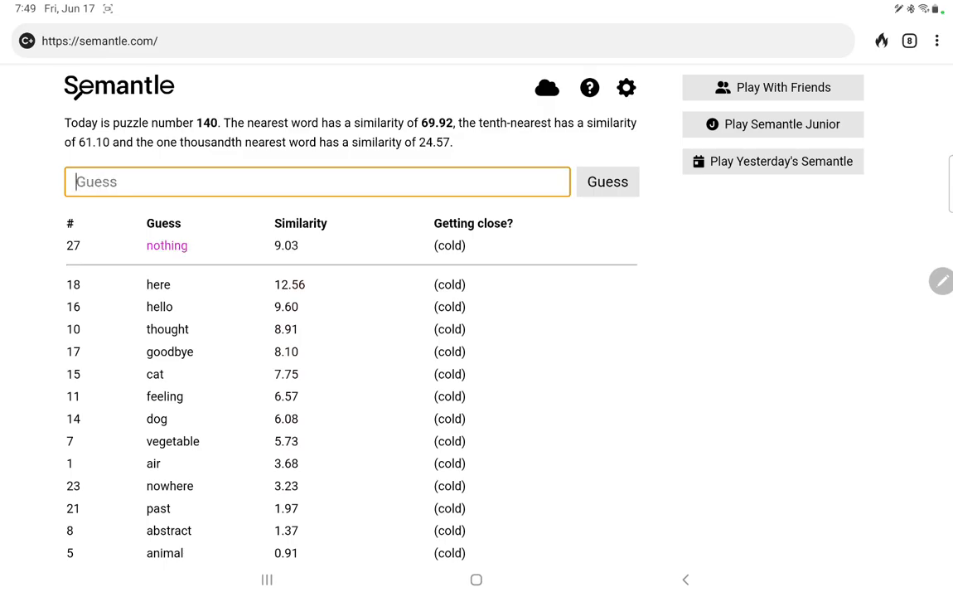
type("something")
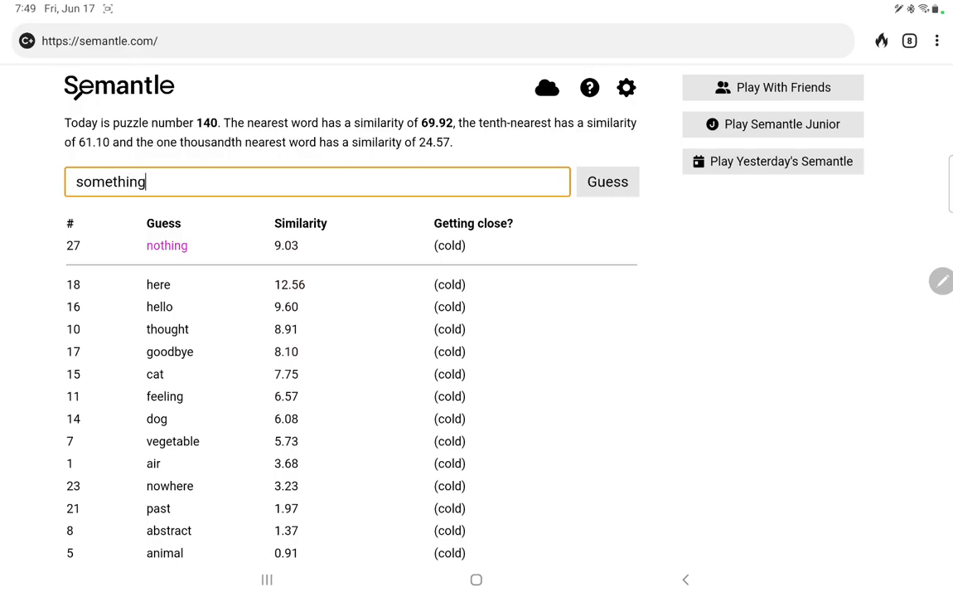
left_click(607, 181)
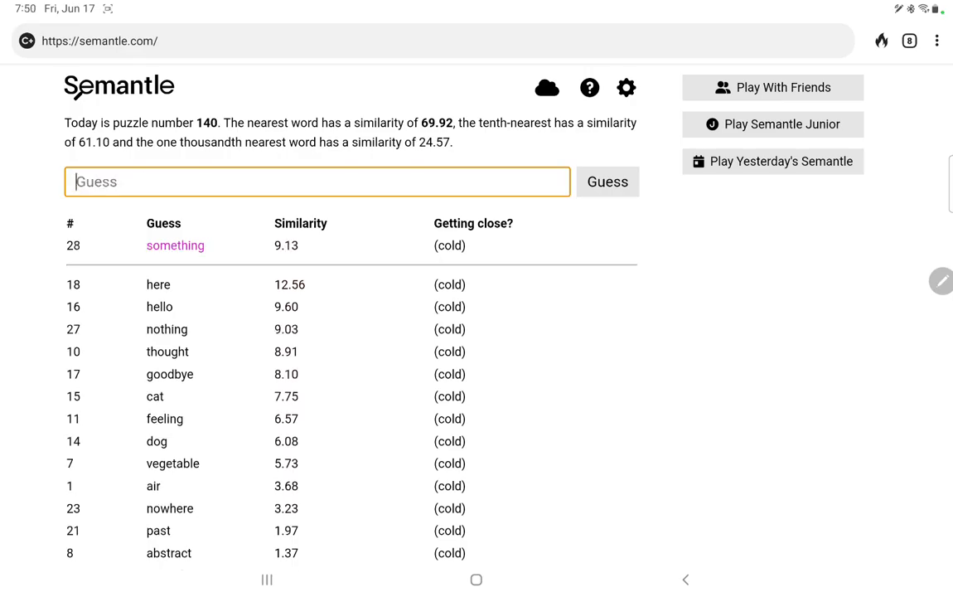
Guess unnatural, plastic, wood, synthetic and real; plastic scores 8.03.
type("nat")
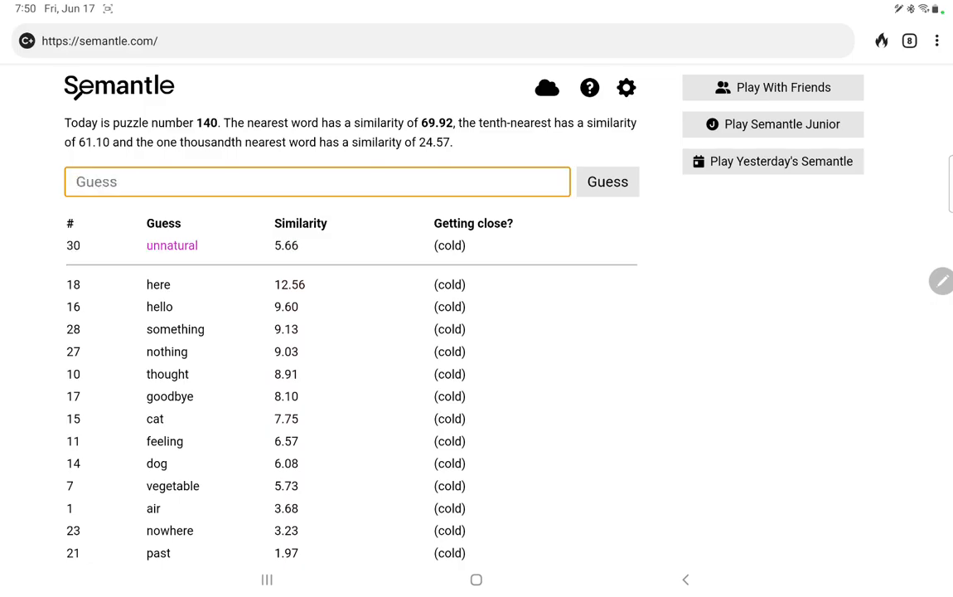
type("plas")
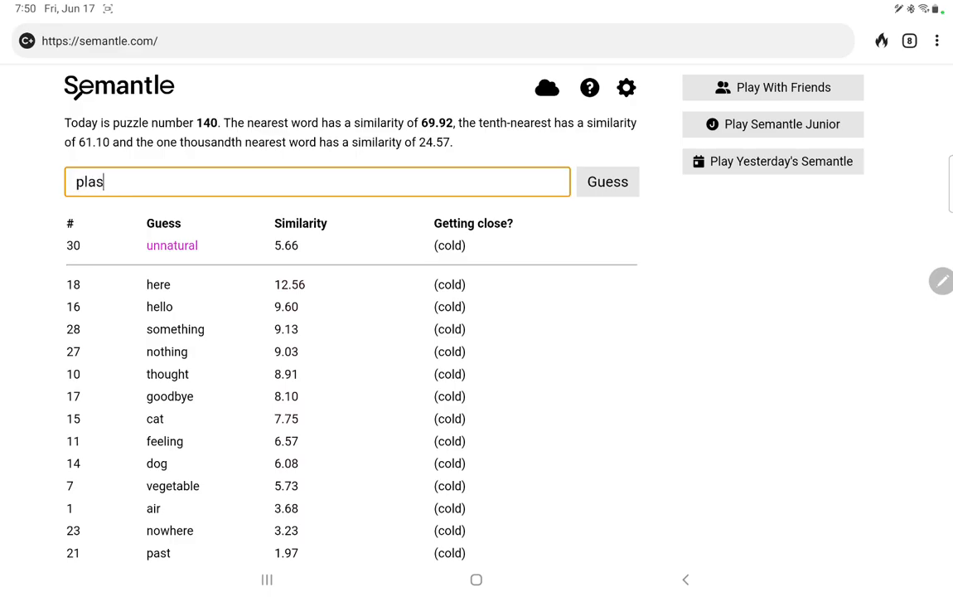
left_click(607, 181)
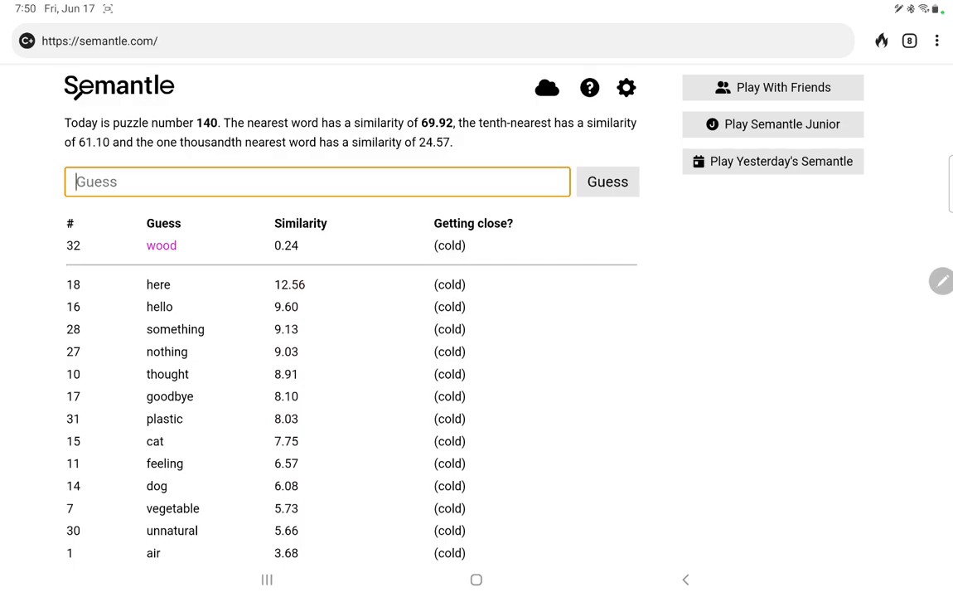
type("synthetic")
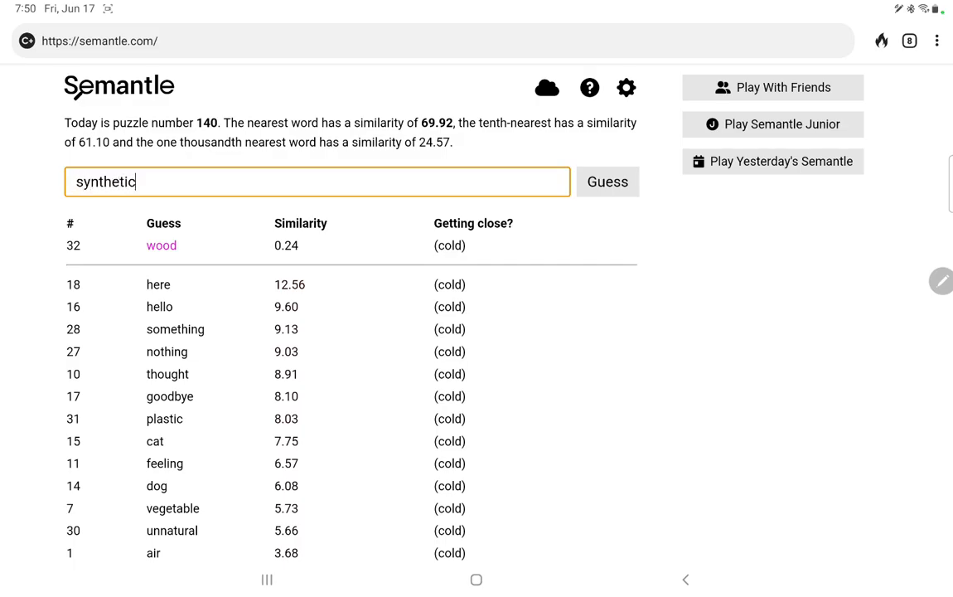
type("re")
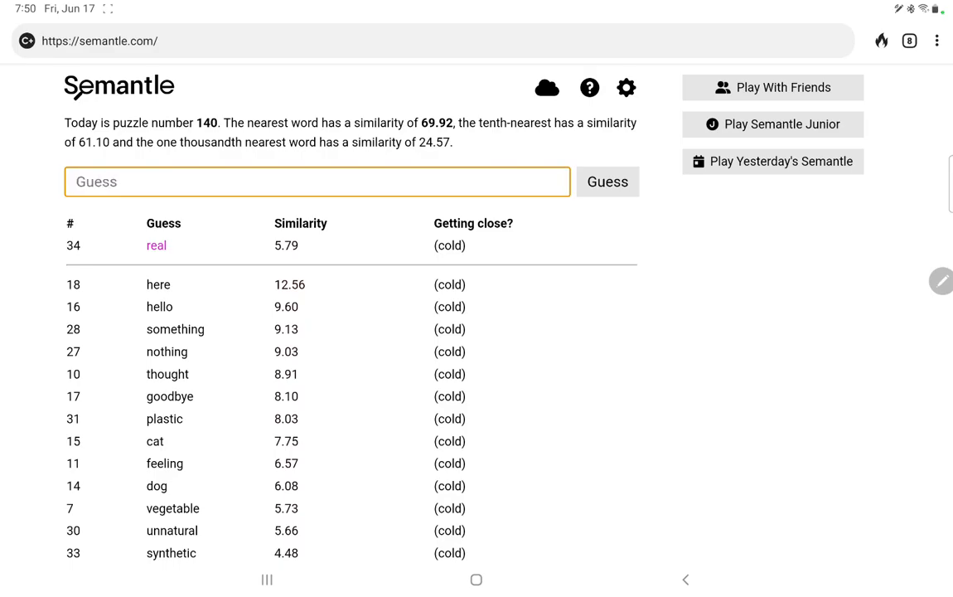
Guess human, with, few, last, one, time, now and related words, all cold.
type("human")
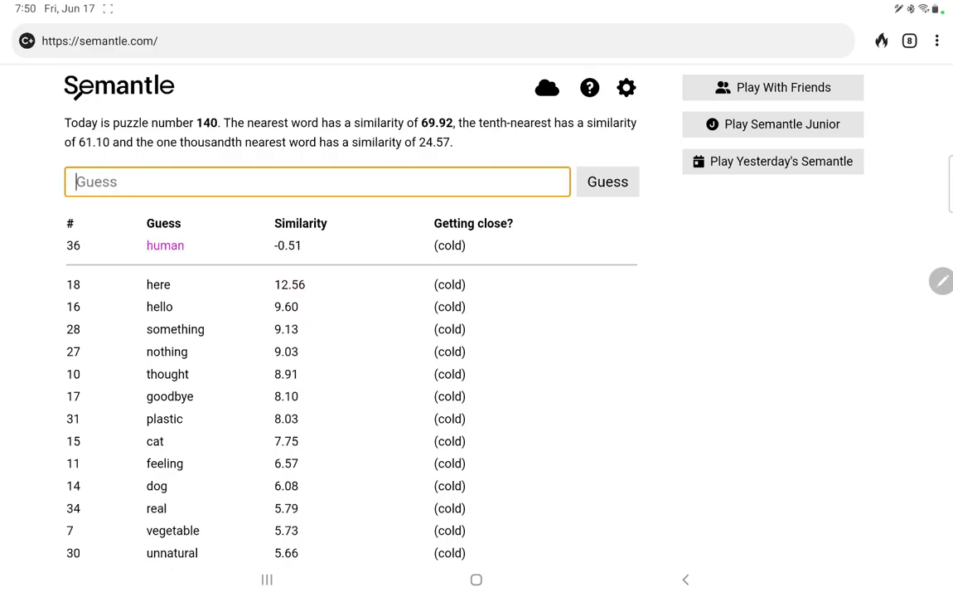
type("in")
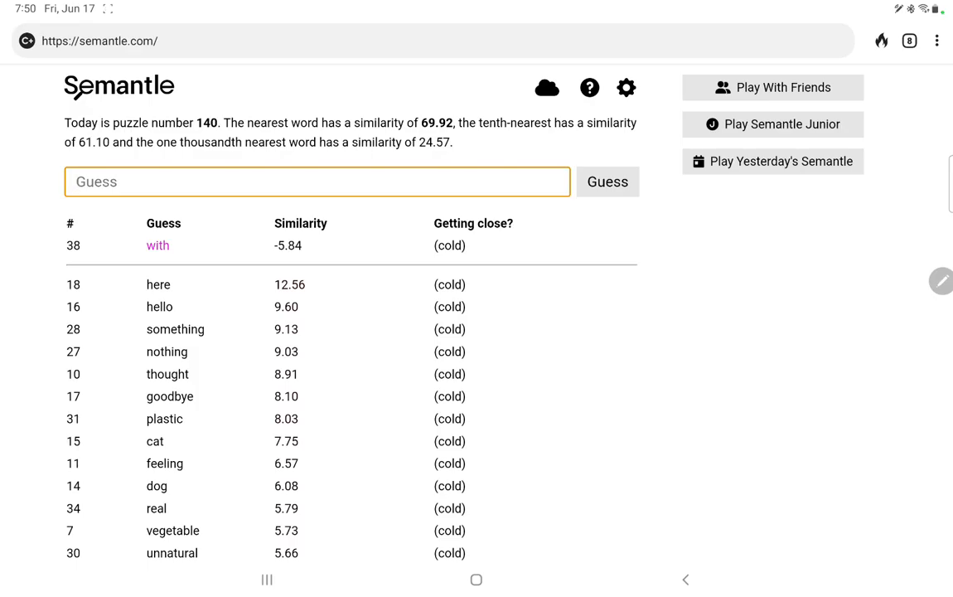
type("man")
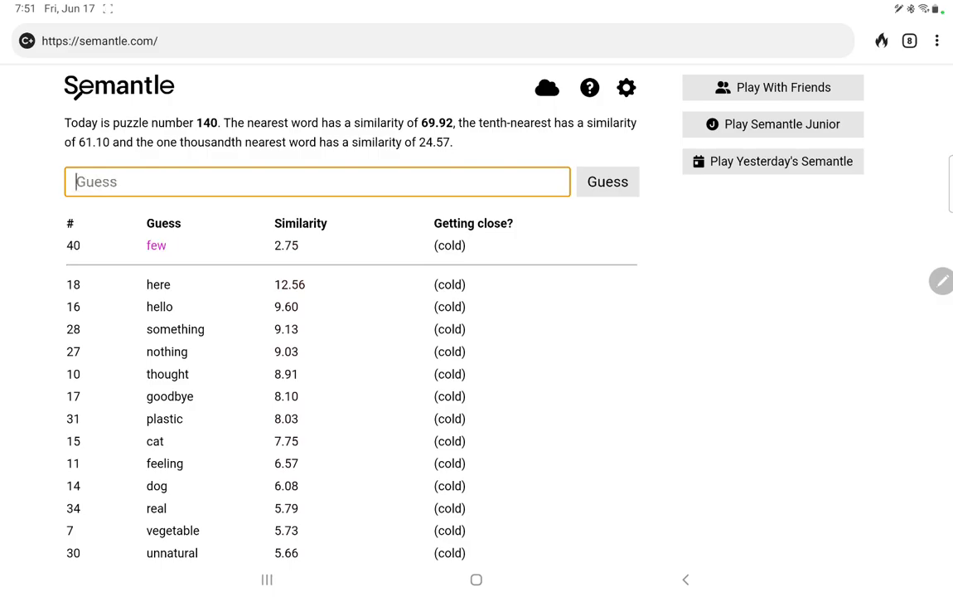
type("fir")
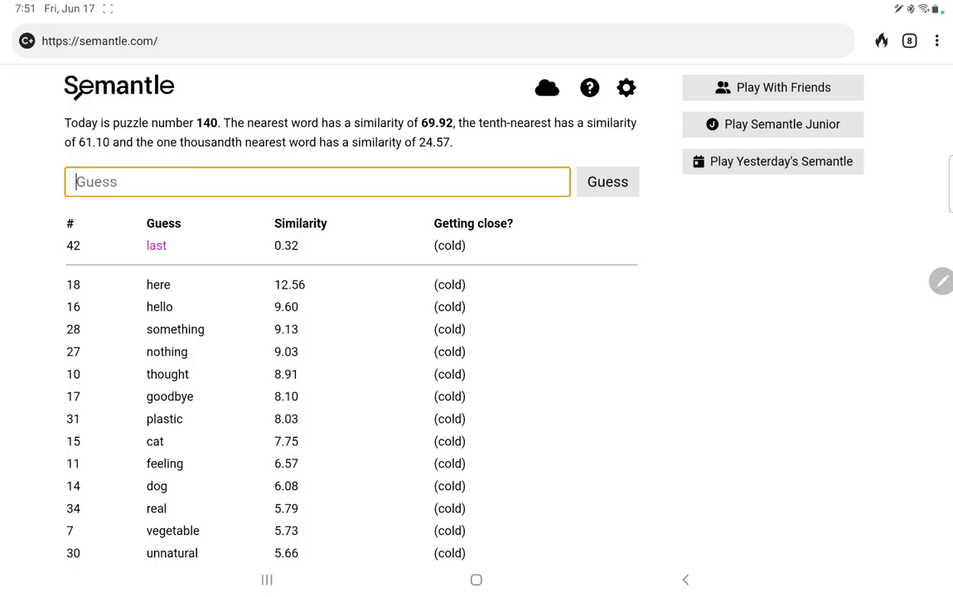
type("on")
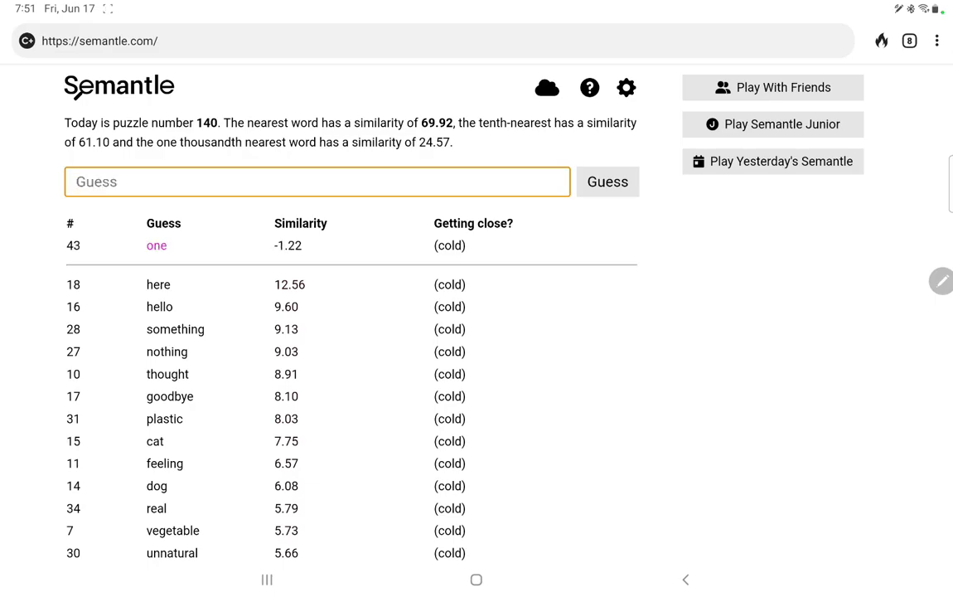
type("ti")
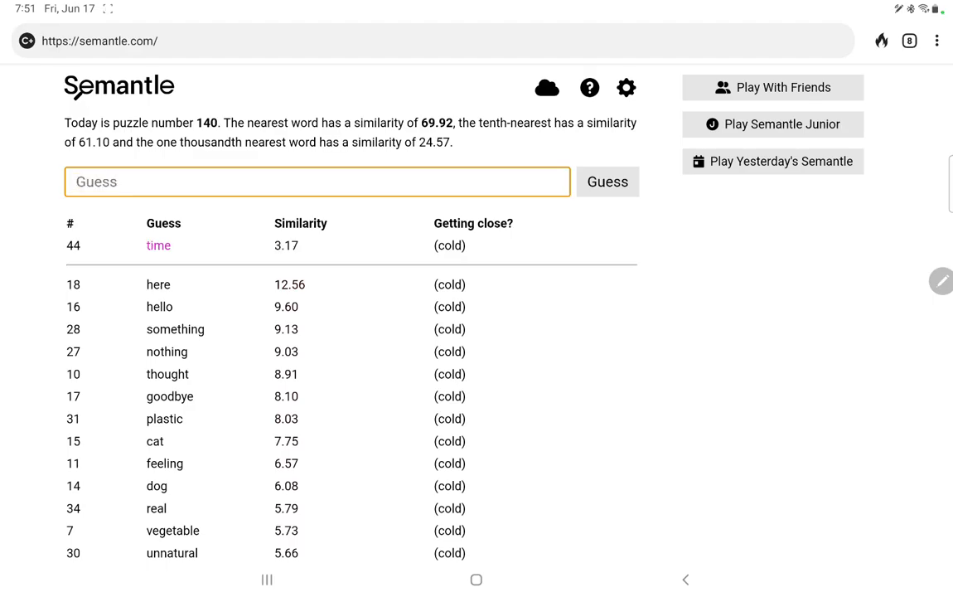
type("when")
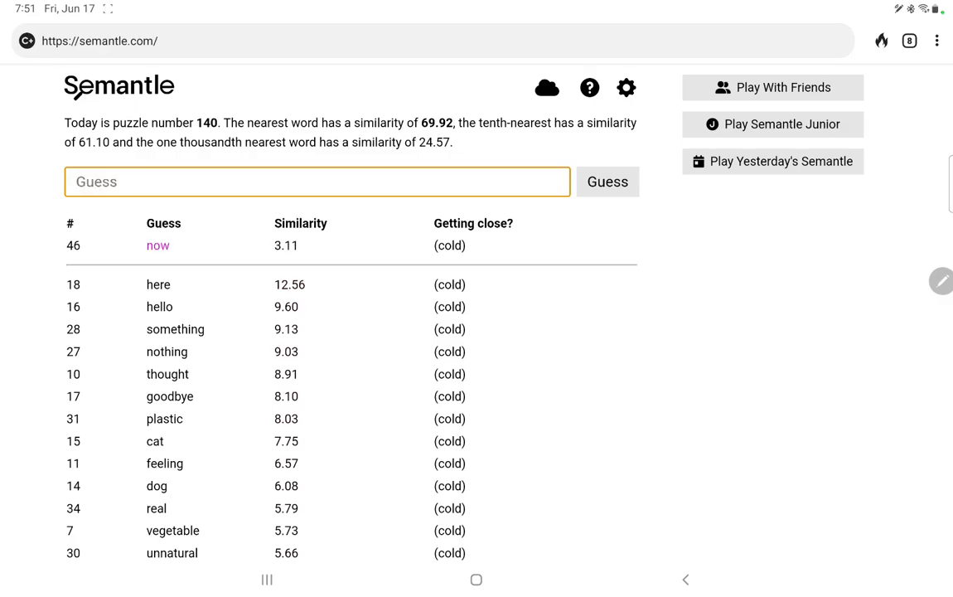
Guess change, cause, color, speed, down and still; color reaches 6.34.
type("ch")
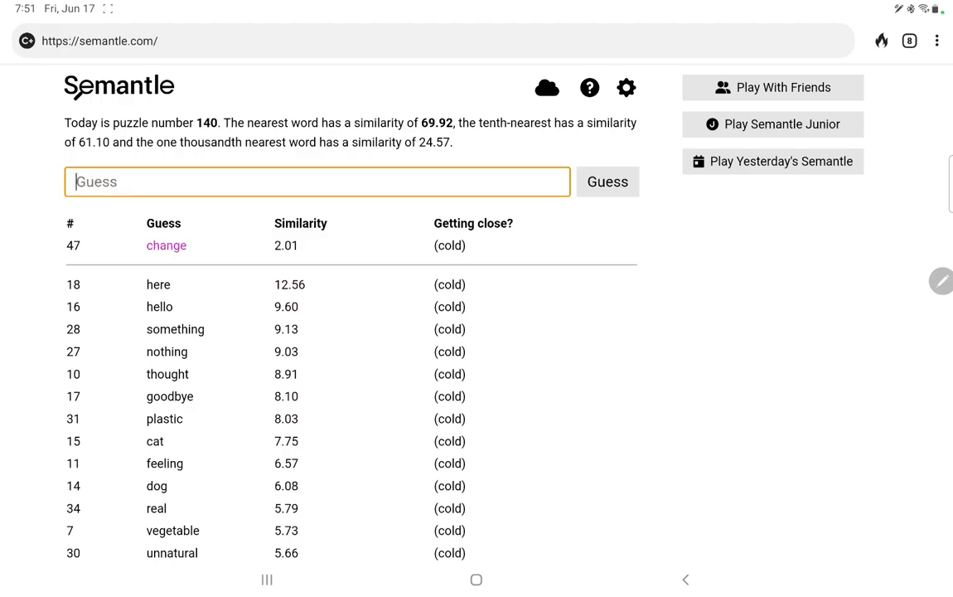
type("cause")
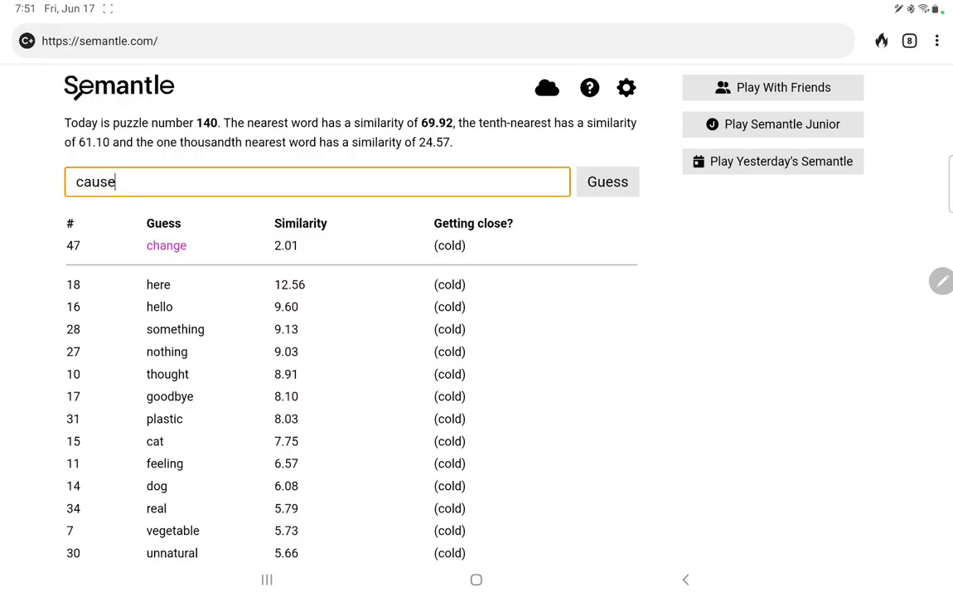
left_click(606, 180)
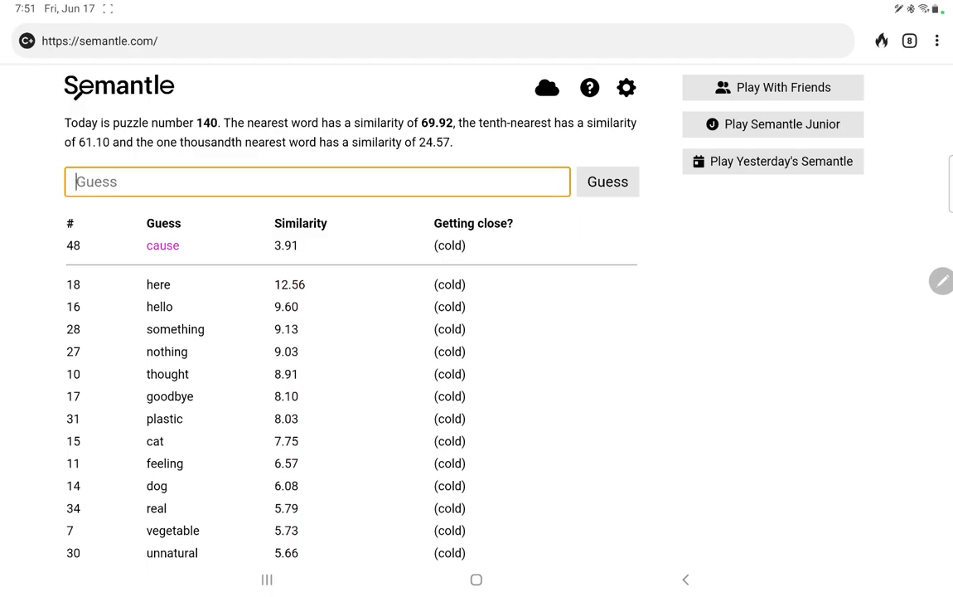
type("size")
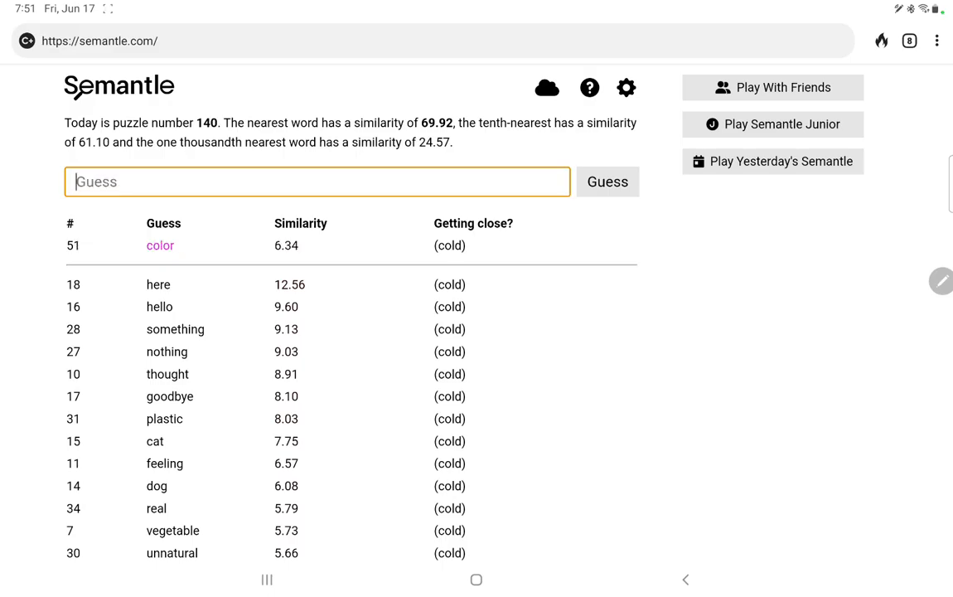
type("spp")
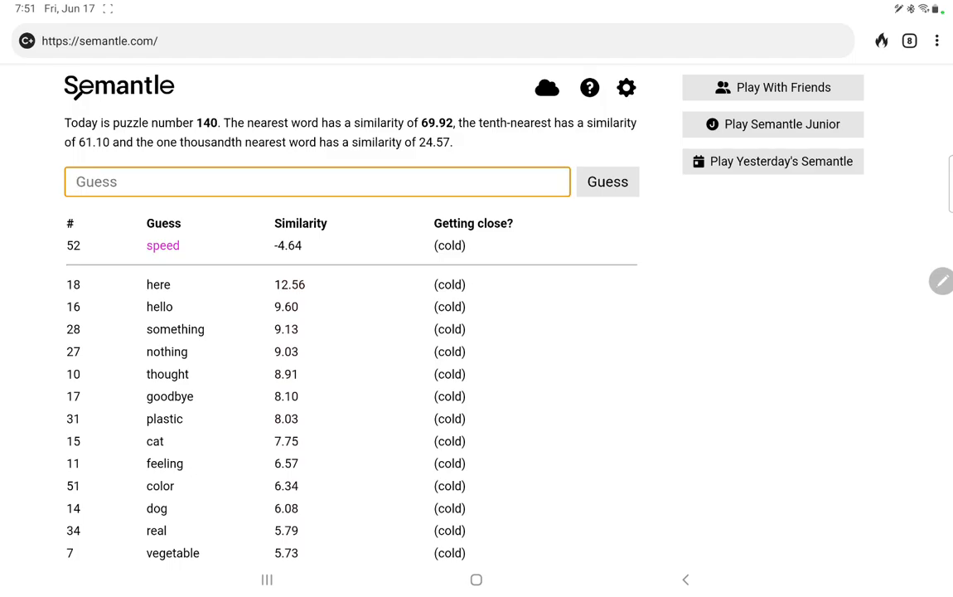
type("direc")
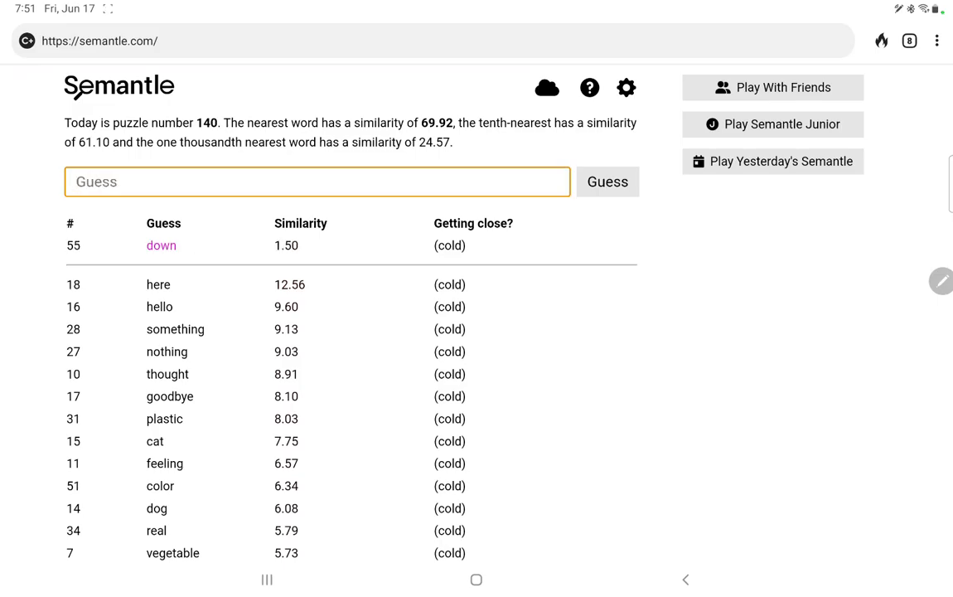
type("mov")
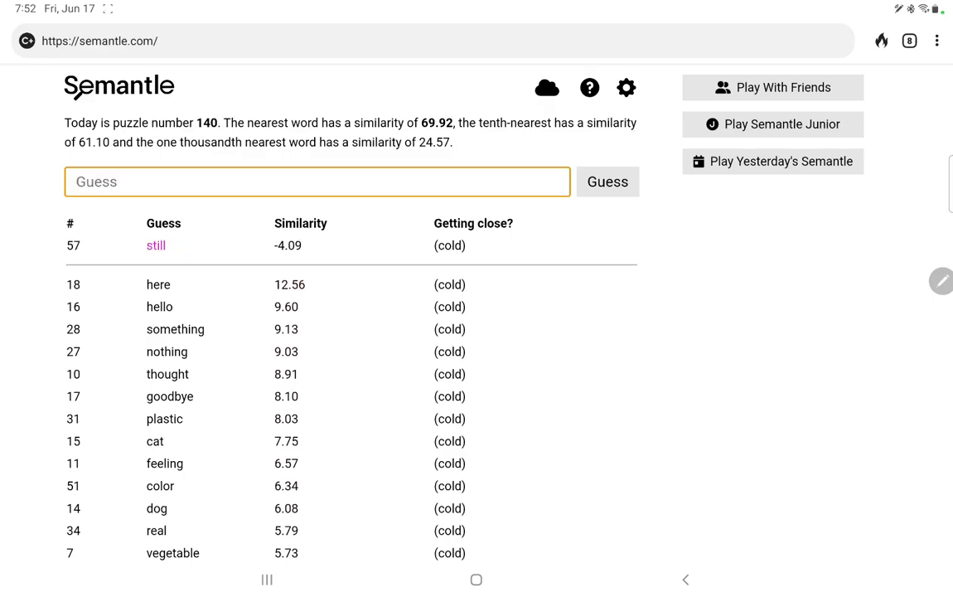
Guess thing, object, liquid, gas, plant and feel; thing takes the lead at 13.36.
type("thing")
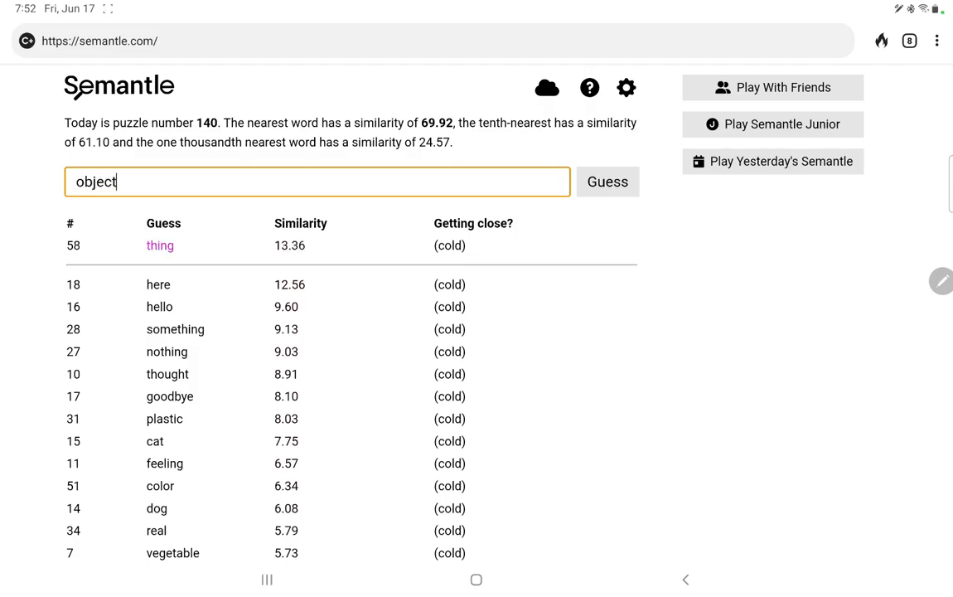
left_click(606, 181)
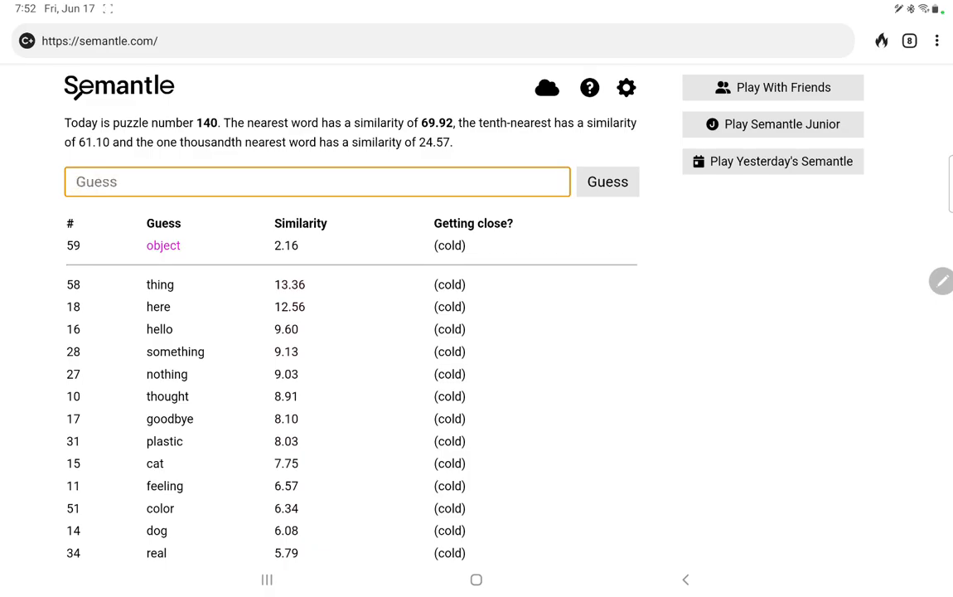
type("liq")
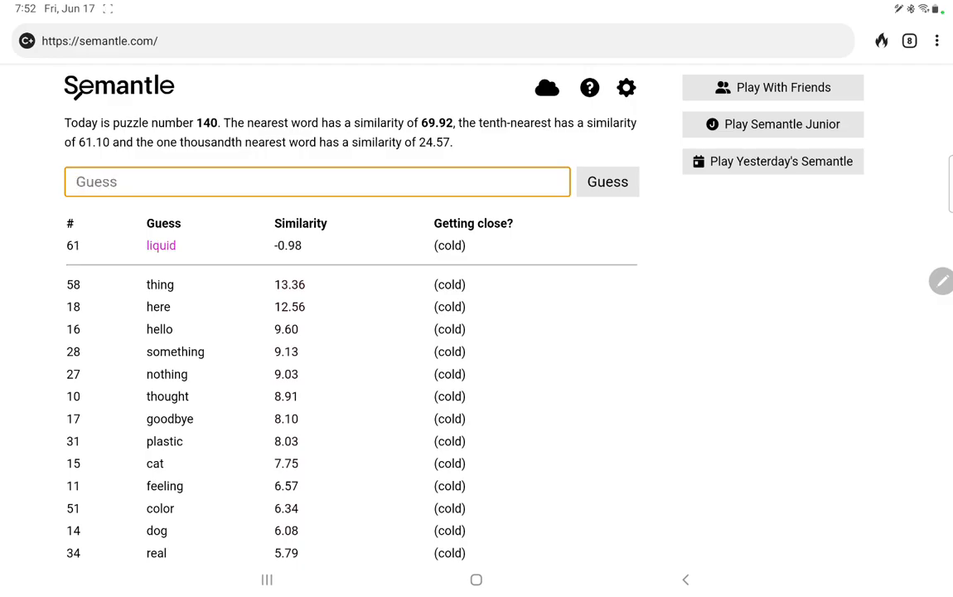
type("gas")
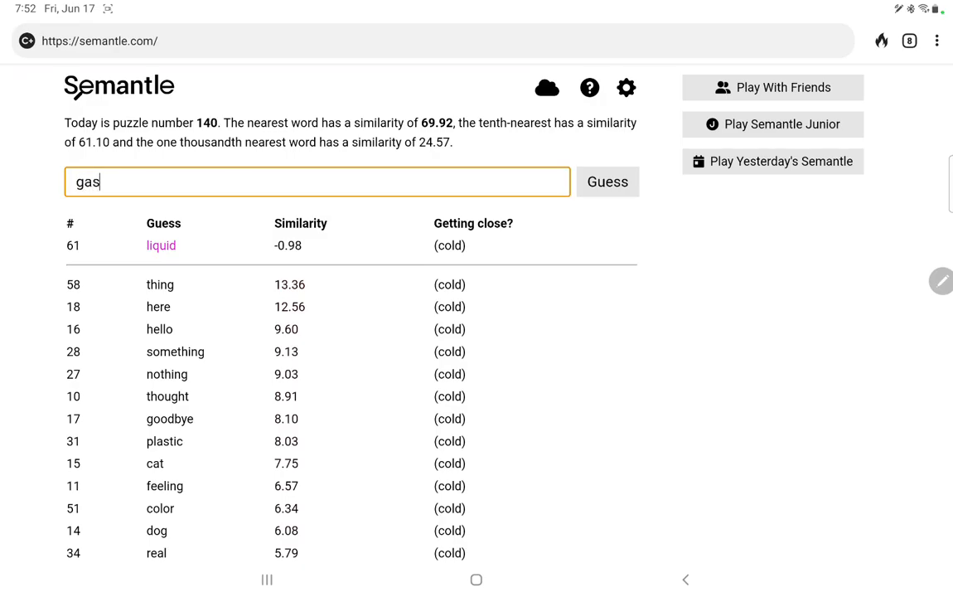
left_click(606, 180)
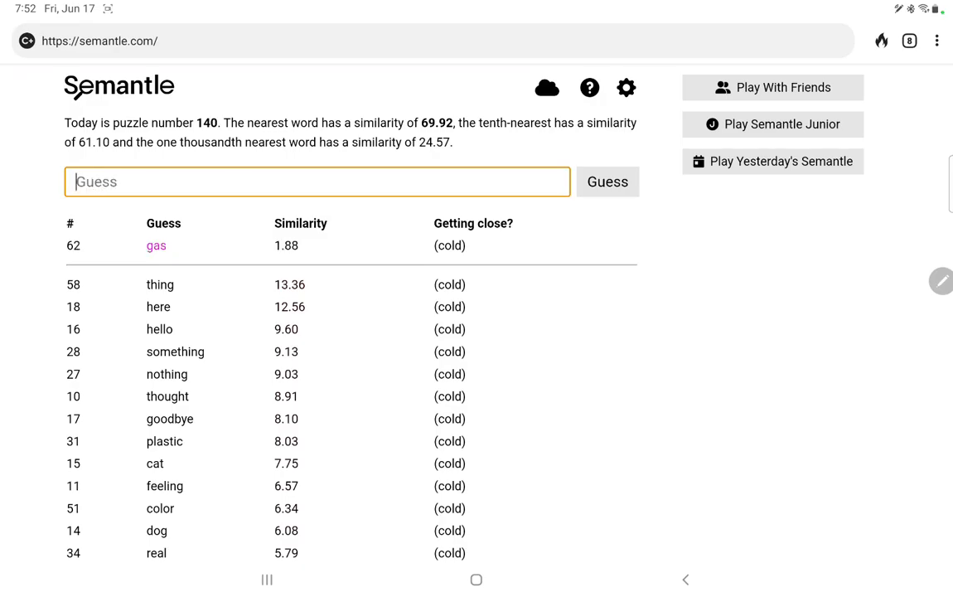
type("plan")
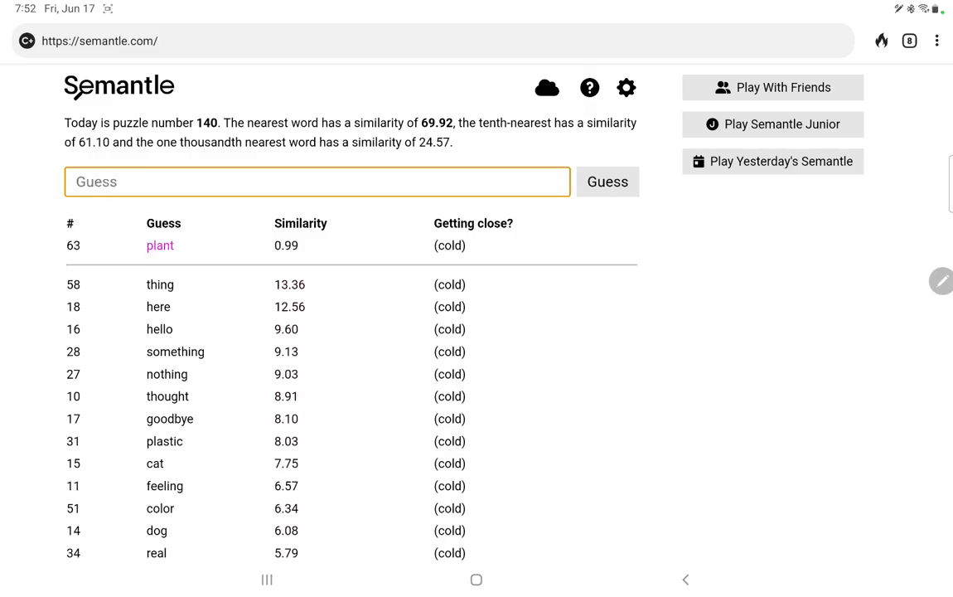
type("feel")
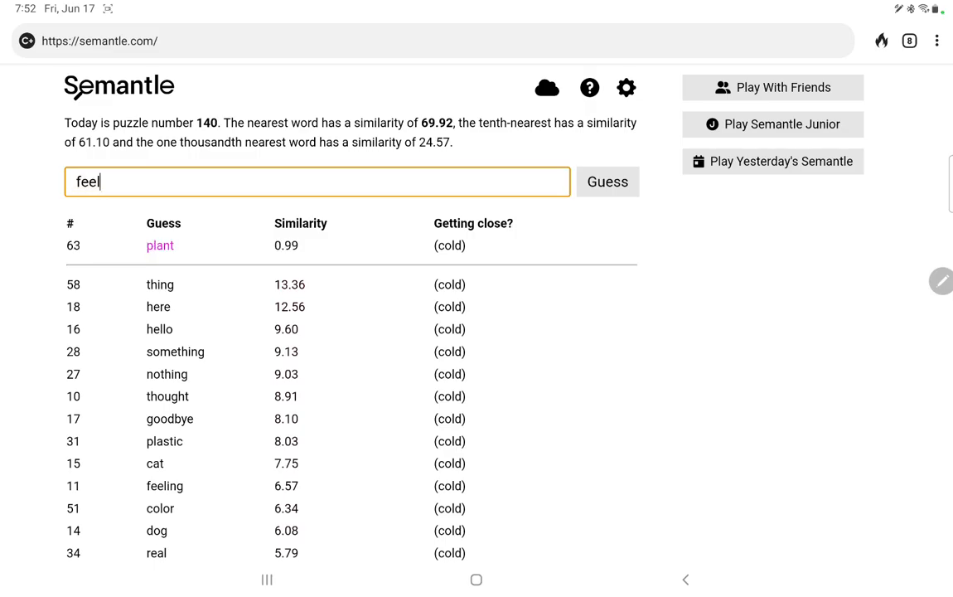
left_click(607, 180)
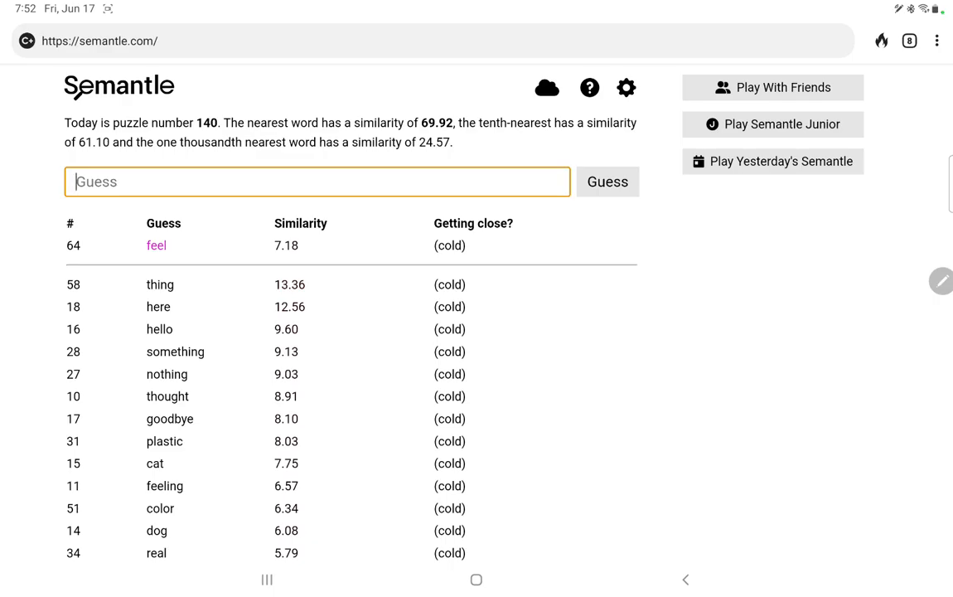
Guess sense, taste, see and sight; sense leads at 15.84.
type("sense")
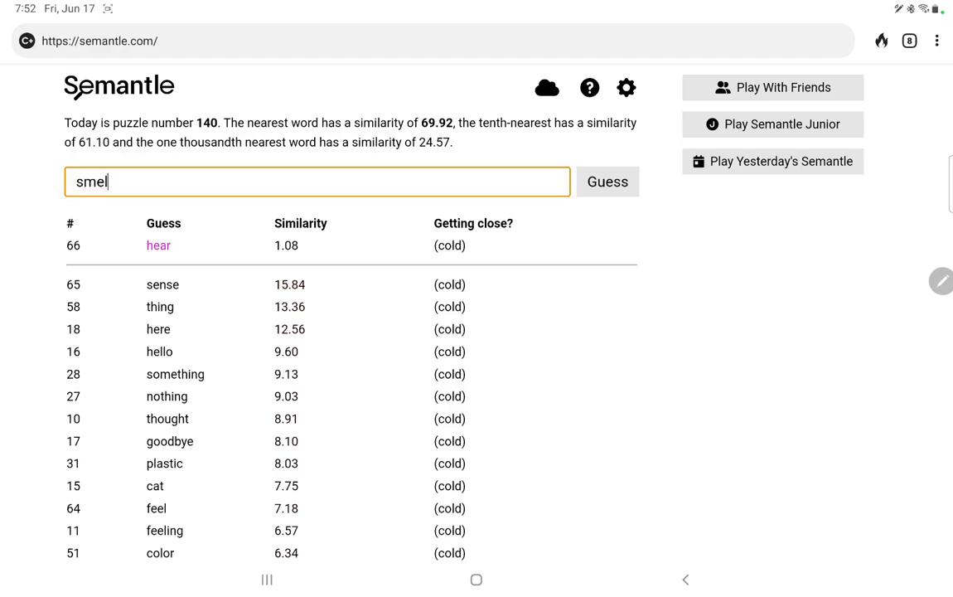
type("tast")
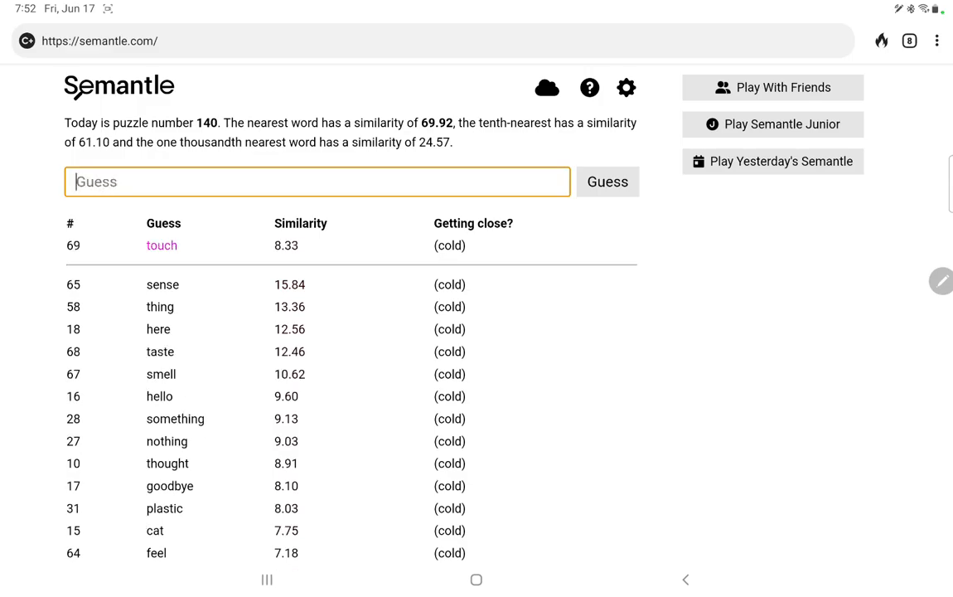
type("see")
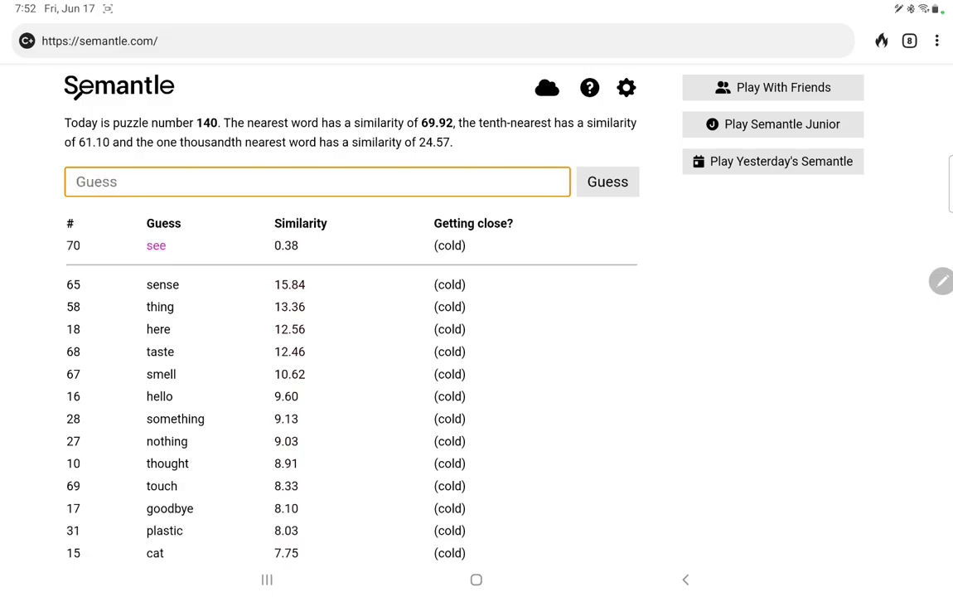
type("sight")
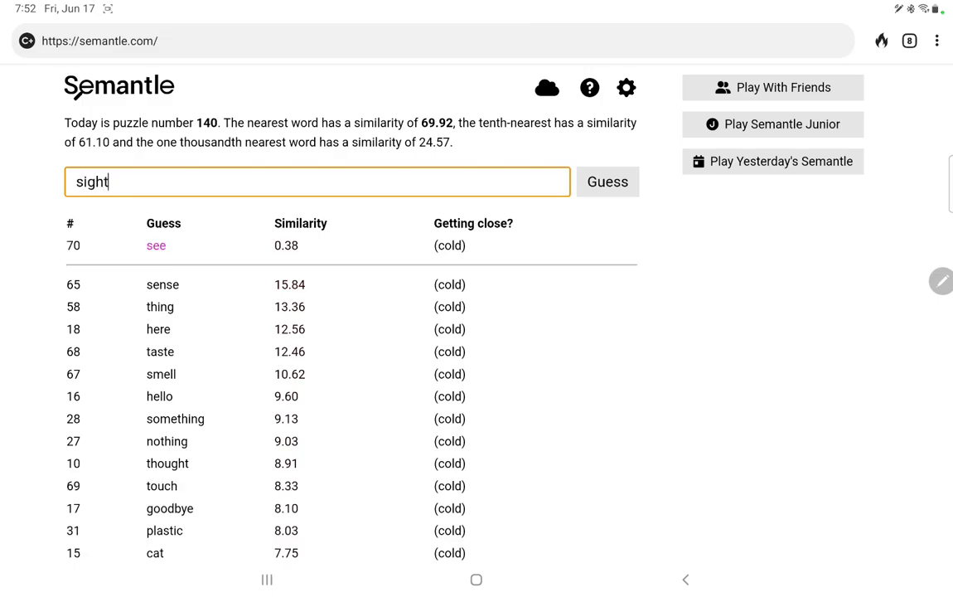
left_click(607, 181)
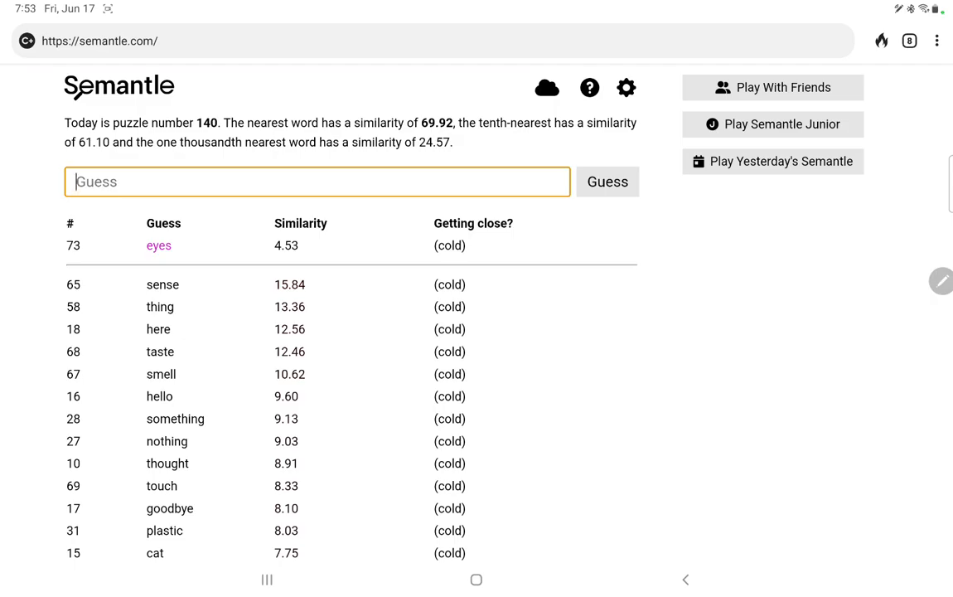
Guess eyes, sensor, sensible and sensitive; sensible scores 14.39.
type("sen")
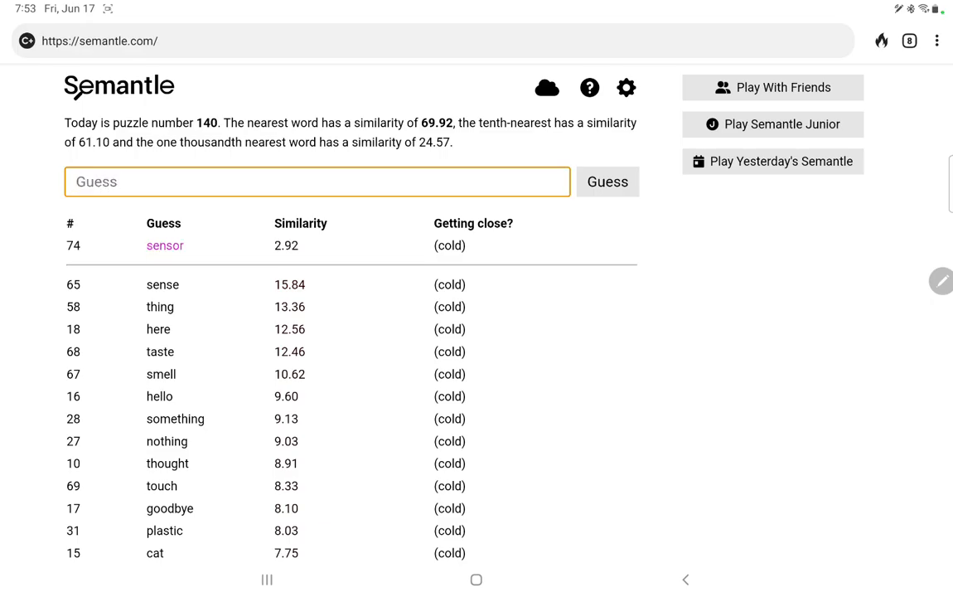
type("sensib")
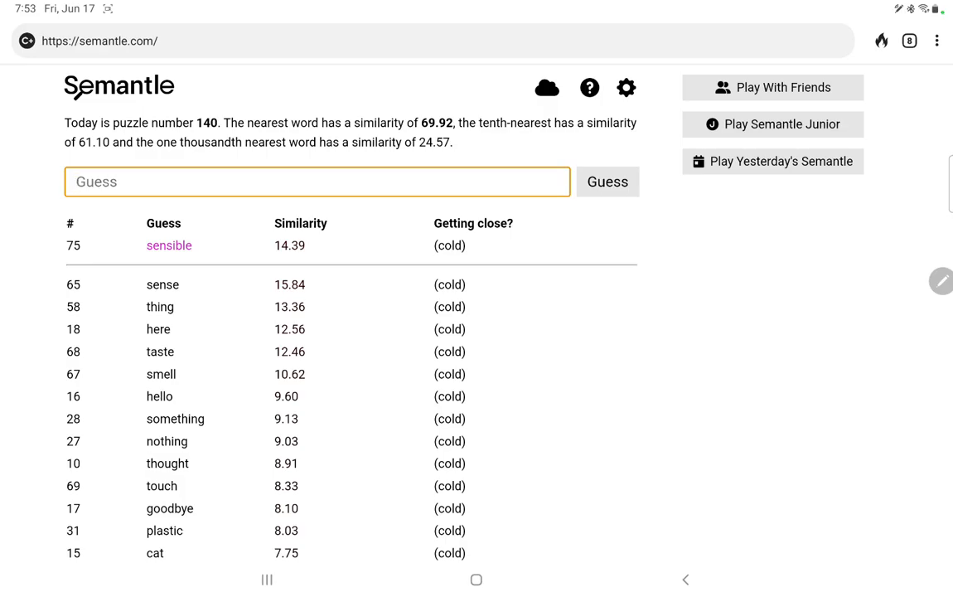
type("sensitive")
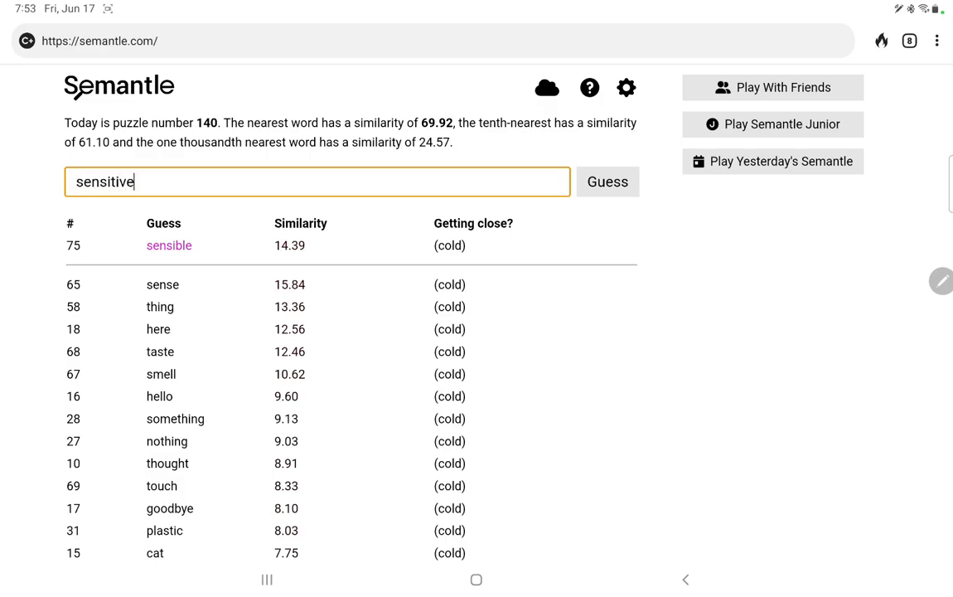
left_click(607, 181)
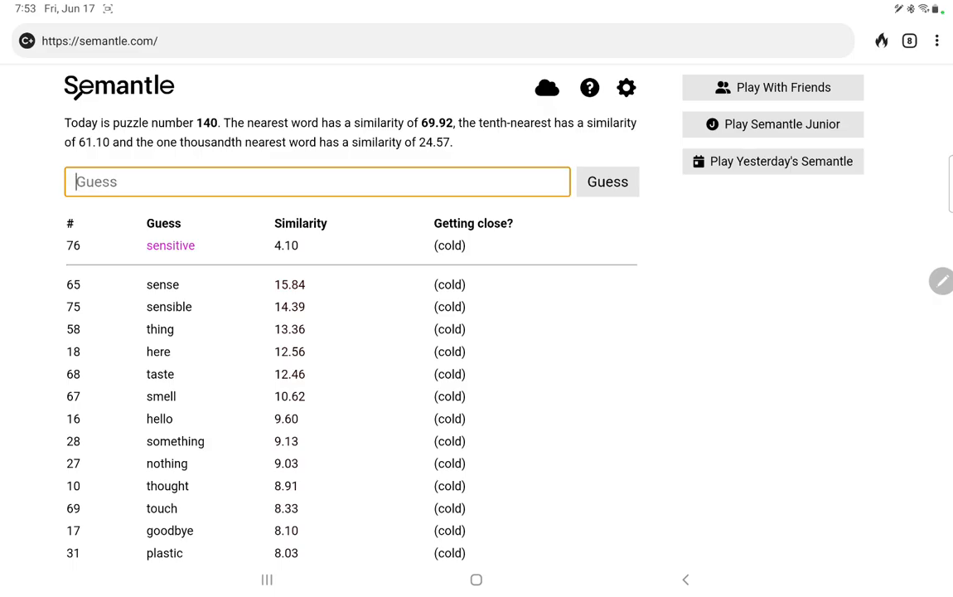
Guess think, brain, dream, imagine, film and book; book scores 23.34, the first tepid.
type("think")
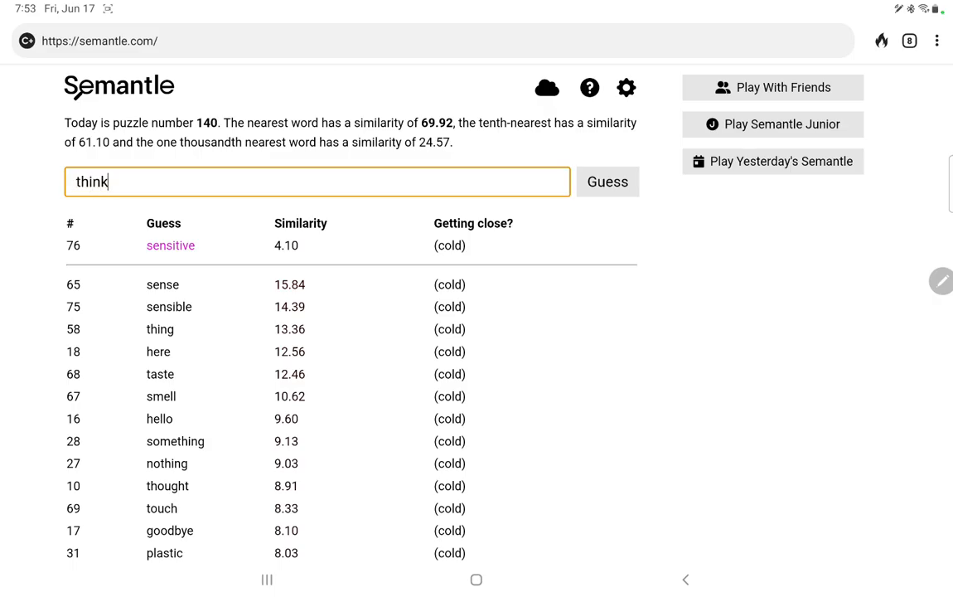
left_click(606, 181)
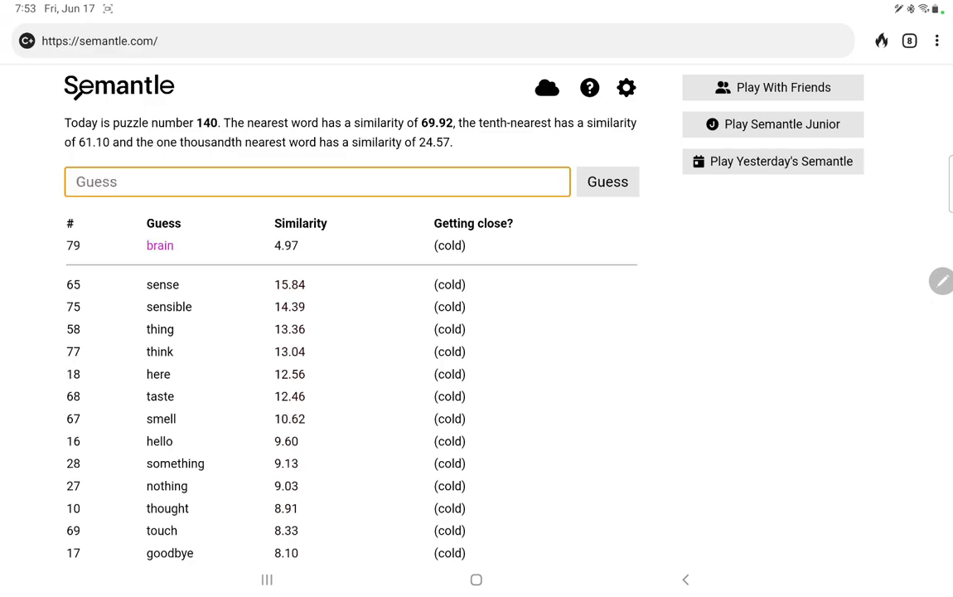
type("dream")
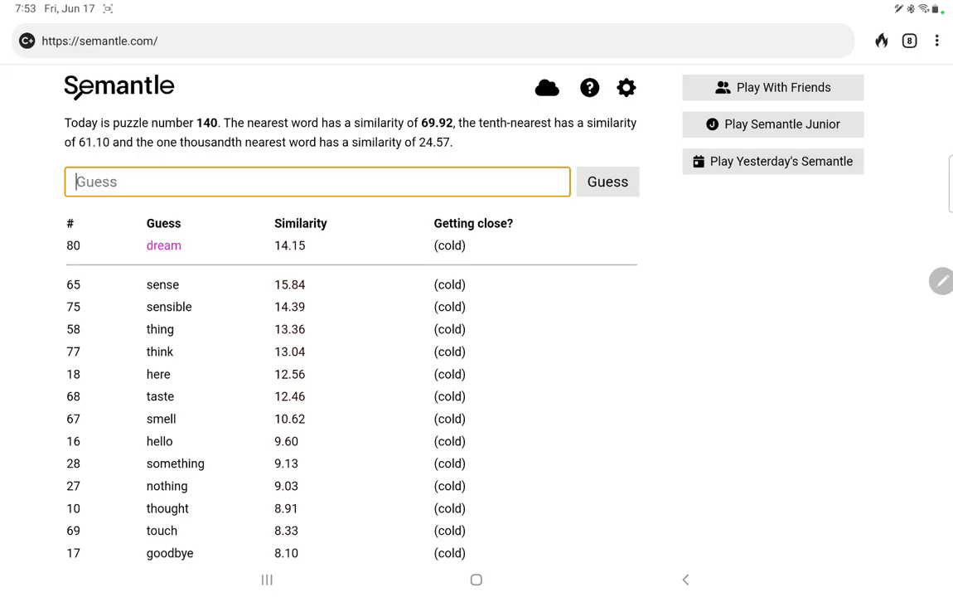
type("i")
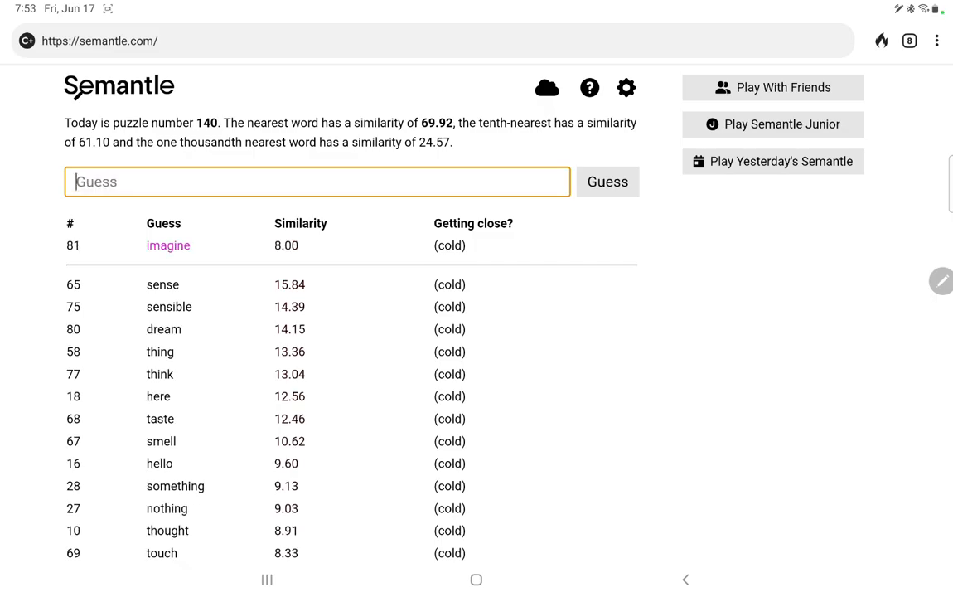
type("film")
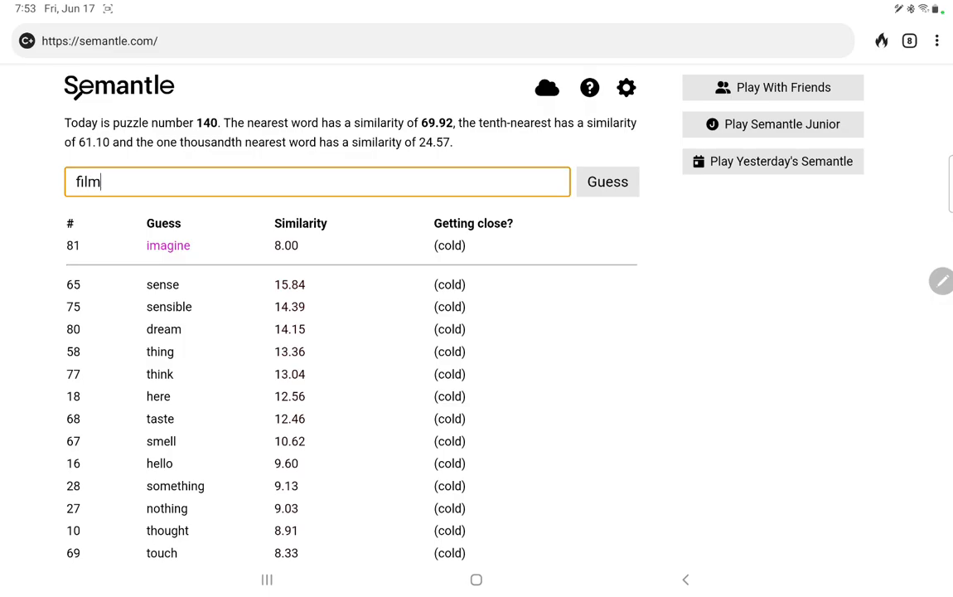
type("mus")
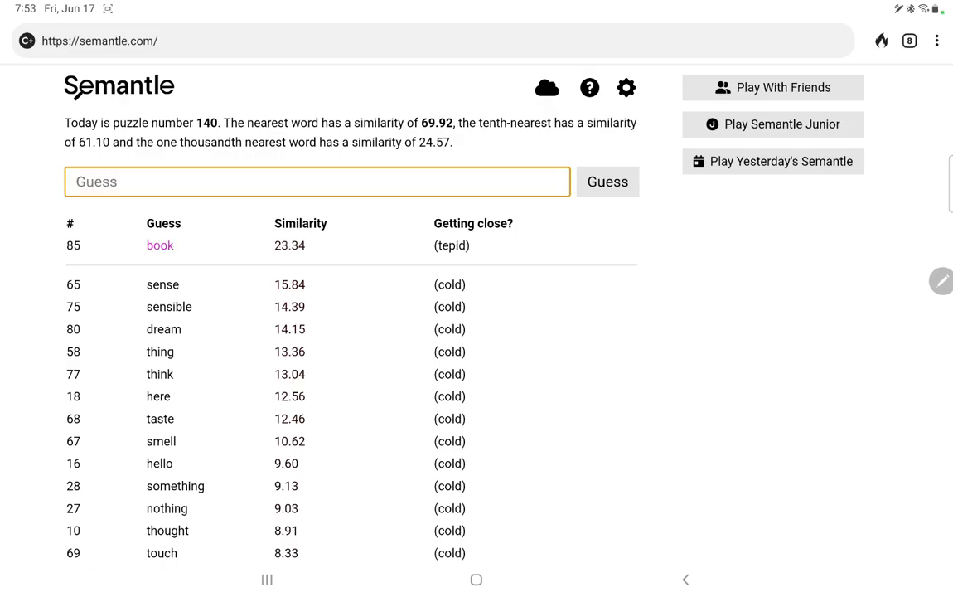
Guess read, write, bookish, library, note, novel and publish; read scores 19.33.
type("read")
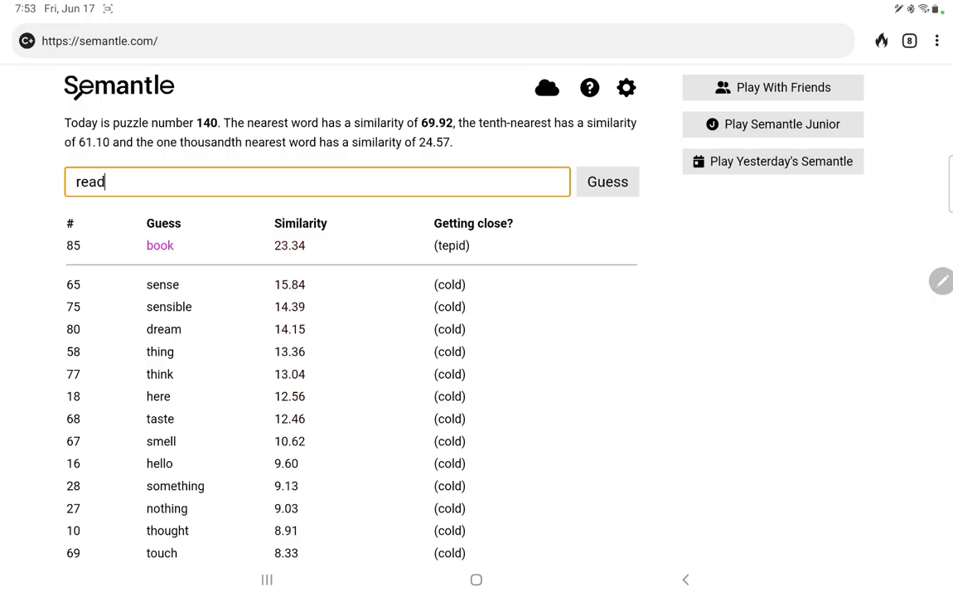
left_click(606, 181)
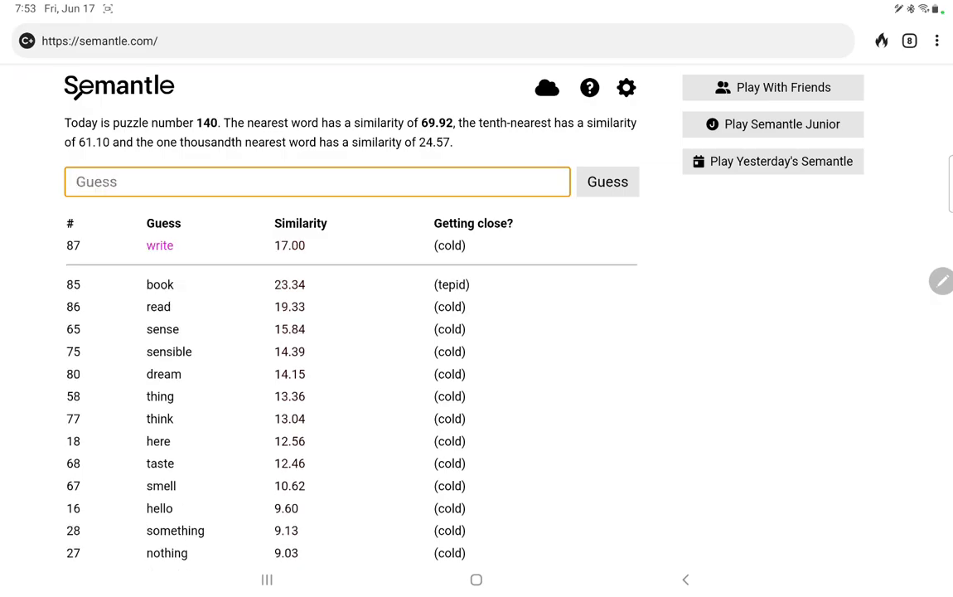
type("booki")
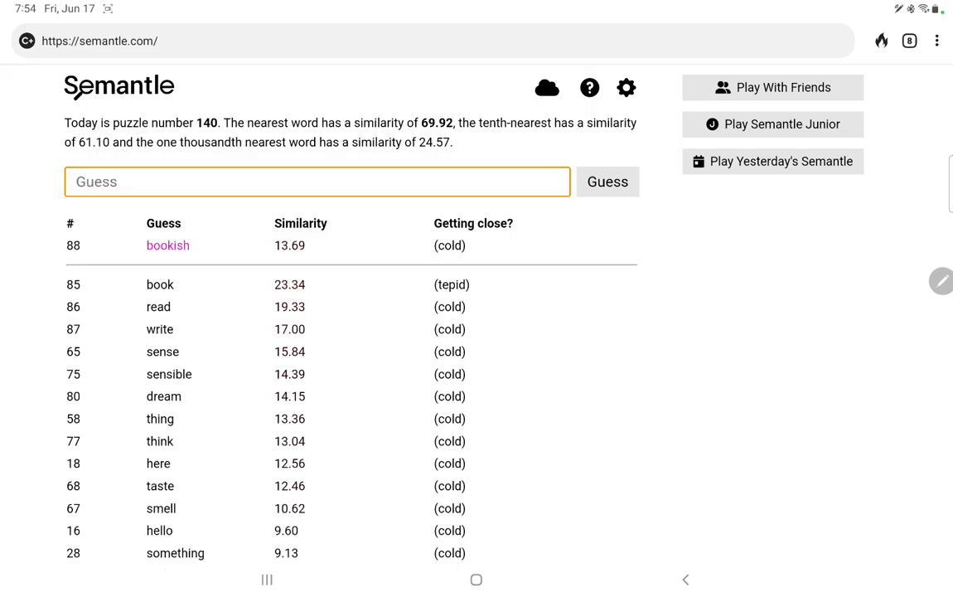
type("library")
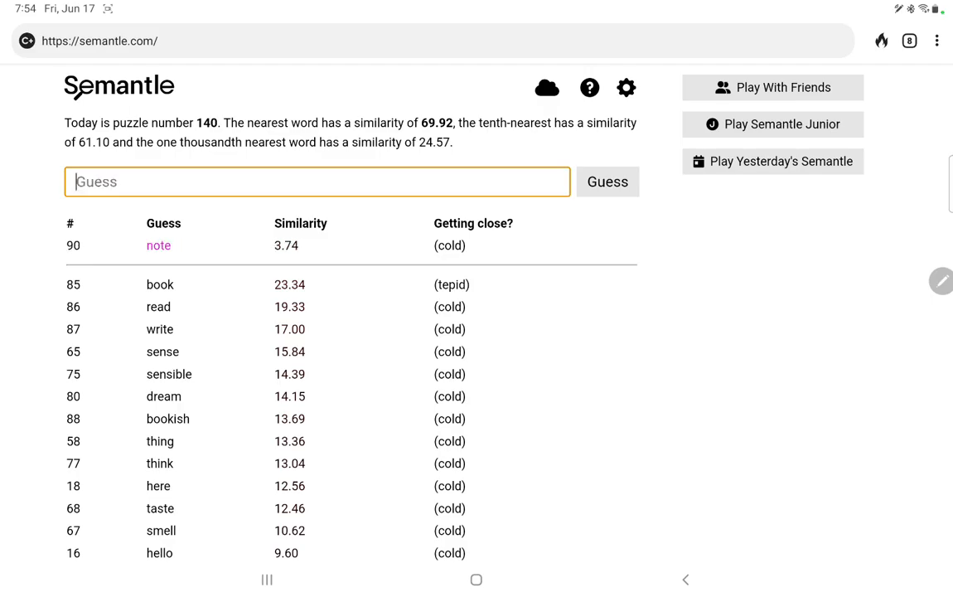
type("notep")
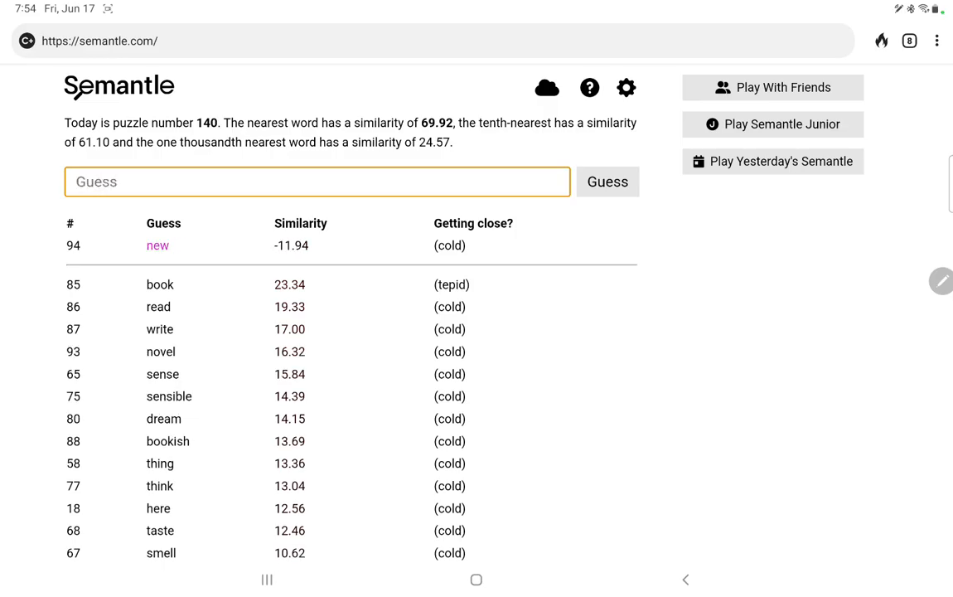
type("publish")
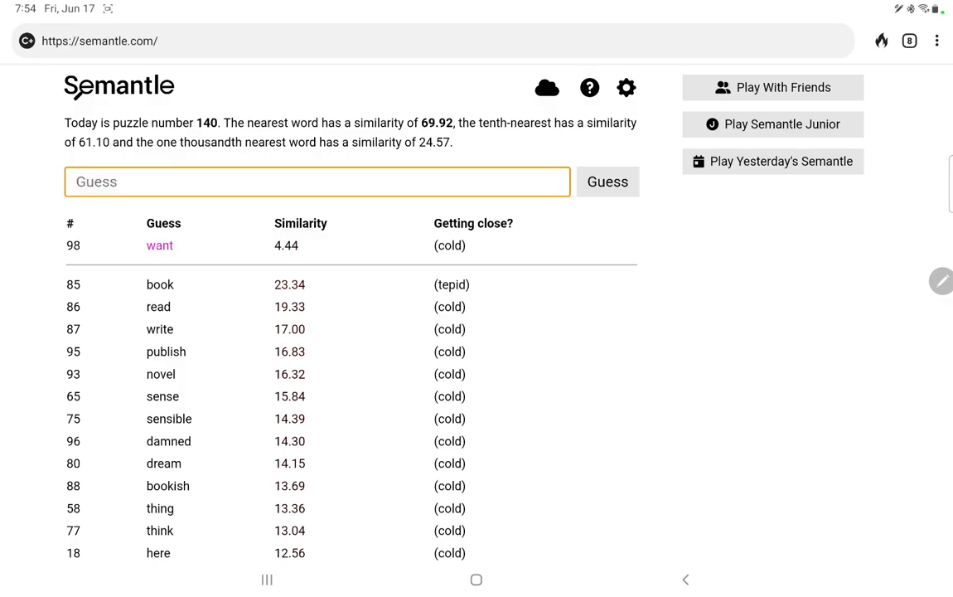
Guess want, need, try, give and take.
left_click(607, 181)
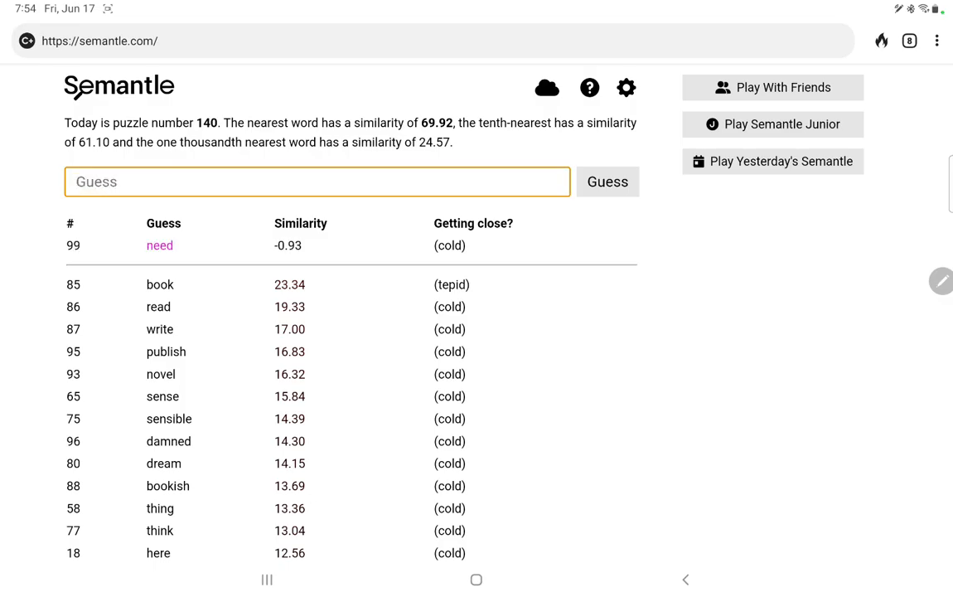
type("try")
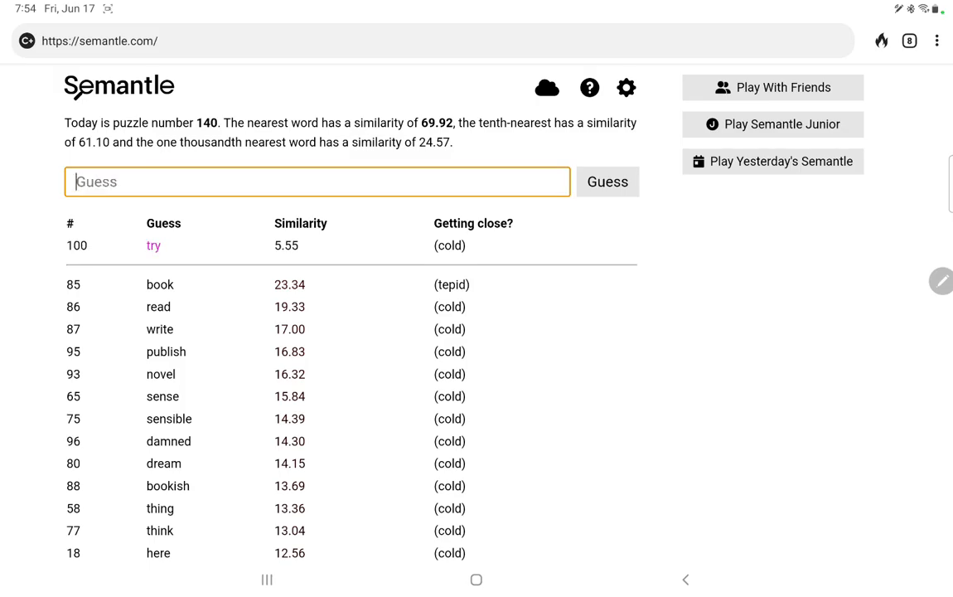
left_click(607, 181)
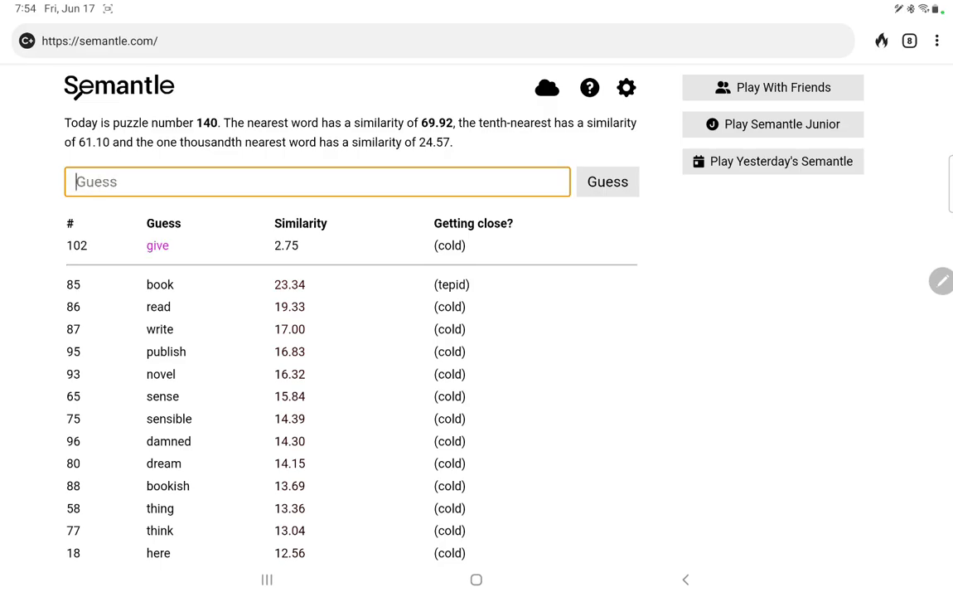
left_click(607, 181)
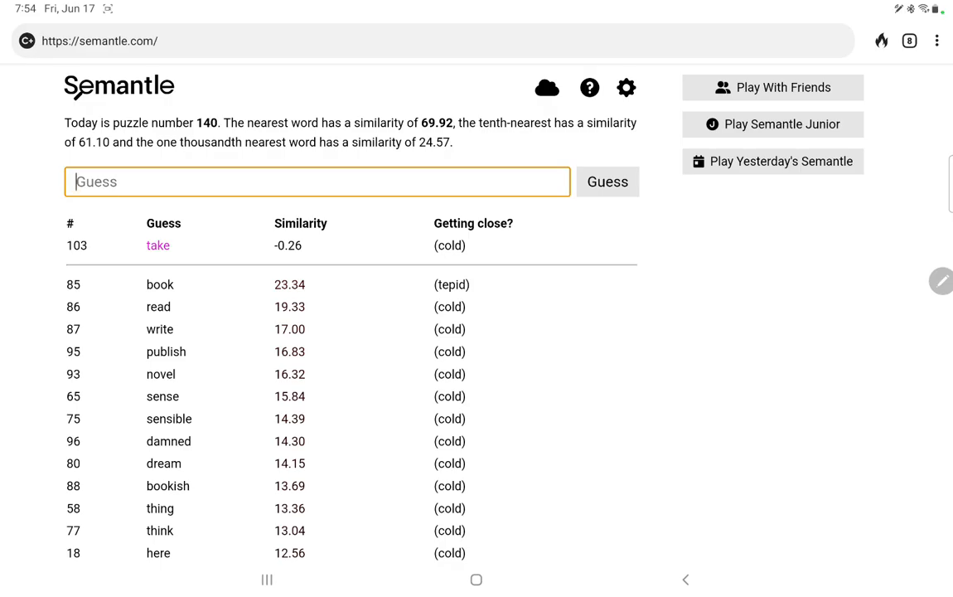
Guess love, hate, law, saint, church and Bible; love reaches 17.69, Bible only 2.55.
type("love")
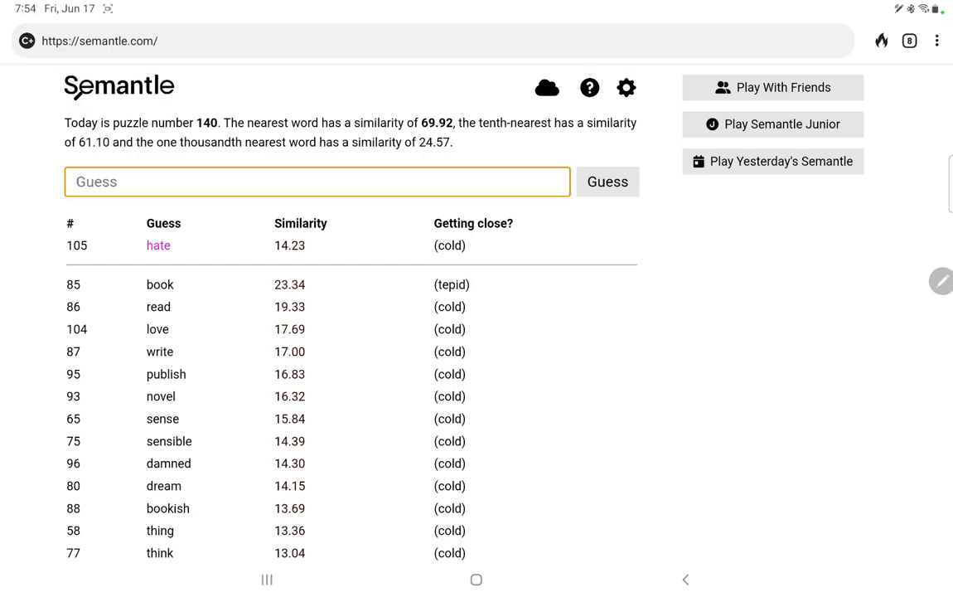
type("s")
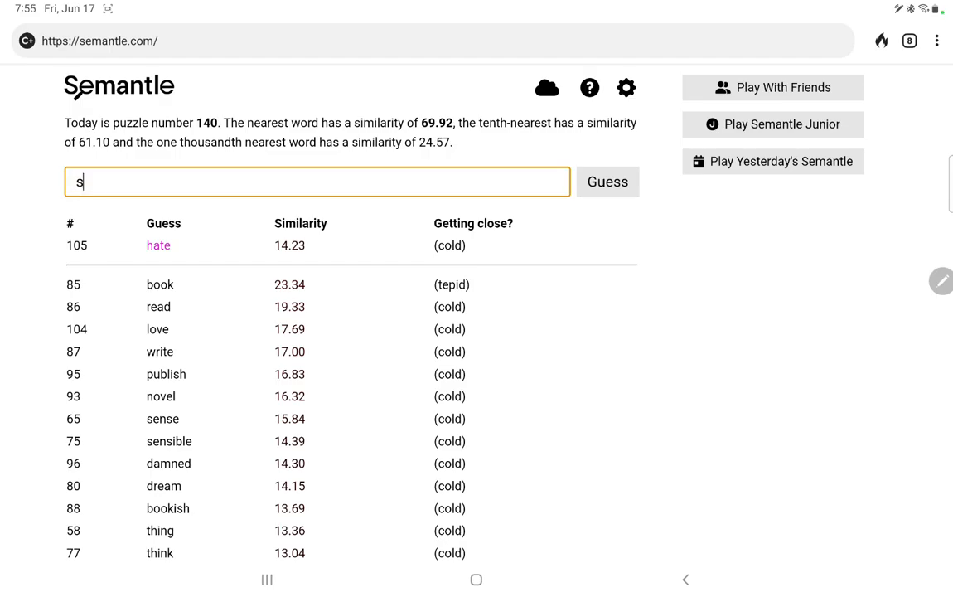
key("Backspace")
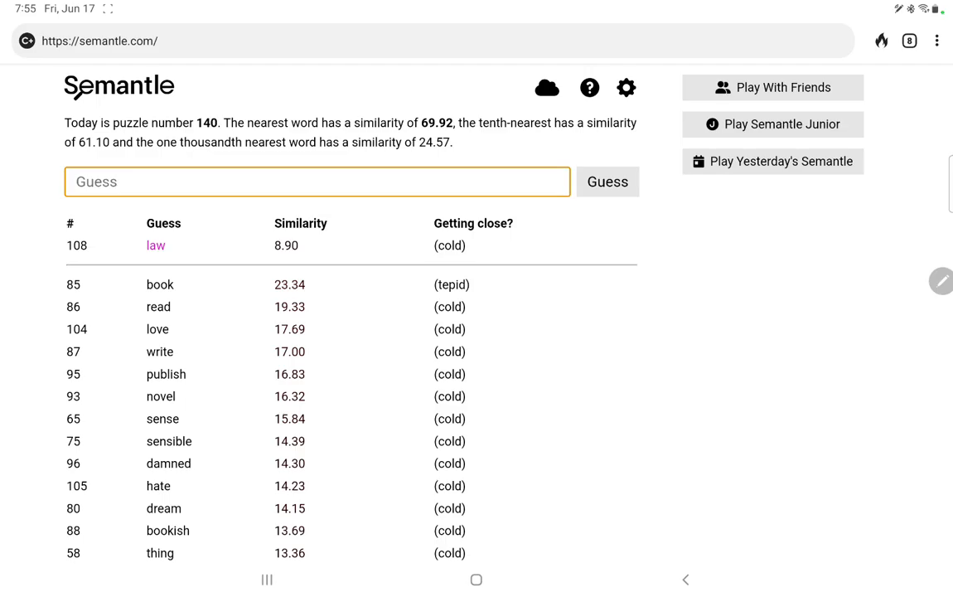
type("pray")
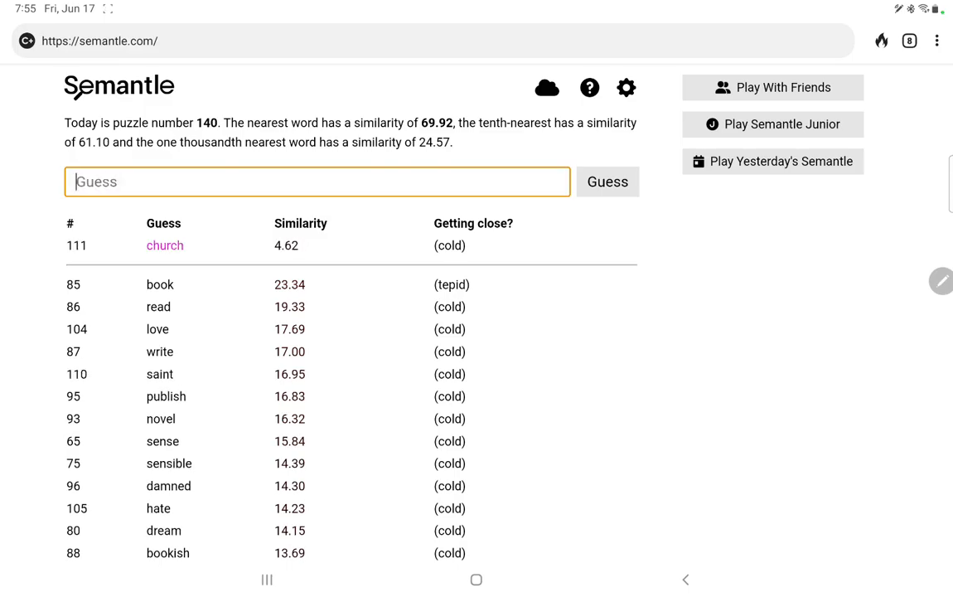
type("Bib")
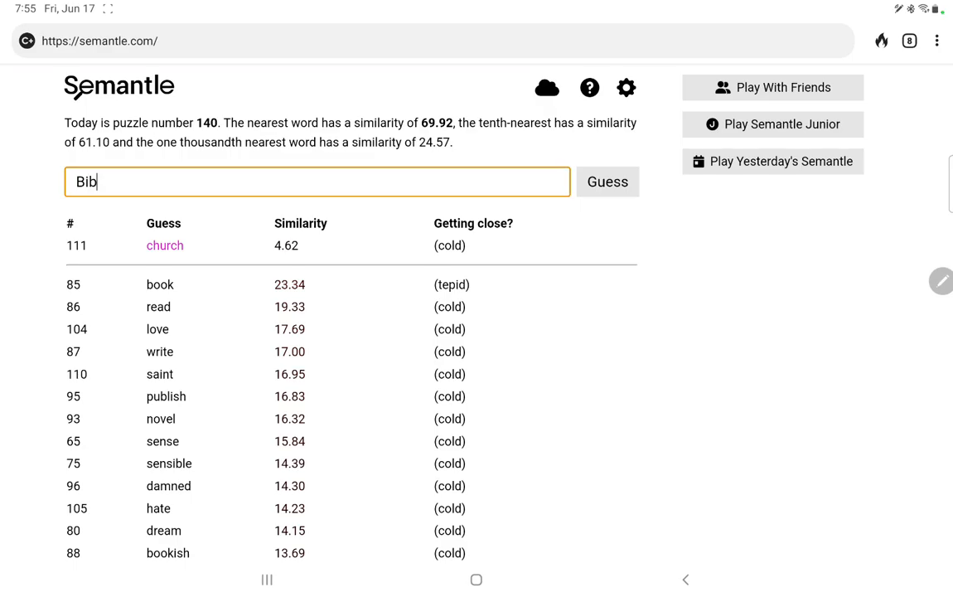
left_click(607, 181)
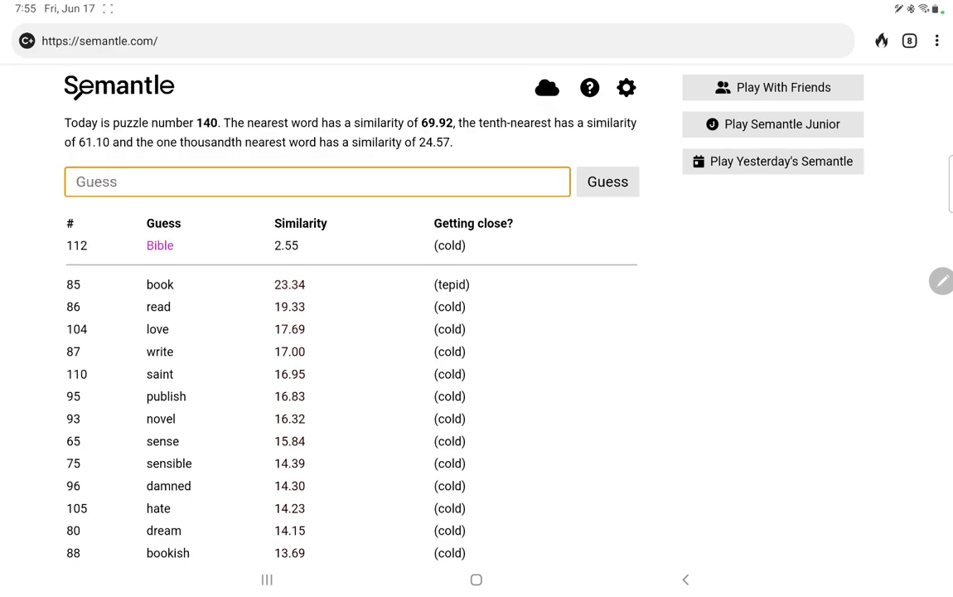
Guess bookie, bet, wager, bookmaker and horse; bookie scores 24.91 and bookmaker 22.79.
type("bookie")
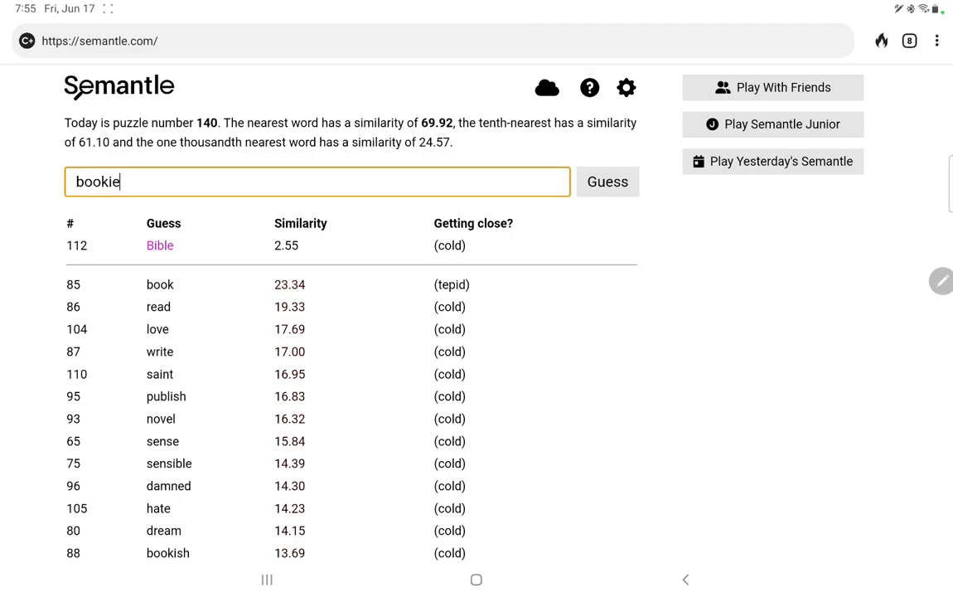
left_click(607, 180)
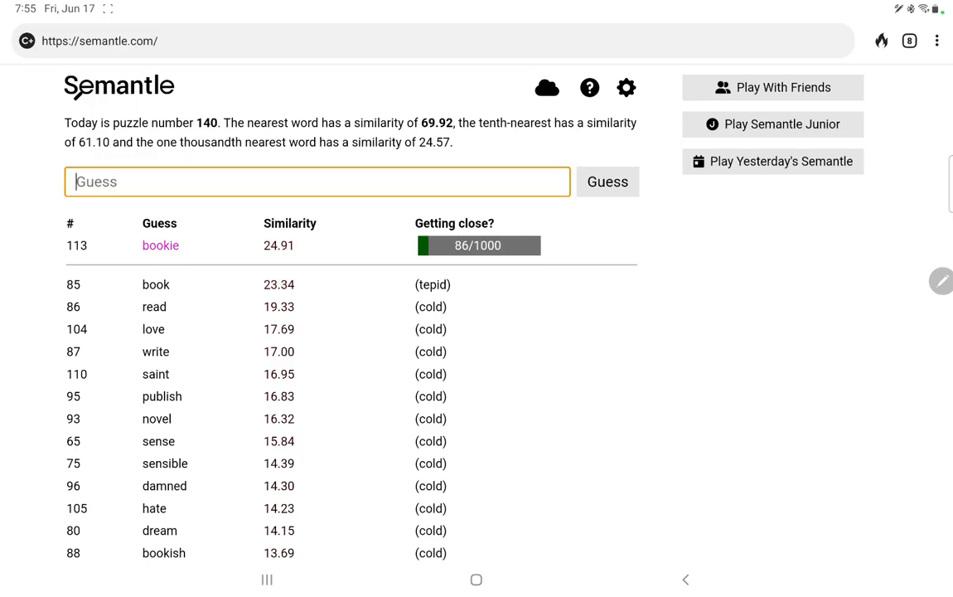
type("bet")
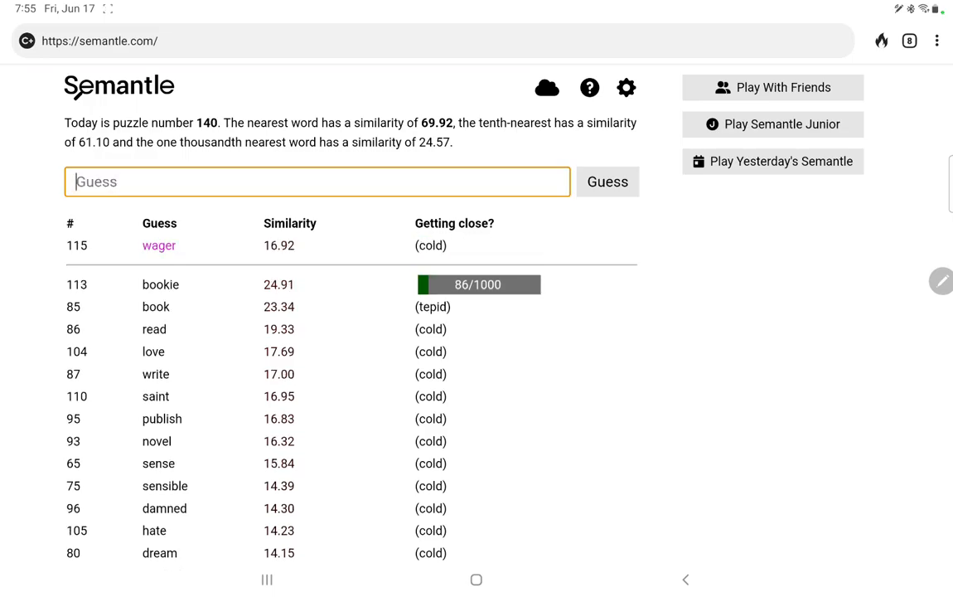
type("book")
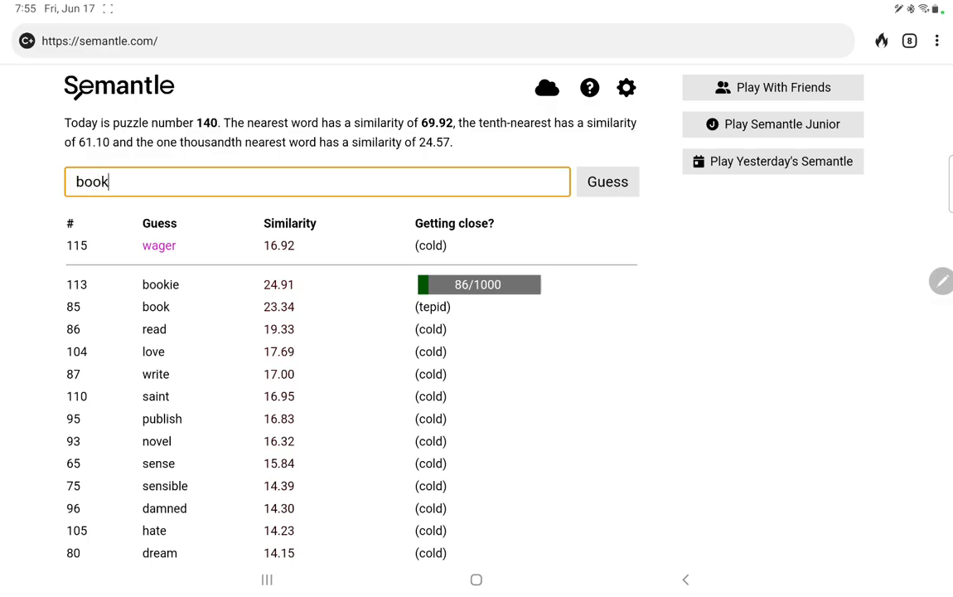
left_click(607, 181)
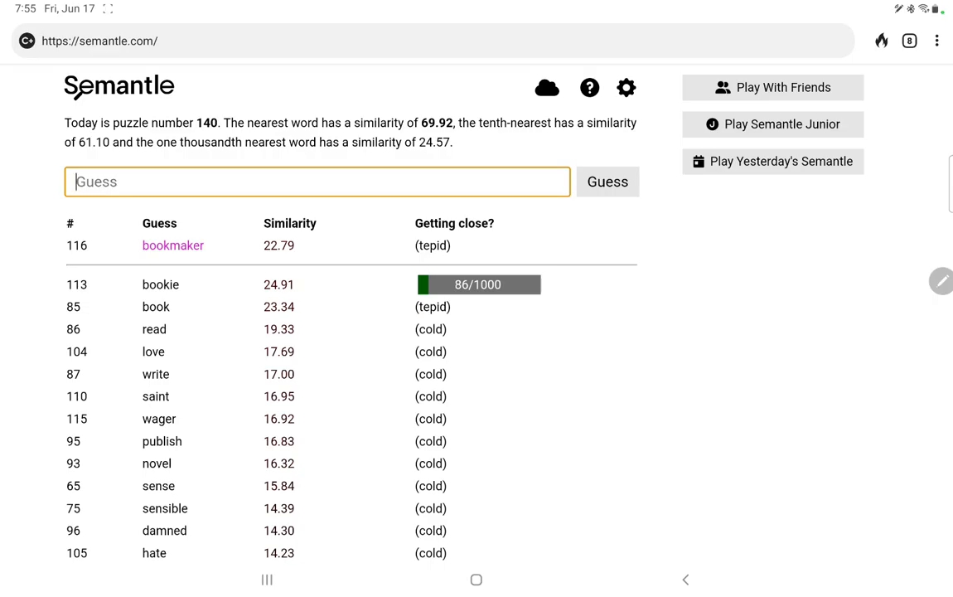
type("hor")
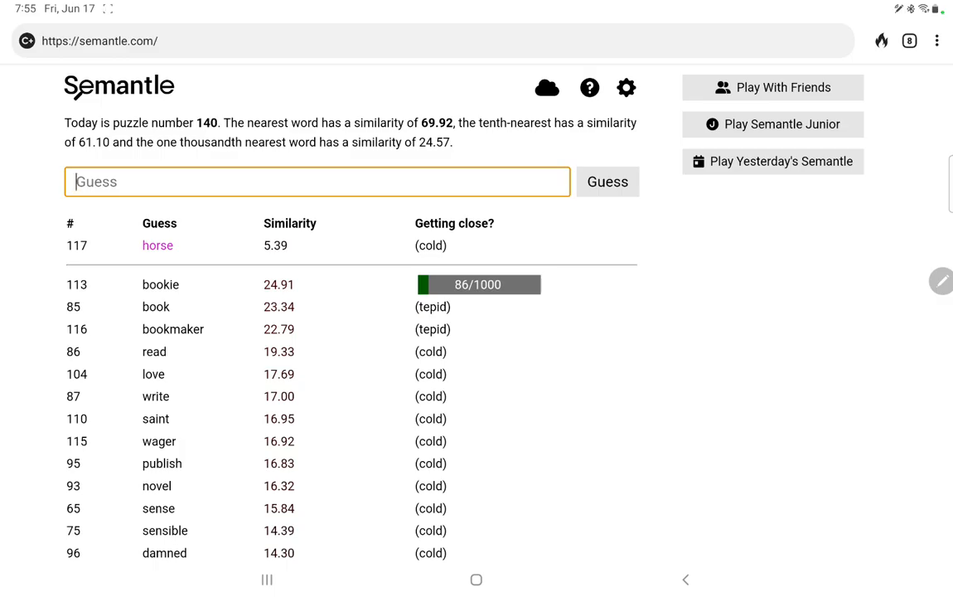
type("pla")
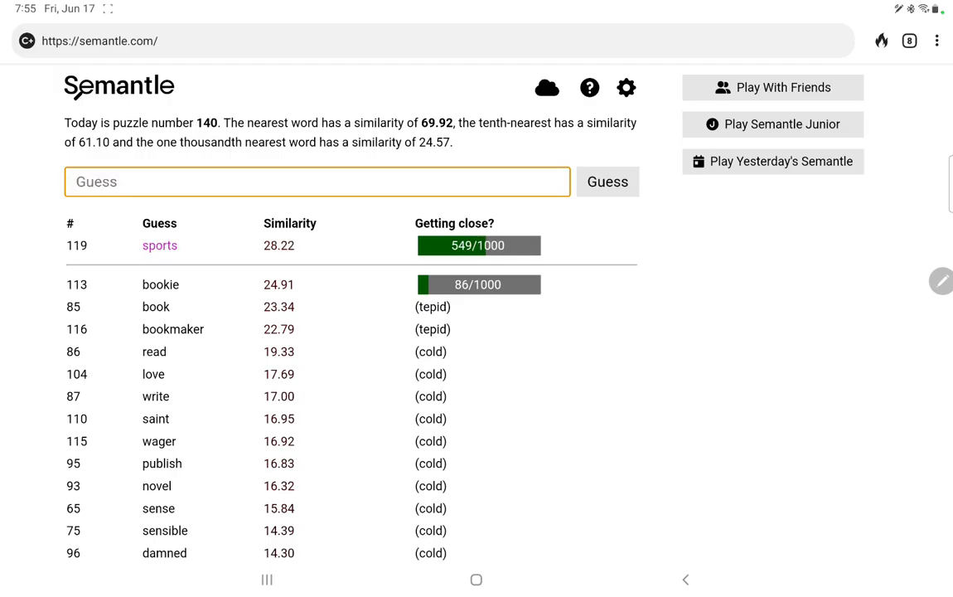
Guess gamble, gambler, sport and sporting; gambler reaches 25.24 at rank 150/1000.
type("gamb")
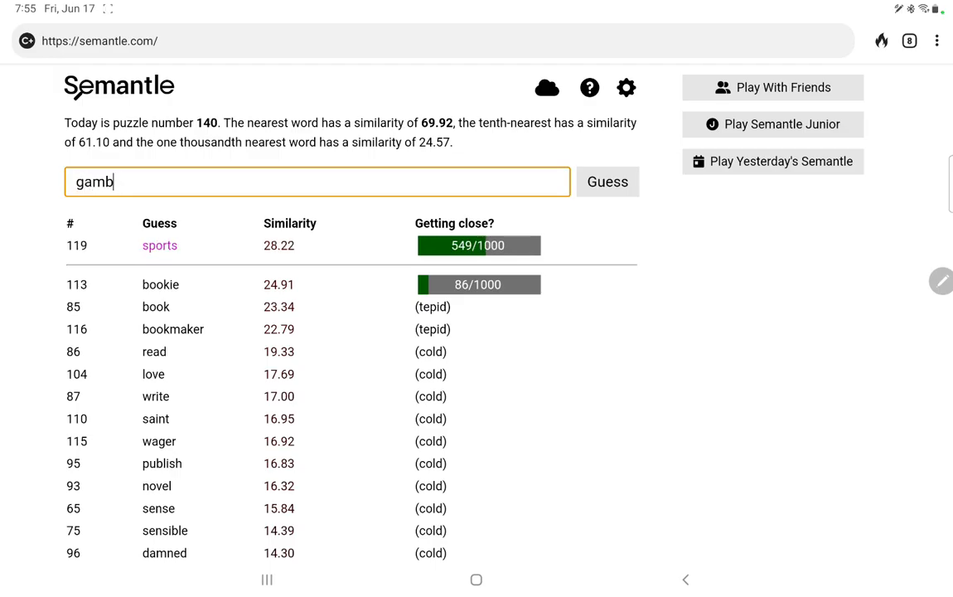
left_click(606, 181)
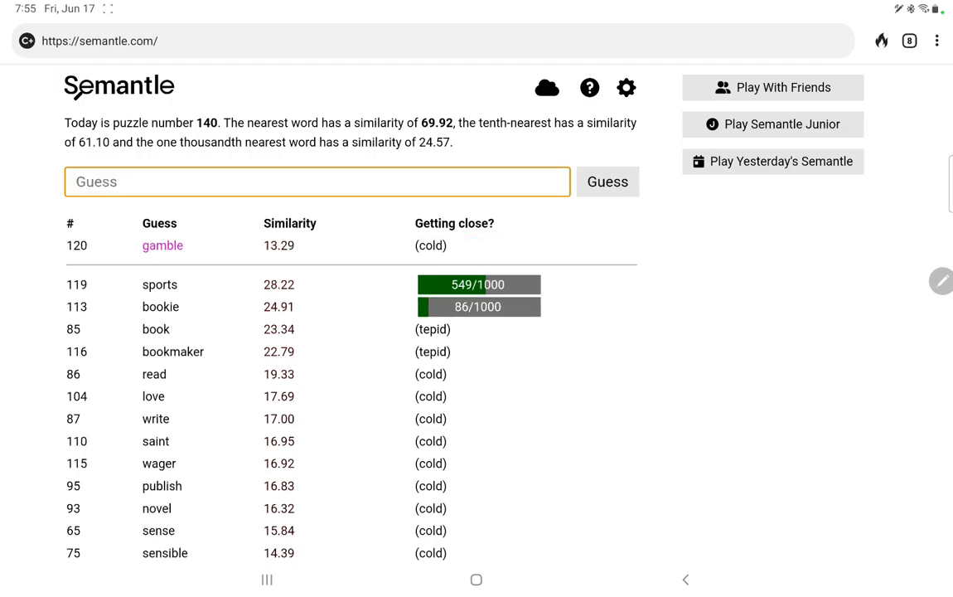
type("gam")
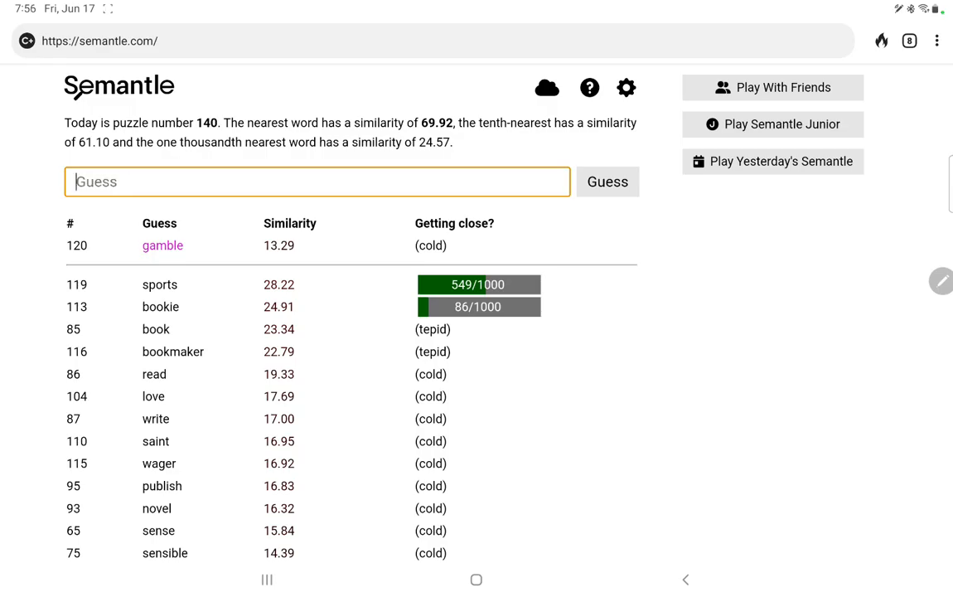
type("gambler")
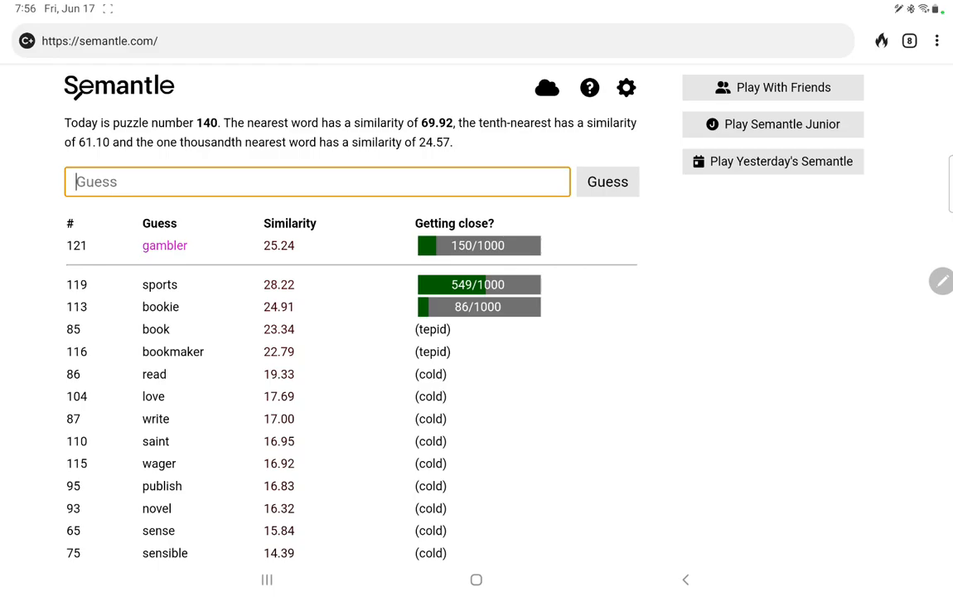
type("sport")
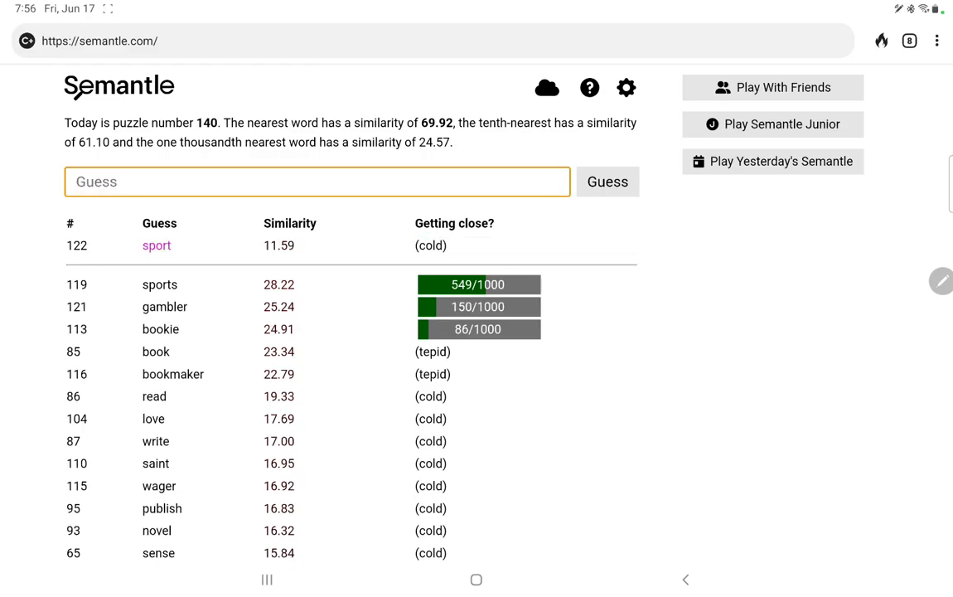
type("sportin")
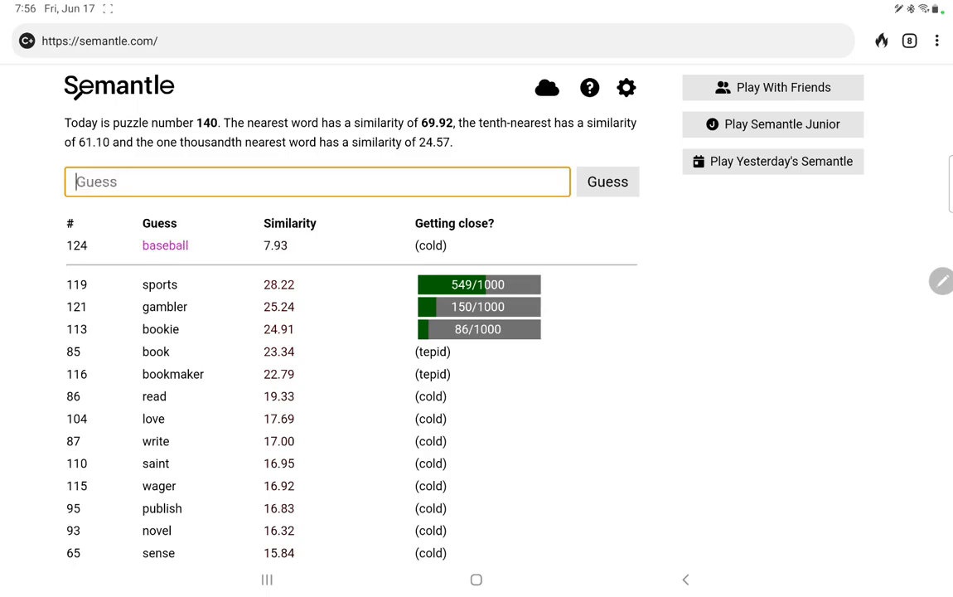
Guess football, sports, player(s) and pitch; sports leads at 28.22 with rank 549/1000.
type("football")
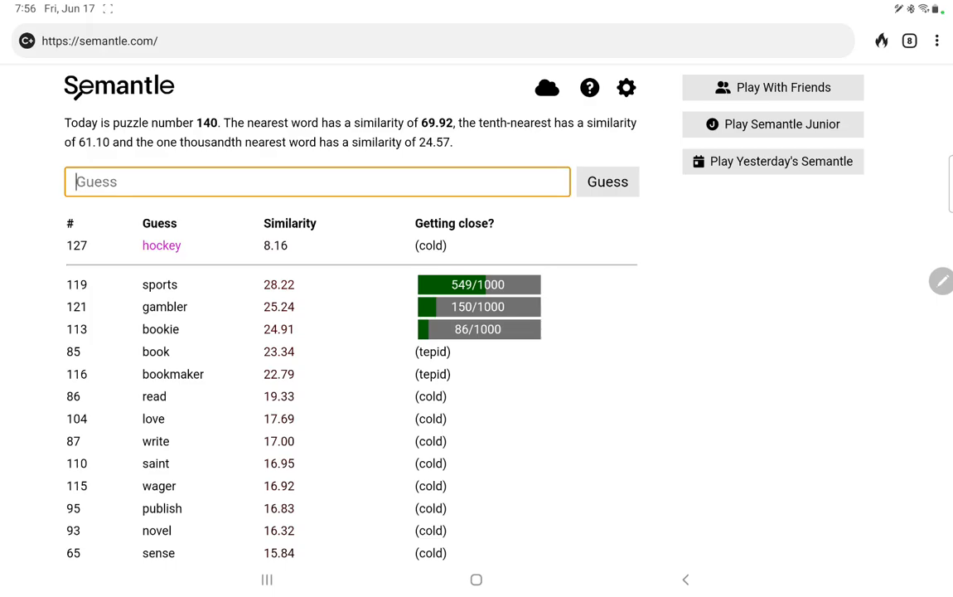
type("sport")
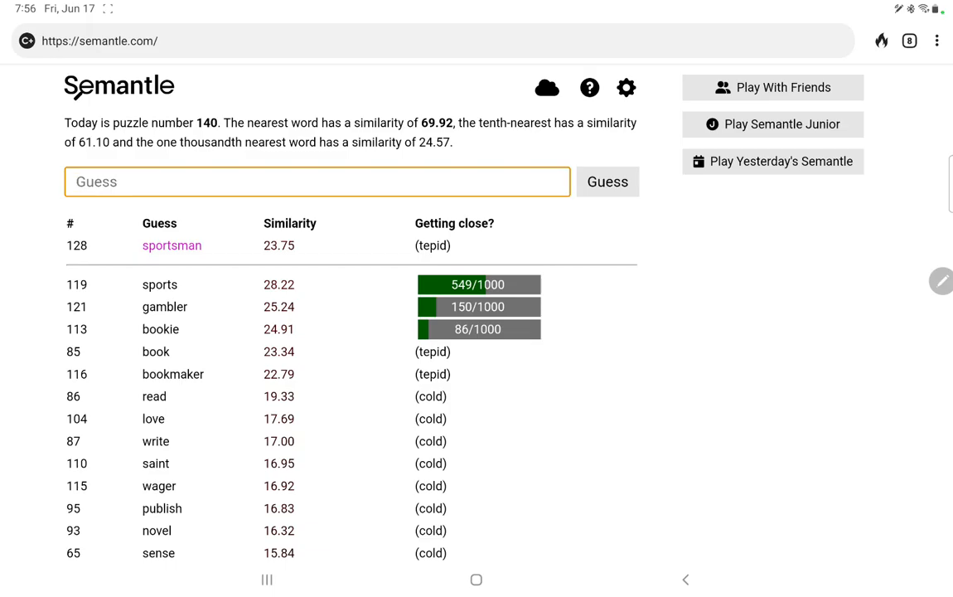
type("player")
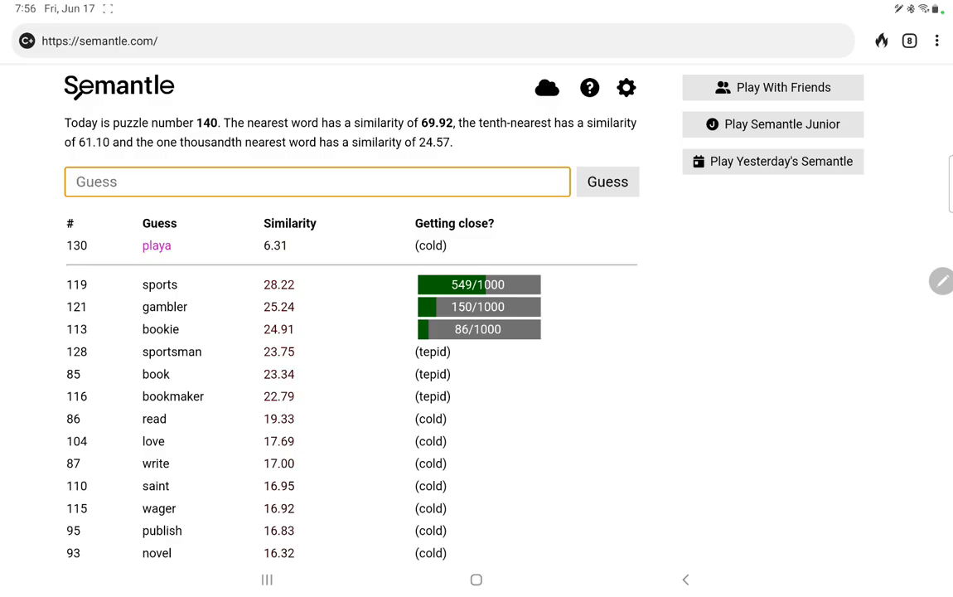
type("s")
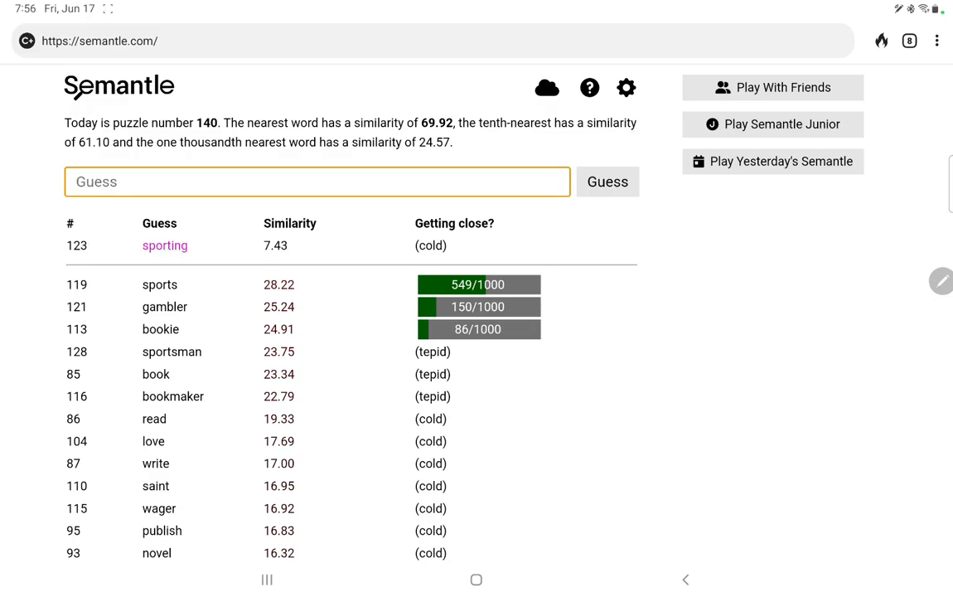
type("pitch")
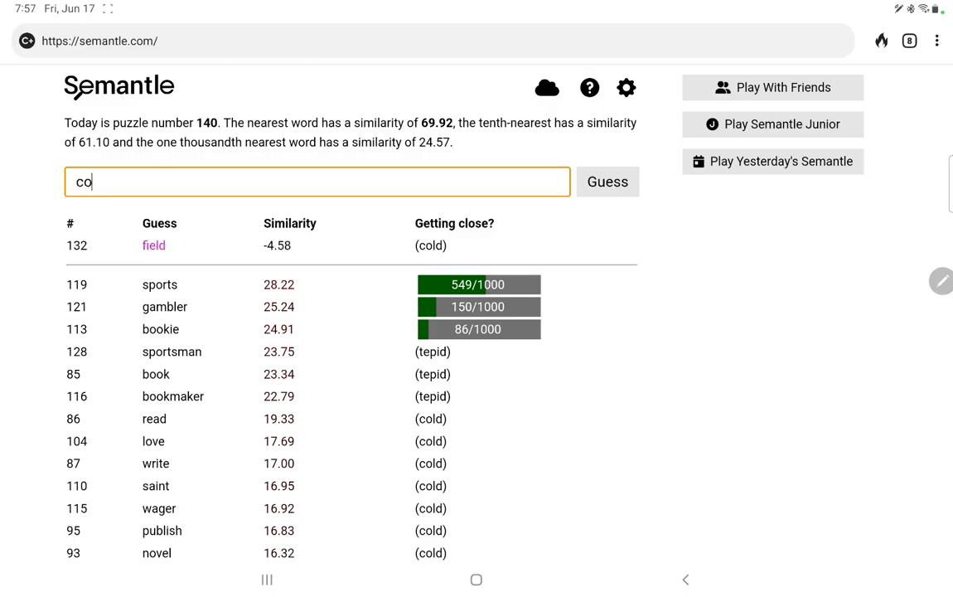
Guess field, court, throw, shop, odds and probability, all scoring cold.
left_click(606, 181)
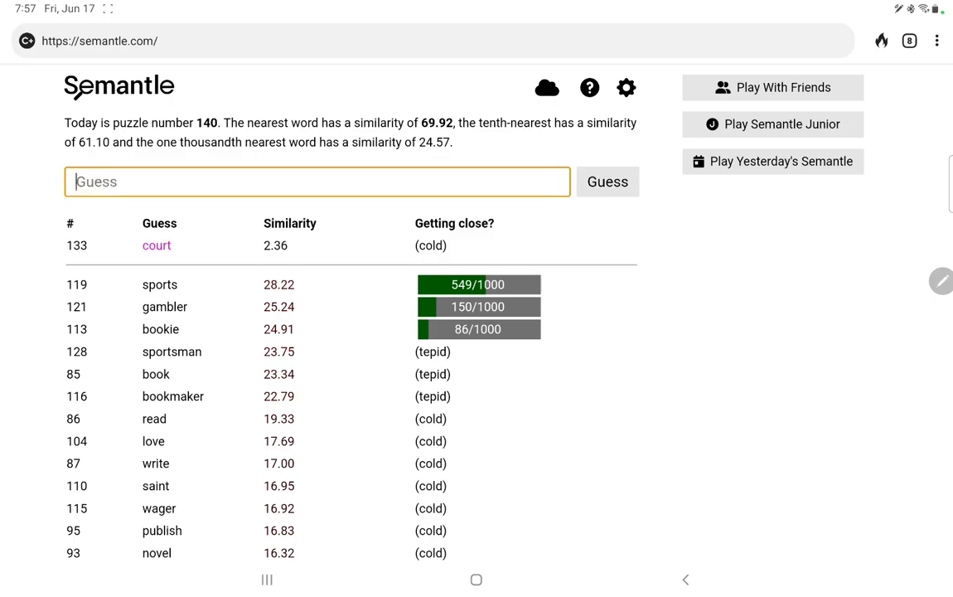
type("thr")
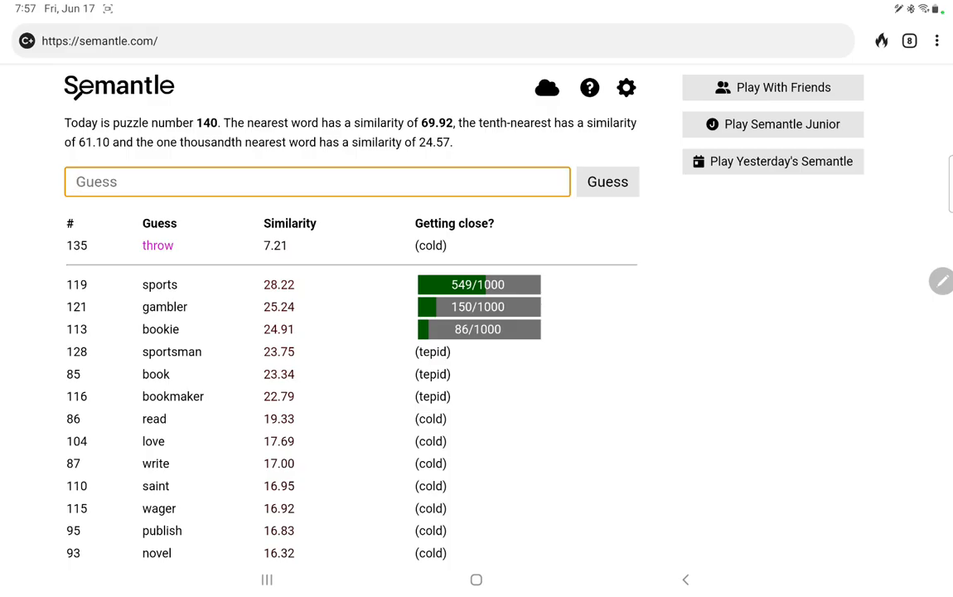
left_click(606, 181)
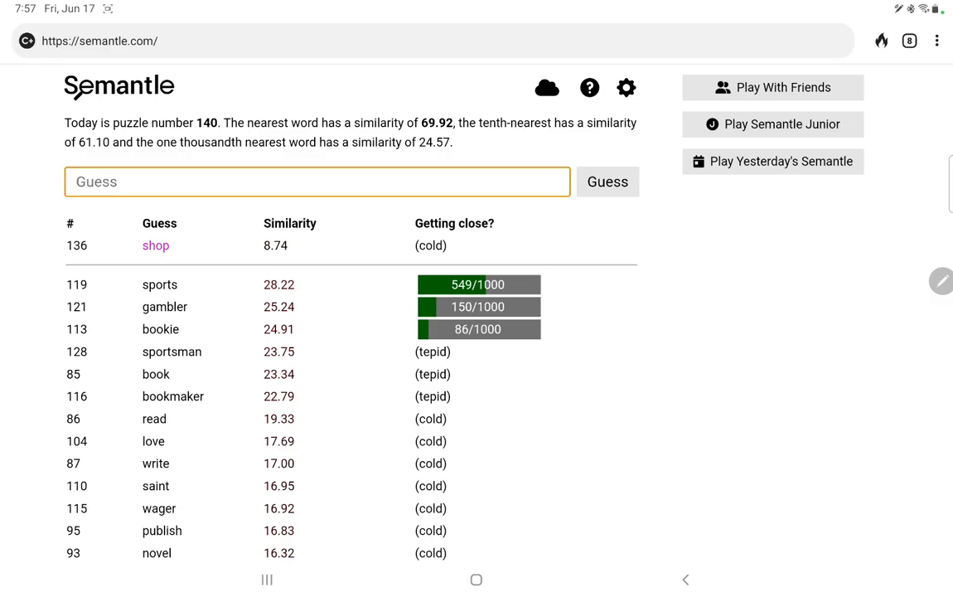
left_click(606, 181)
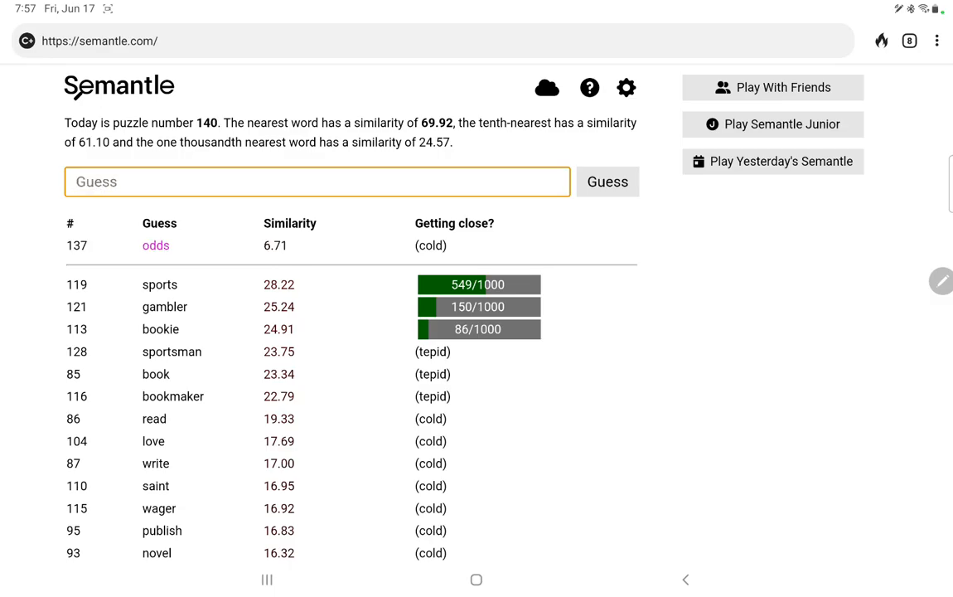
type("probabi")
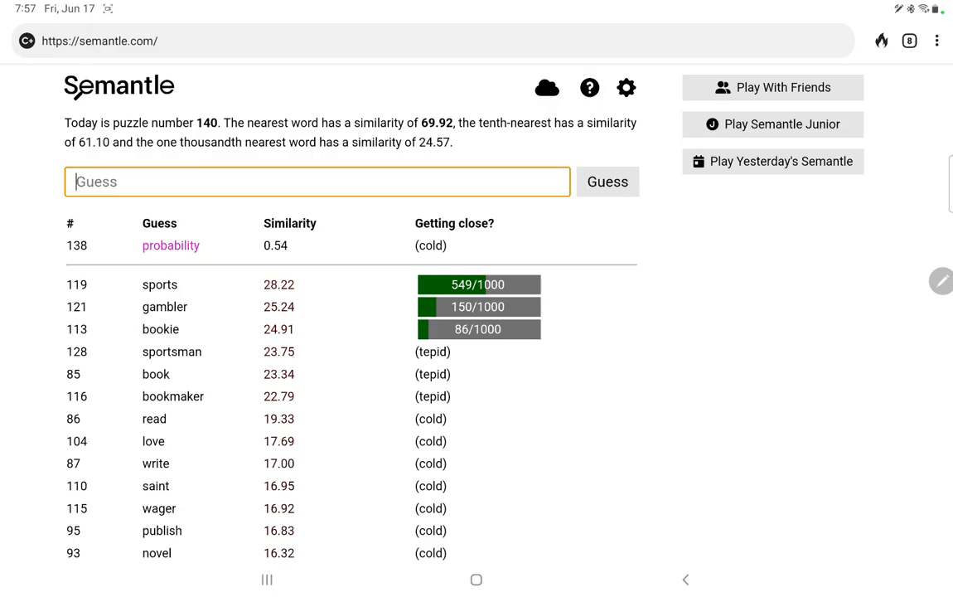
Guess gambling, poker, chess, badminton, hearts and cards, all cold.
type("gambling")
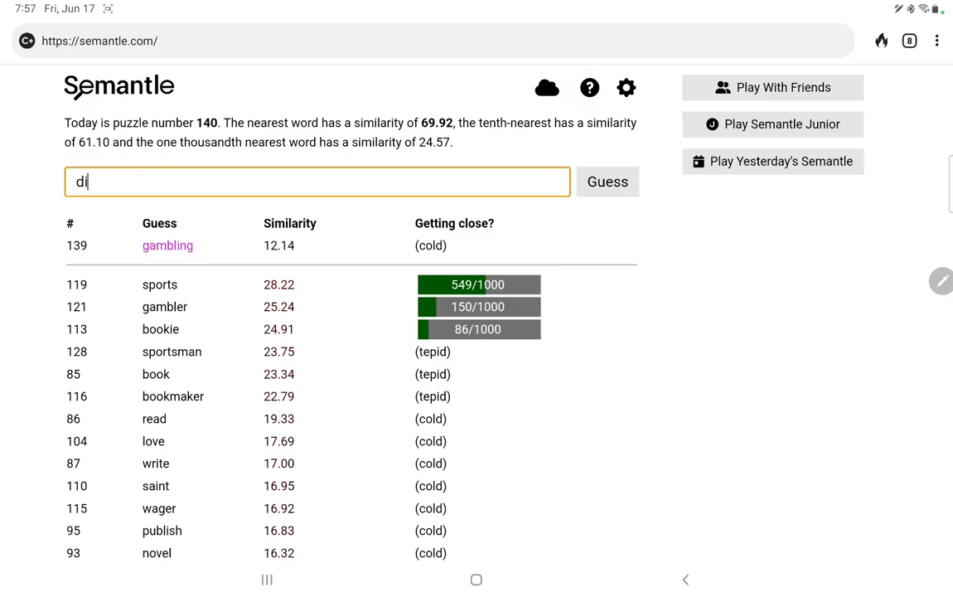
left_click(606, 180)
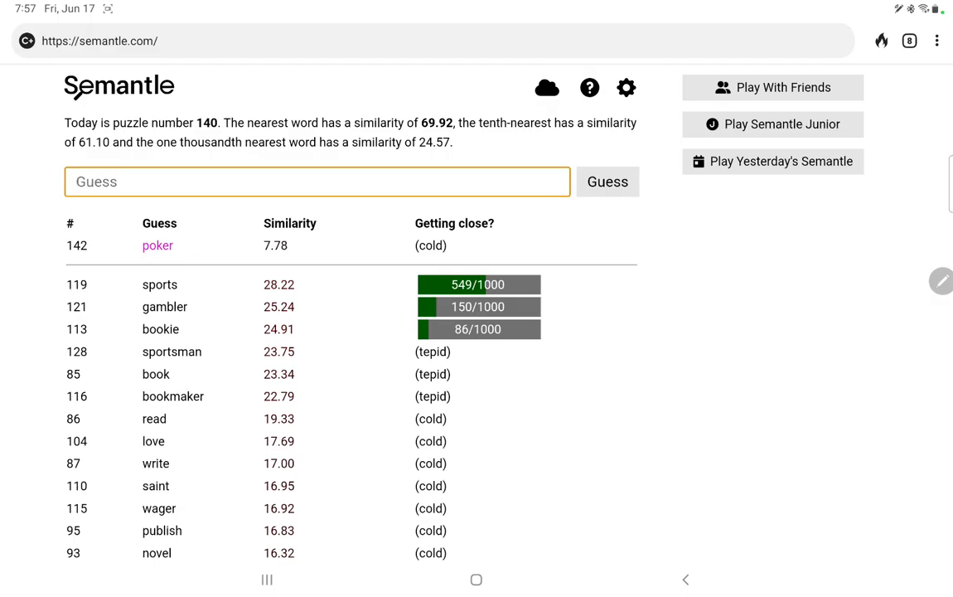
type("back")
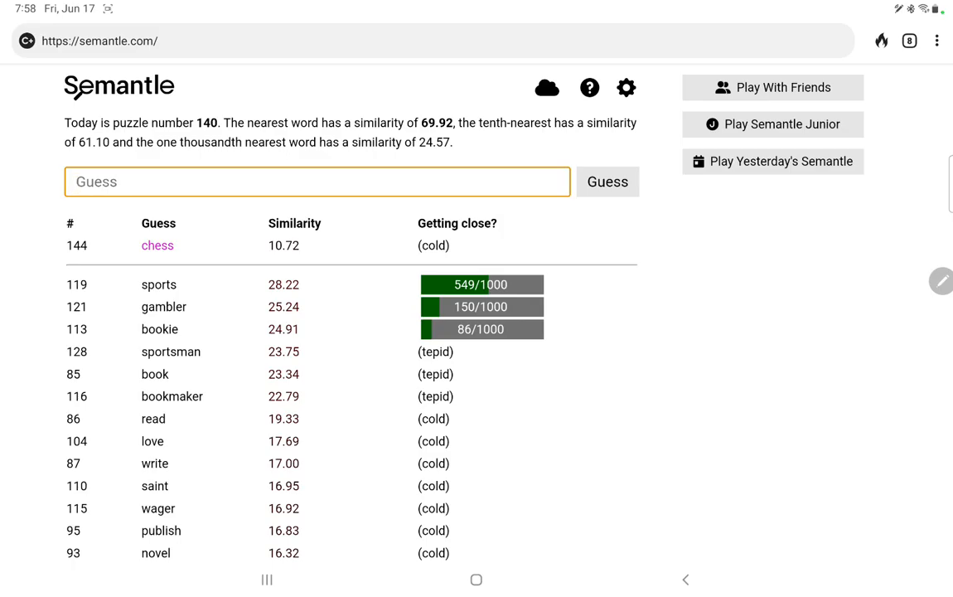
type("ba")
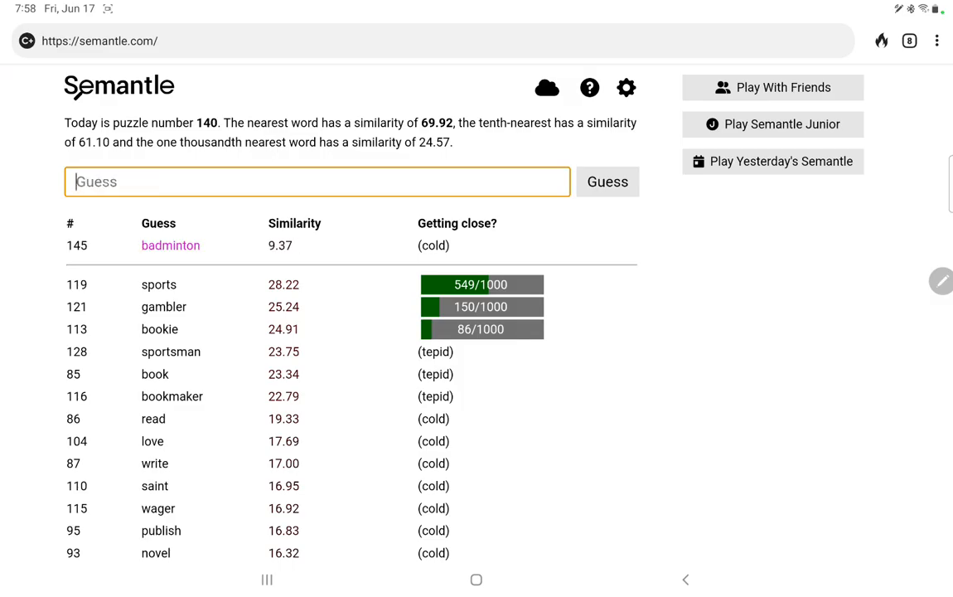
type("hearts")
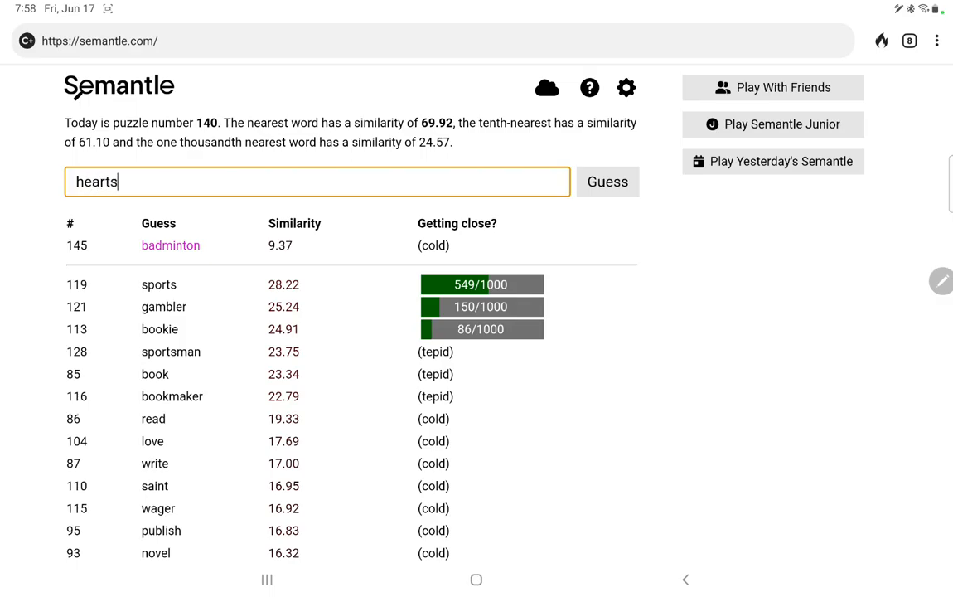
type("car")
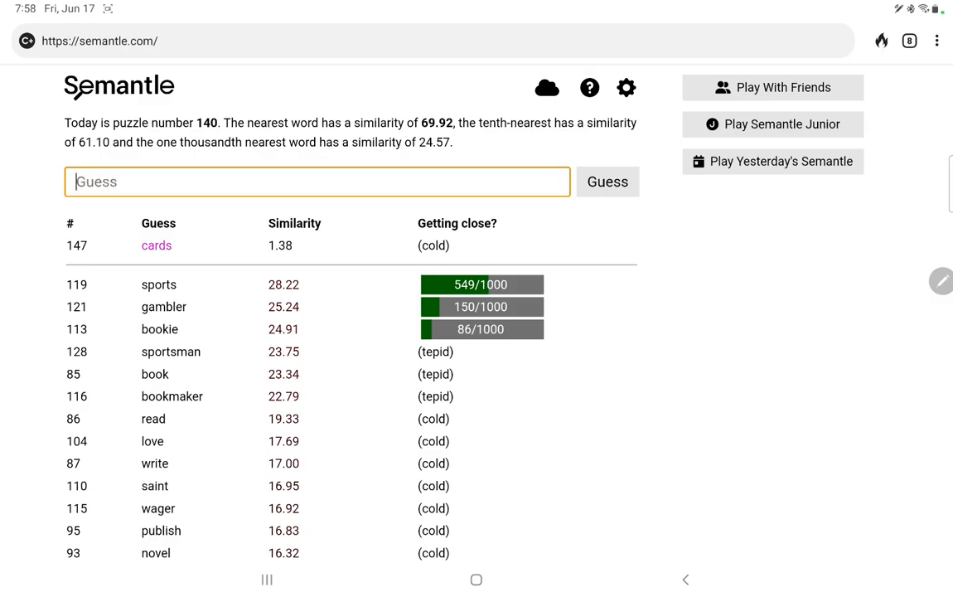
Guess hocus, heist, ban and invest, all coming back cold.
type("po")
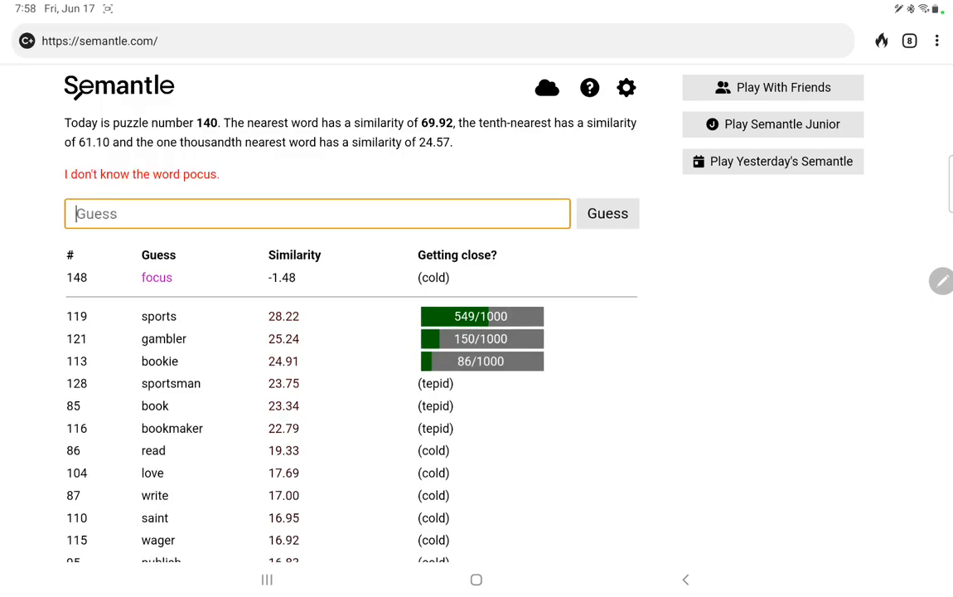
type("hocus")
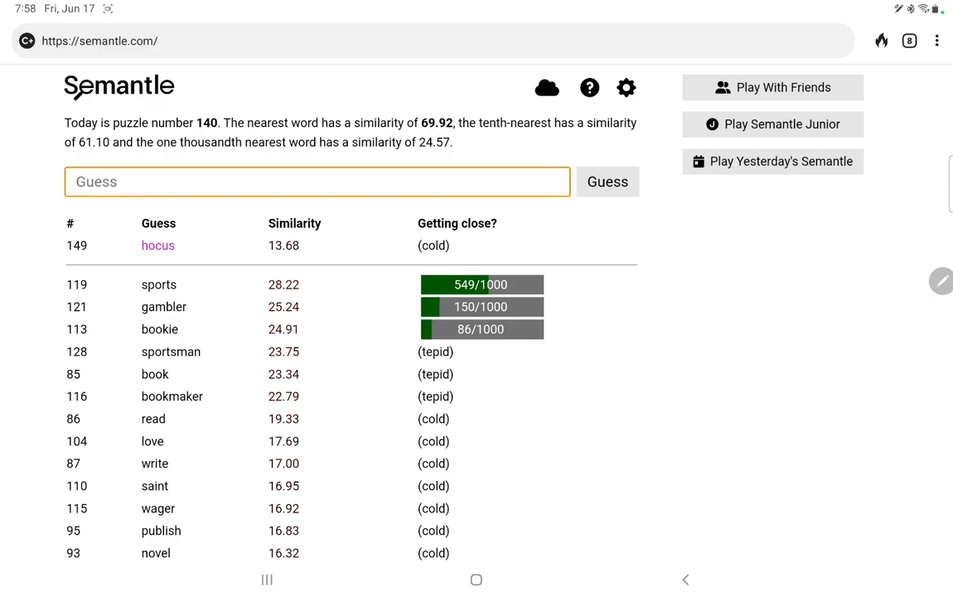
type("heist")
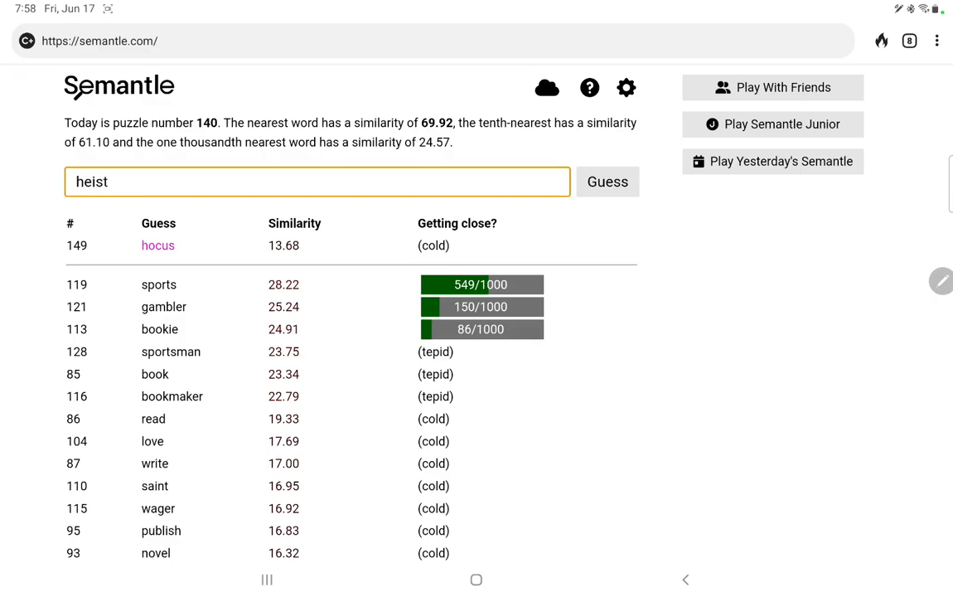
type("ban")
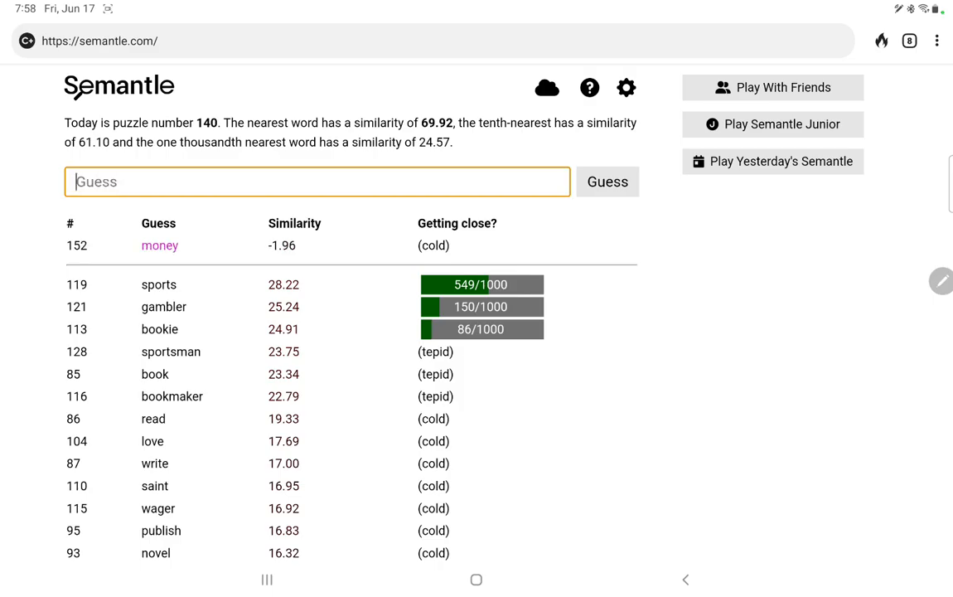
type("invest")
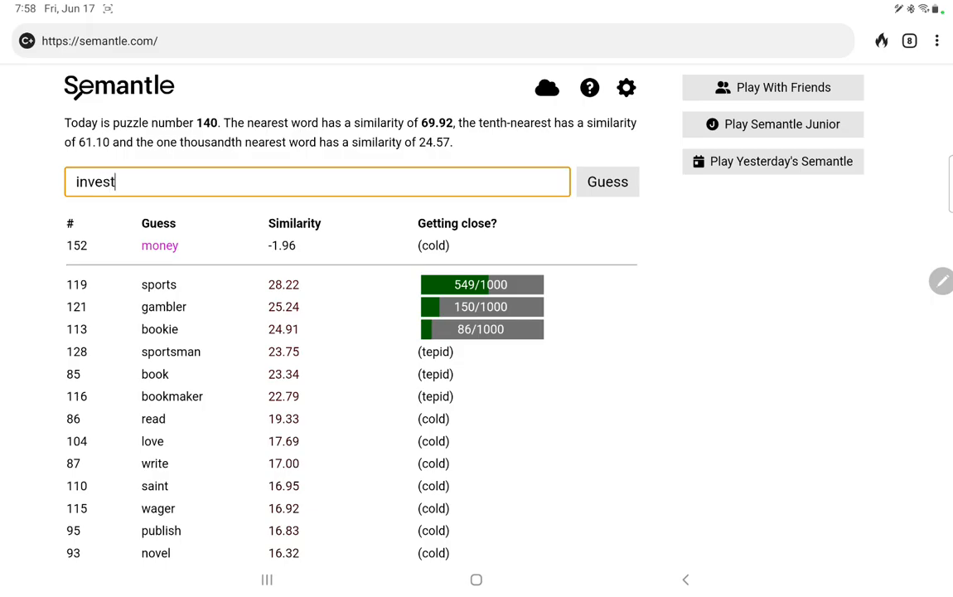
left_click(606, 181)
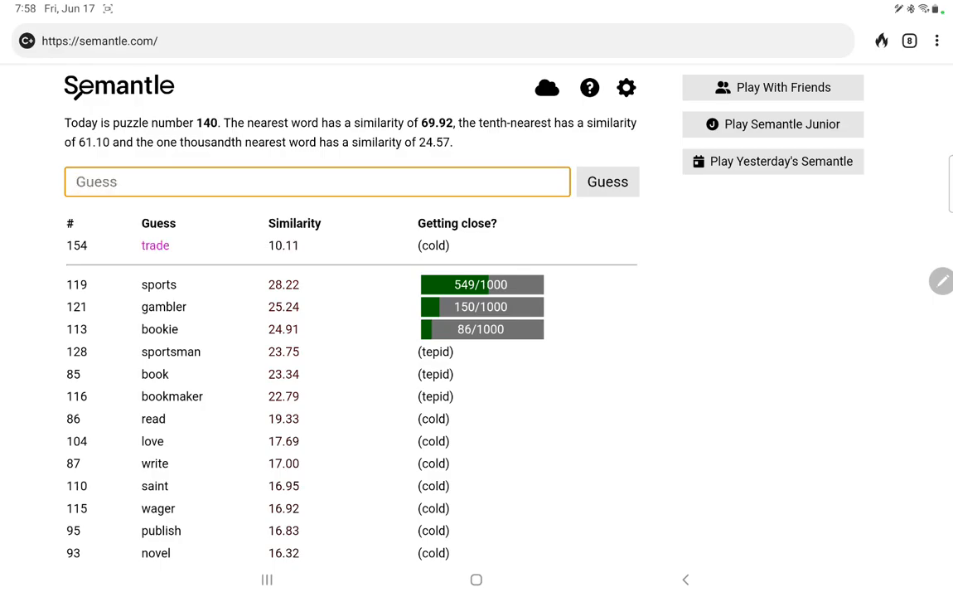
Guess words like trough, over and vig, none beating sports.
type("tri")
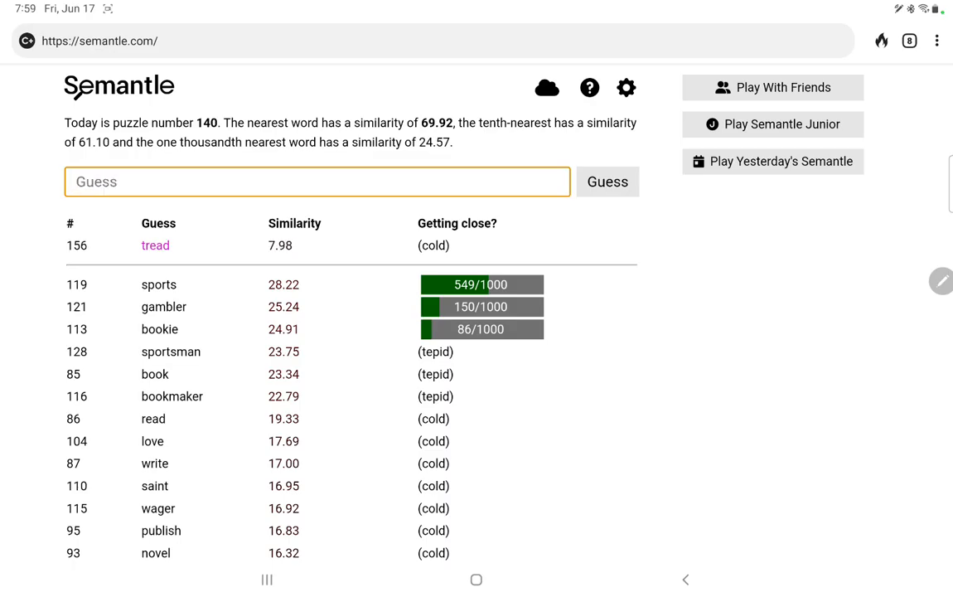
type("troug")
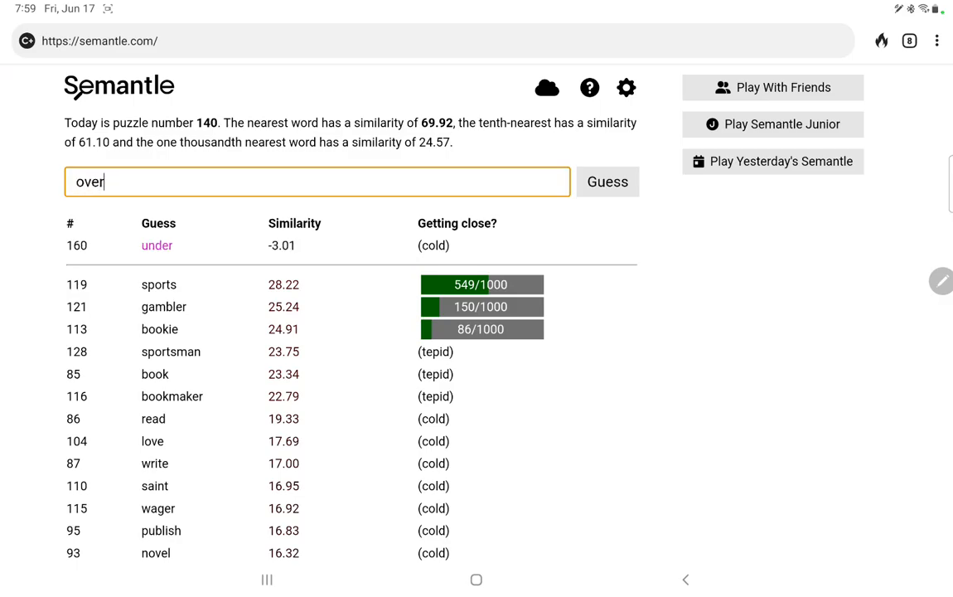
left_click(607, 181)
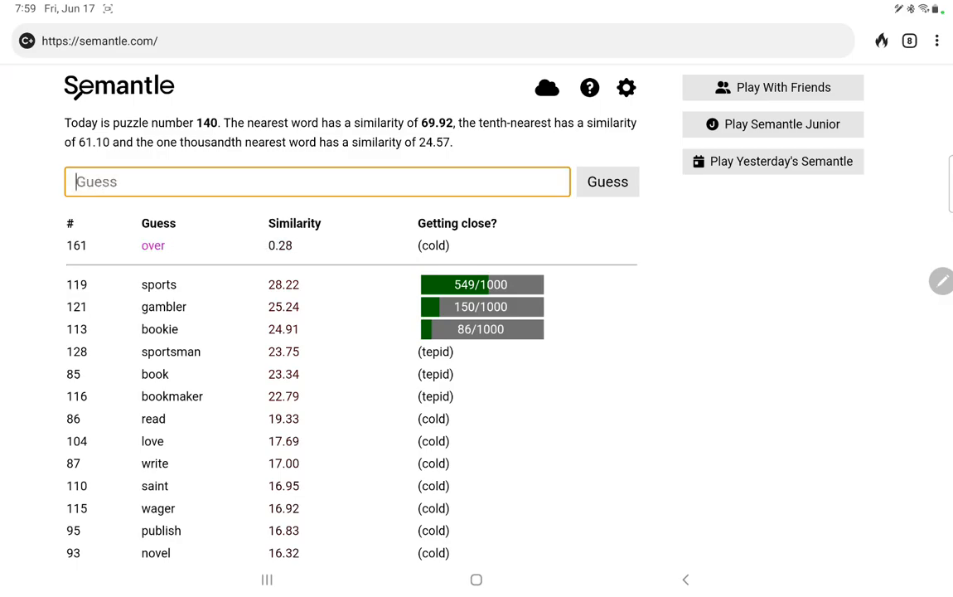
left_click(606, 181)
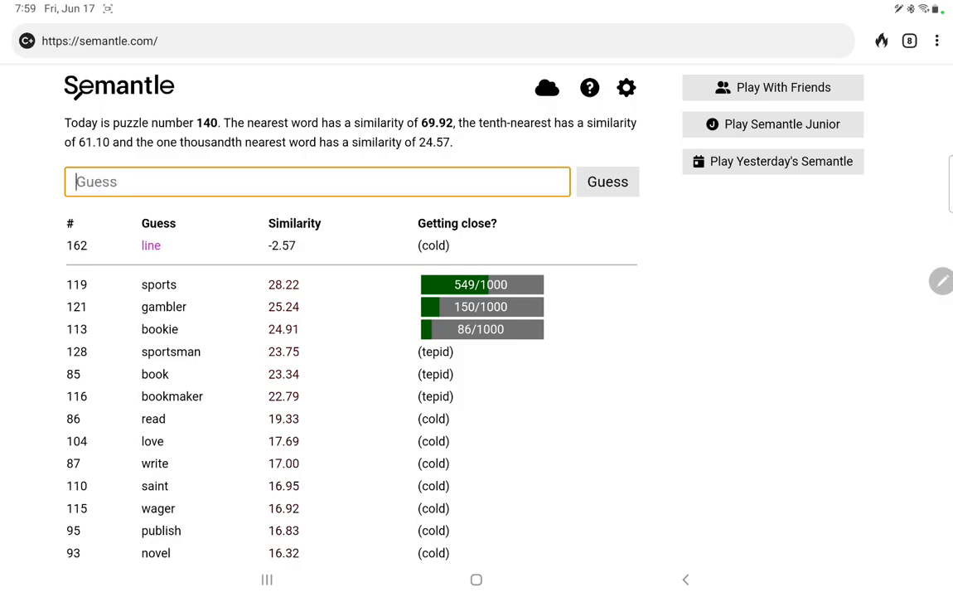
type("vig")
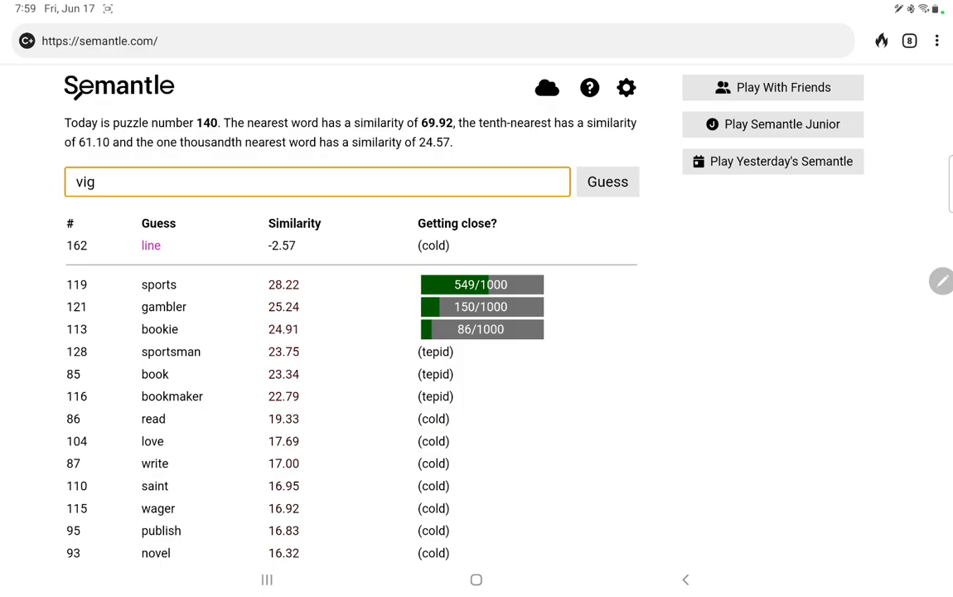
left_click(606, 180)
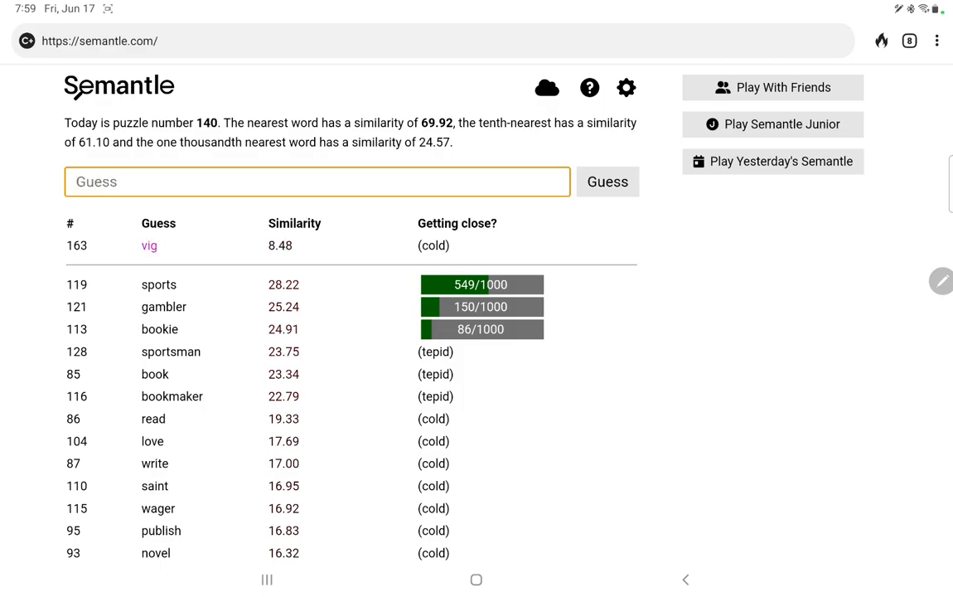
Guess casino, Superbowl, final, championship, flag, brag and jaguar, all cold.
type("casin")
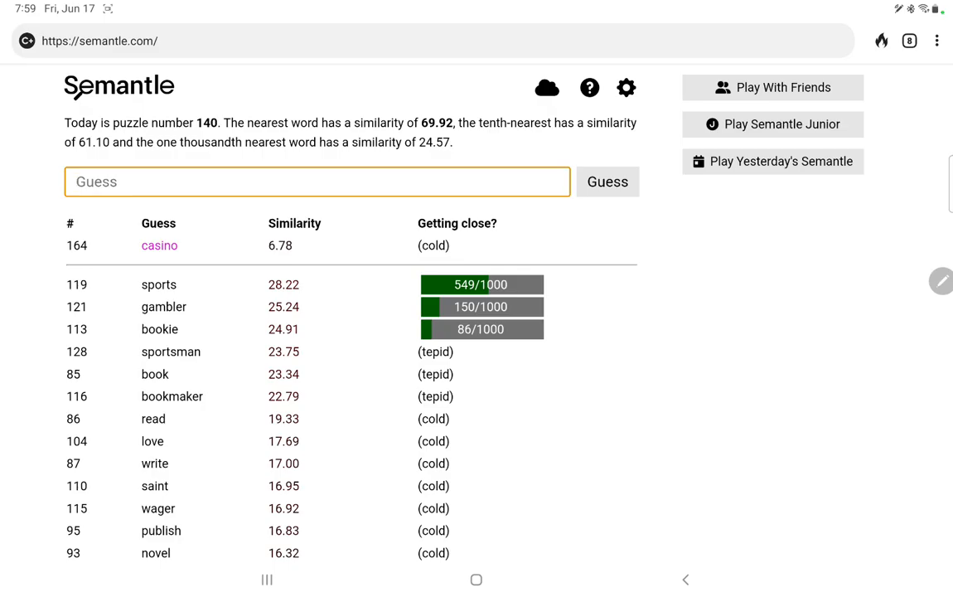
type("Super")
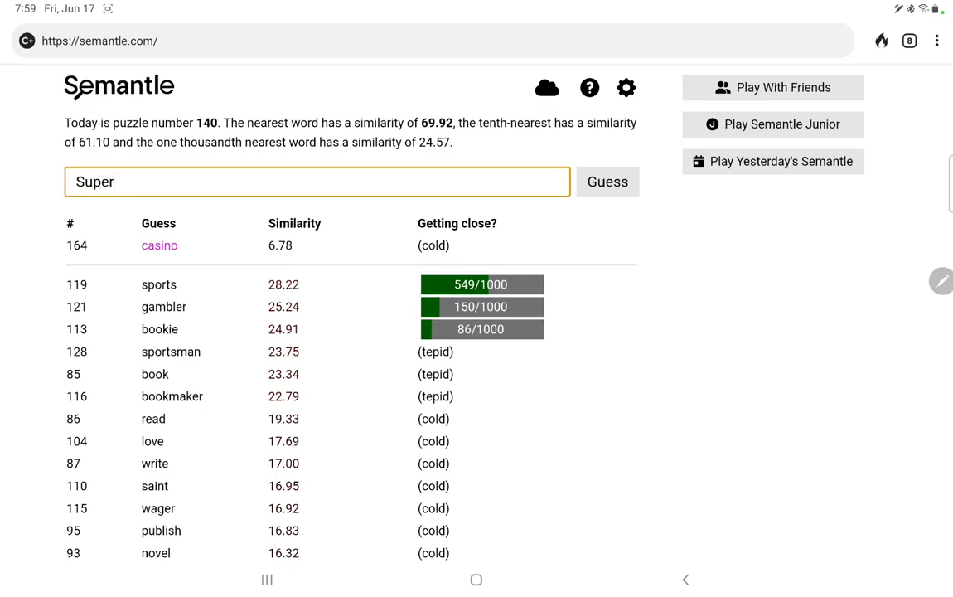
type("bowl")
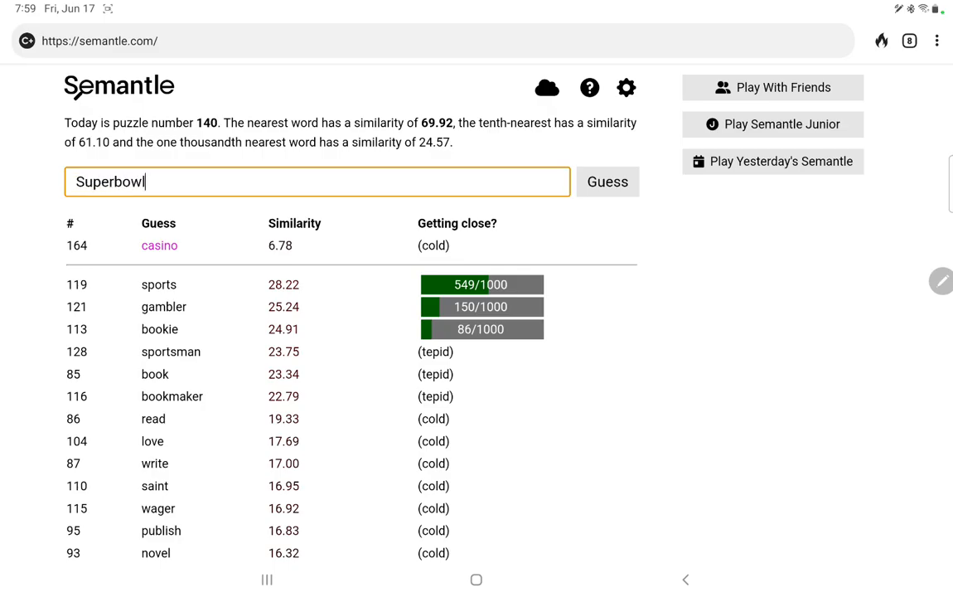
left_click(607, 181)
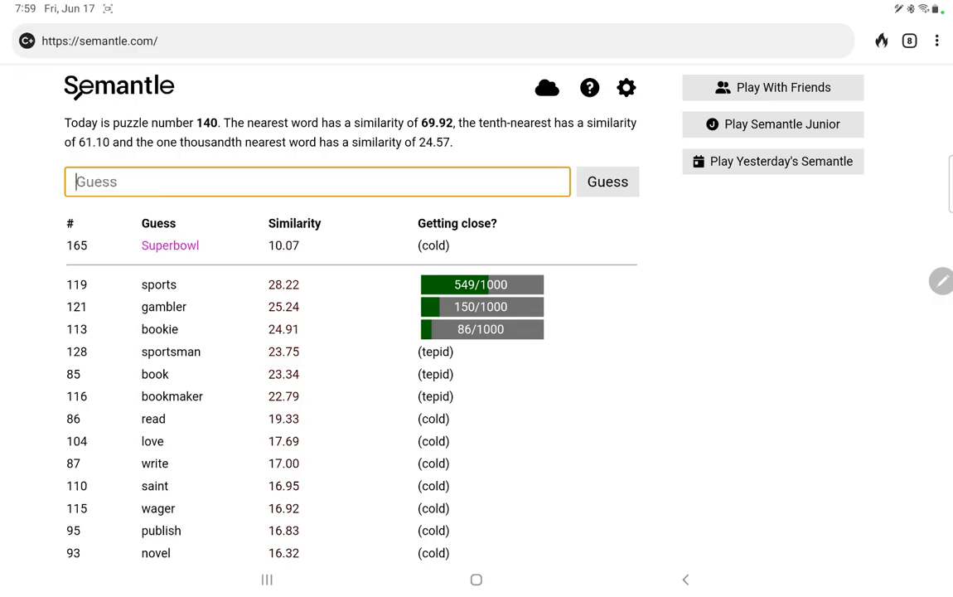
left_click(606, 181)
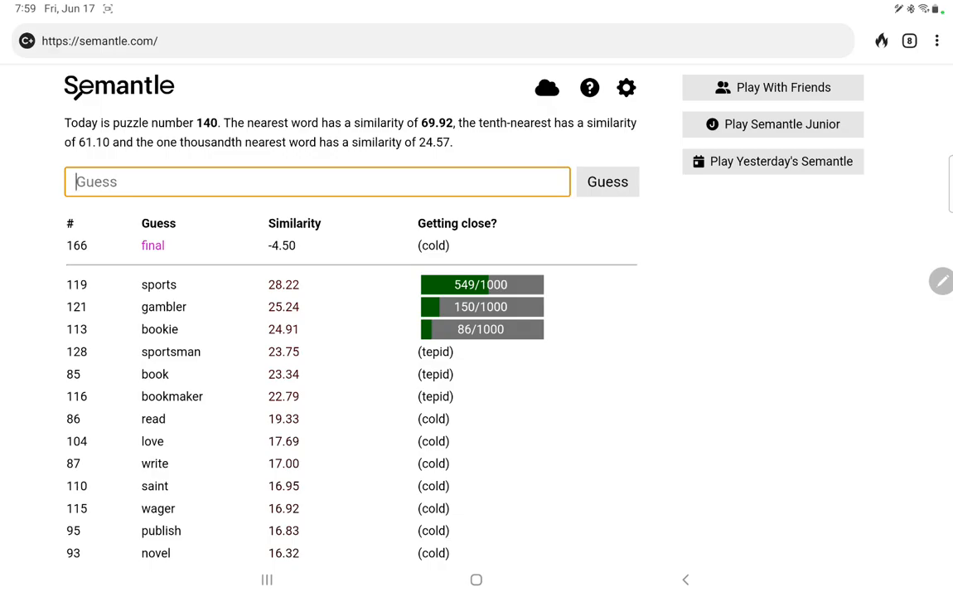
type("champion")
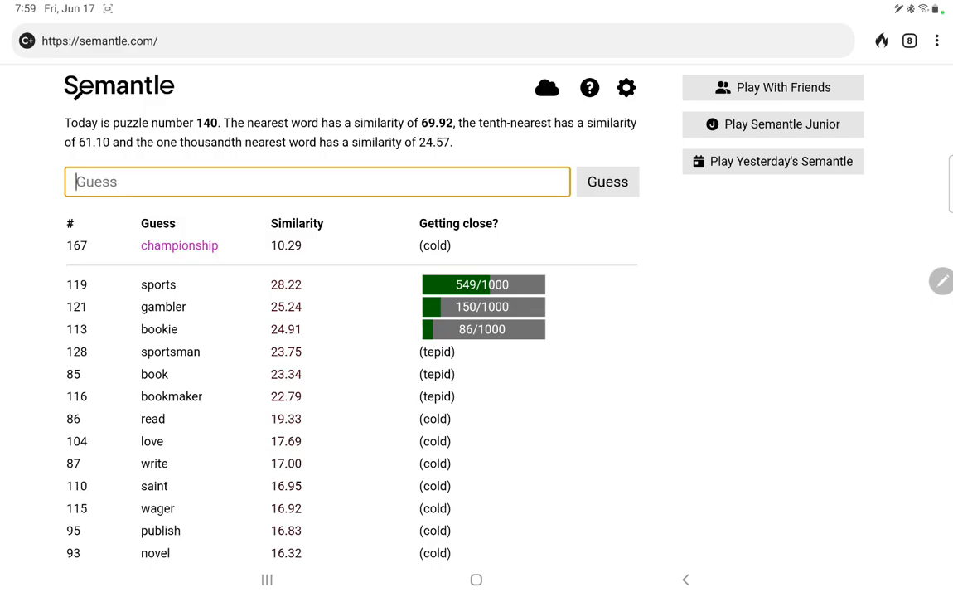
type("fl")
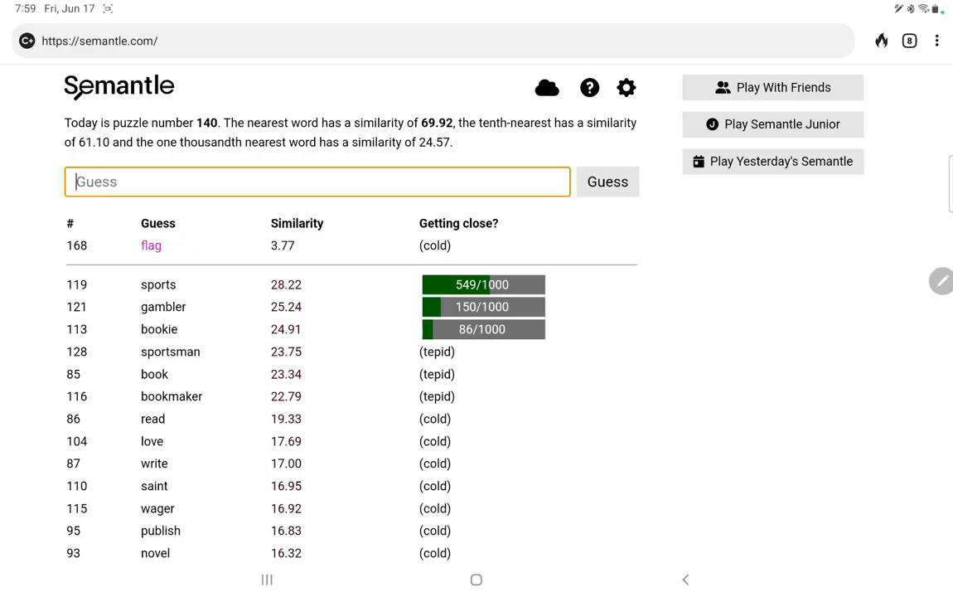
type("brag")
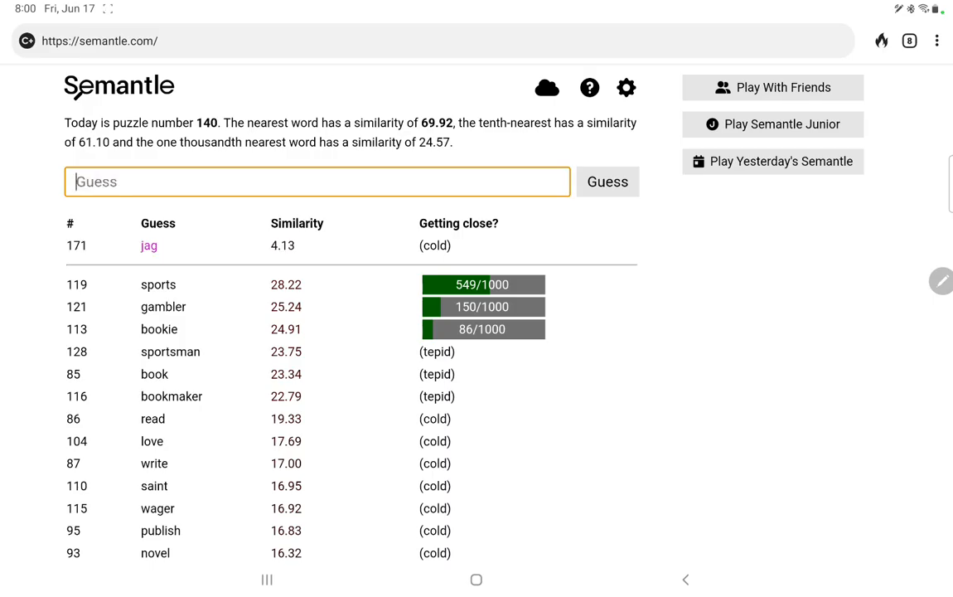
type("jaguar")
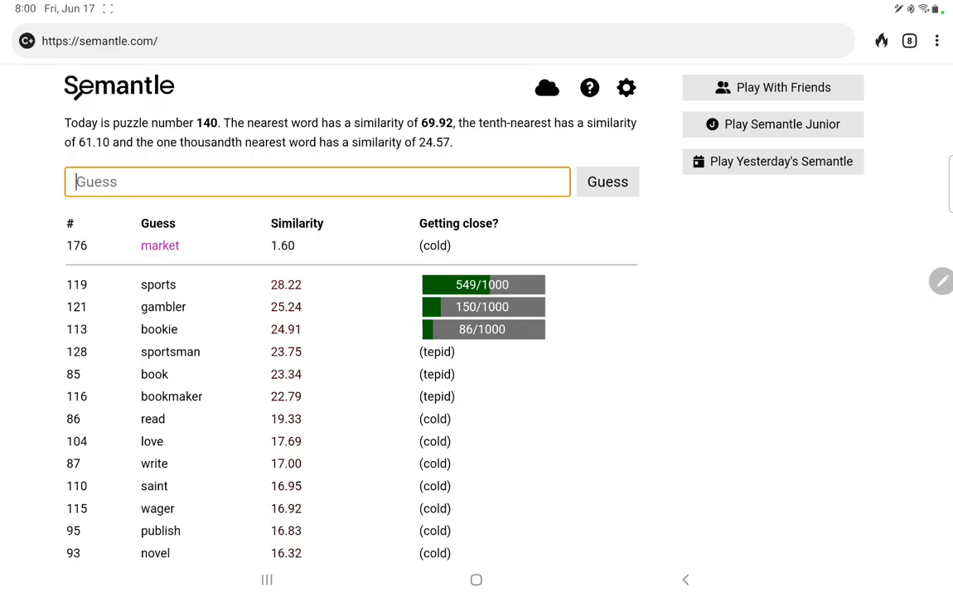
Guess placemat, dish, oil and fuel, all rated cold.
type("placema")
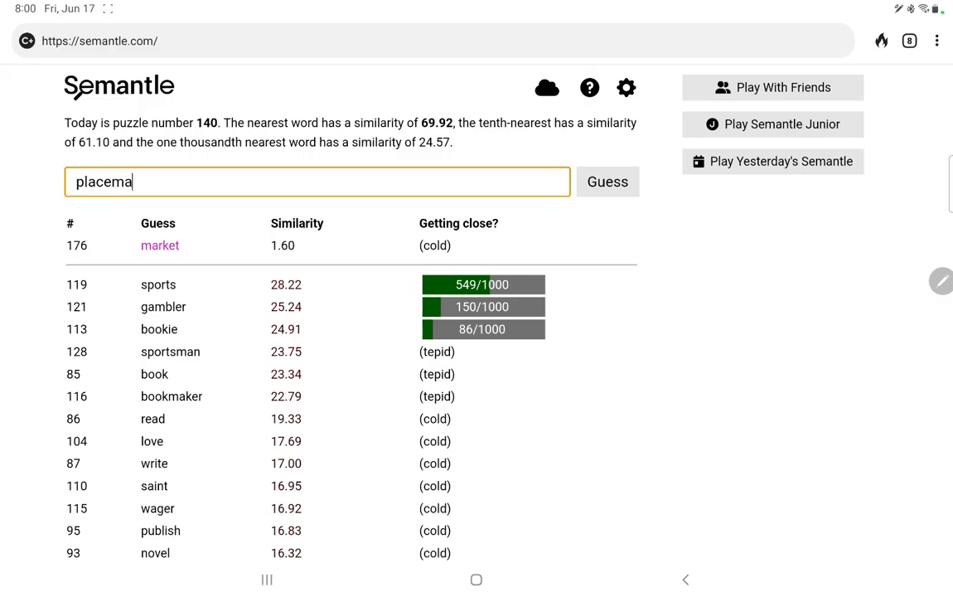
left_click(606, 181)
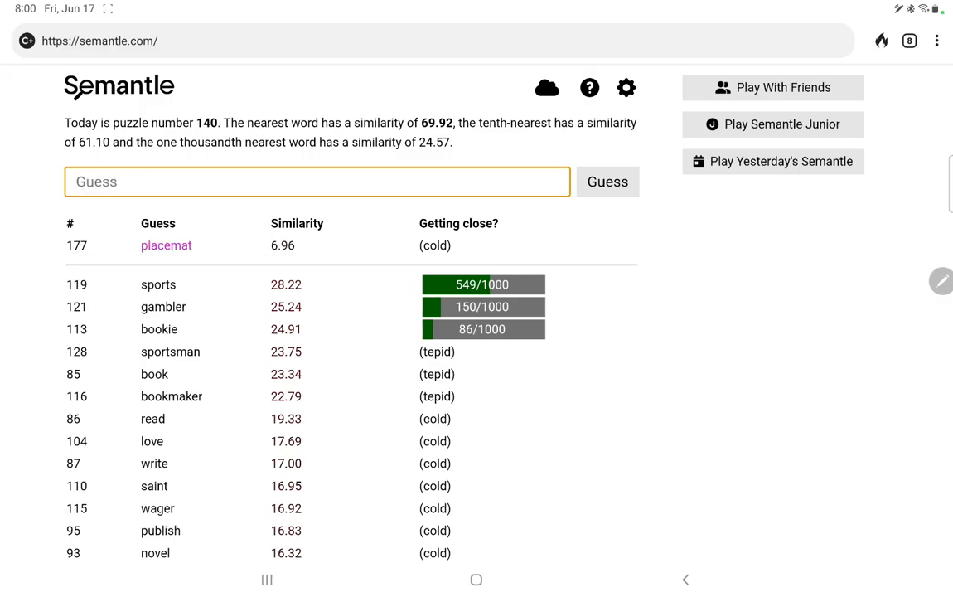
type("dish")
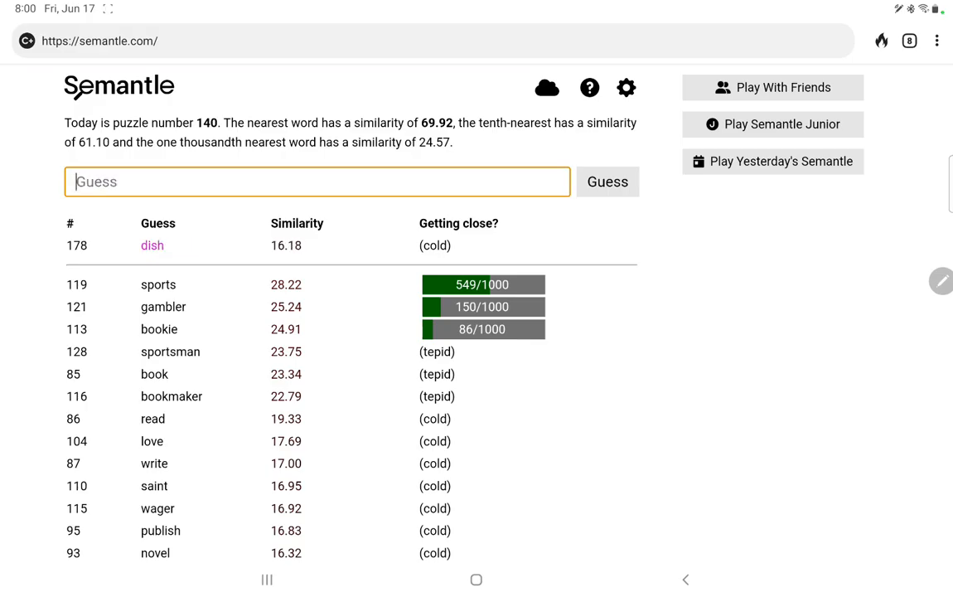
type("t")
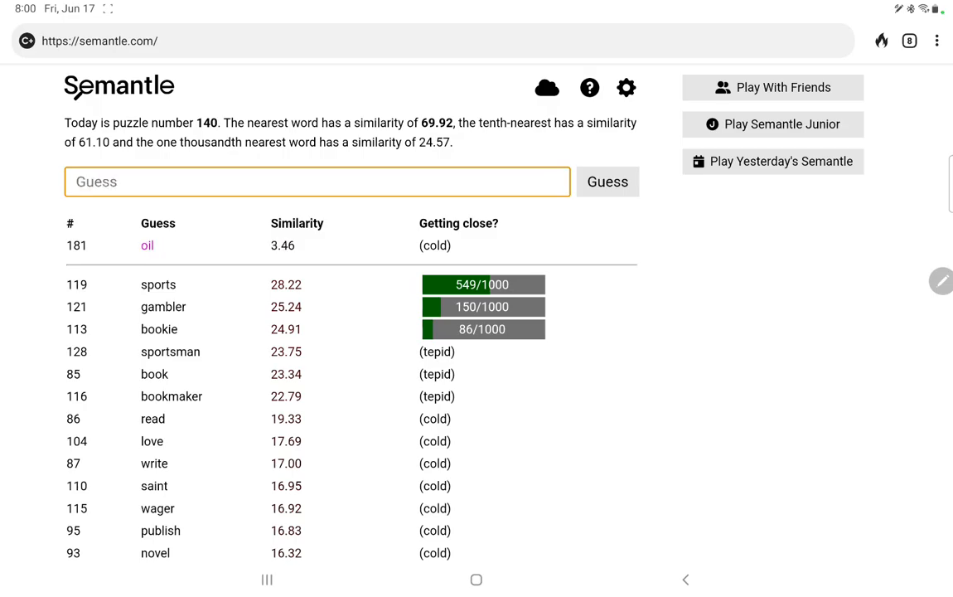
type("fuel")
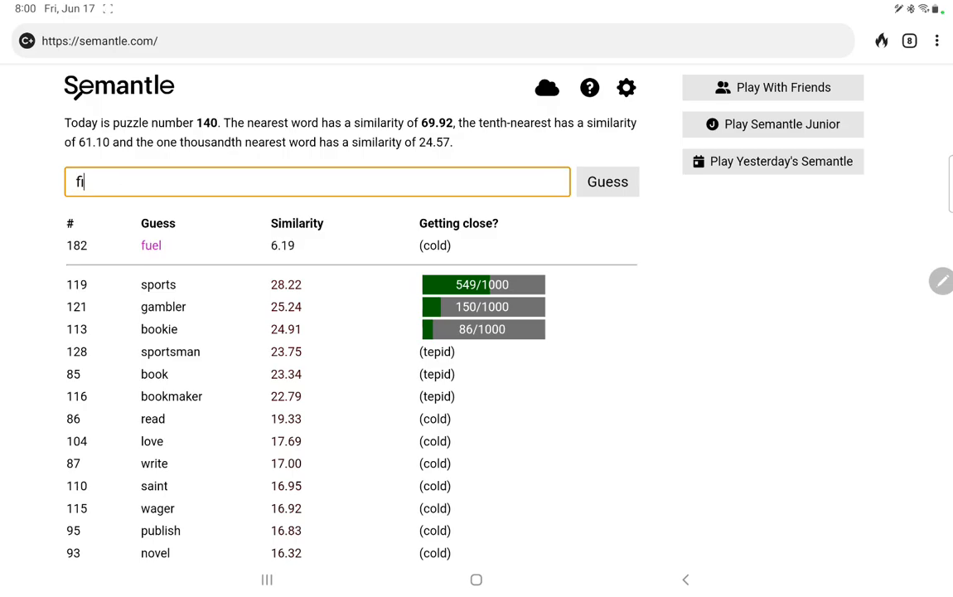
Correct a typo and guess frame, then words like paint and room, all cold.
key("Backspace")
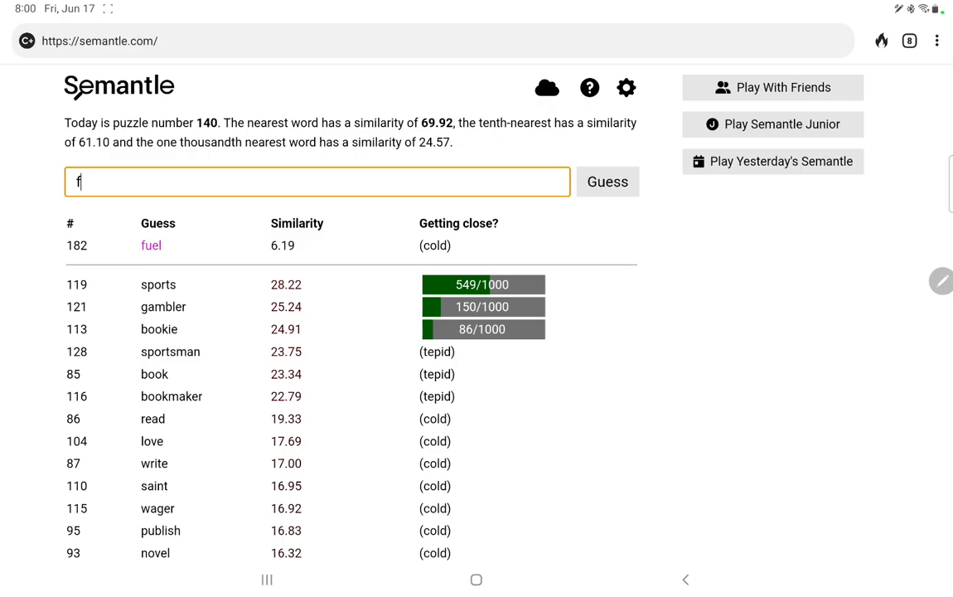
type("rame")
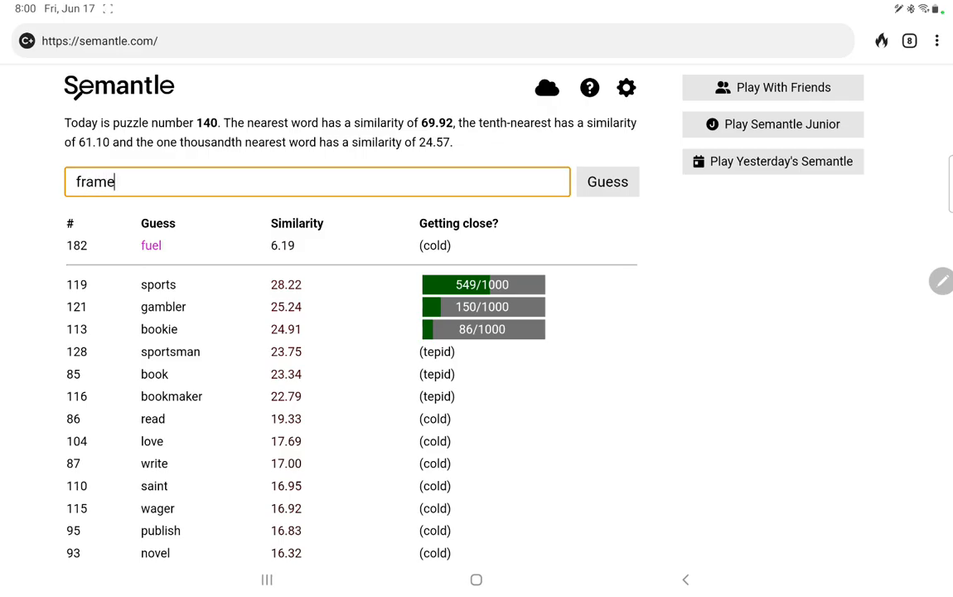
left_click(607, 181)
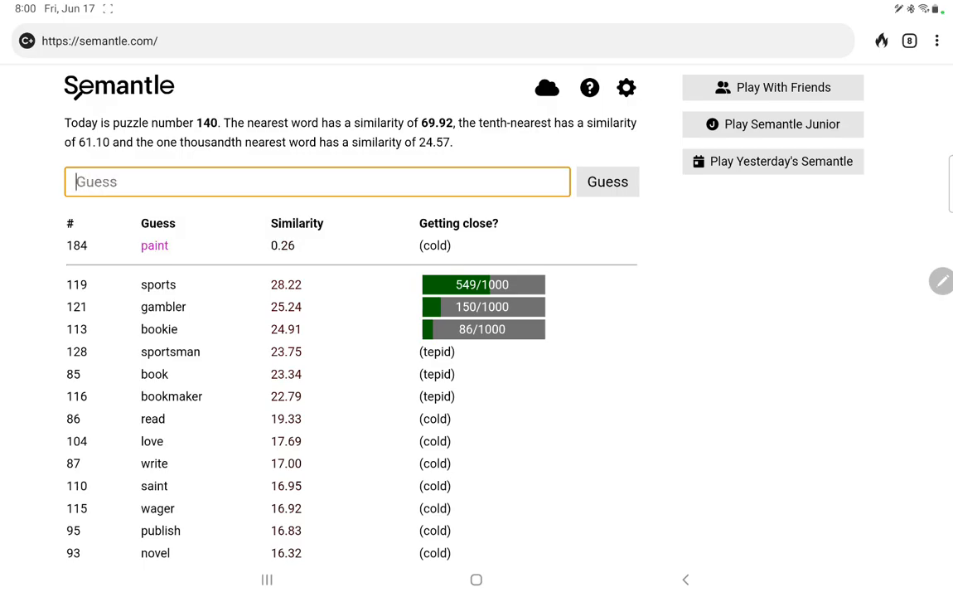
type("cor")
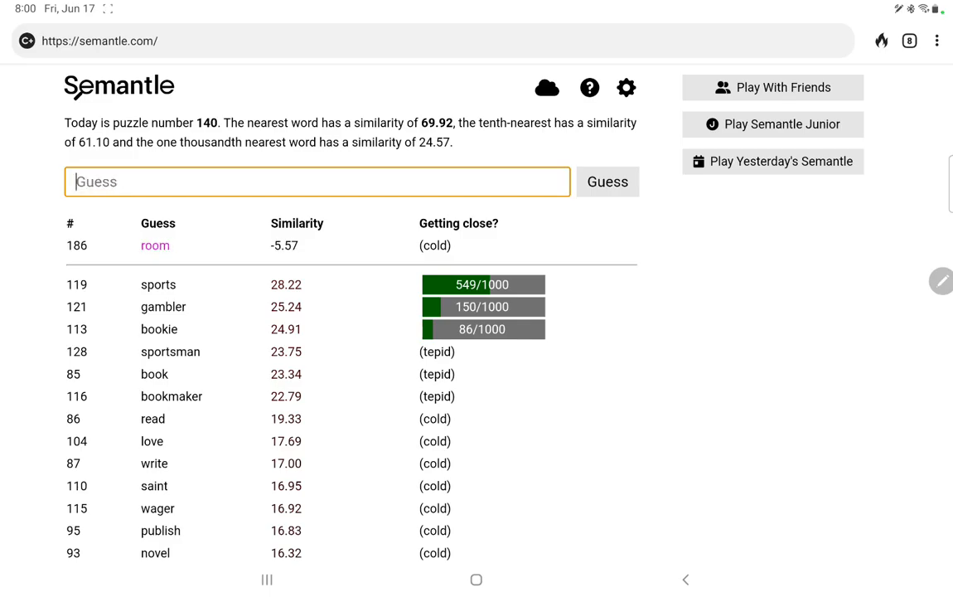
type("ren")
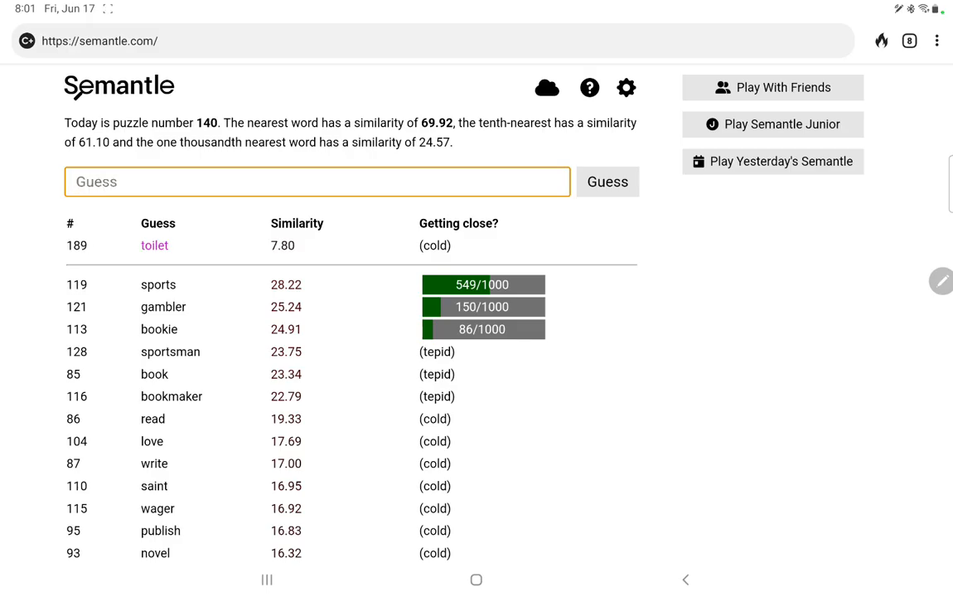
Guess flush, bridge, farthing, dollar, bill, city and blues, every one cold.
left_click(606, 181)
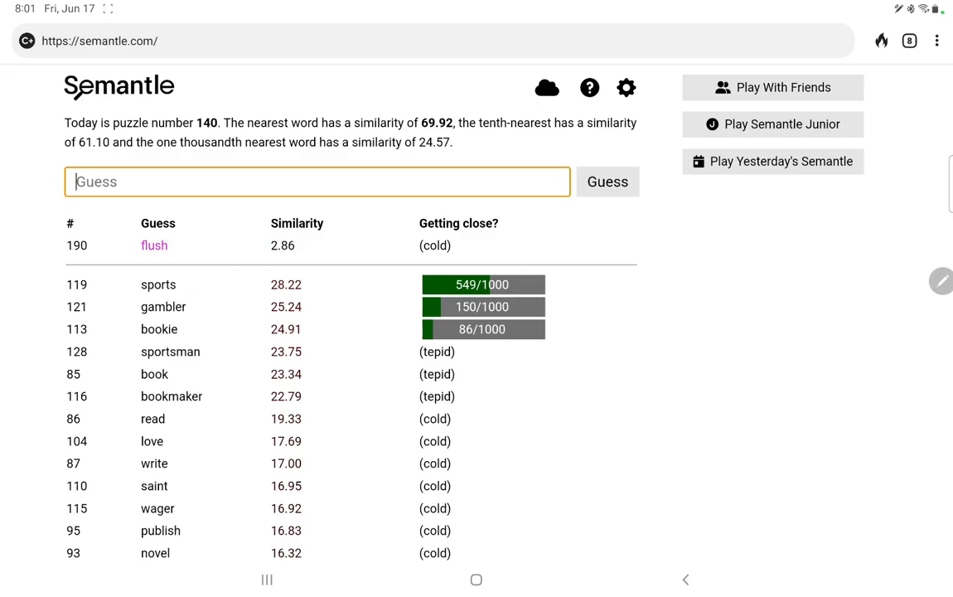
type("brid")
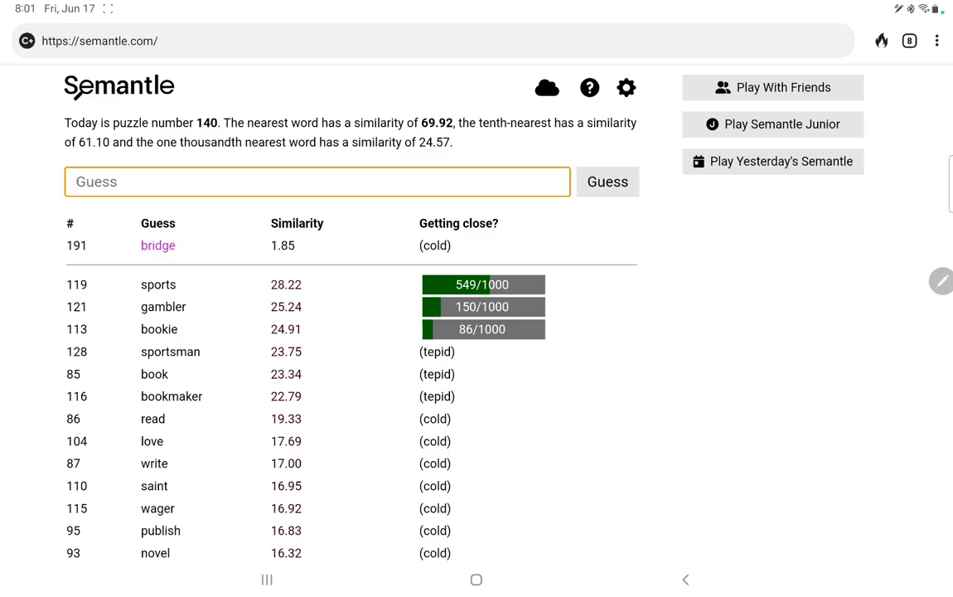
type("fa")
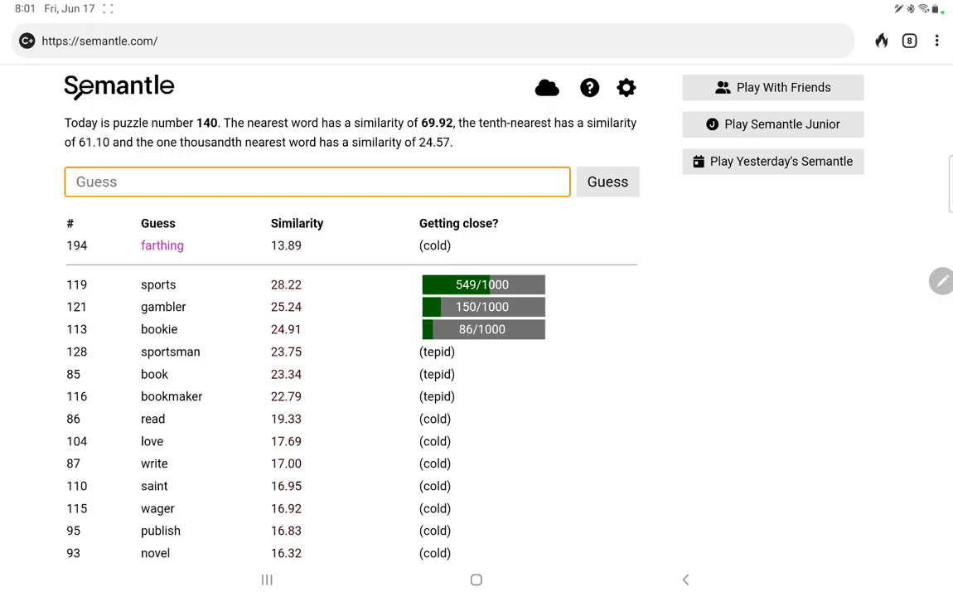
type("dollar")
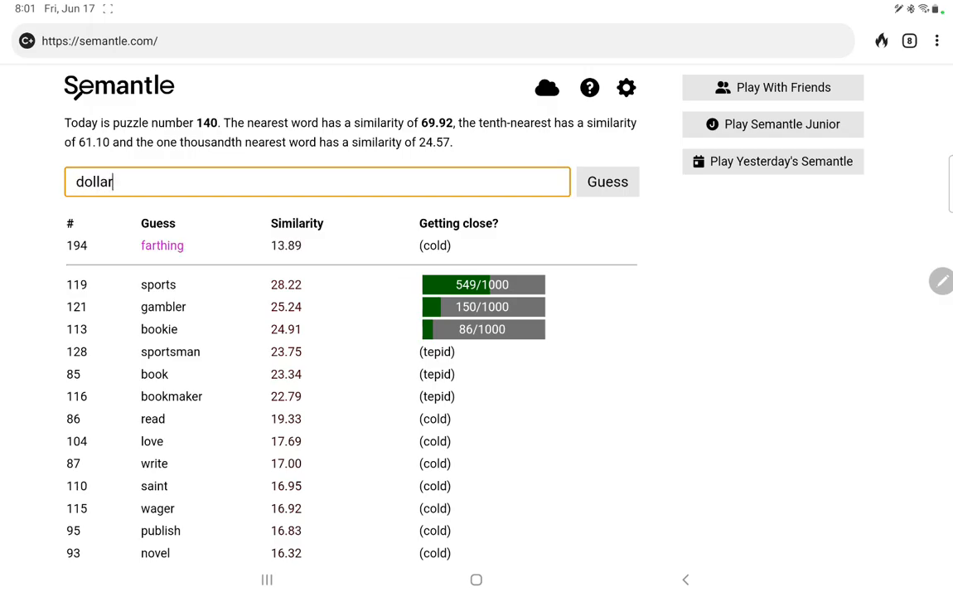
left_click(606, 181)
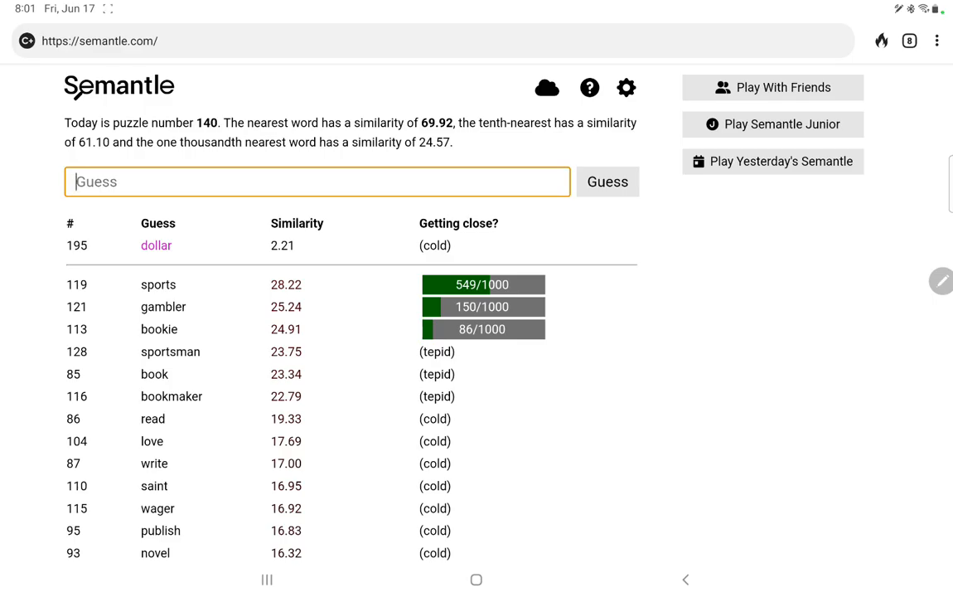
left_click(606, 180)
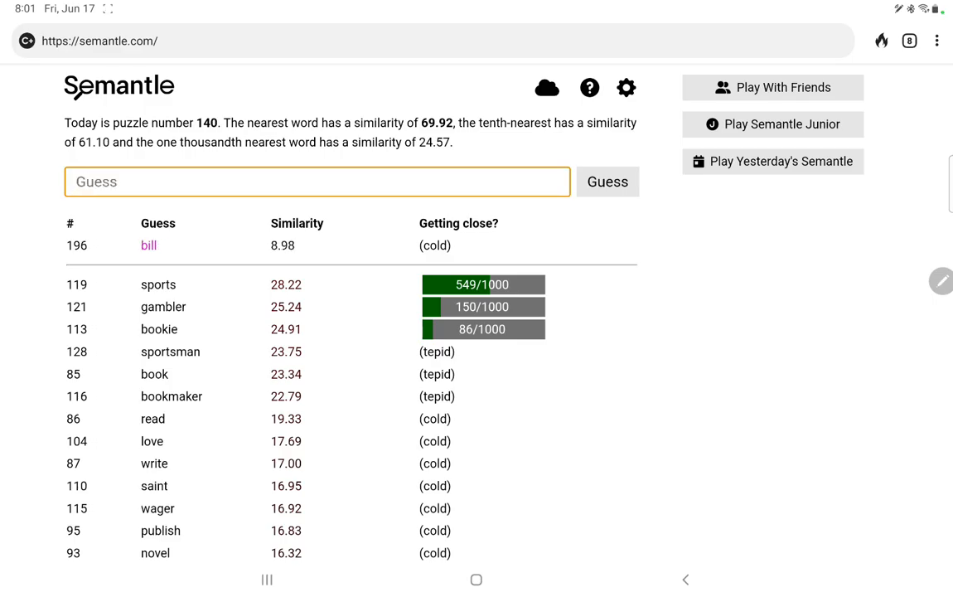
type("B")
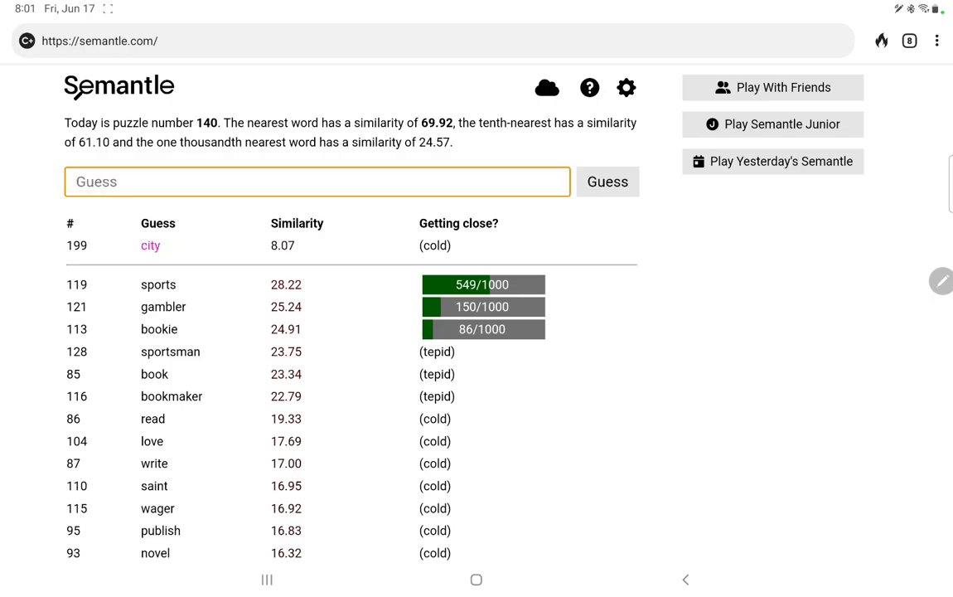
type("blu")
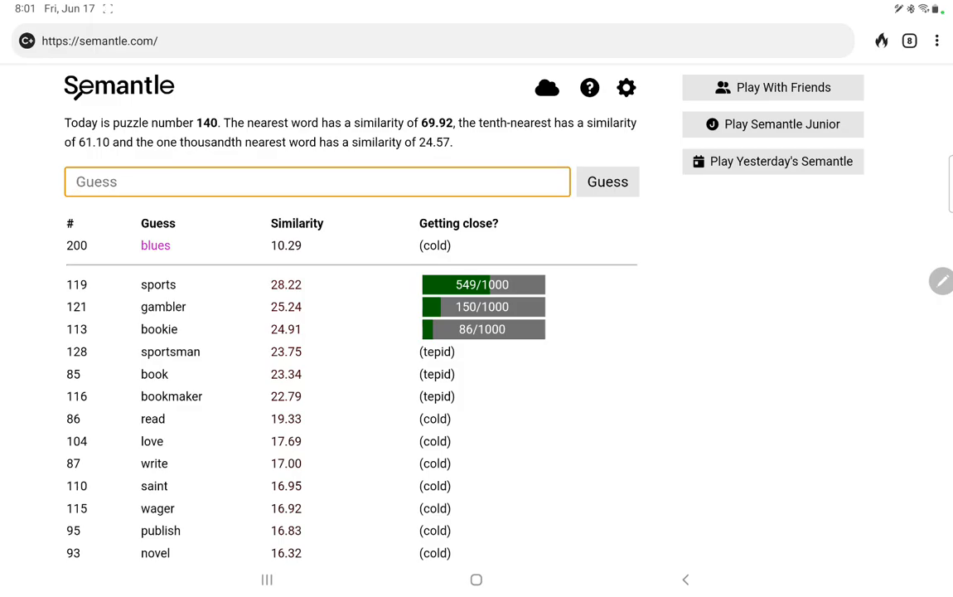
Guess hanging, telephone, girl, glass, mirror, champagne, pink and ice, all cold.
left_click(607, 181)
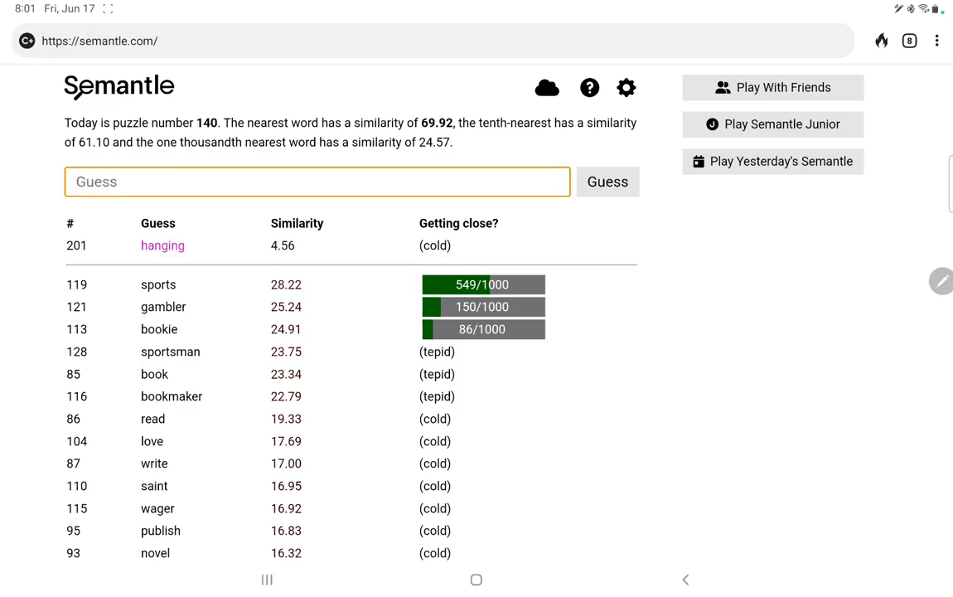
type("telepho")
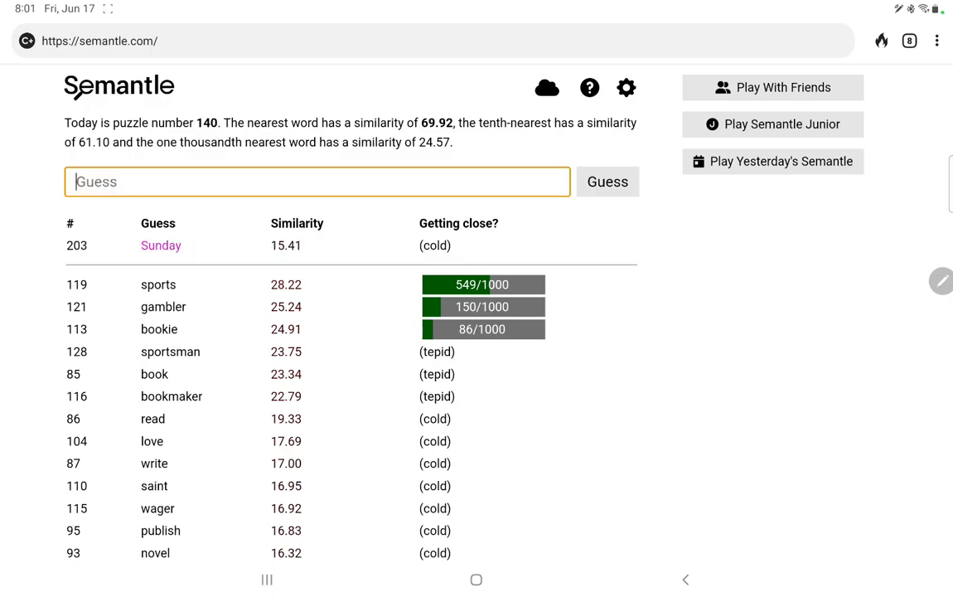
type("girl")
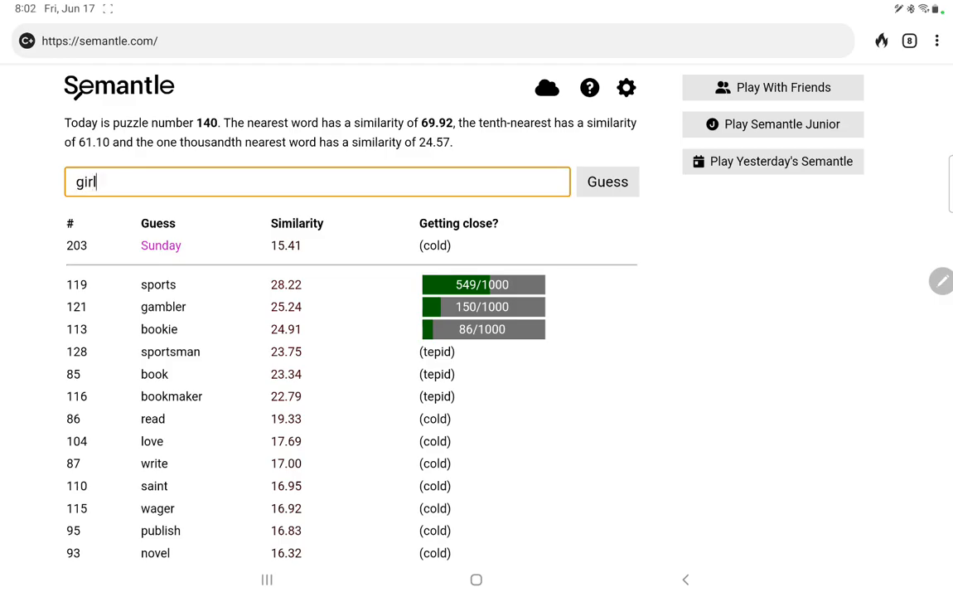
left_click(606, 181)
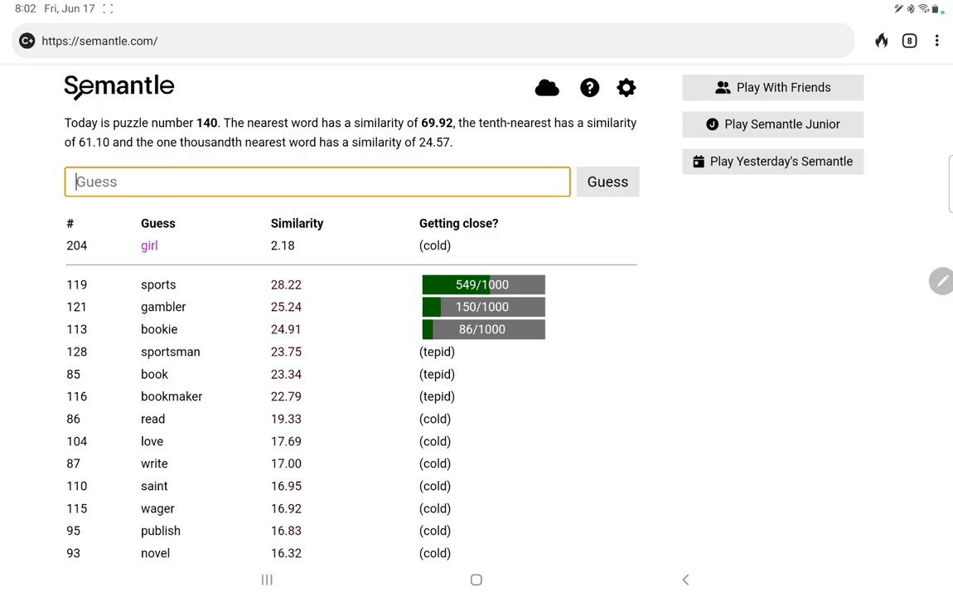
type("h")
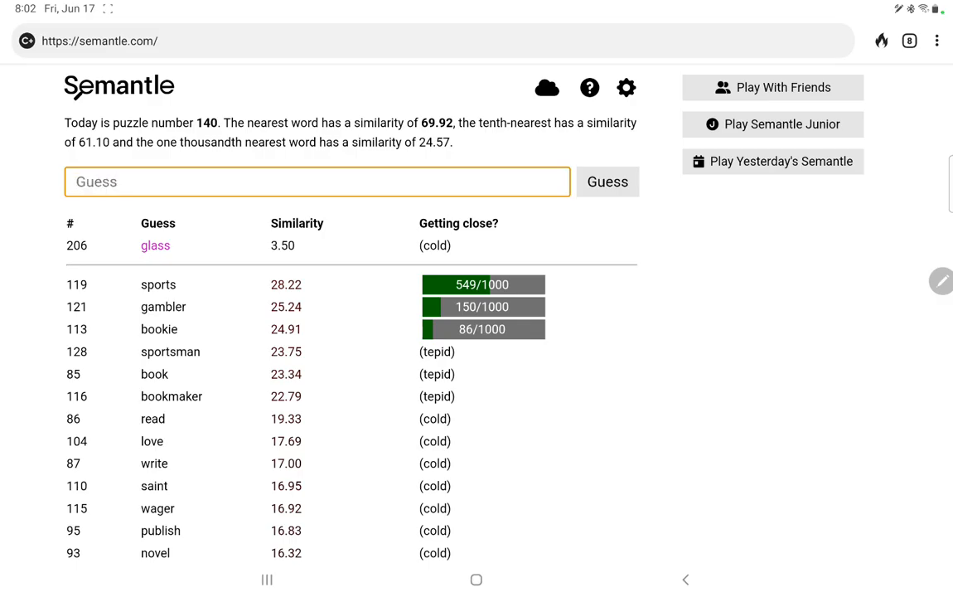
left_click(607, 181)
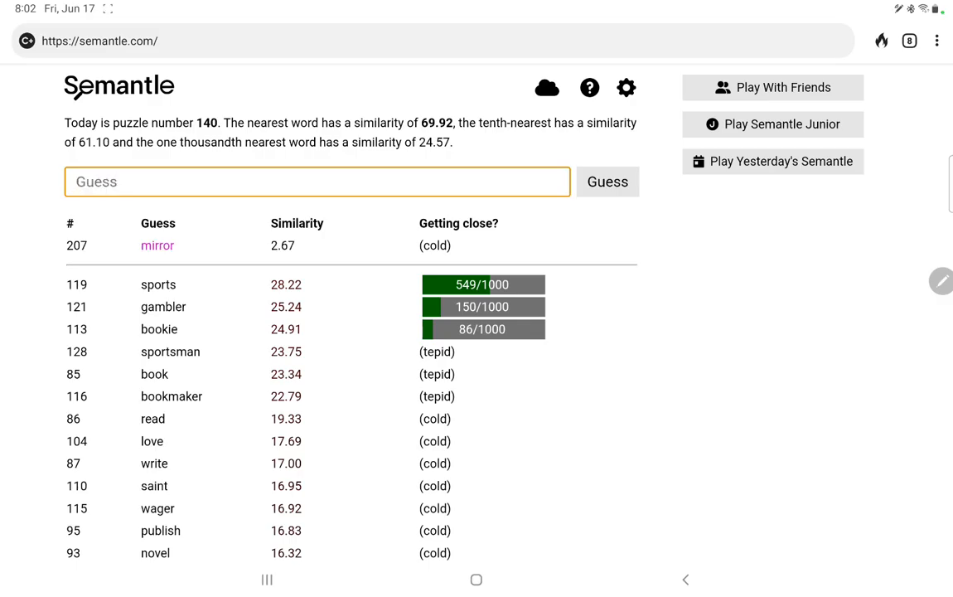
type("cei")
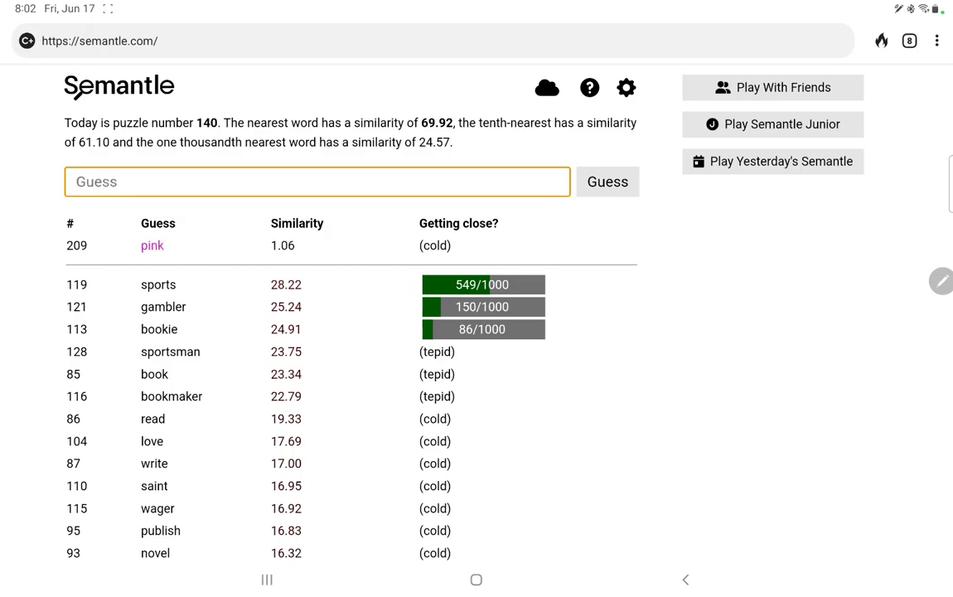
type("champagn")
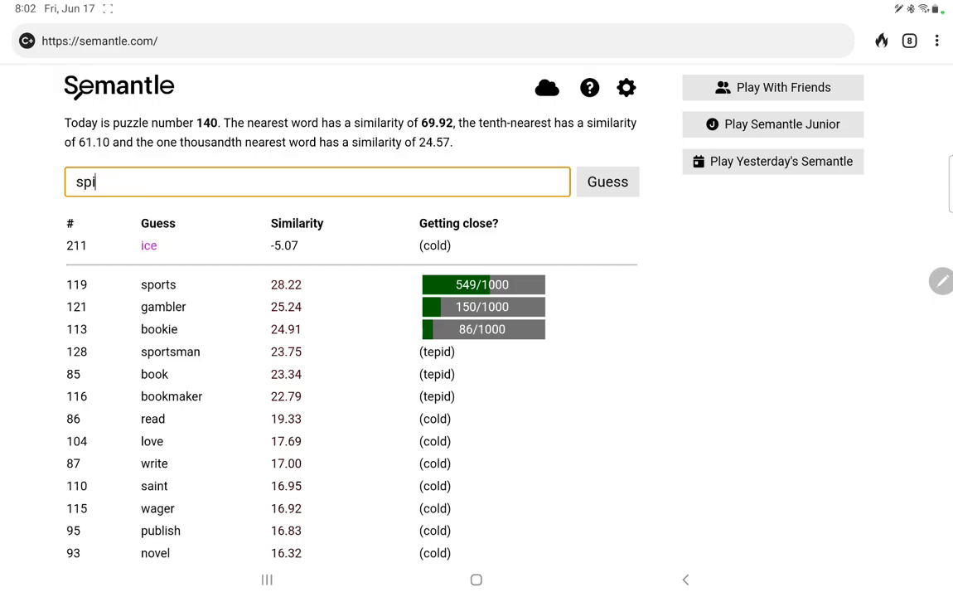
left_click(607, 181)
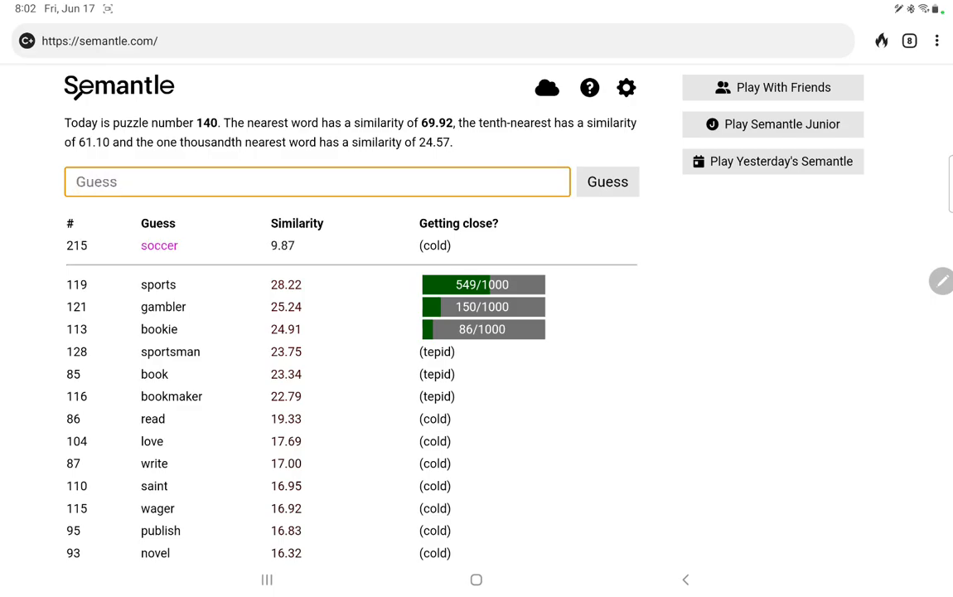
Guess snooker, pool and billiards, all cold.
type("snoo")
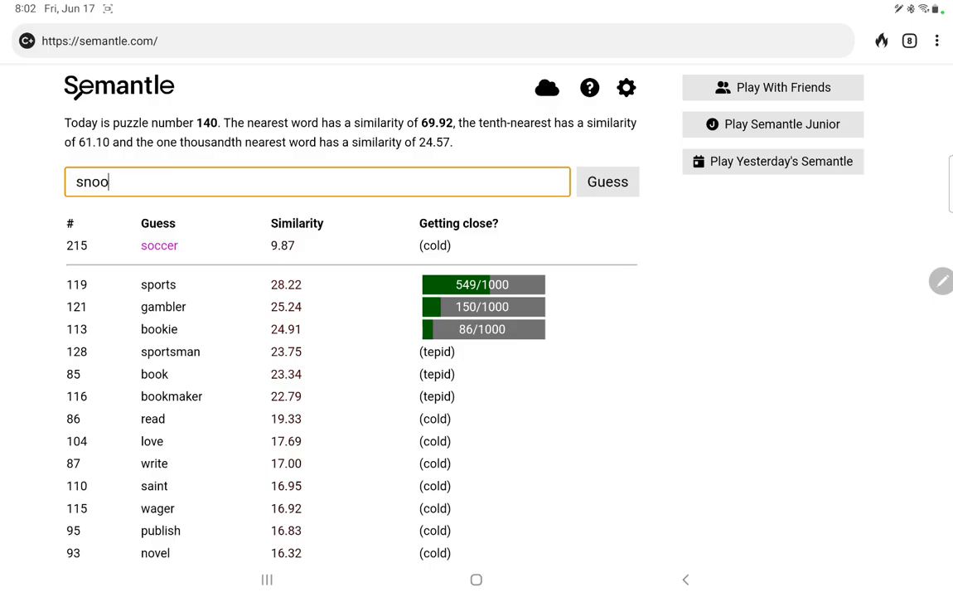
left_click(607, 180)
type("n")
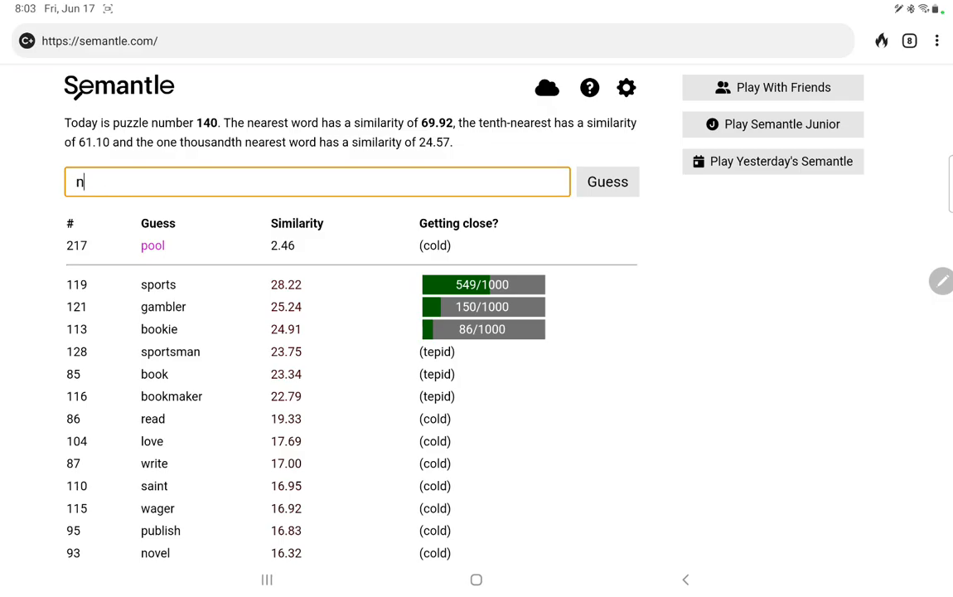
type("billiards")
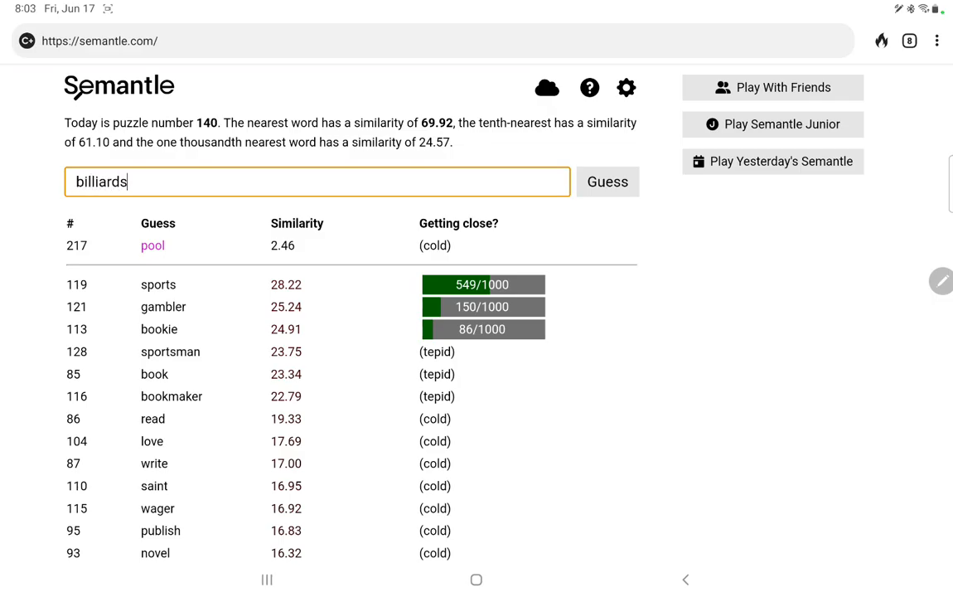
left_click(606, 181)
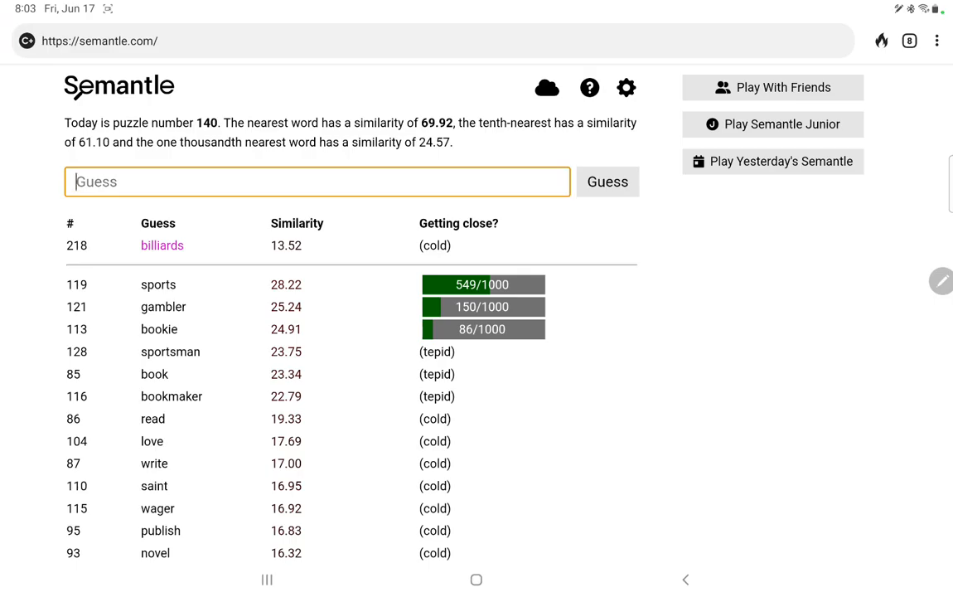
Guess hurley, hurling, side, high and between, all still cold.
type("hurl")
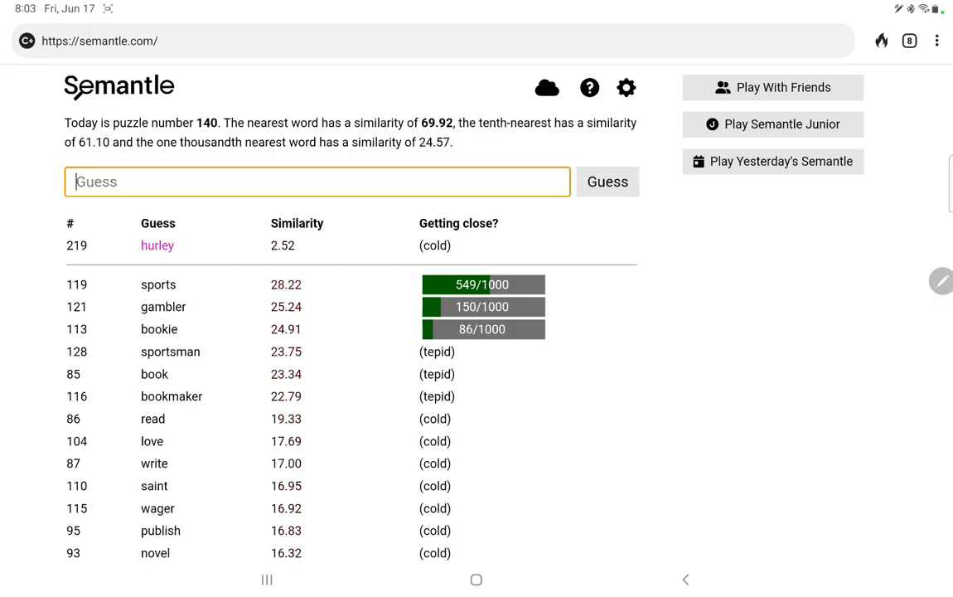
type("hurlin")
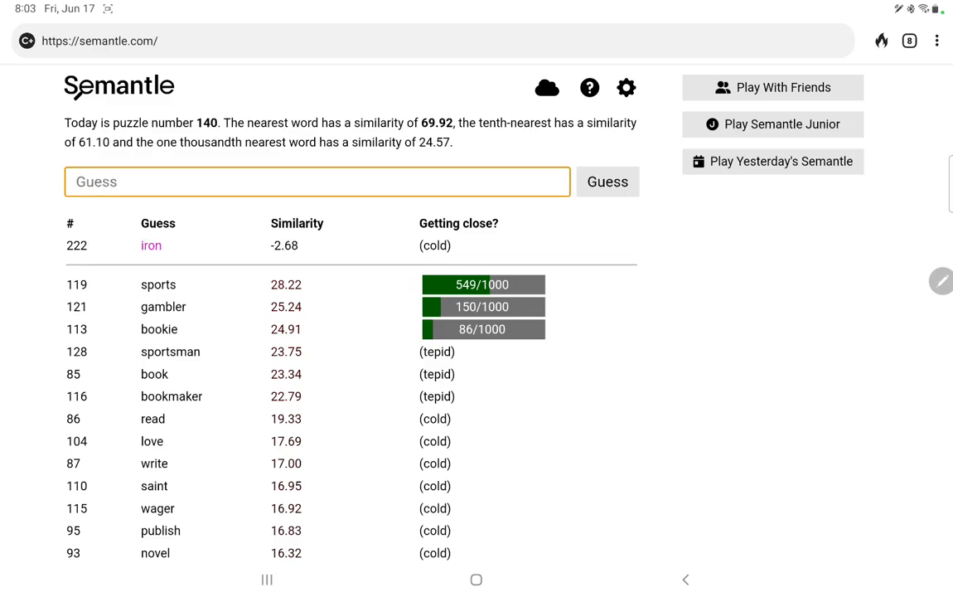
type("side")
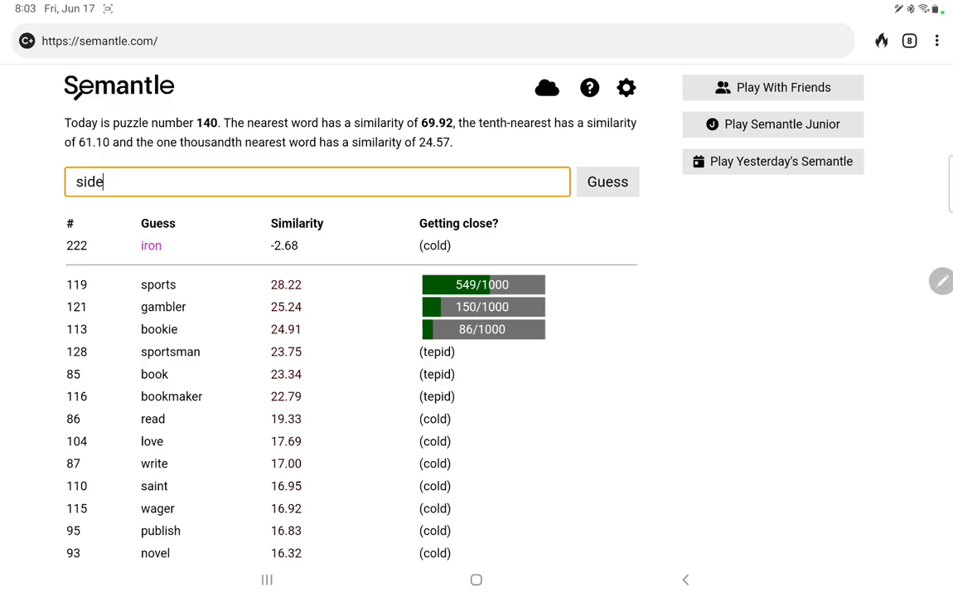
left_click(606, 181)
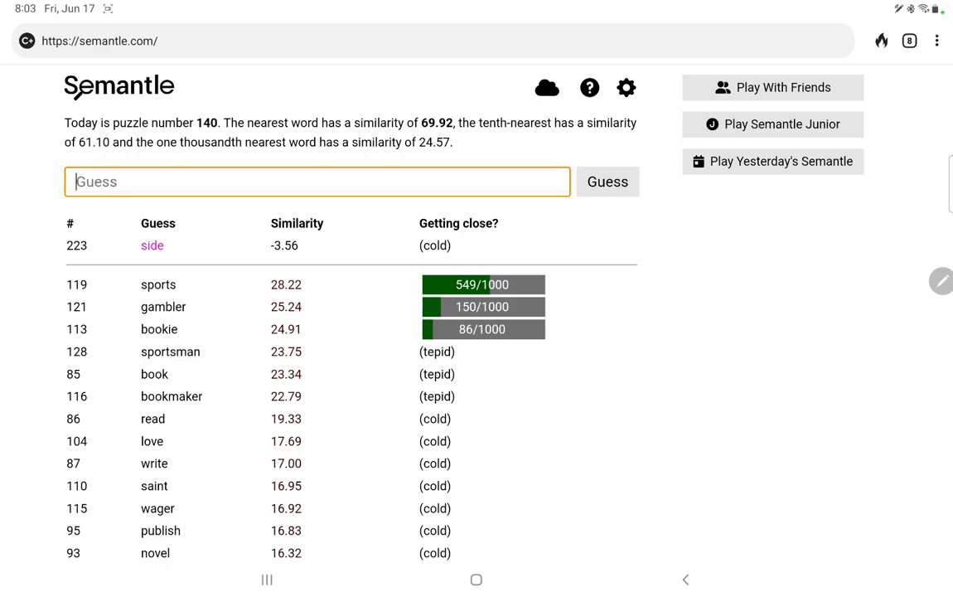
type("high")
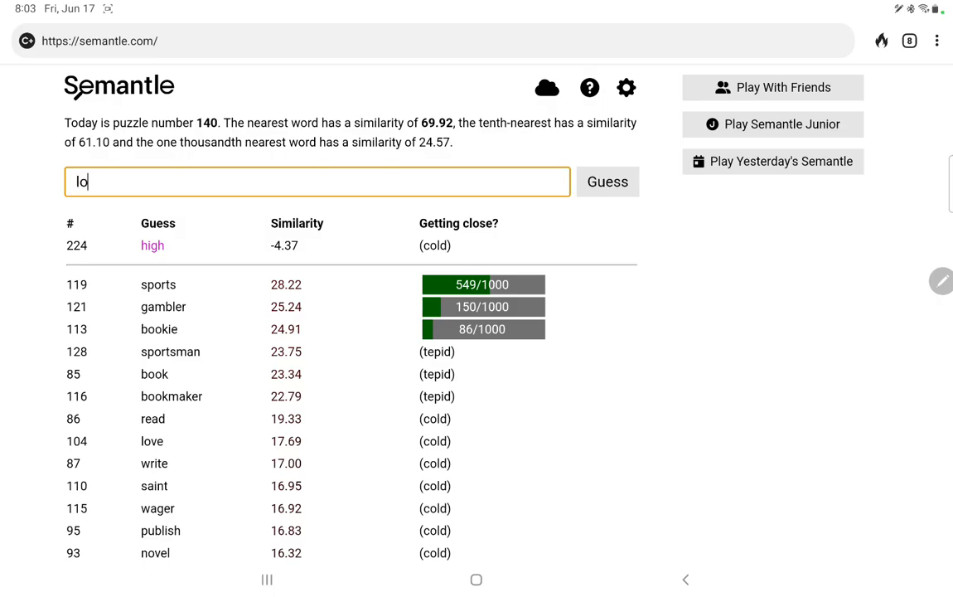
type("be")
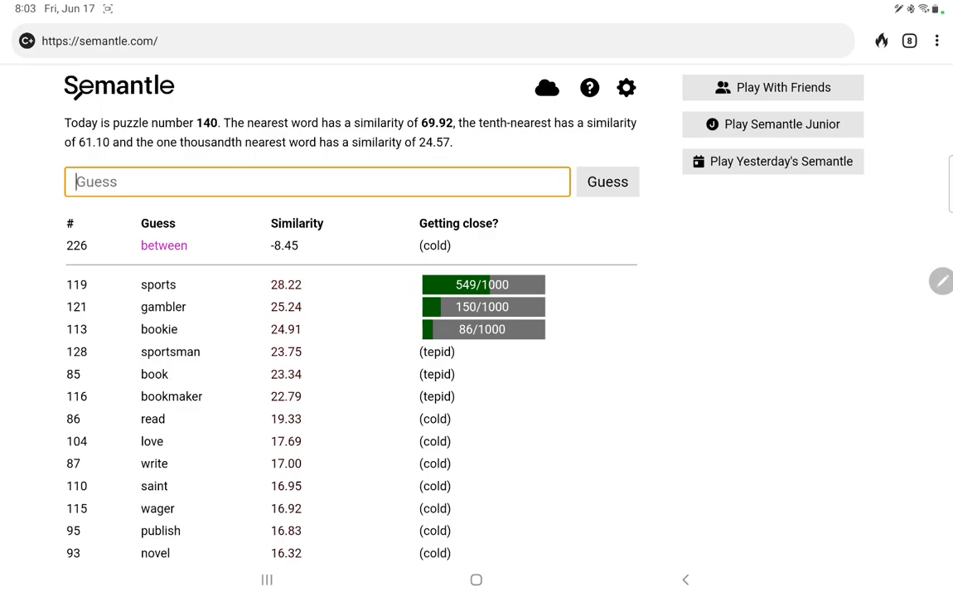
Guess odd, even, hundred, million, stands and arena, all cold; sports still leads at 28.22.
type("odd")
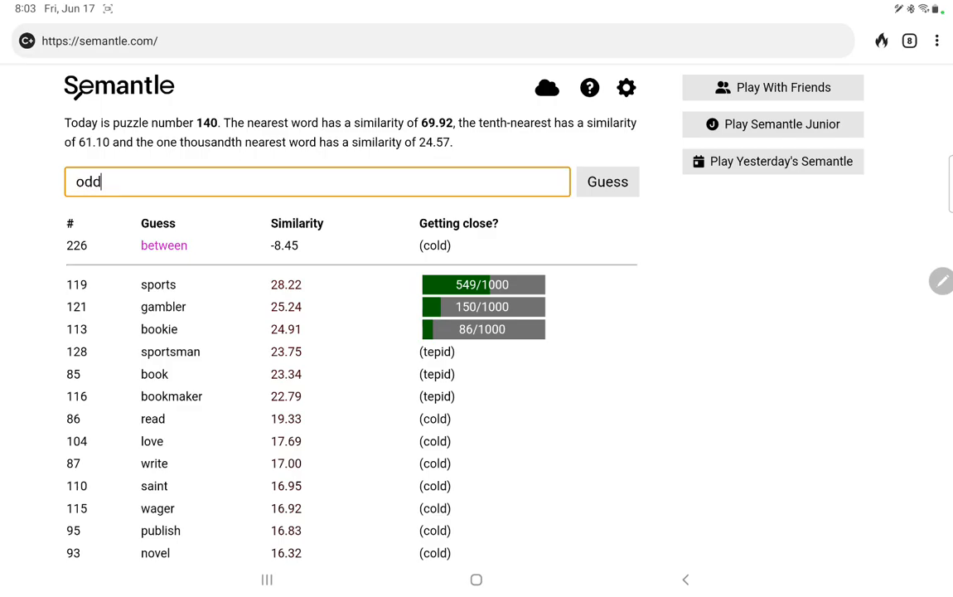
type("eve")
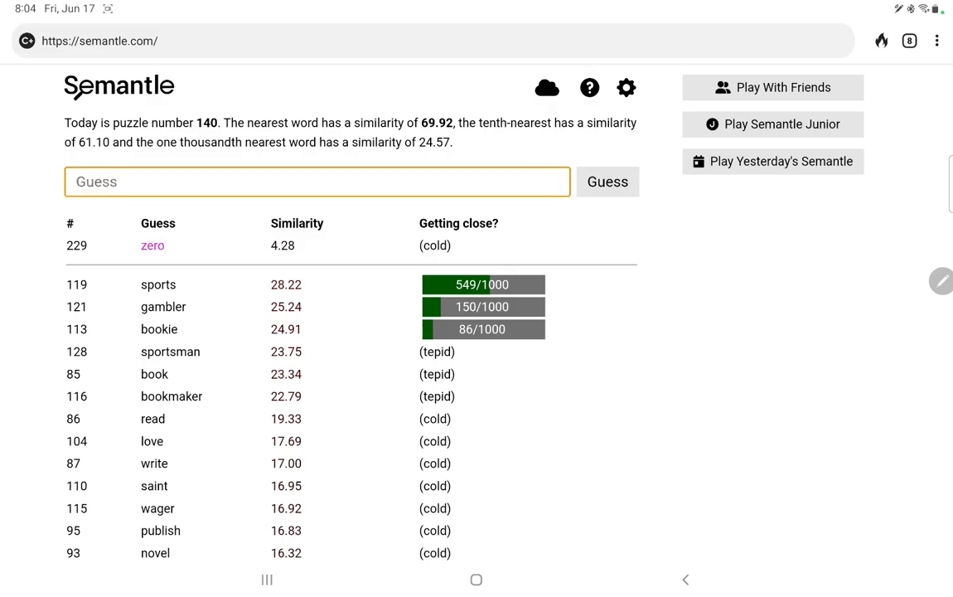
type("hund")
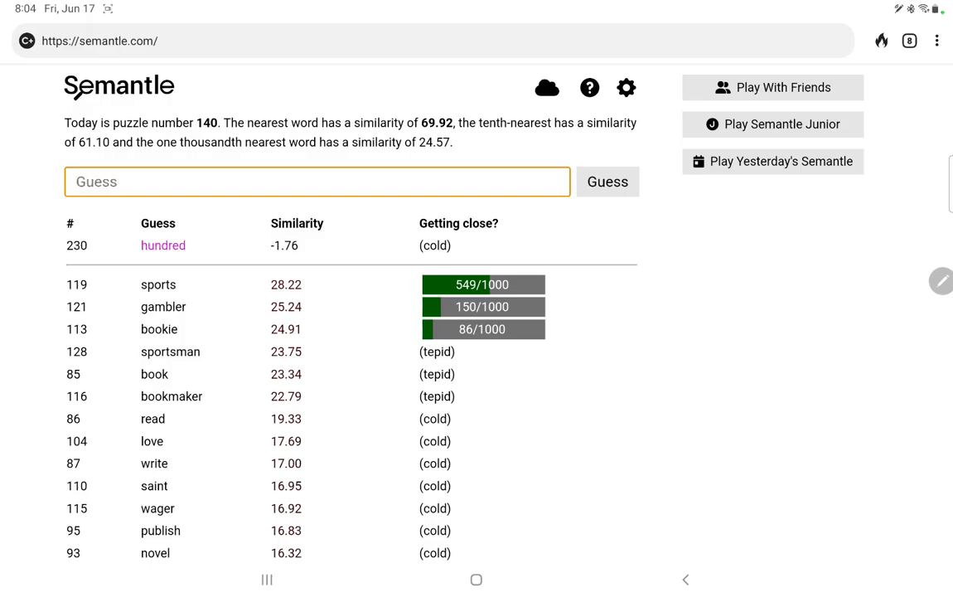
left_click(606, 181)
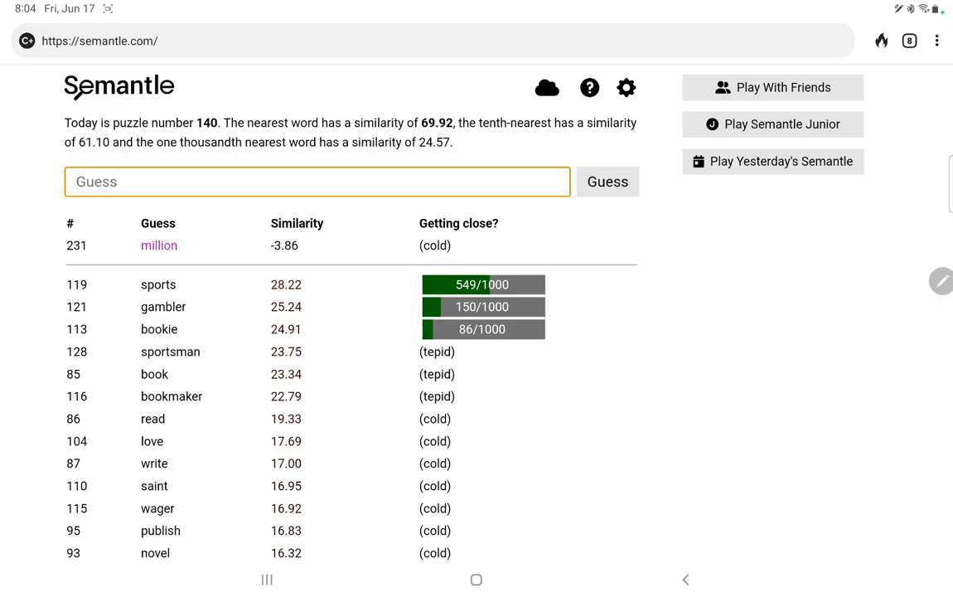
type("spect")
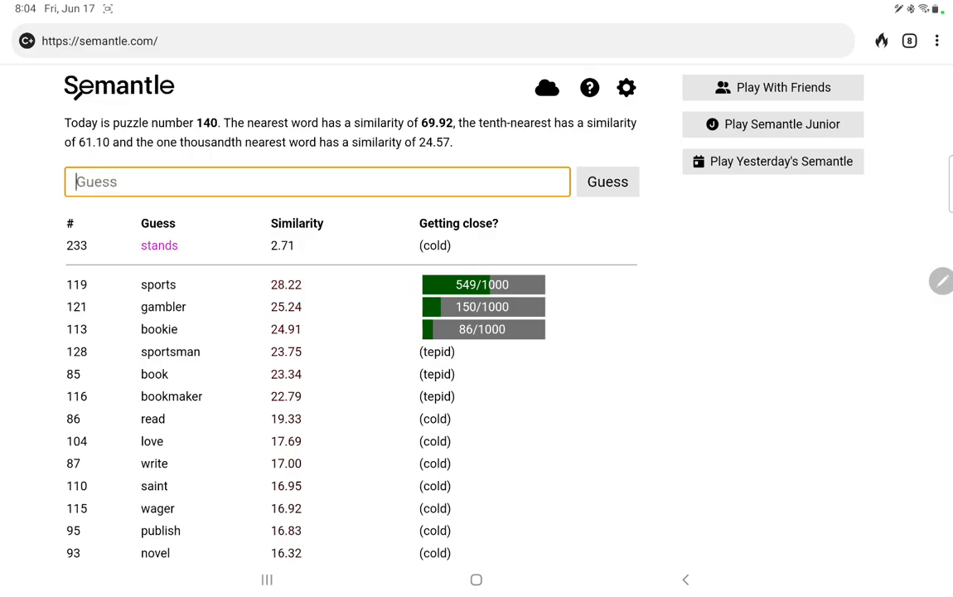
type("aren")
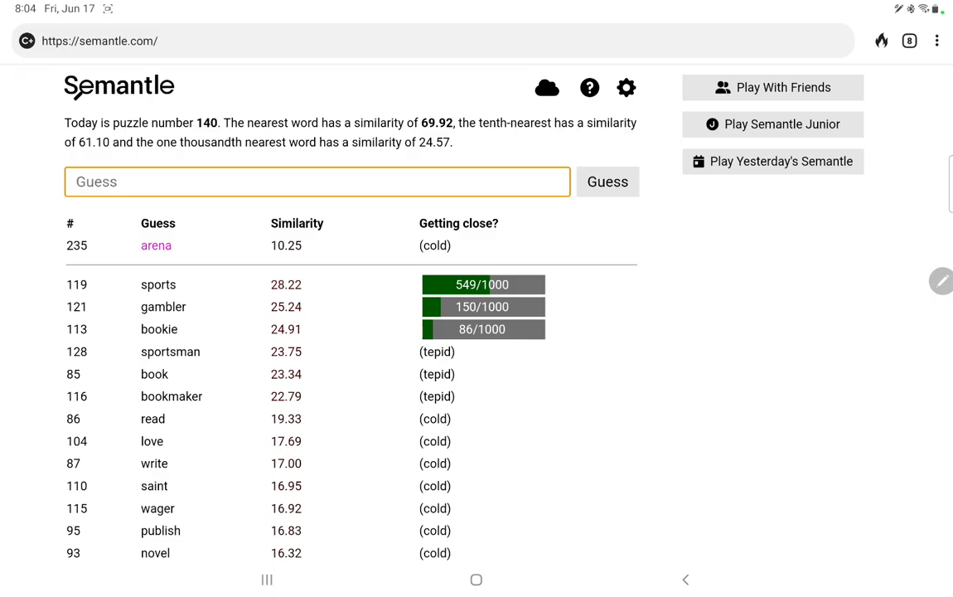
Guess advertising, online, offline, liner and notes for puzzle 140, all coming back cold.
type("advertising")
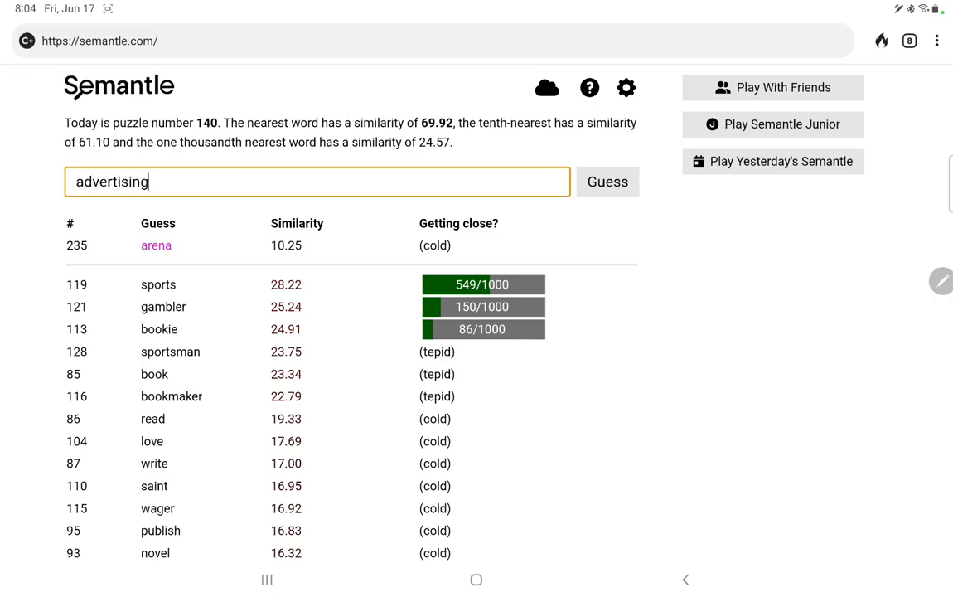
left_click(606, 180)
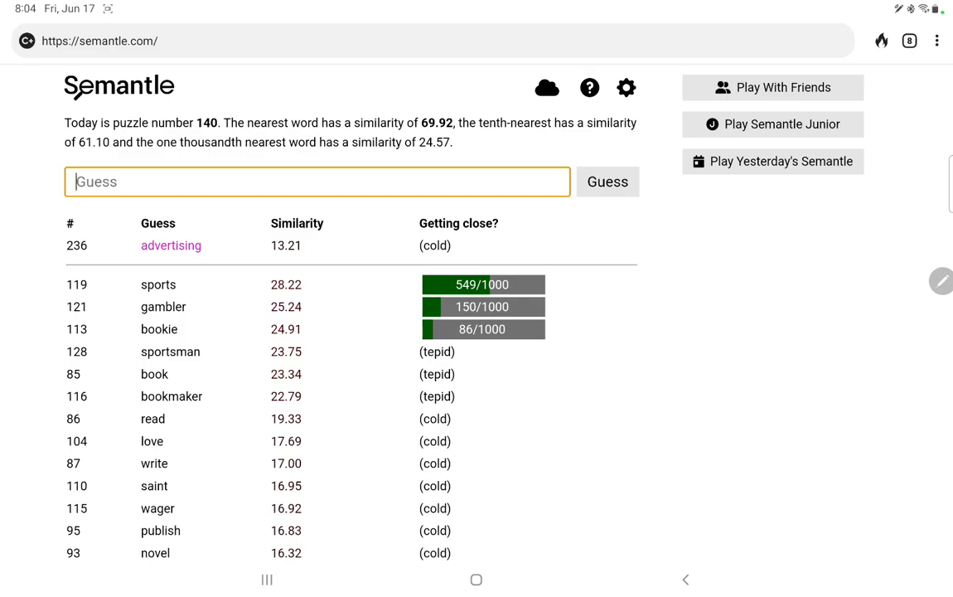
type("onli")
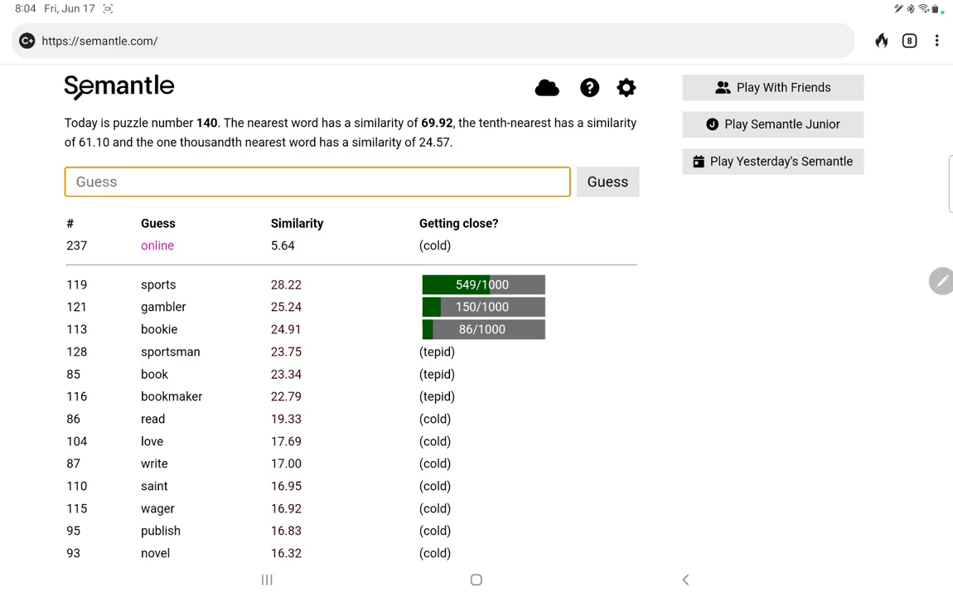
type("offline")
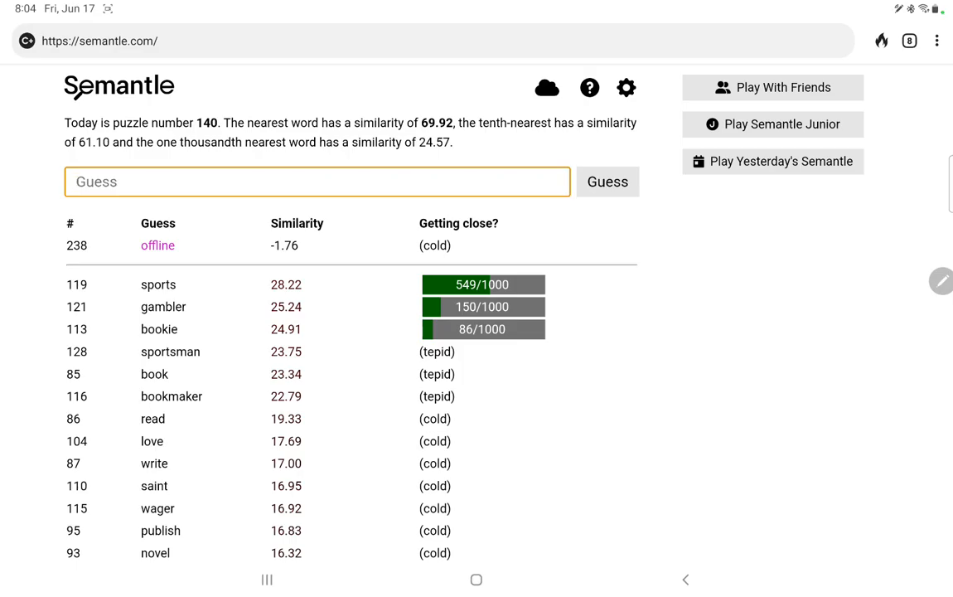
type("li")
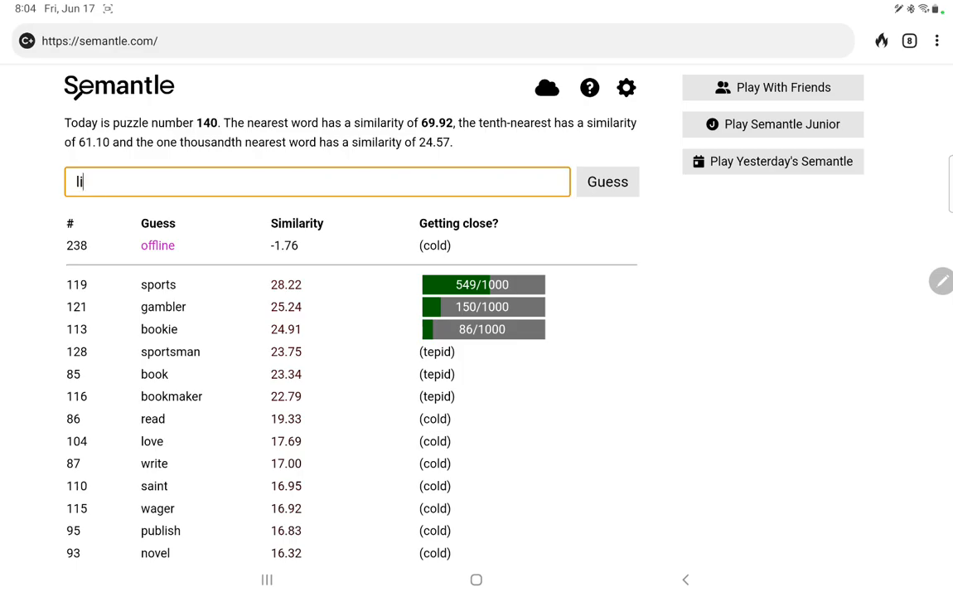
left_click(606, 181)
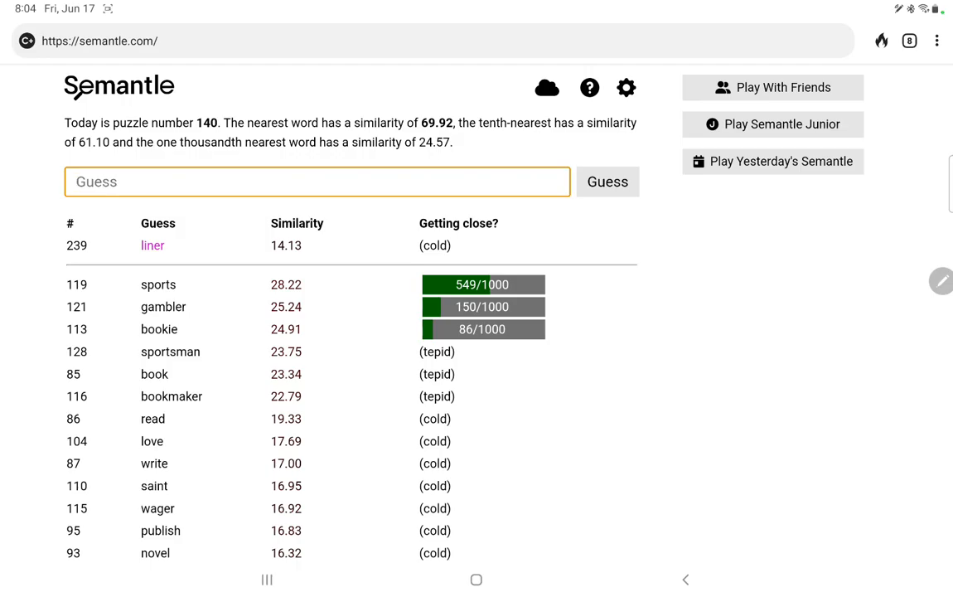
type("notes")
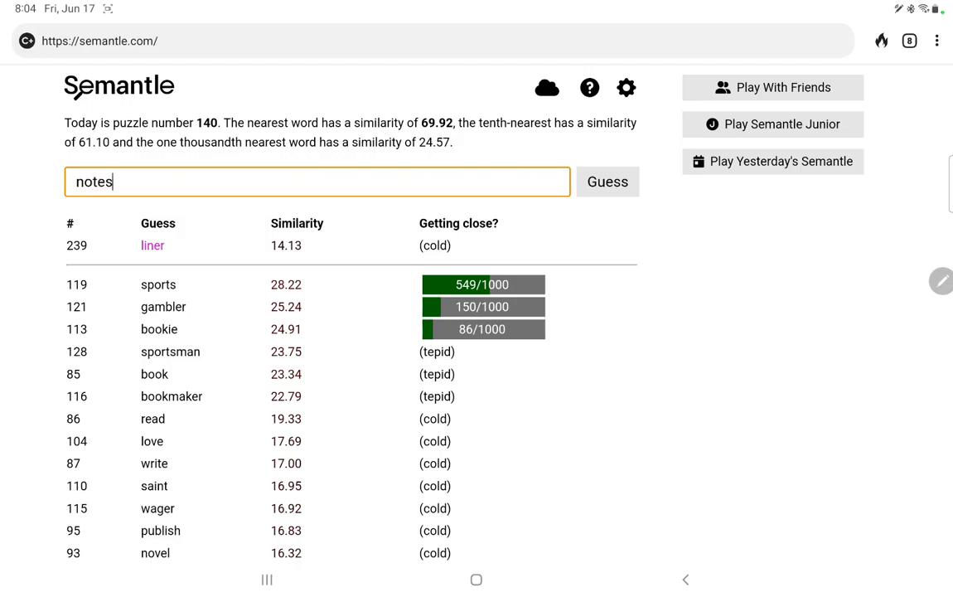
left_click(607, 181)
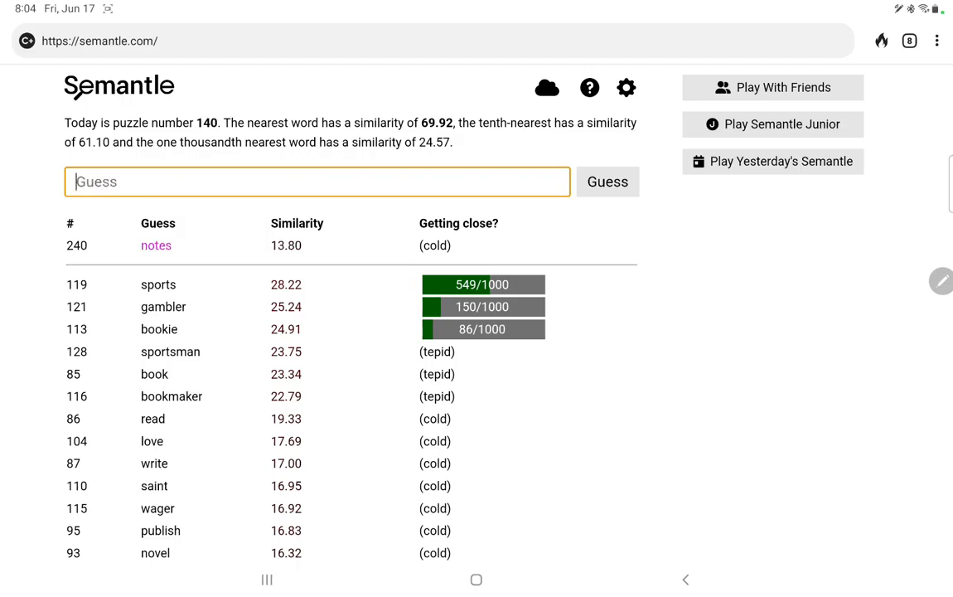
Guess gamut, gambit, opening and arcade, all still cold.
type("gam")
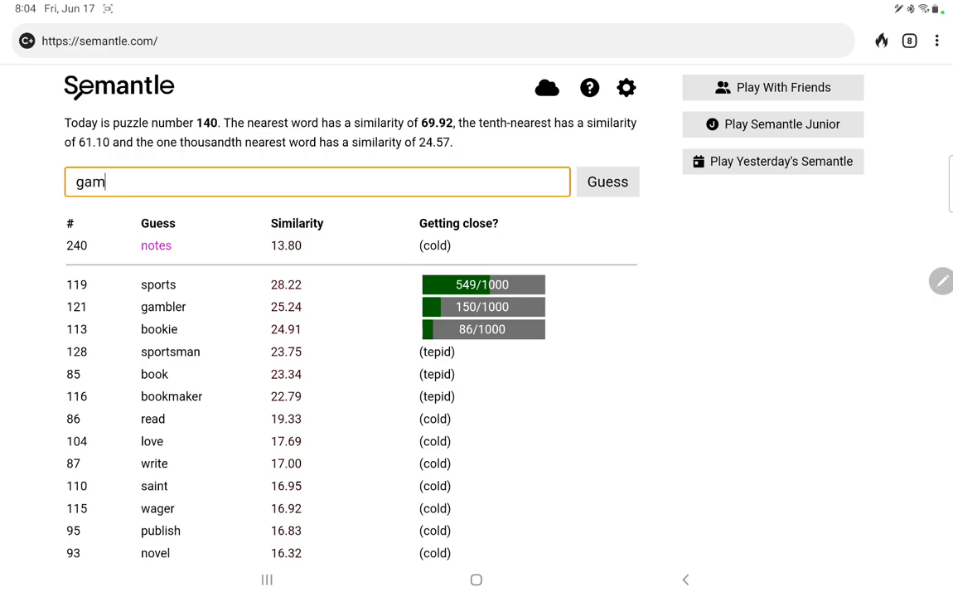
left_click(607, 180)
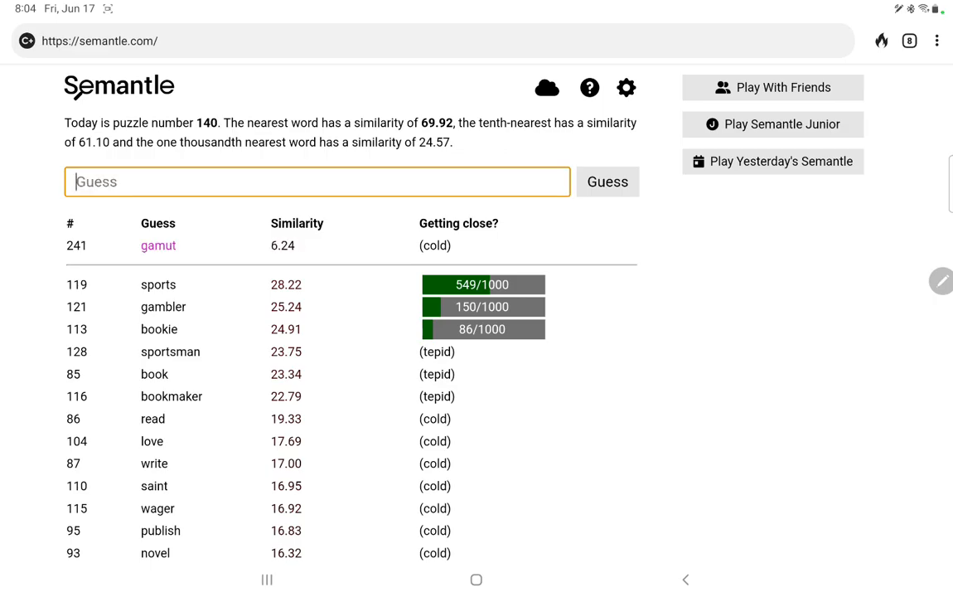
left_click(606, 181)
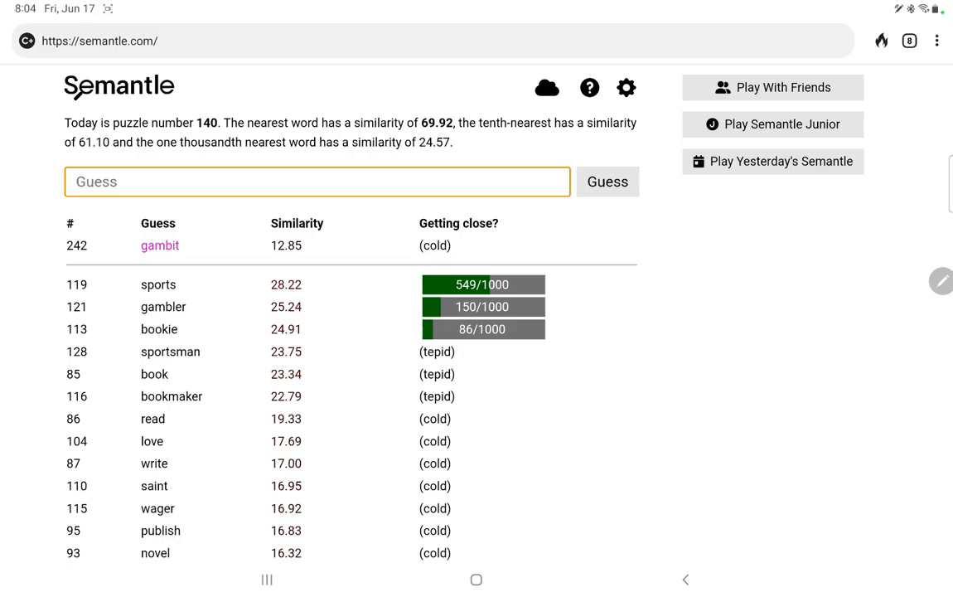
type("opening")
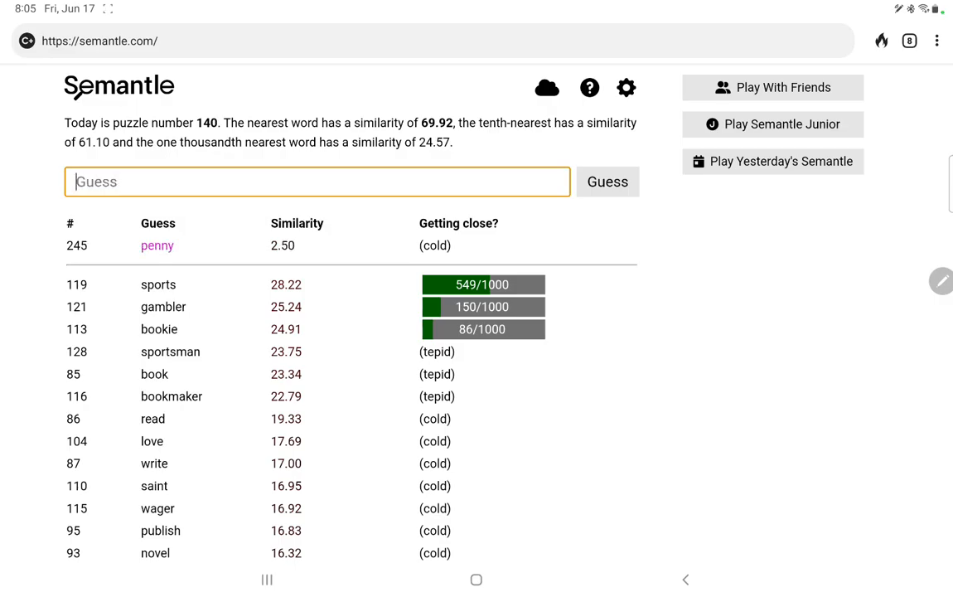
type("arcade")
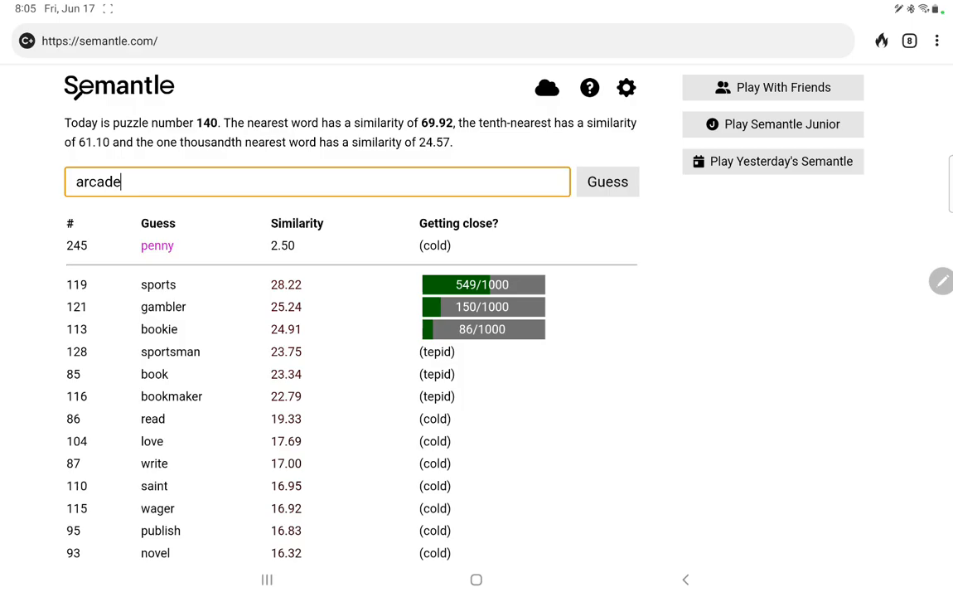
left_click(606, 181)
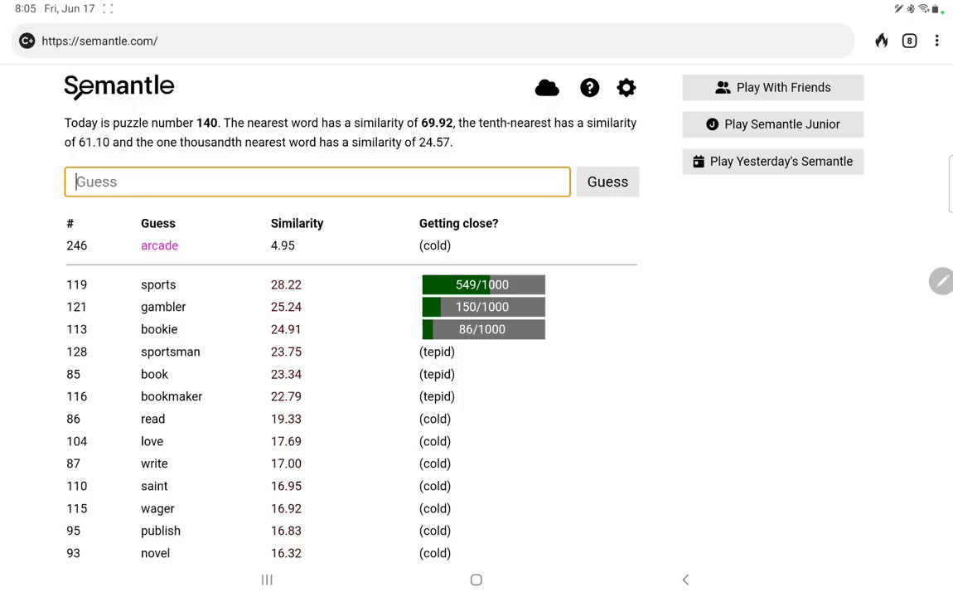
Guess video, invaders, attack, offense and defense, none of them ranking.
type("vid")
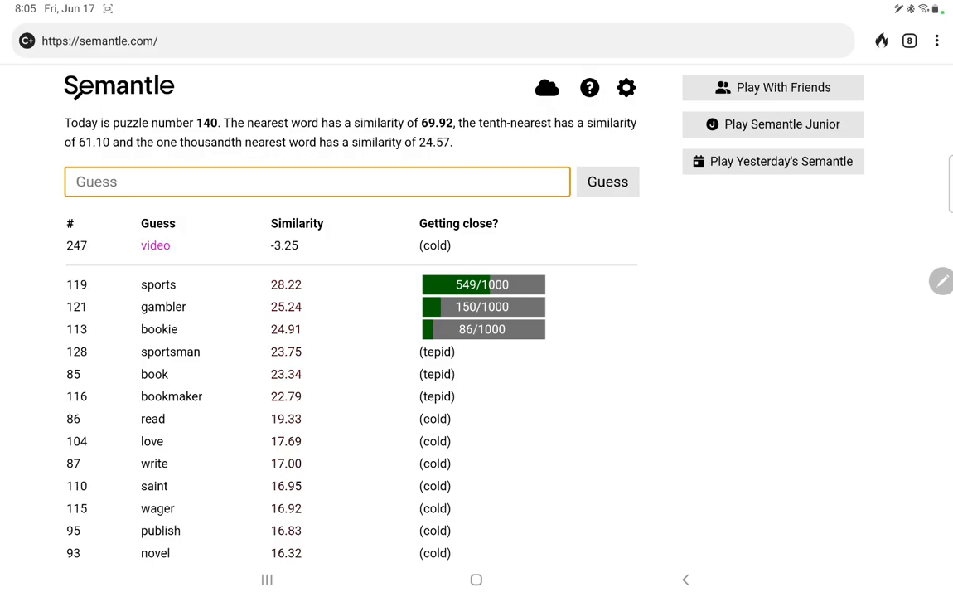
type("inv")
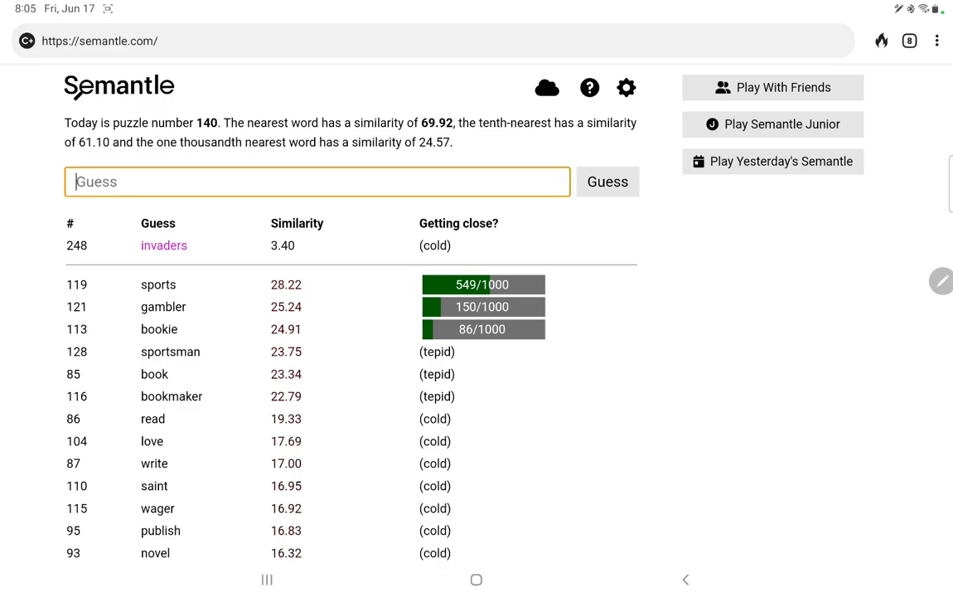
type("attack")
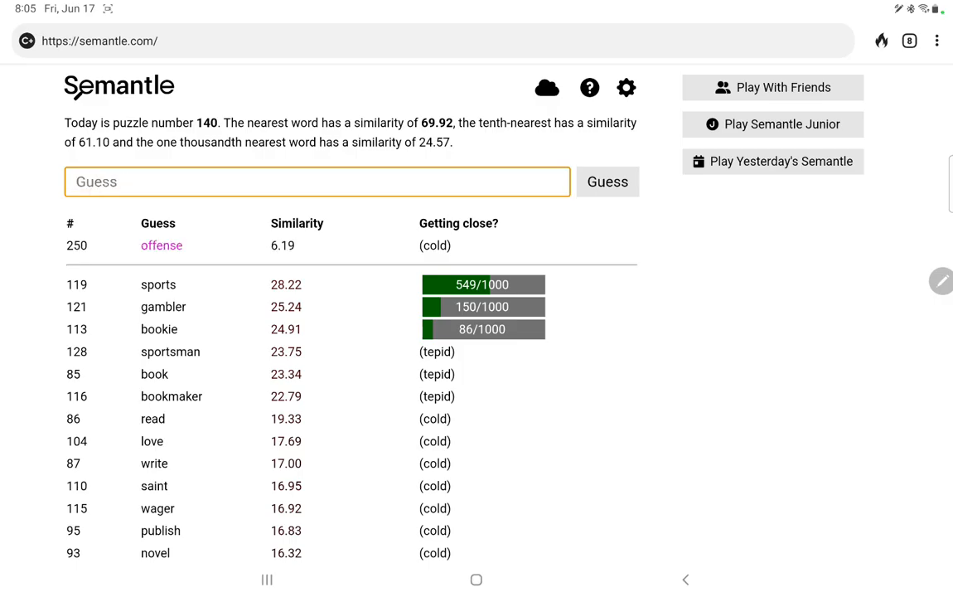
left_click(606, 180)
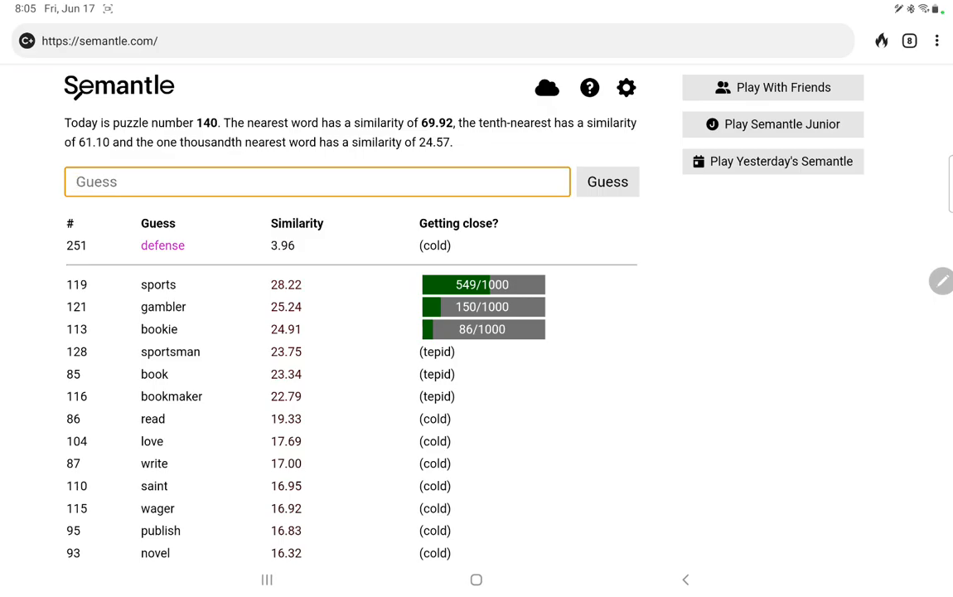
Guess commentate (330/1000), then television, call and the rejected play-by-play.
type("commentatte")
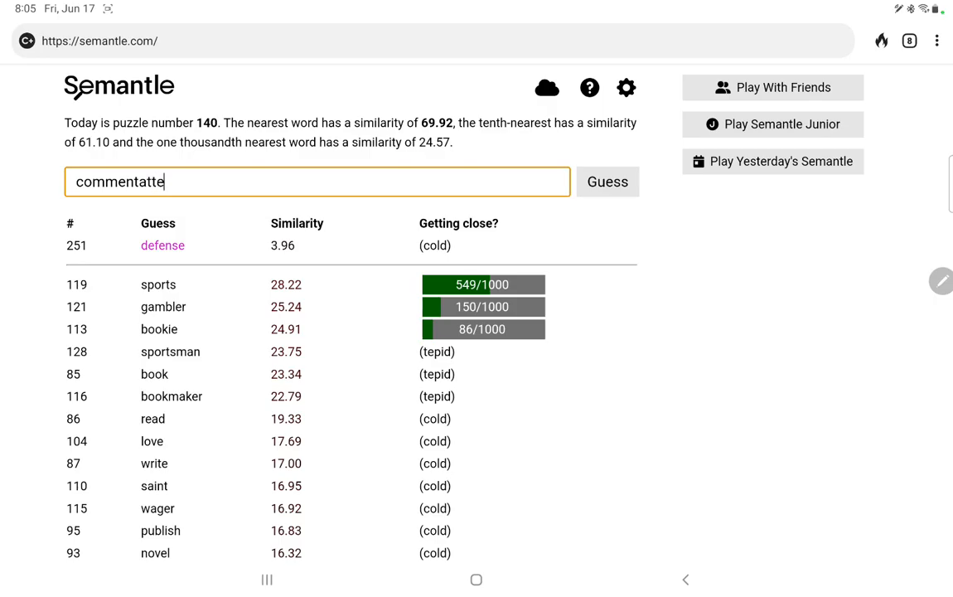
key("Backspace")
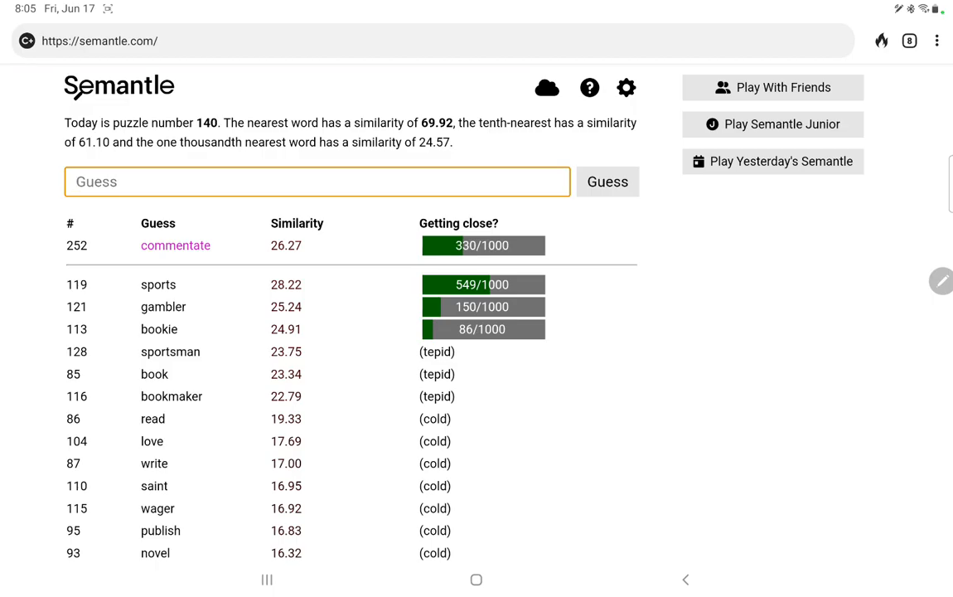
type("televisio")
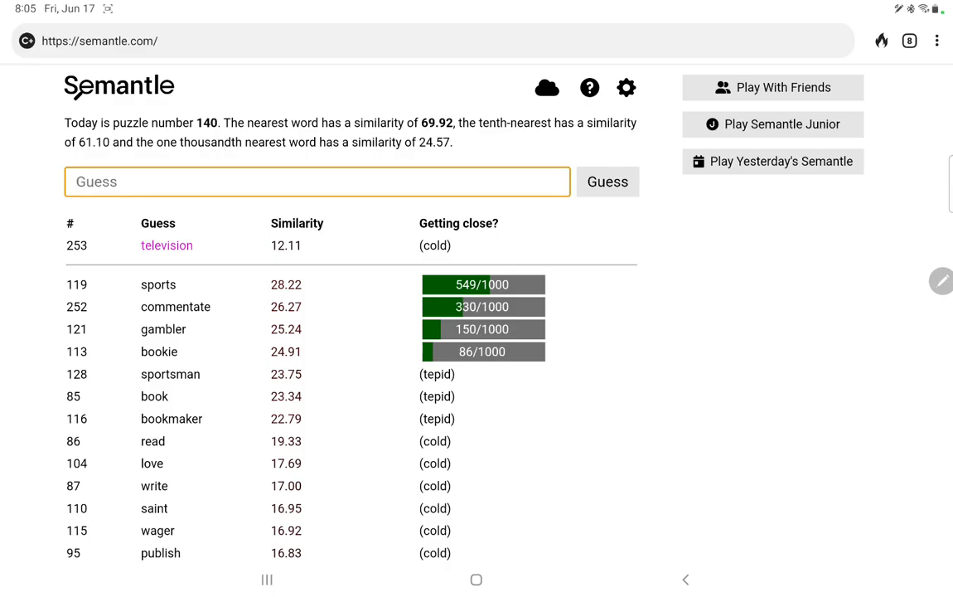
type("c")
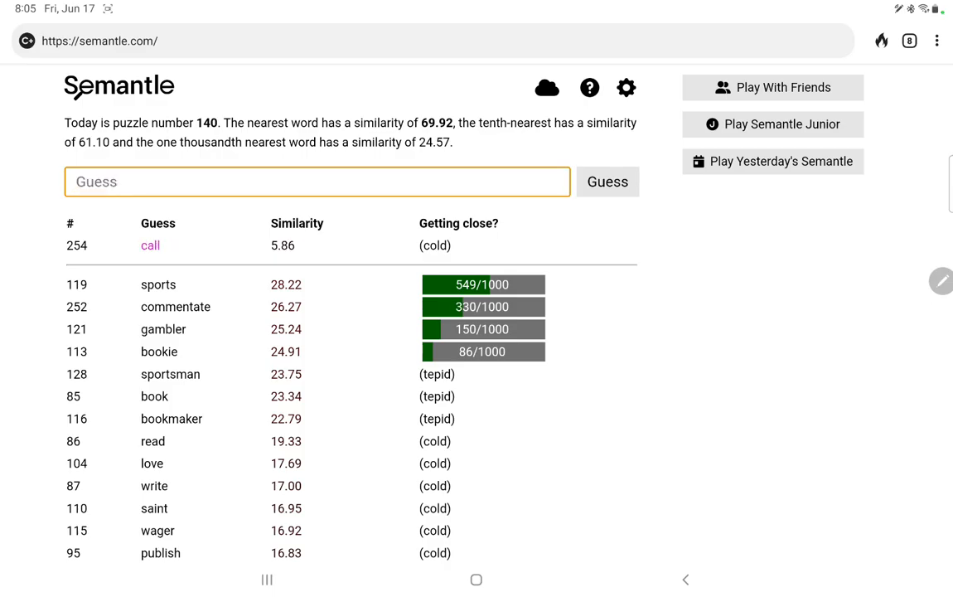
type("play")
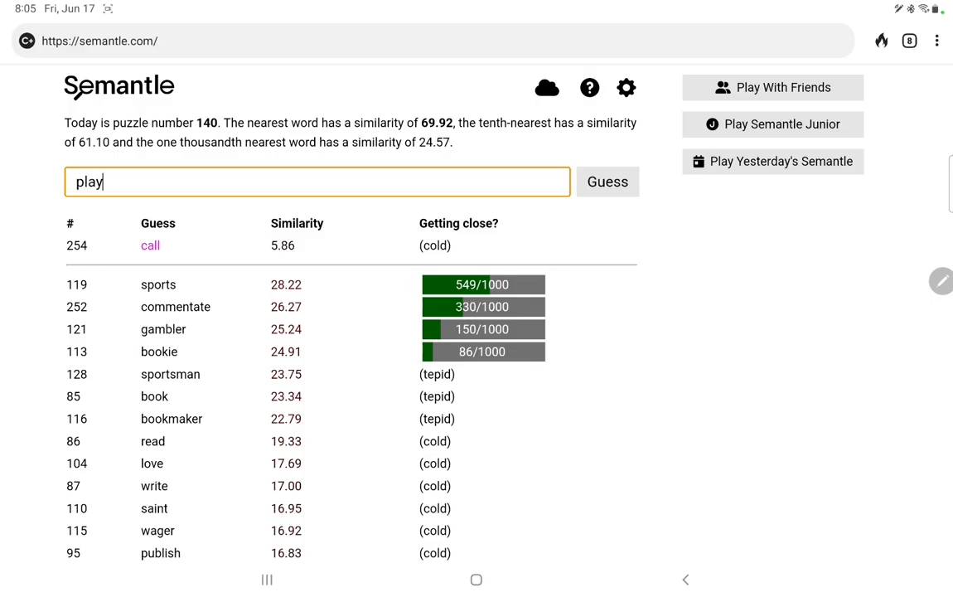
type("-by-pl")
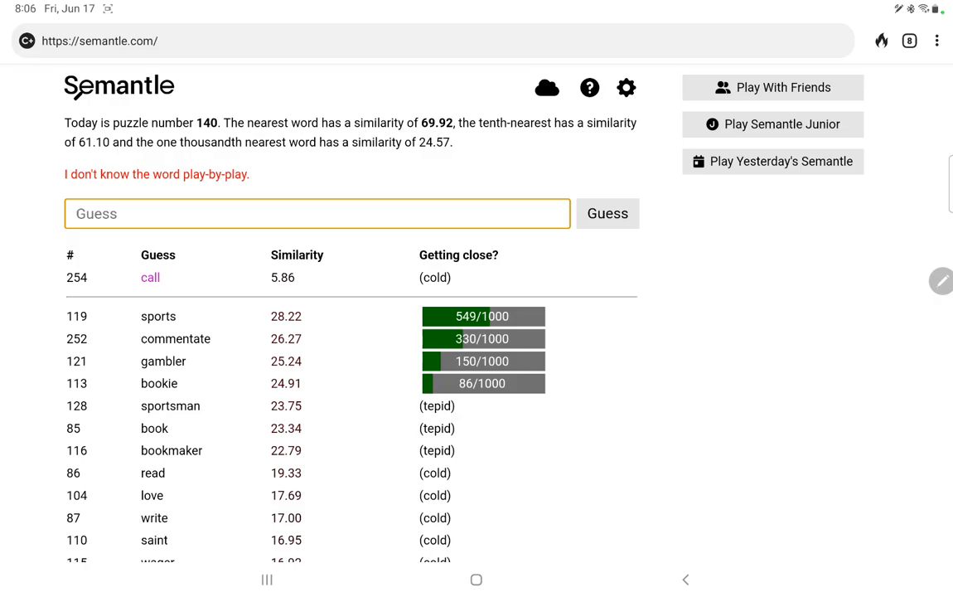
Guess commentator (996/1000), analyst and caller, with caller cold.
type("commen")
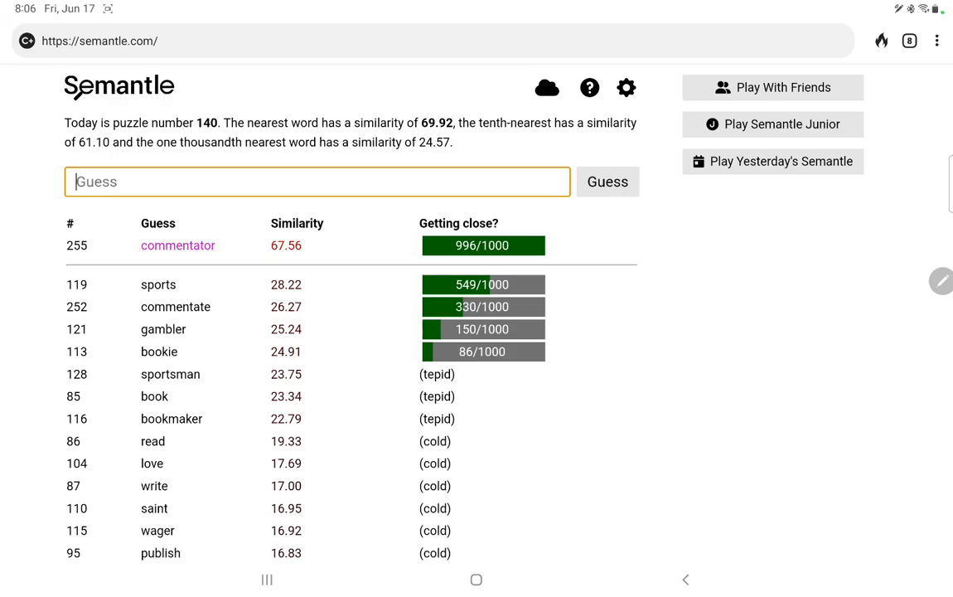
type("analyst")
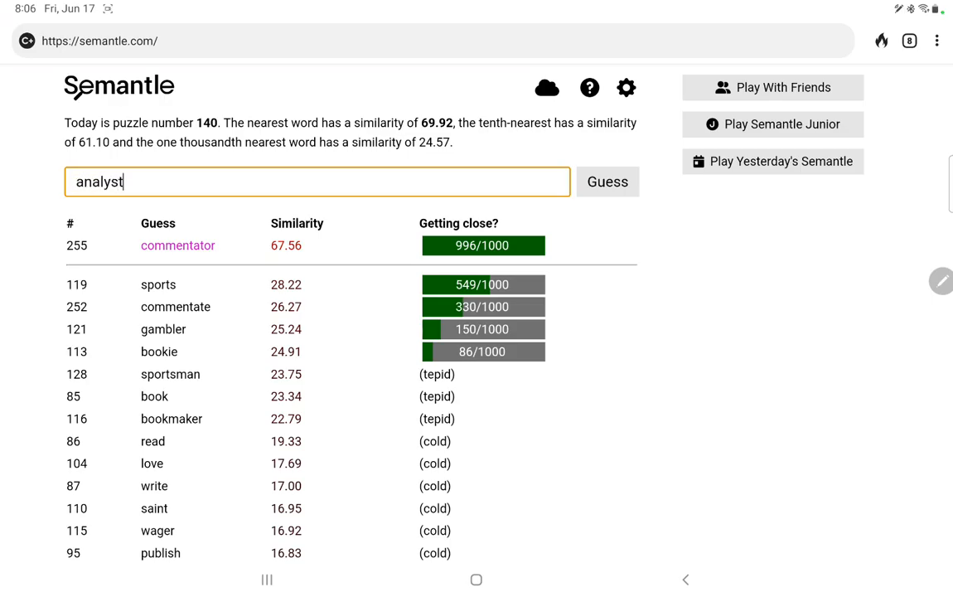
left_click(606, 181)
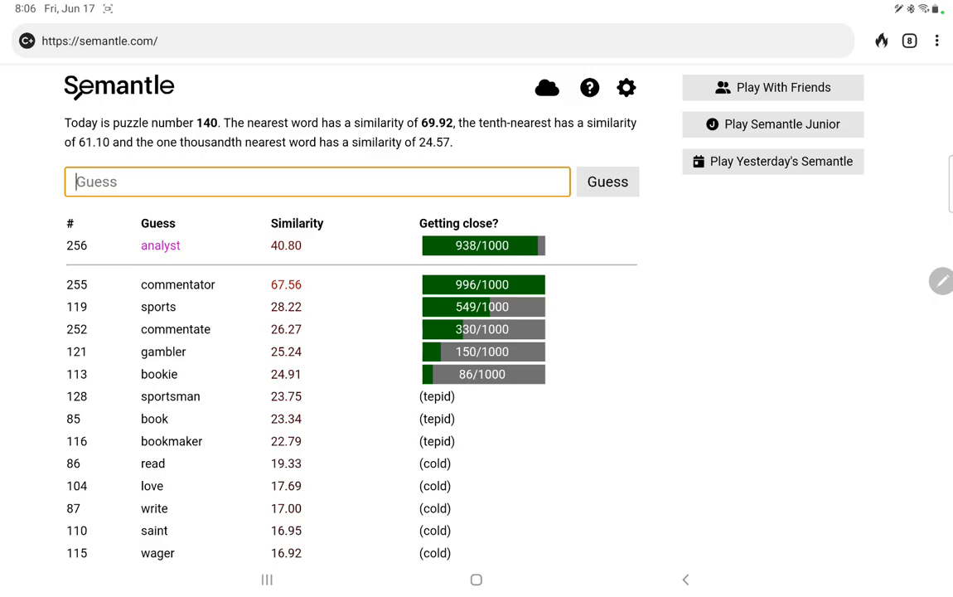
type("caller")
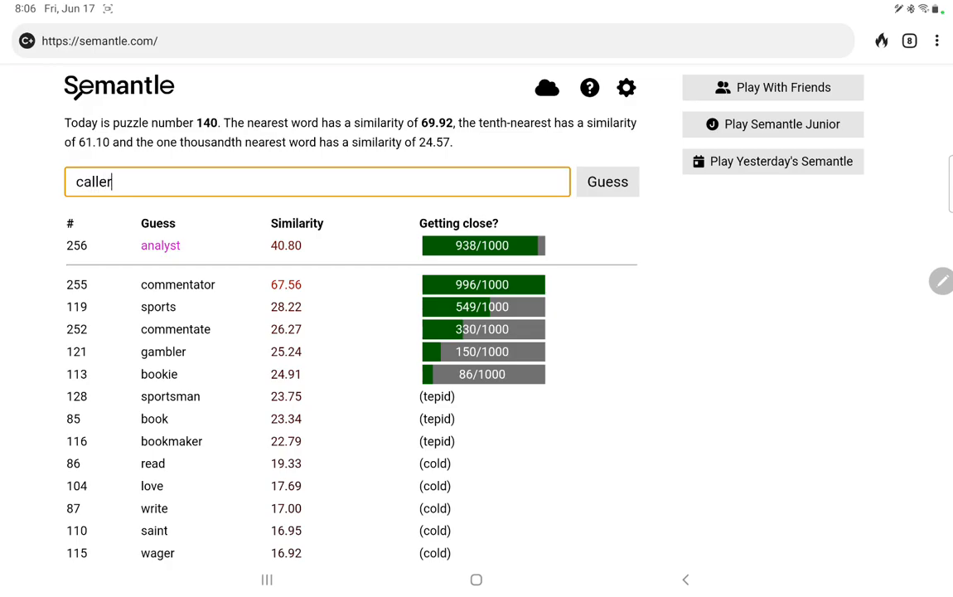
left_click(607, 181)
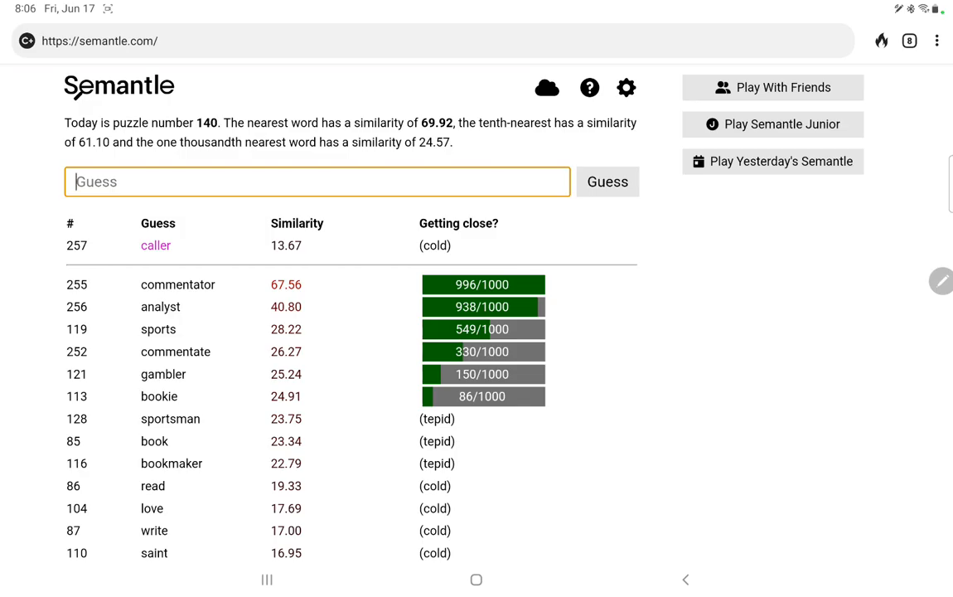
Guess emcee, review the guess list, then guess commentary at 943/1000.
type("e")
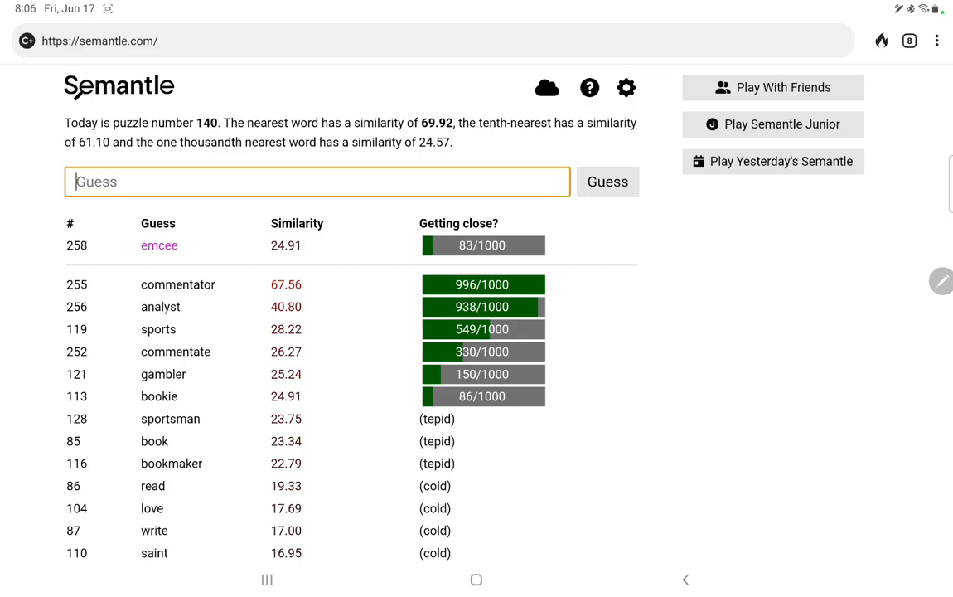
scroll("down", 3)
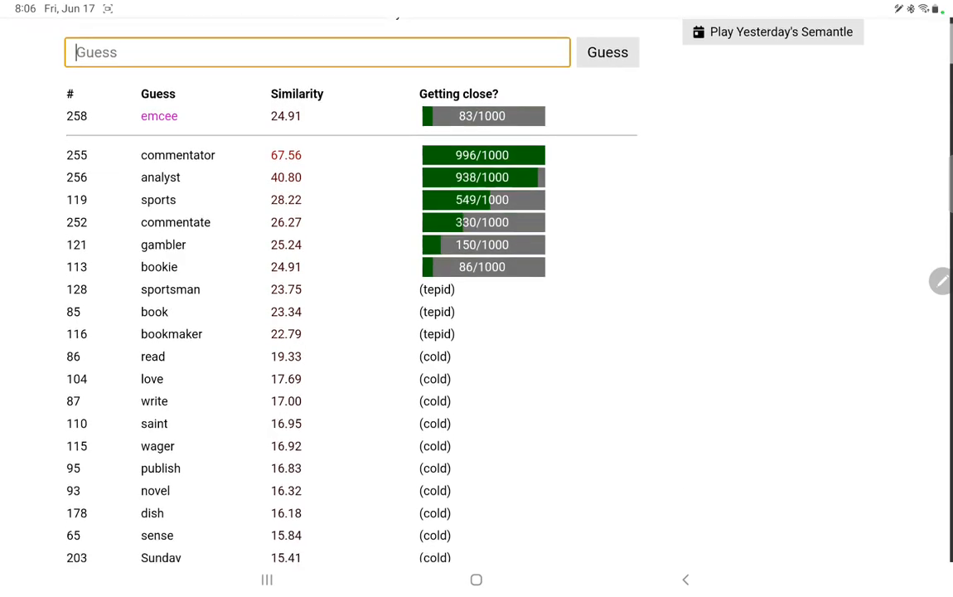
scroll("down", 3)
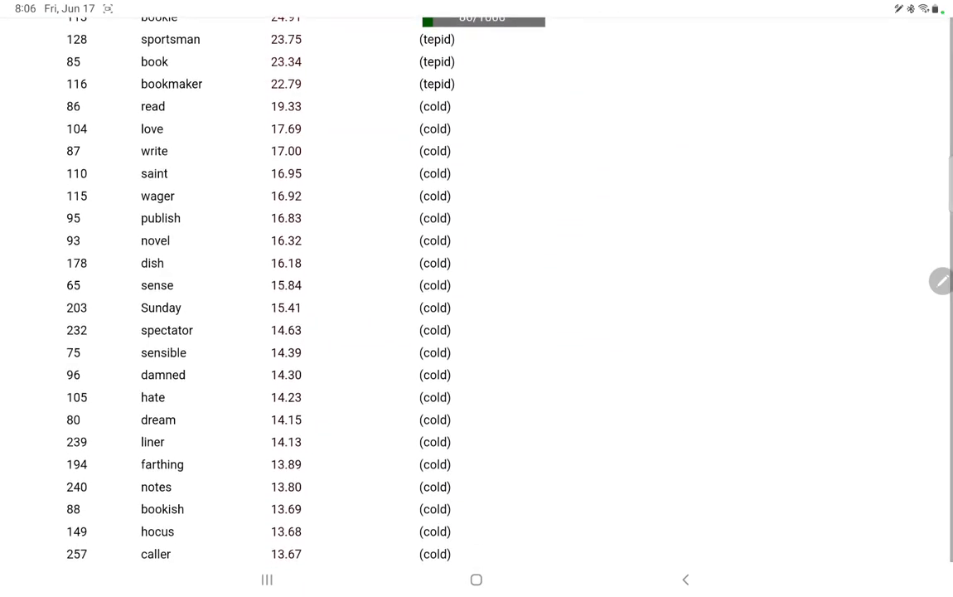
scroll("down", 3)
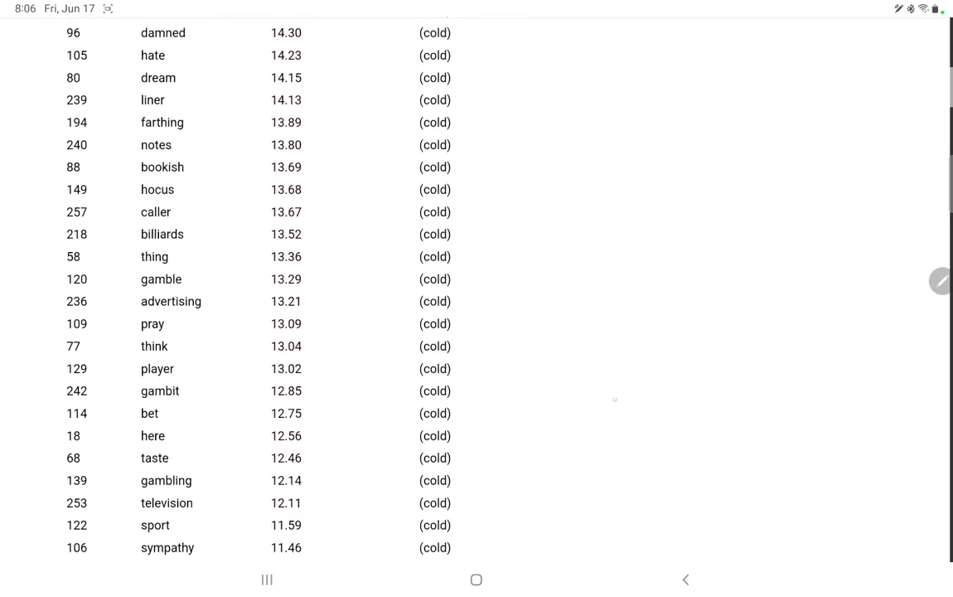
scroll("down", 3)
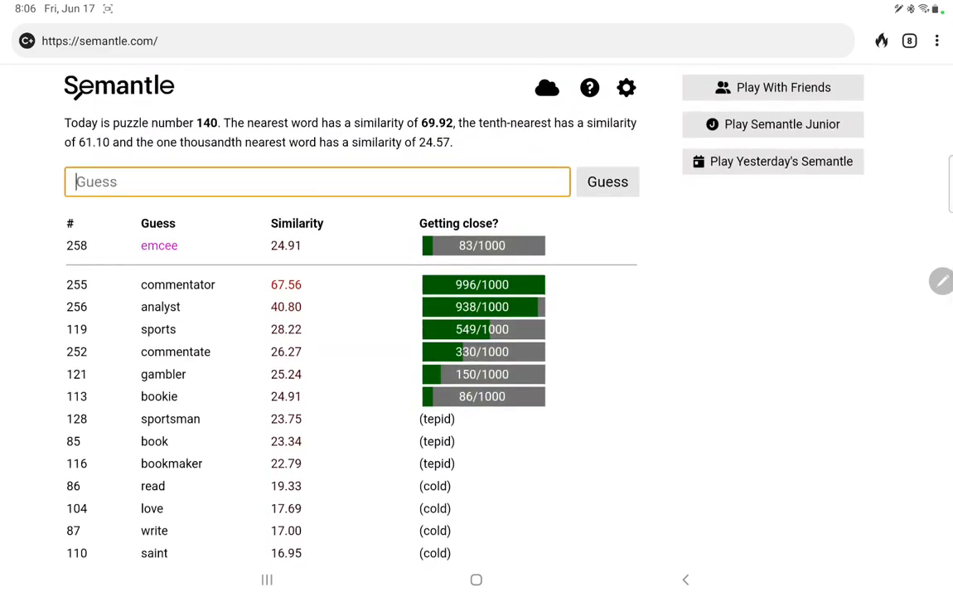
type("comm")
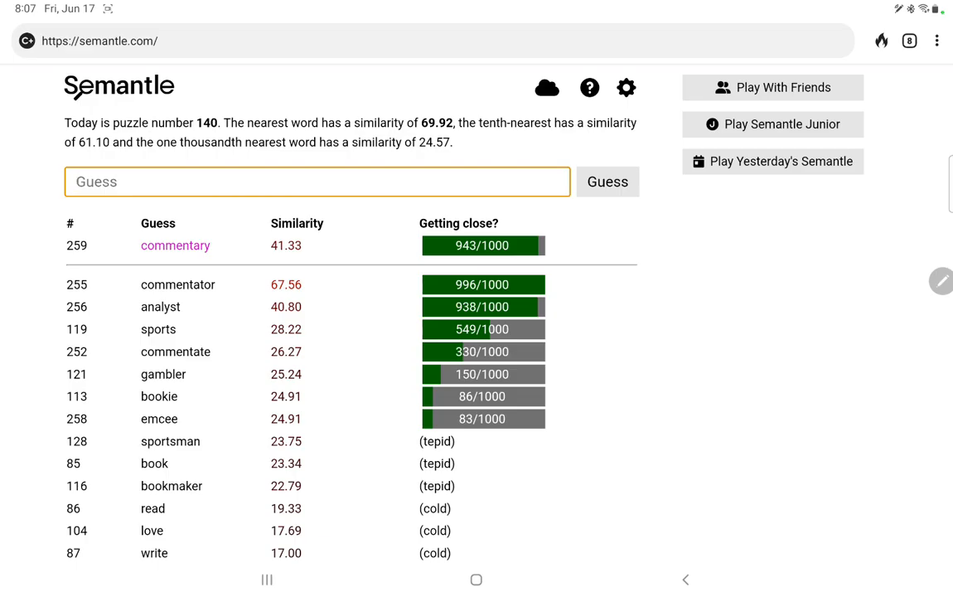
Guess columnist as guess 260, scoring 100.00 and solving puzzle 140.
type("columnist")
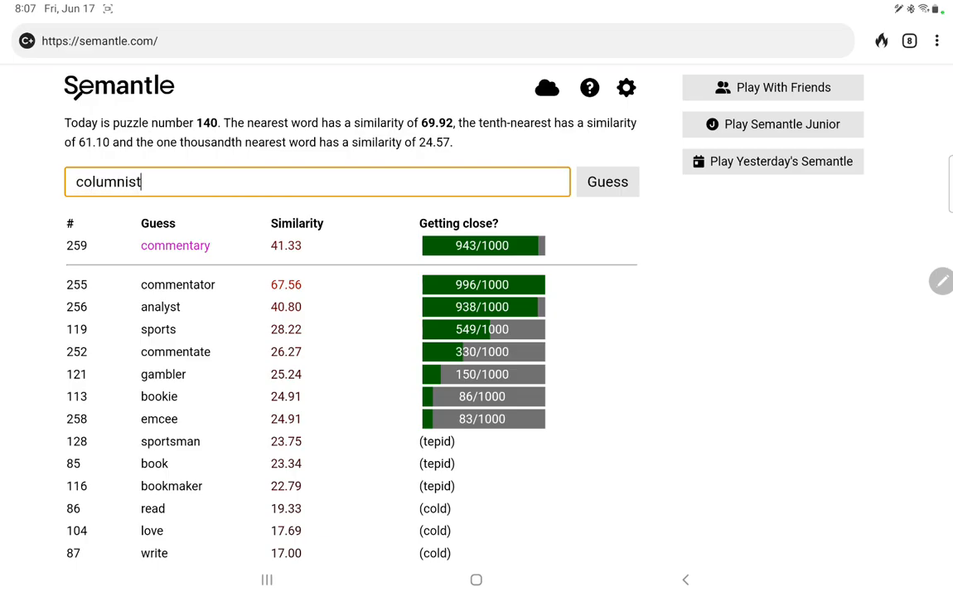
left_click(606, 181)
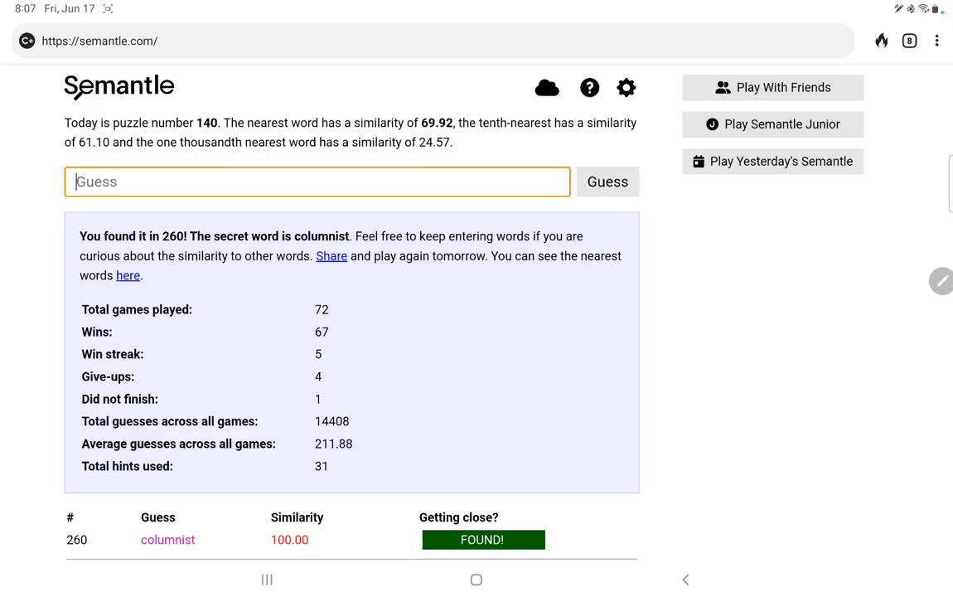
Scroll through the results panel and guess list, then back up.
scroll("down", 3)
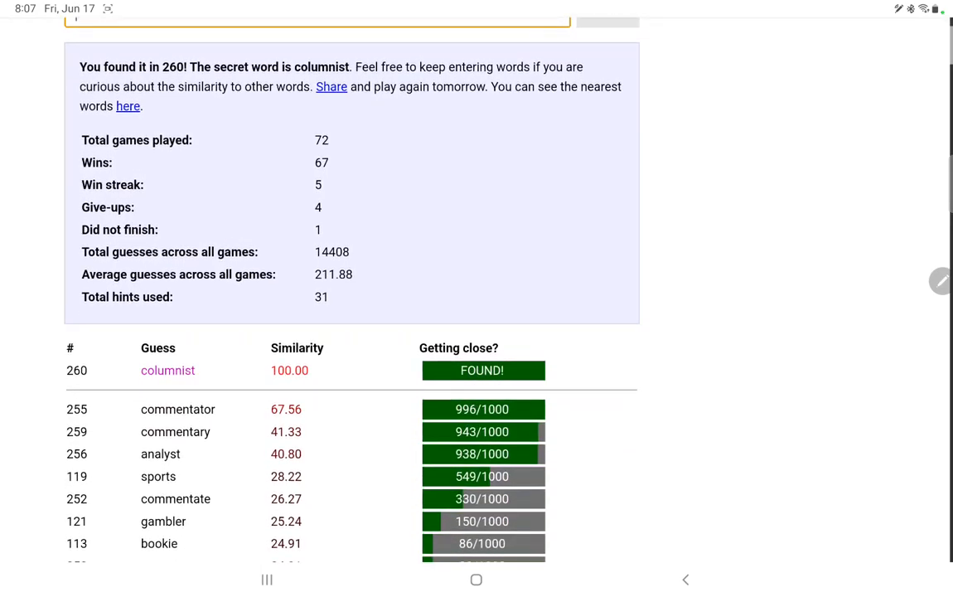
scroll("down", 3)
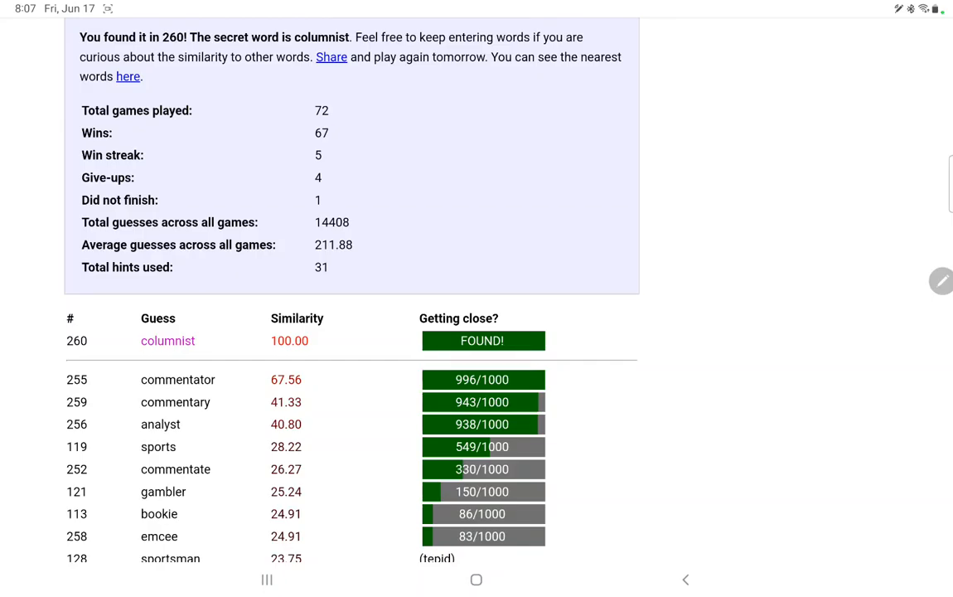
scroll("down", 3)
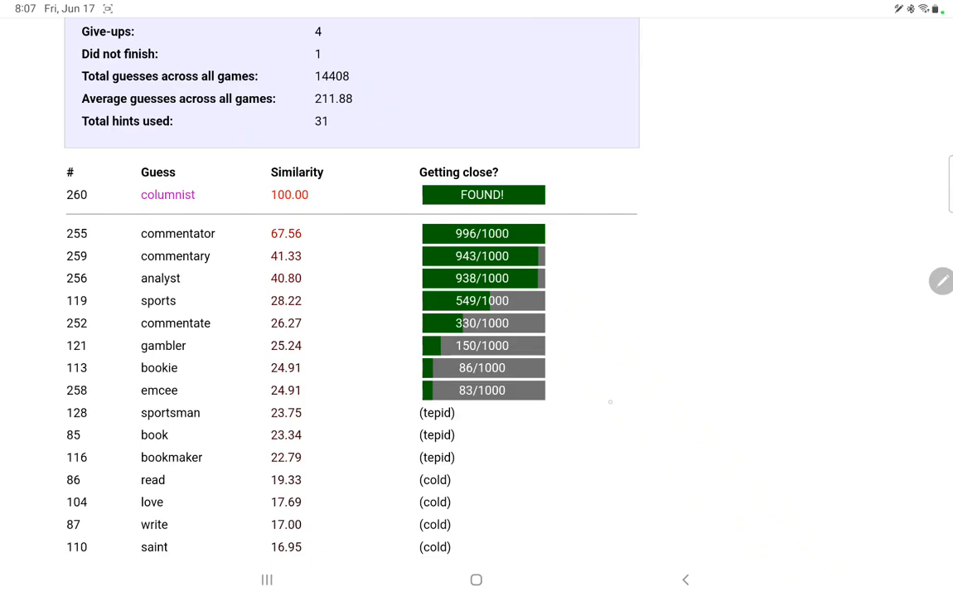
scroll("down", 3)
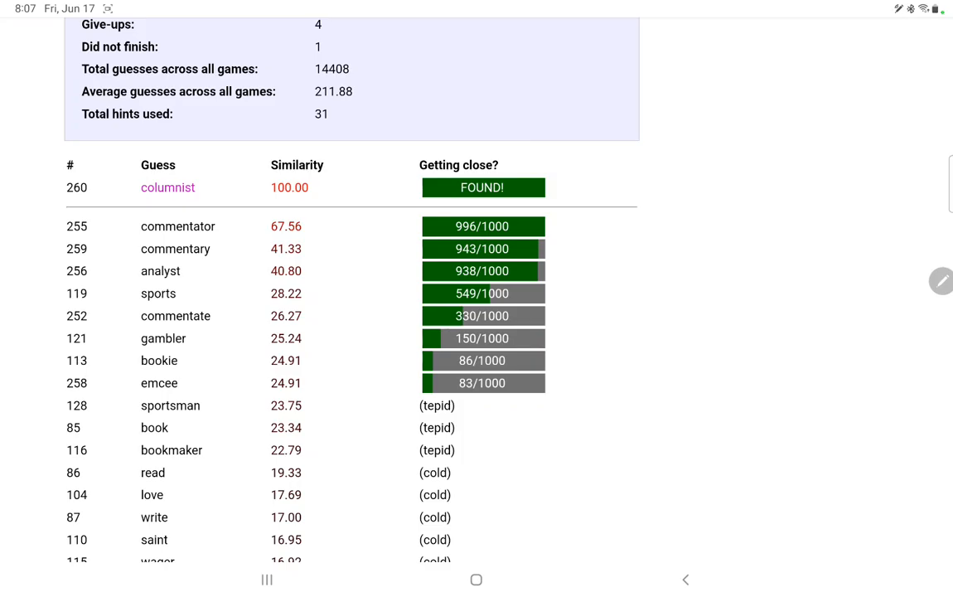
scroll("down", 3)
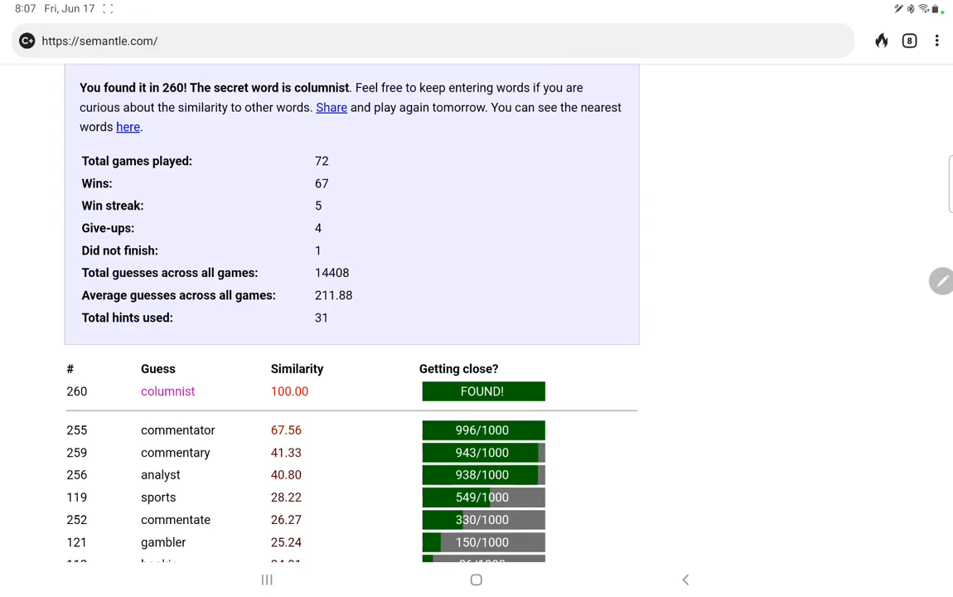
scroll("up", 3)
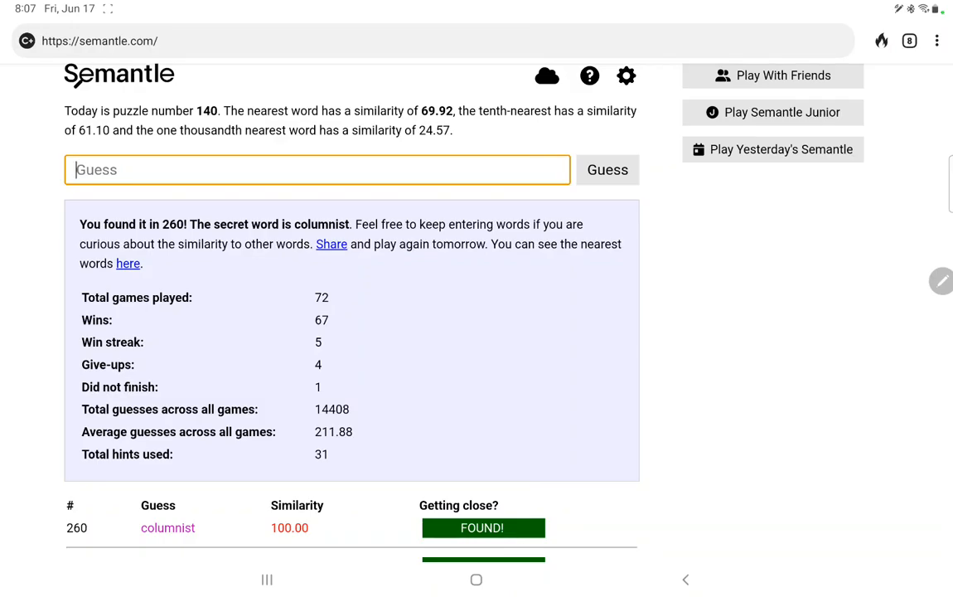
left_click(128, 262)
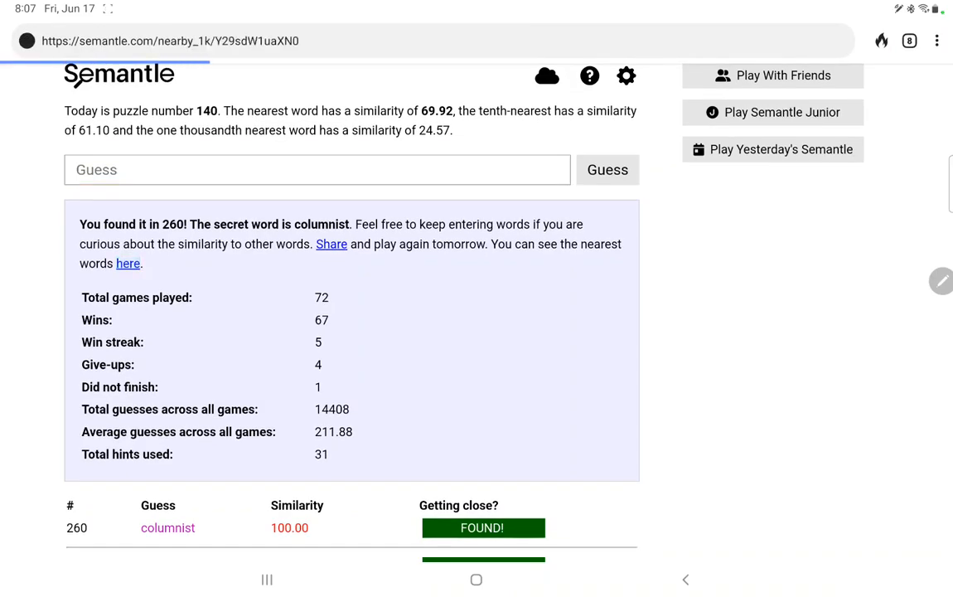
left_click(127, 264)
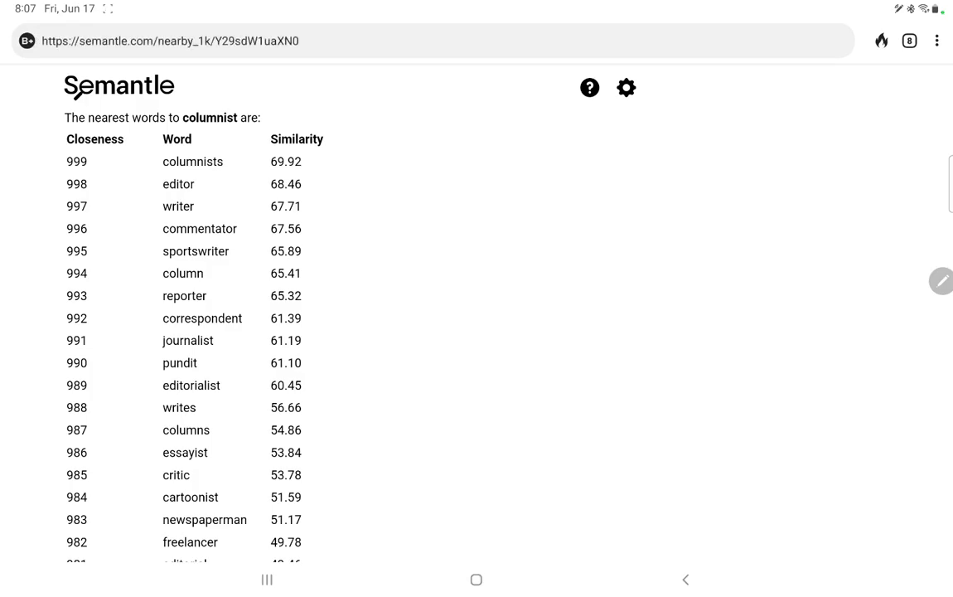
scroll("down", 3)
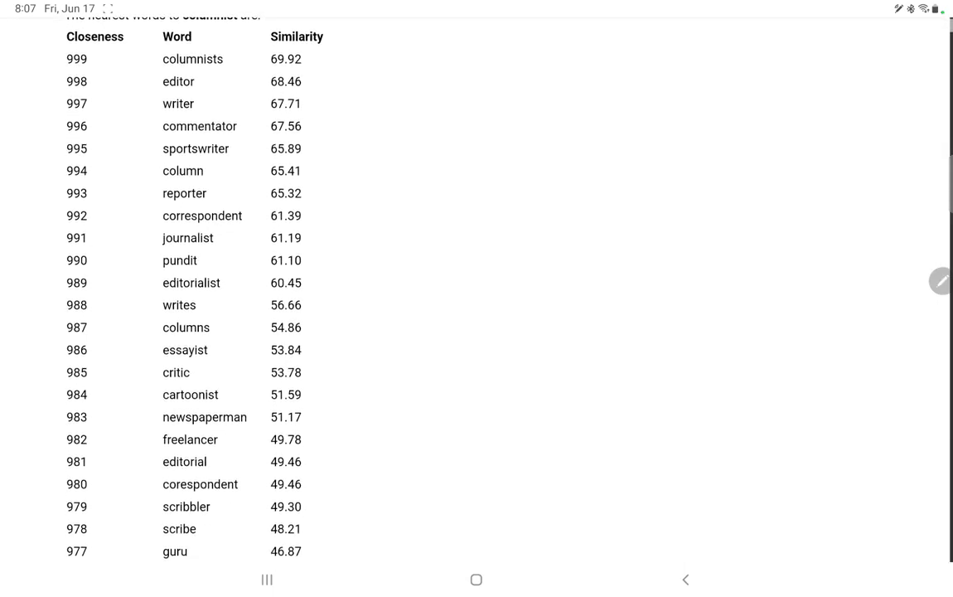
scroll("down", 3)
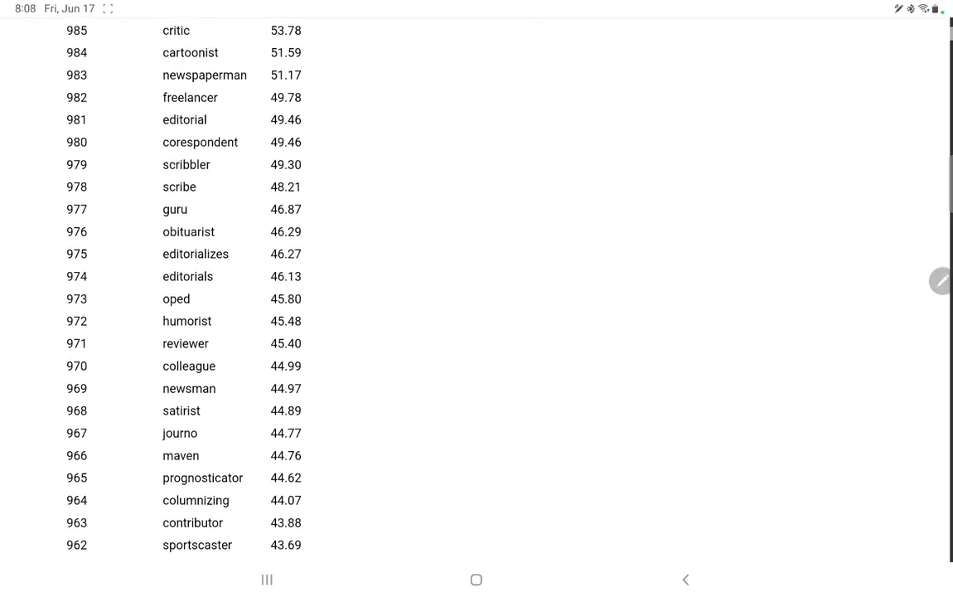
scroll("down", 3)
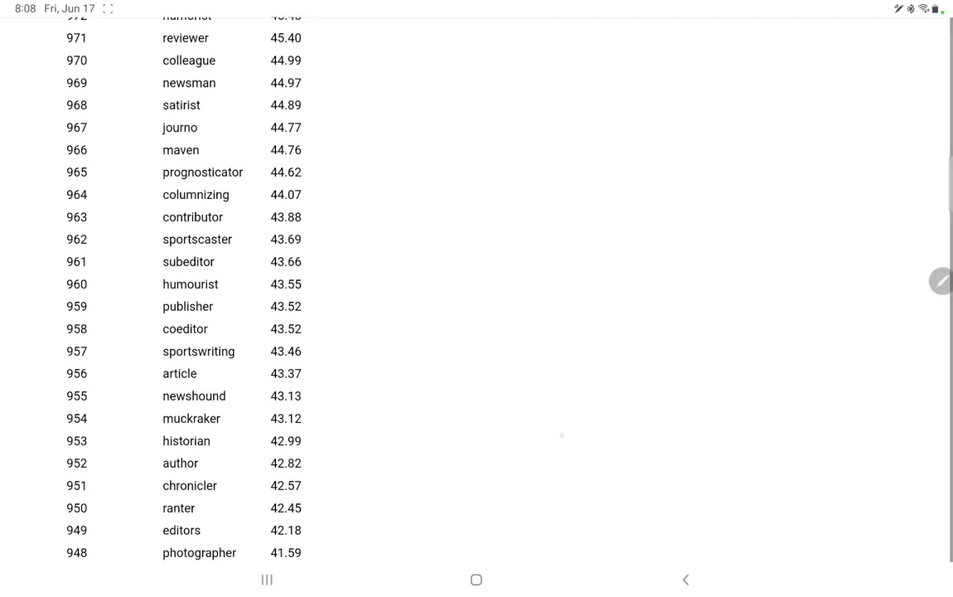
scroll("down", 3)
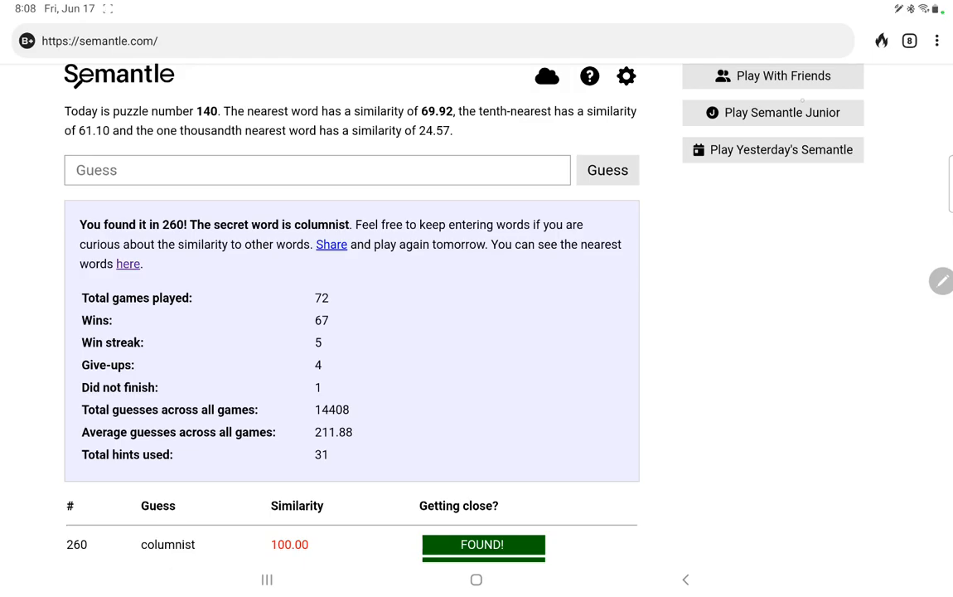
Start Semantle Junior puzzle 27 and guess animal, mineral and vegetable.
left_click(782, 113)
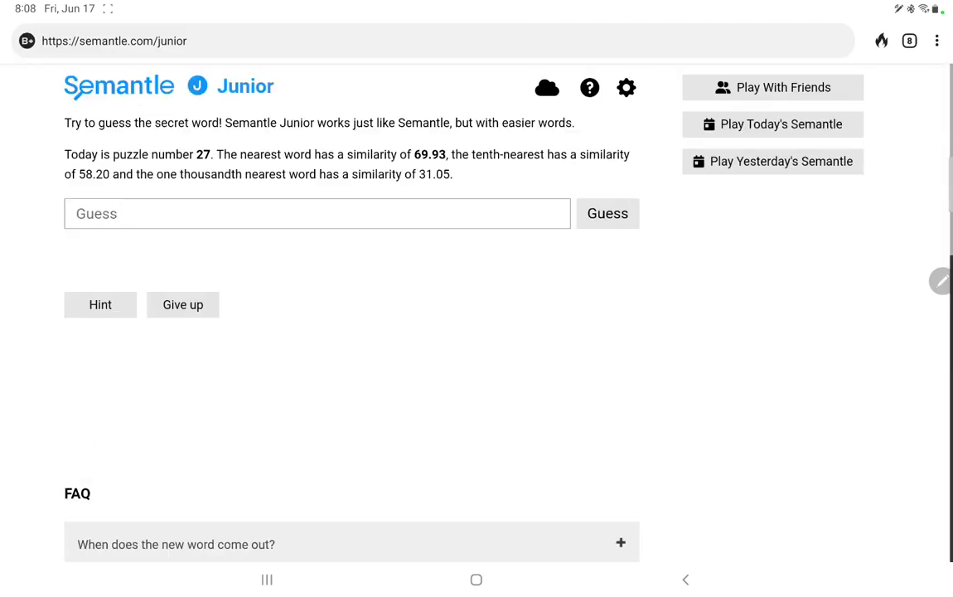
left_click(317, 212)
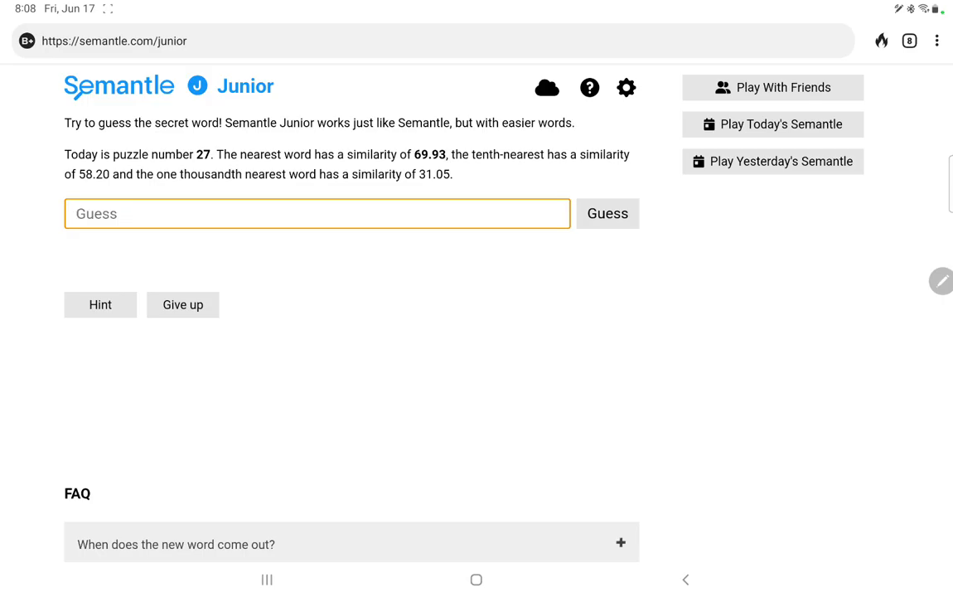
type("animal")
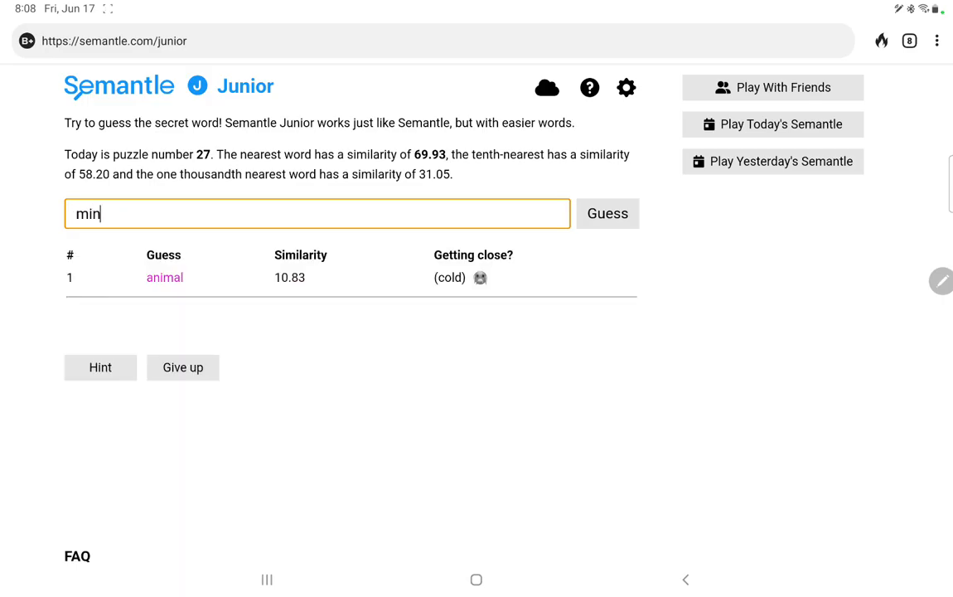
left_click(606, 212)
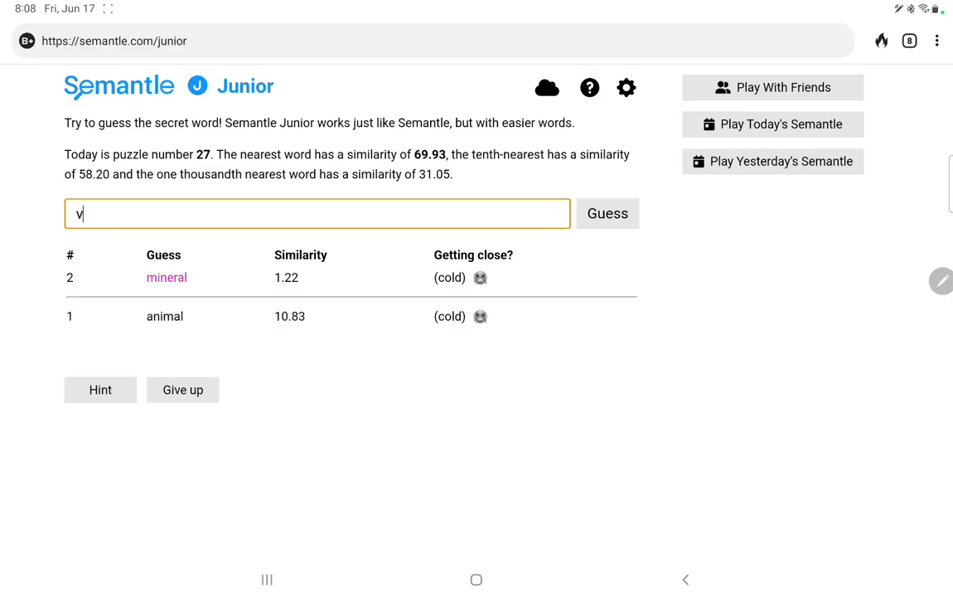
type("egetable")
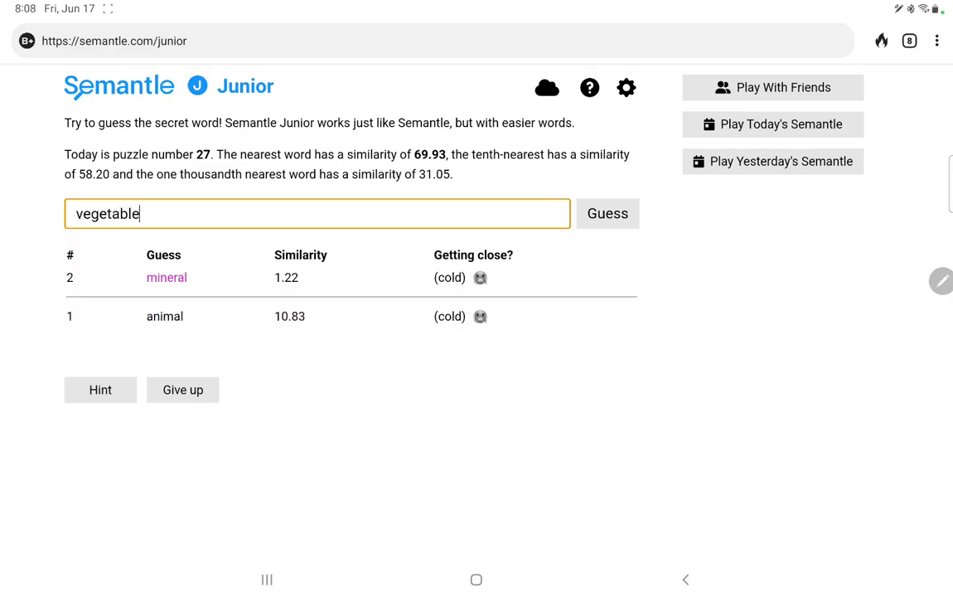
left_click(606, 212)
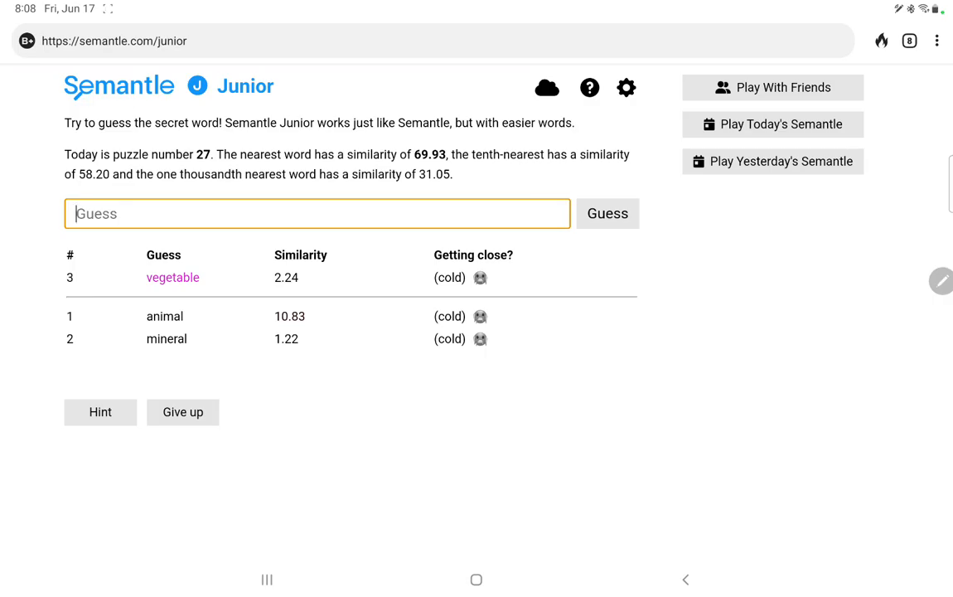
Guess air, water, earth and fire, with air leading at 21.16.
type("ai")
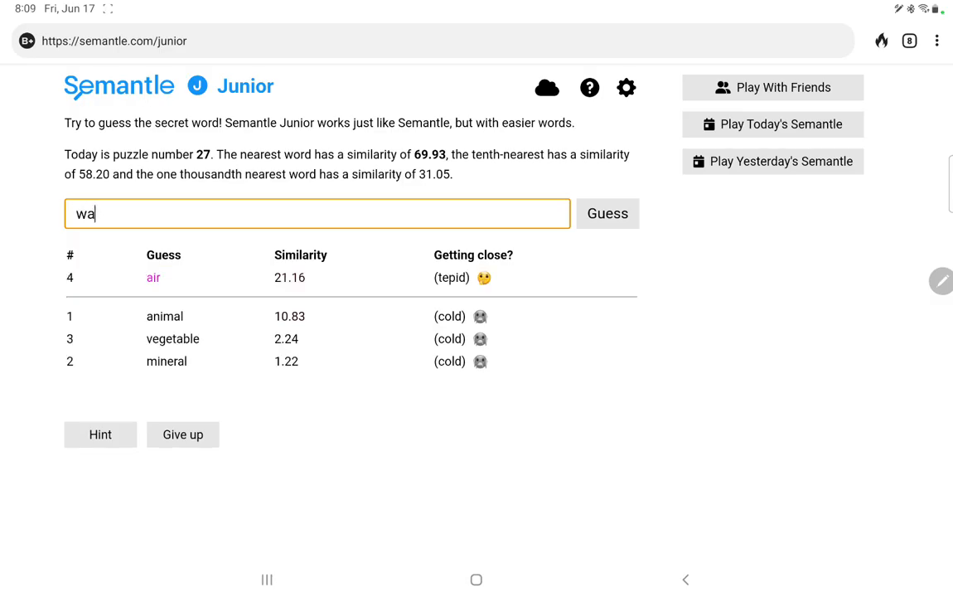
left_click(606, 212)
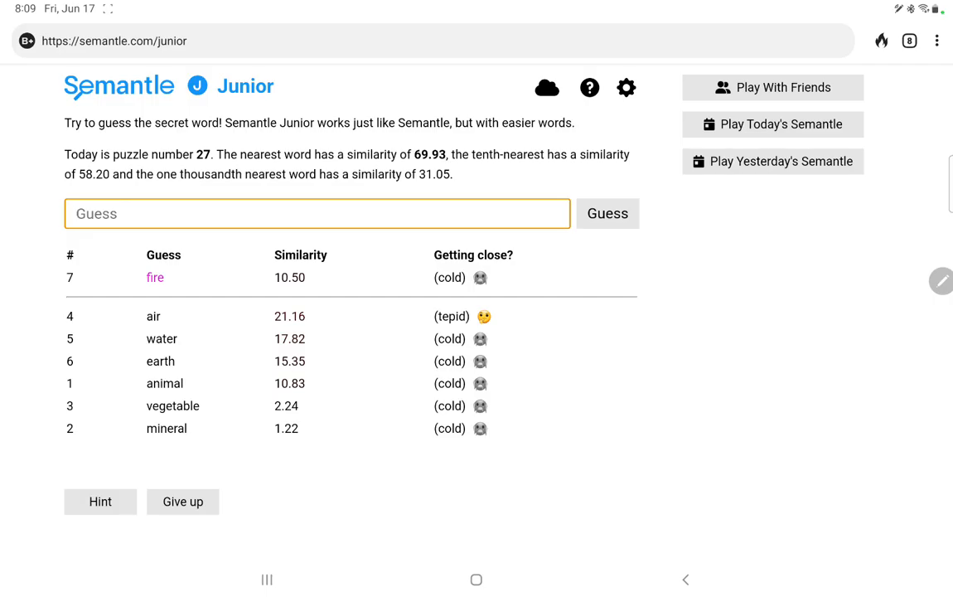
Guess outside, insects, pet and cat for Junior puzzle 27.
type("n")
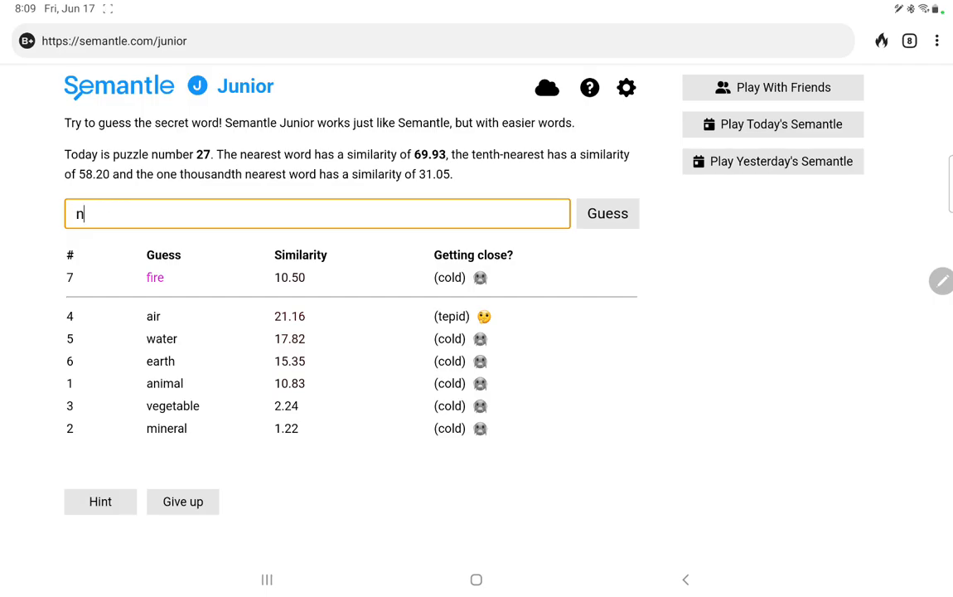
left_click(606, 212)
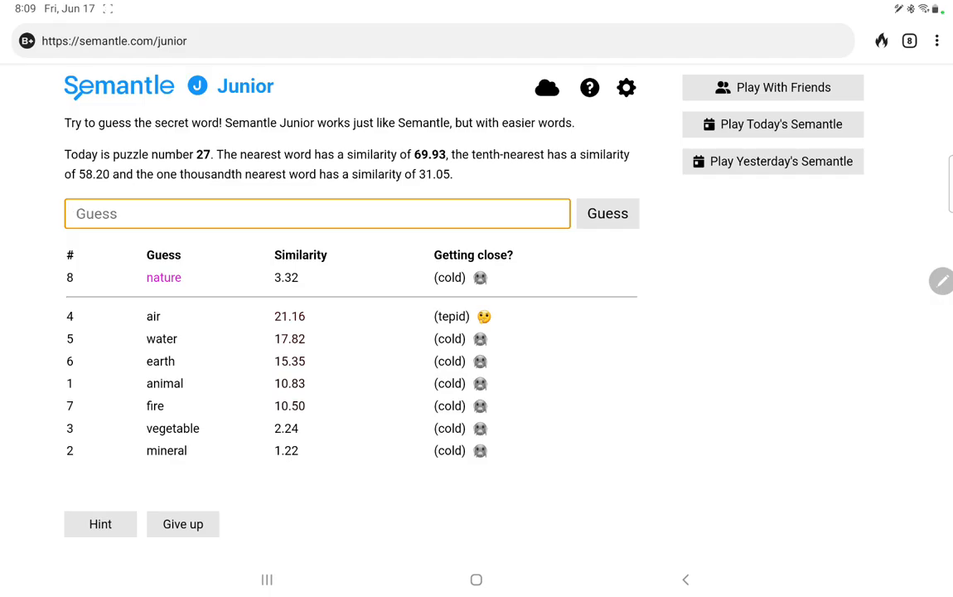
type("outside")
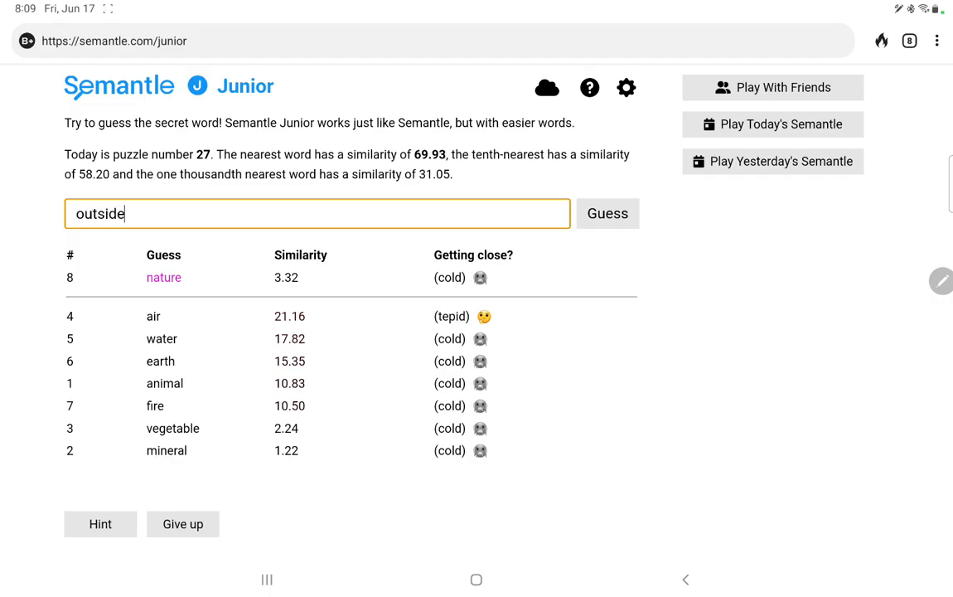
left_click(606, 212)
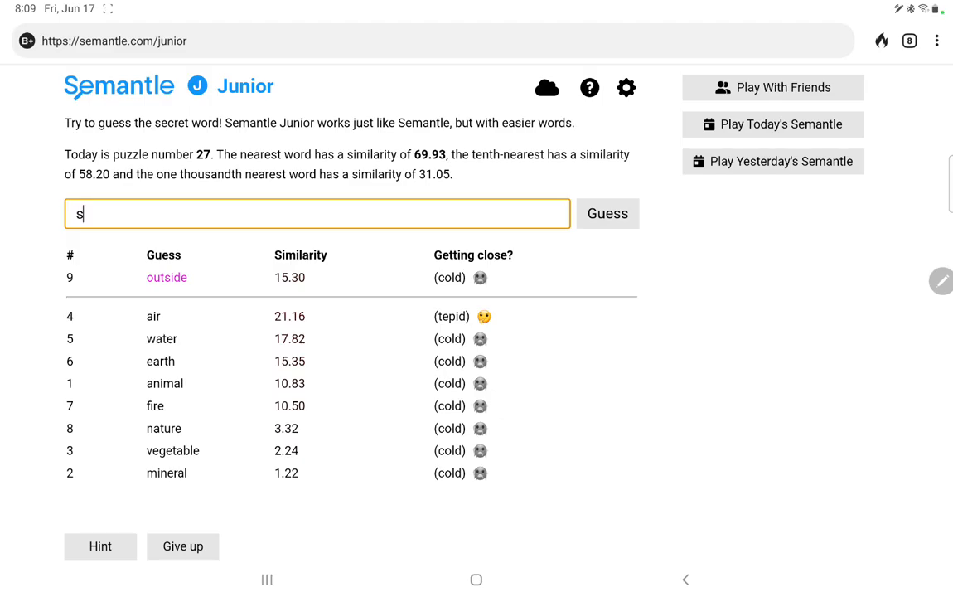
left_click(606, 213)
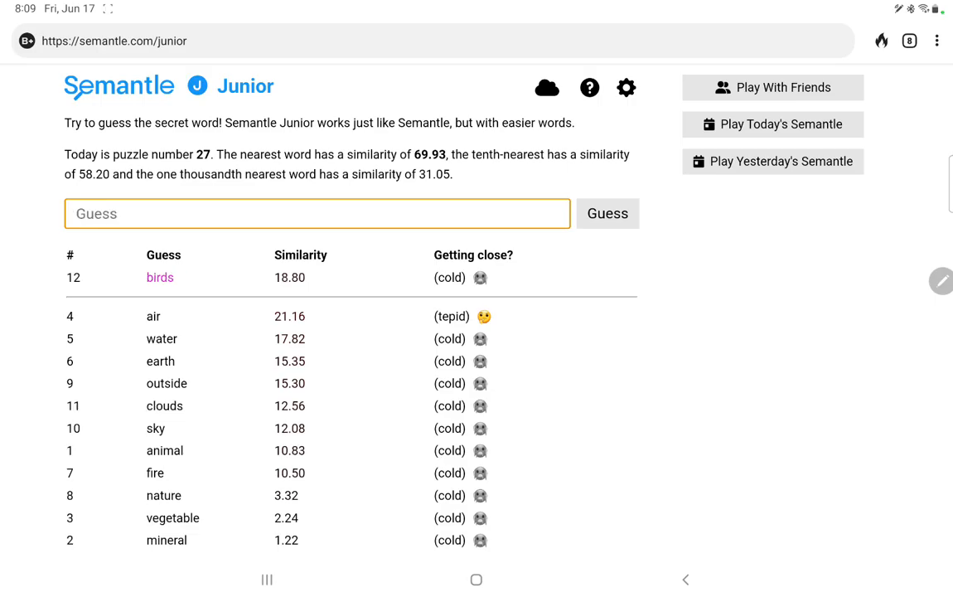
type("insects")
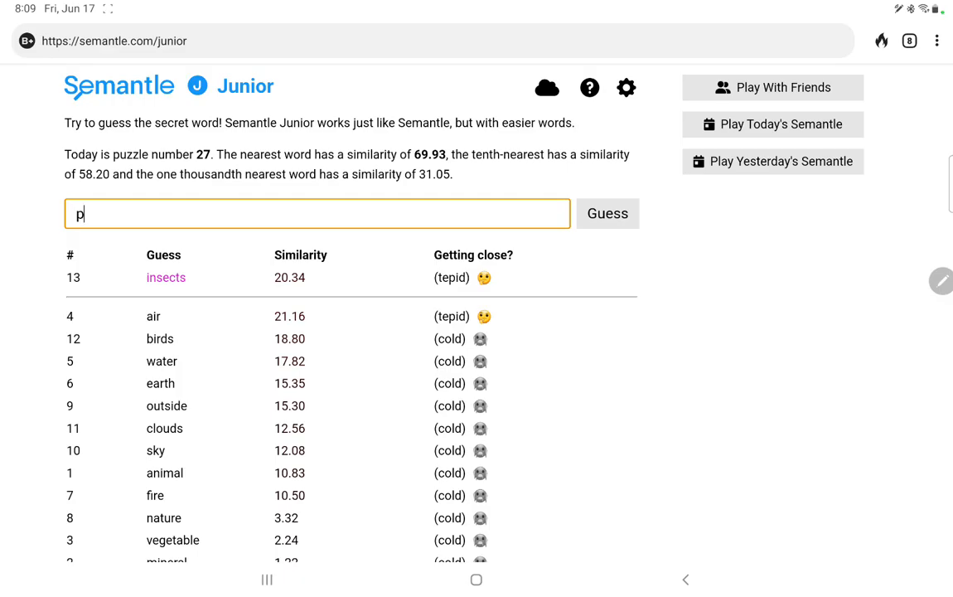
left_click(607, 212)
type("ca")
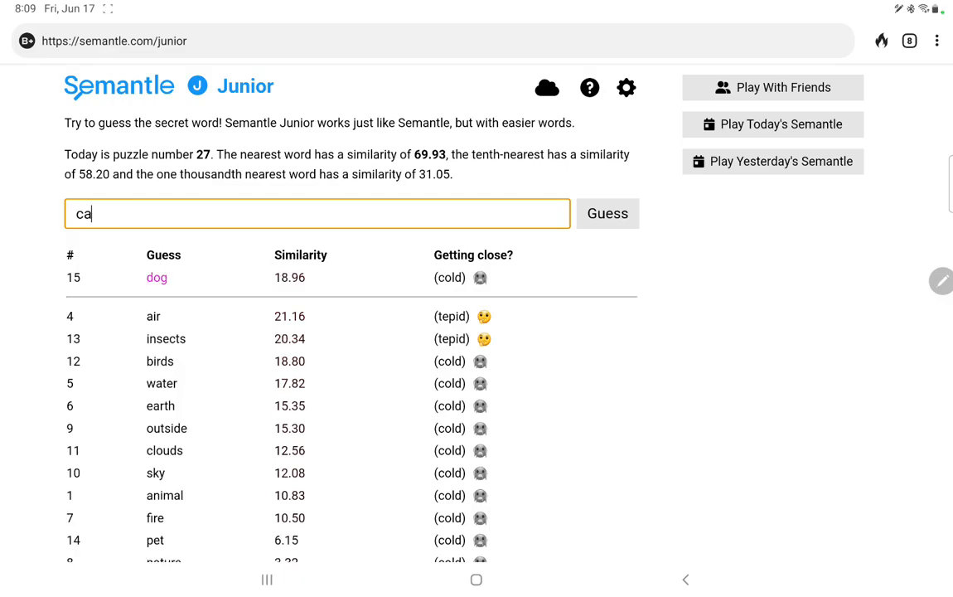
left_click(607, 212)
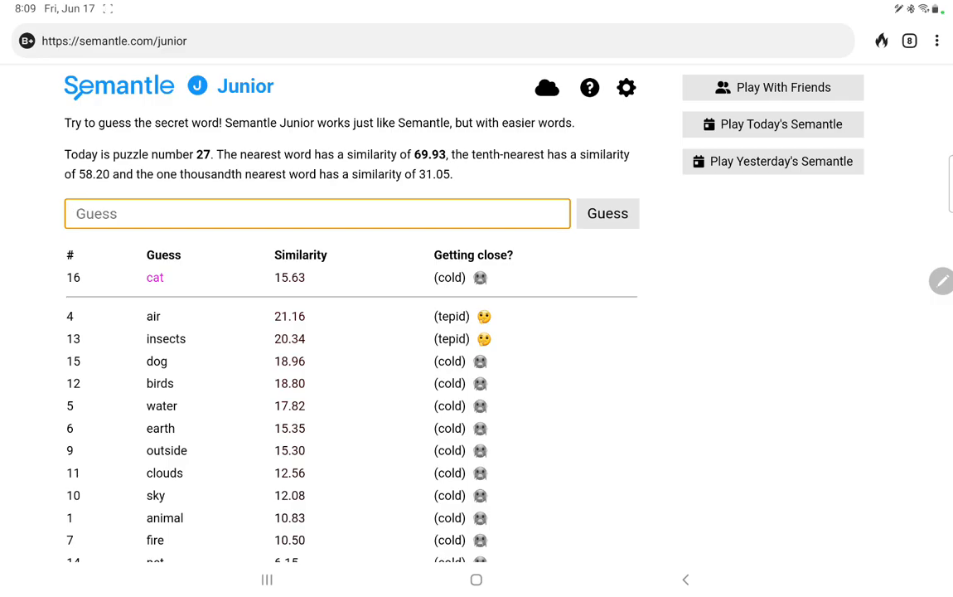
Guess fly, flea and butterfly.
type("fly")
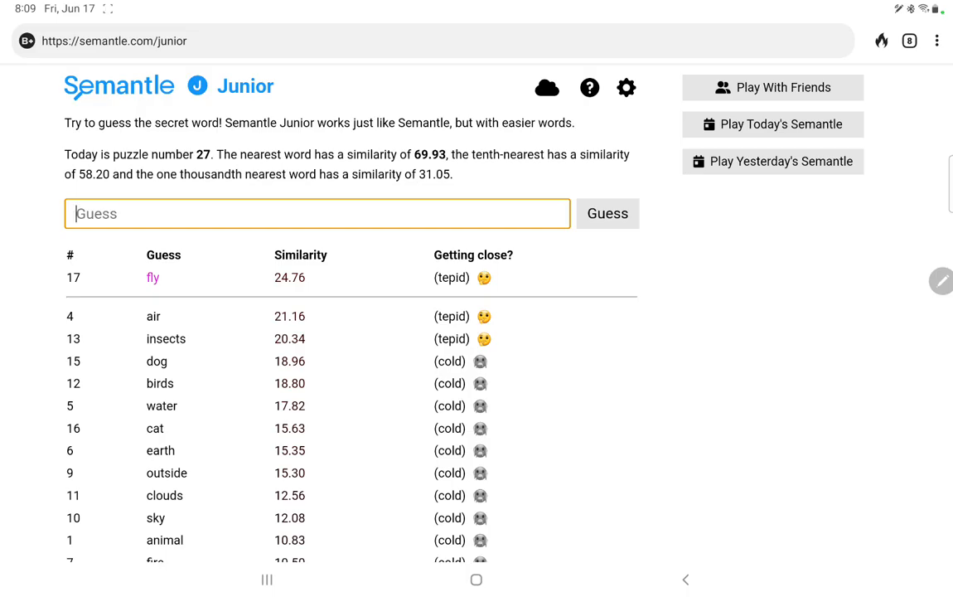
type("flea")
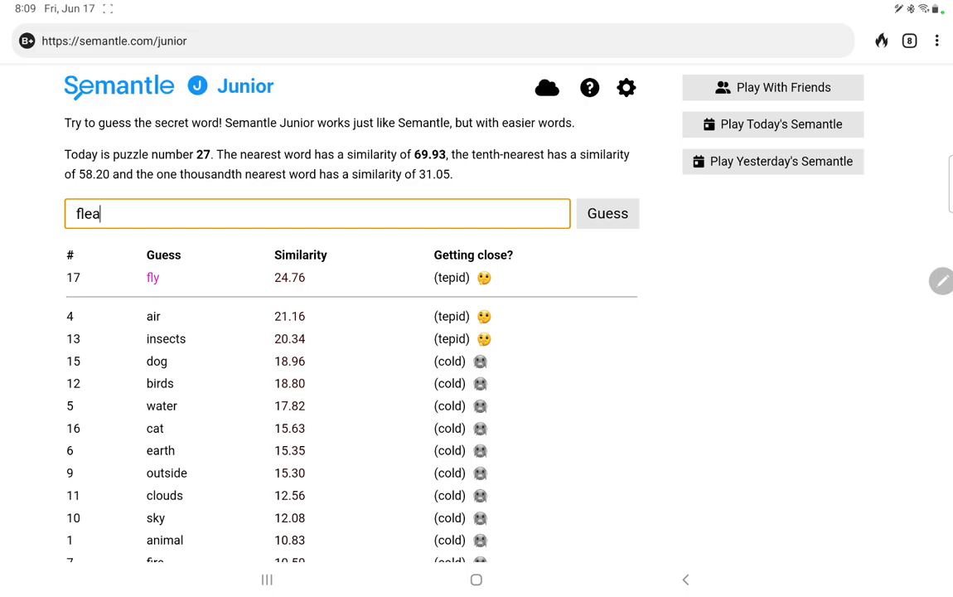
left_click(607, 212)
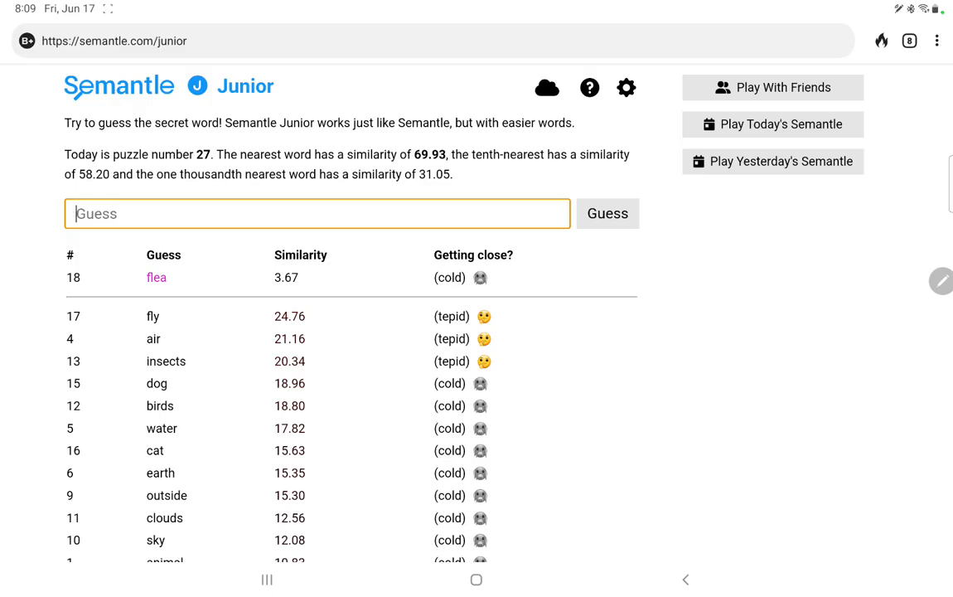
type("butterfly")
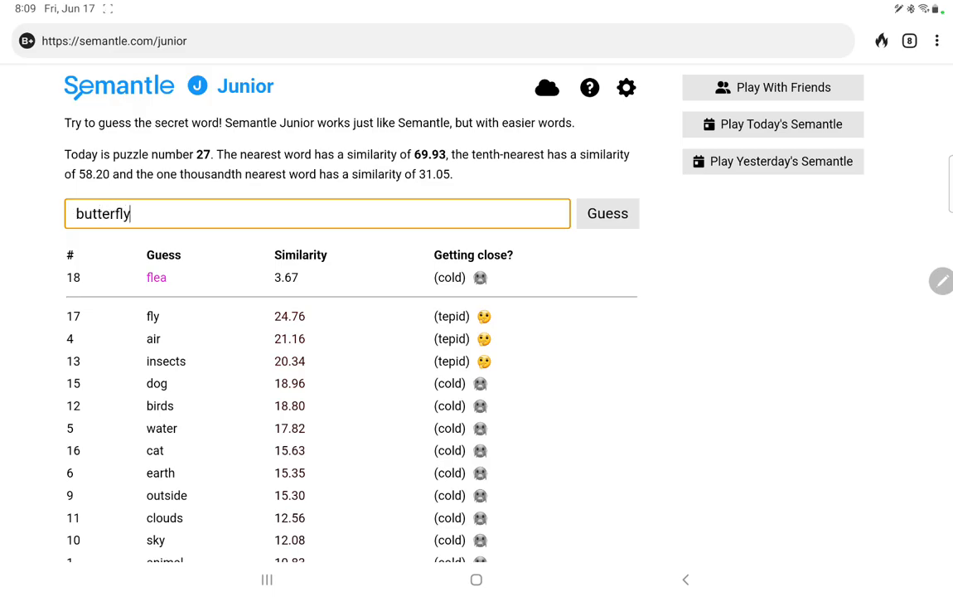
left_click(606, 212)
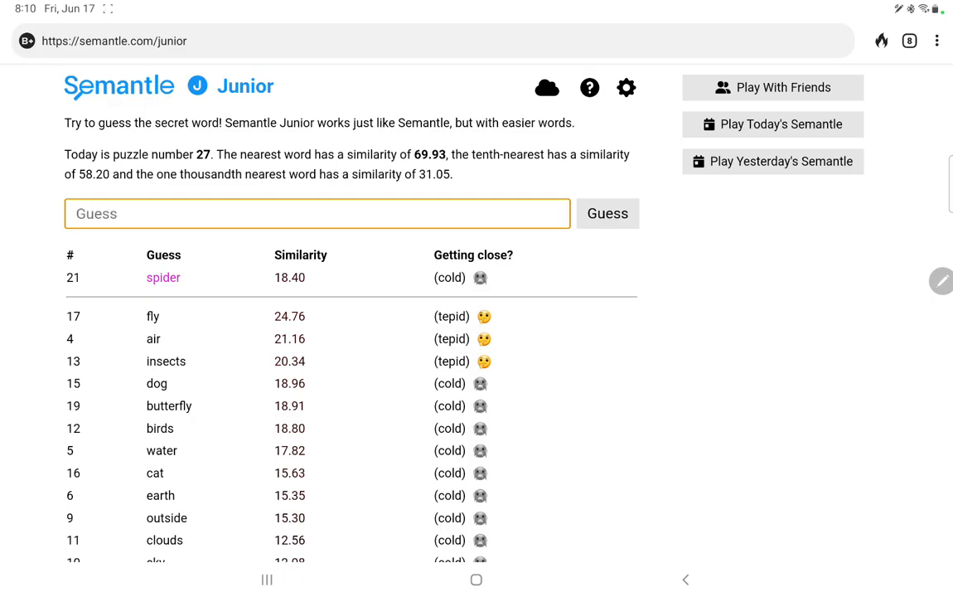
Guess yard (537/1000), garden, park, foot, acre and gallon.
type("yard")
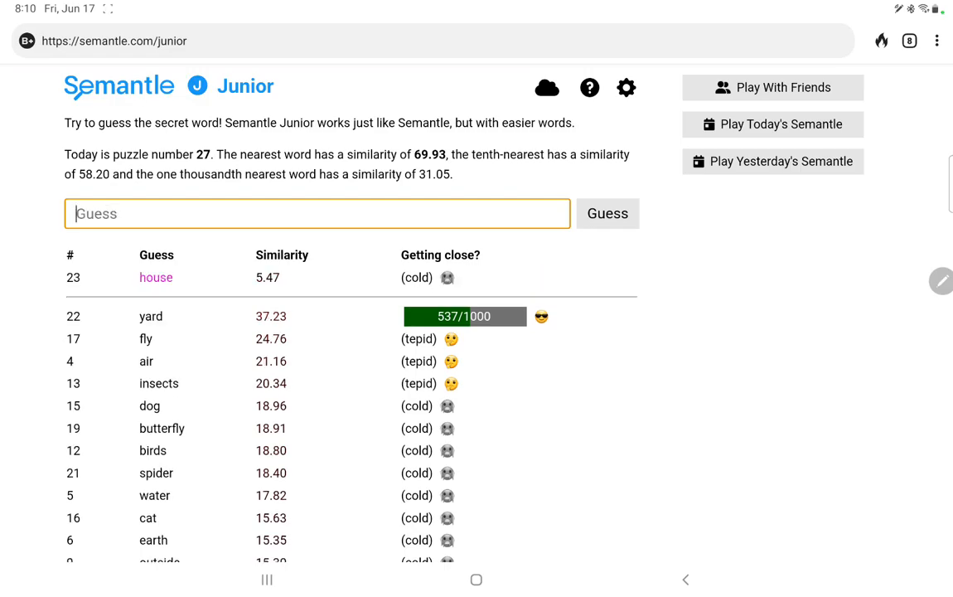
type("garden")
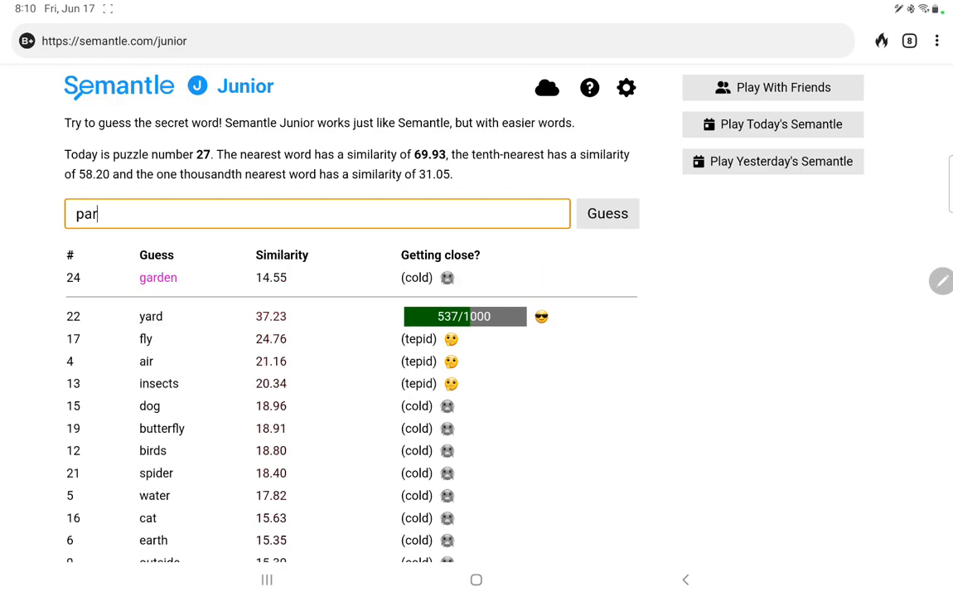
left_click(606, 212)
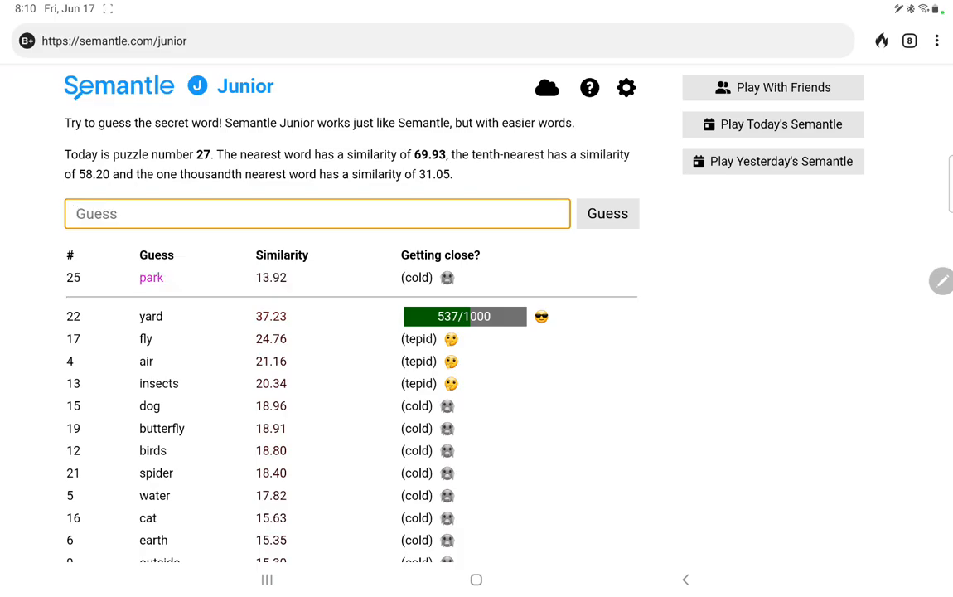
type("fo")
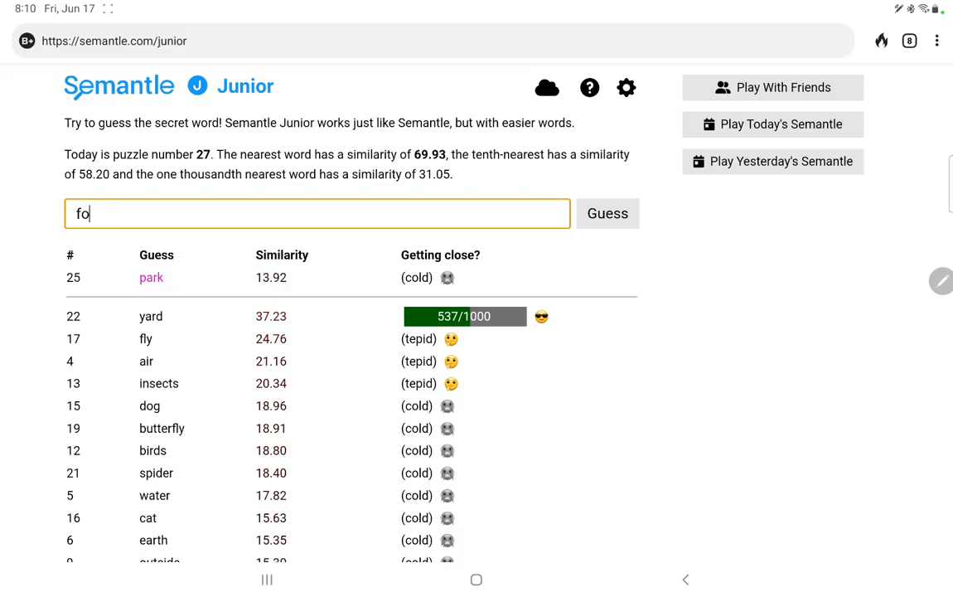
left_click(606, 212)
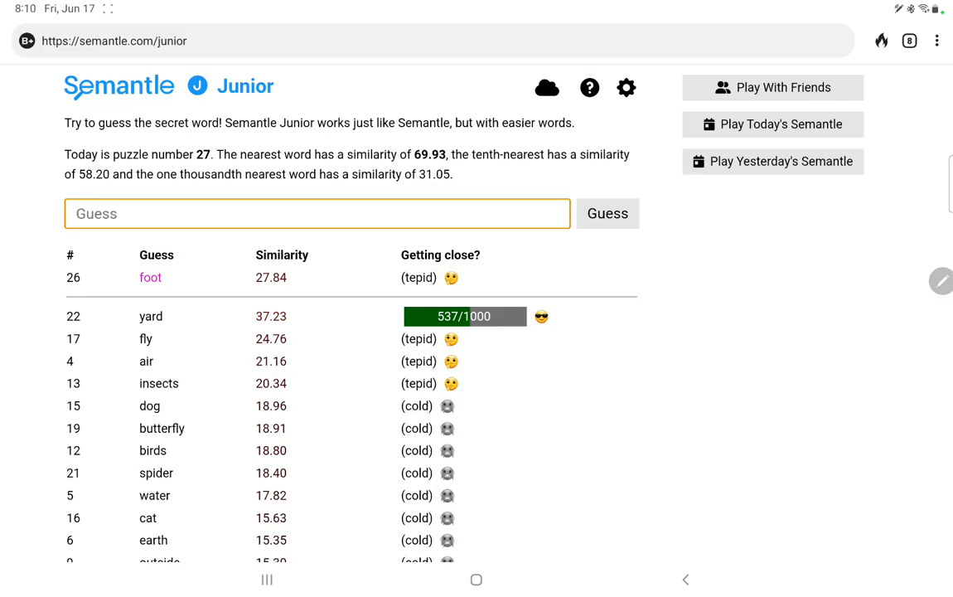
left_click(317, 214)
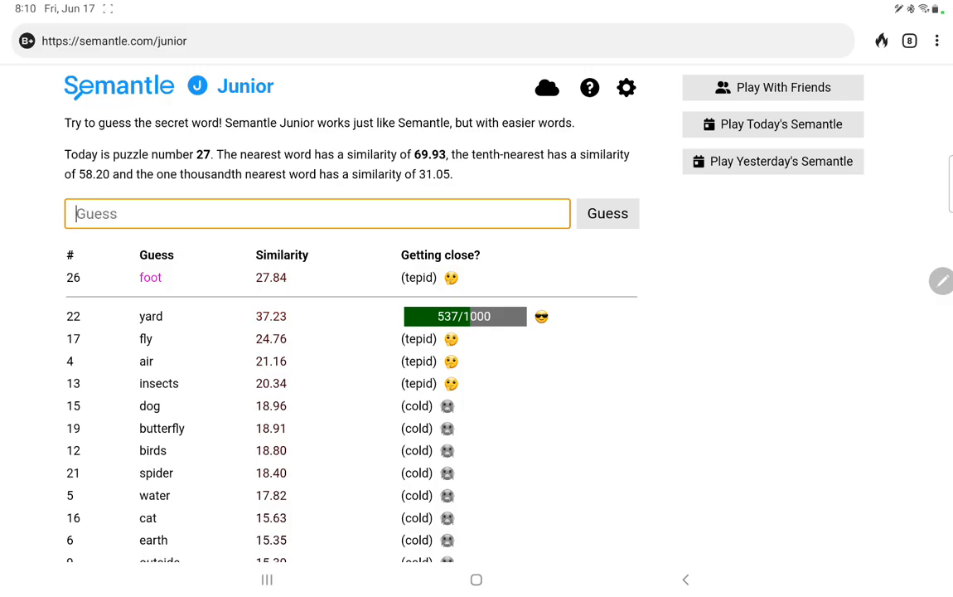
left_click(607, 212)
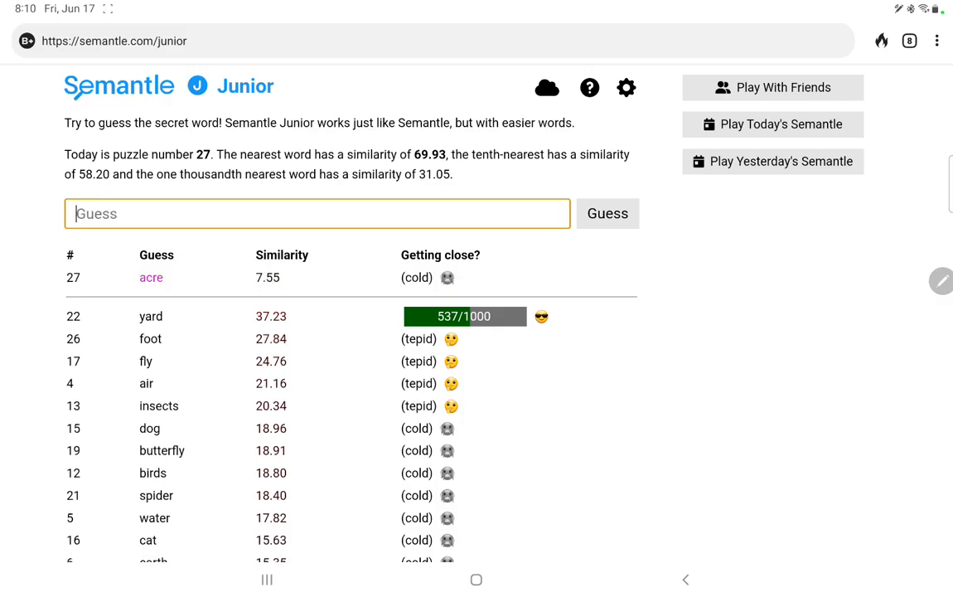
type("gallon")
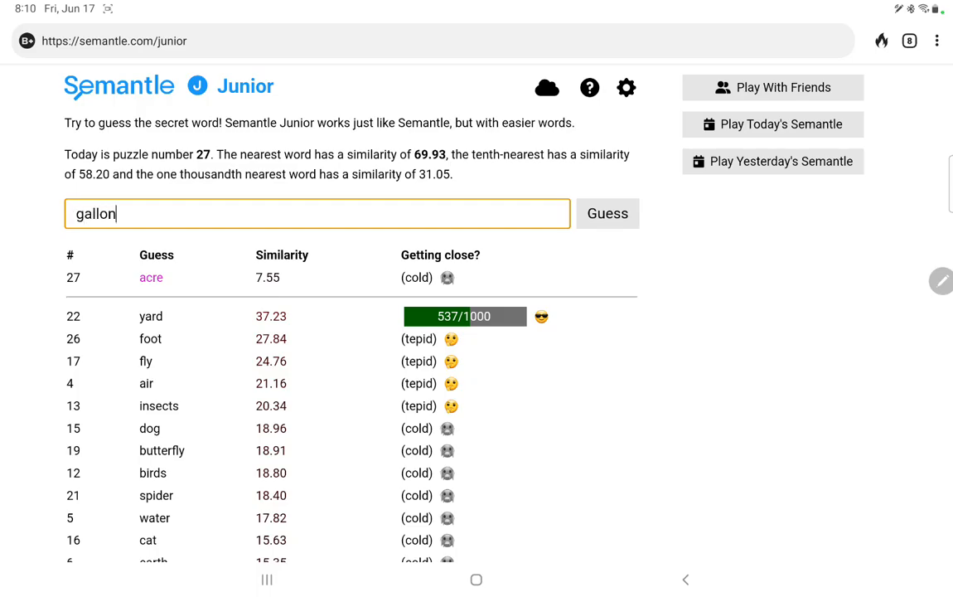
left_click(606, 212)
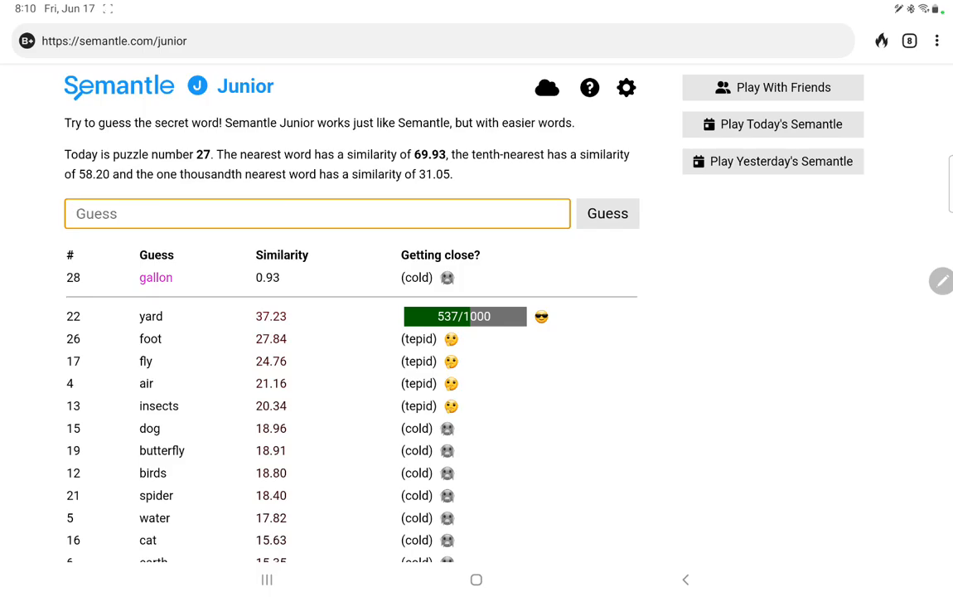
Guess yards (781/1000), yardage (829/1000), yardarm, golf and mileage.
type("yards")
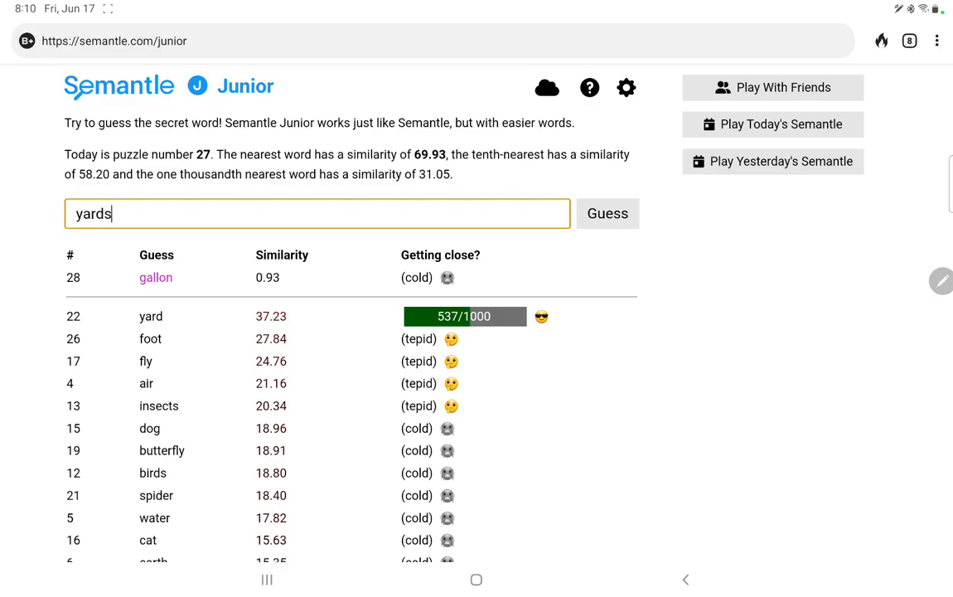
left_click(606, 212)
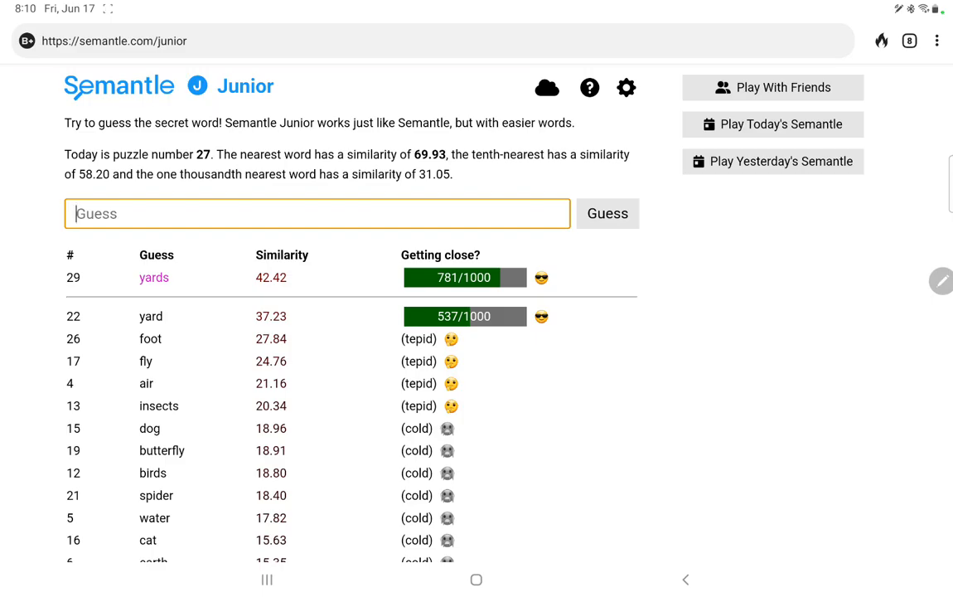
type("yardage")
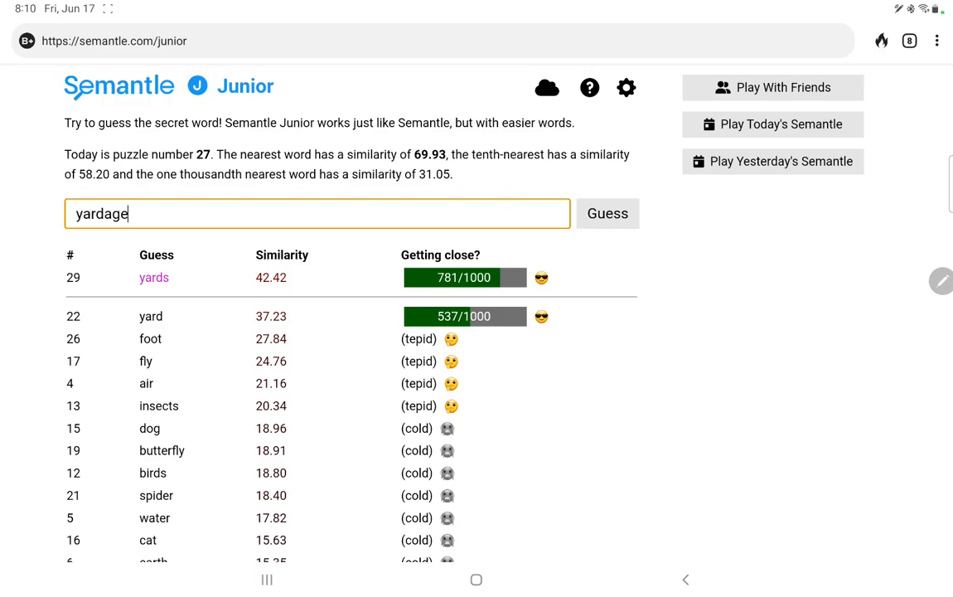
left_click(607, 212)
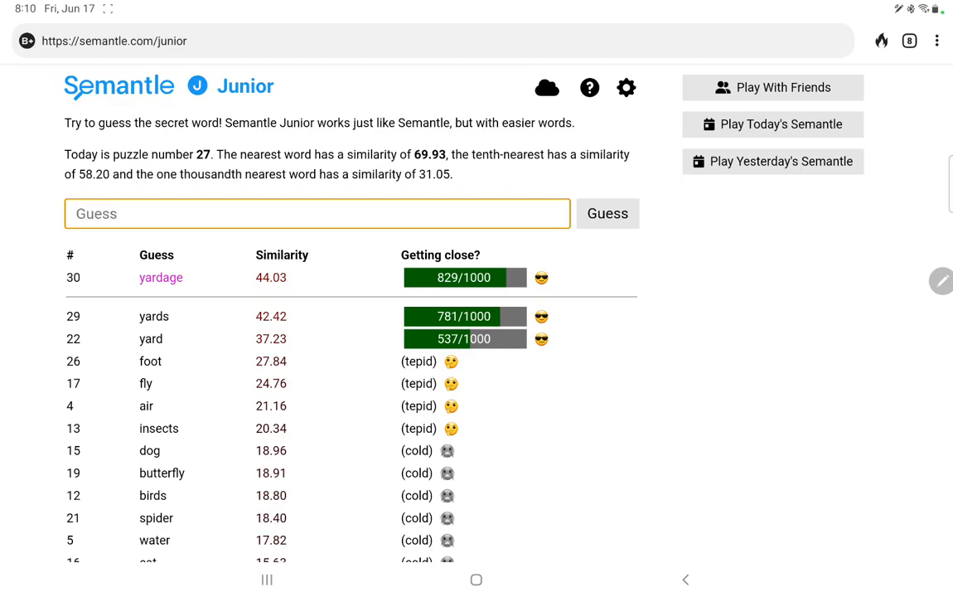
left_click(607, 212)
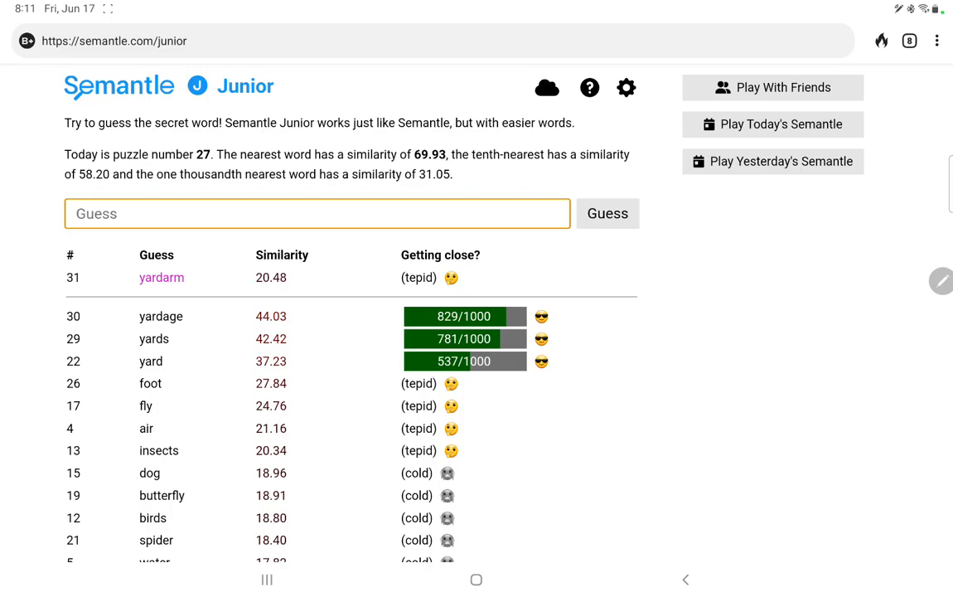
type("g")
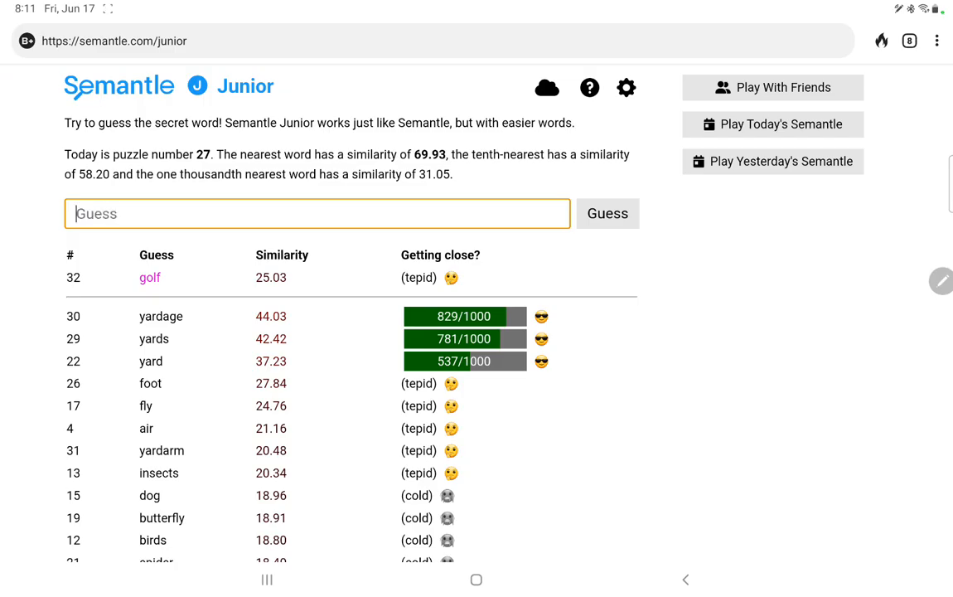
type("m")
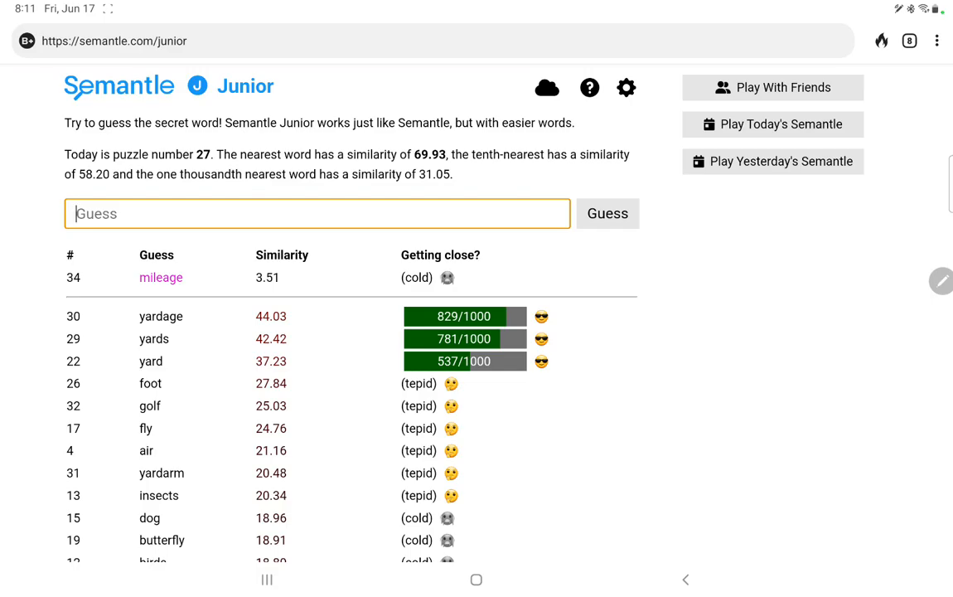
Guess distance, inches, measure, drop and yarn on Junior puzzle 27.
type("d")
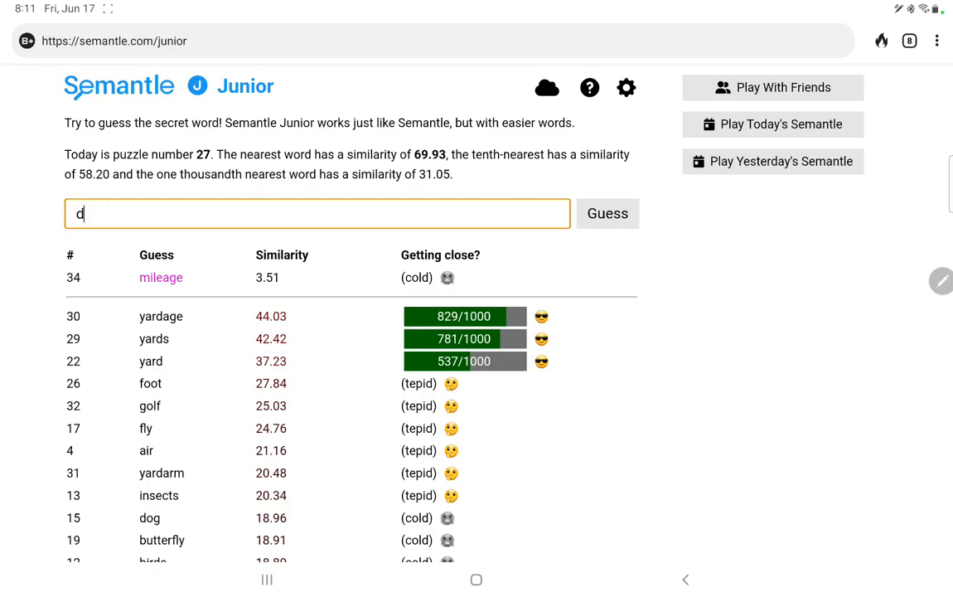
type("ista")
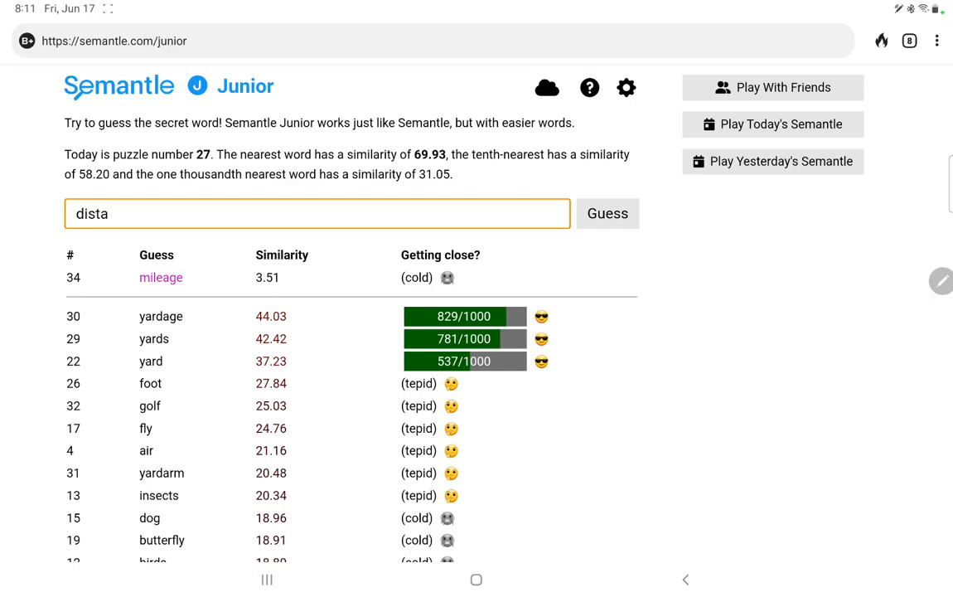
left_click(607, 213)
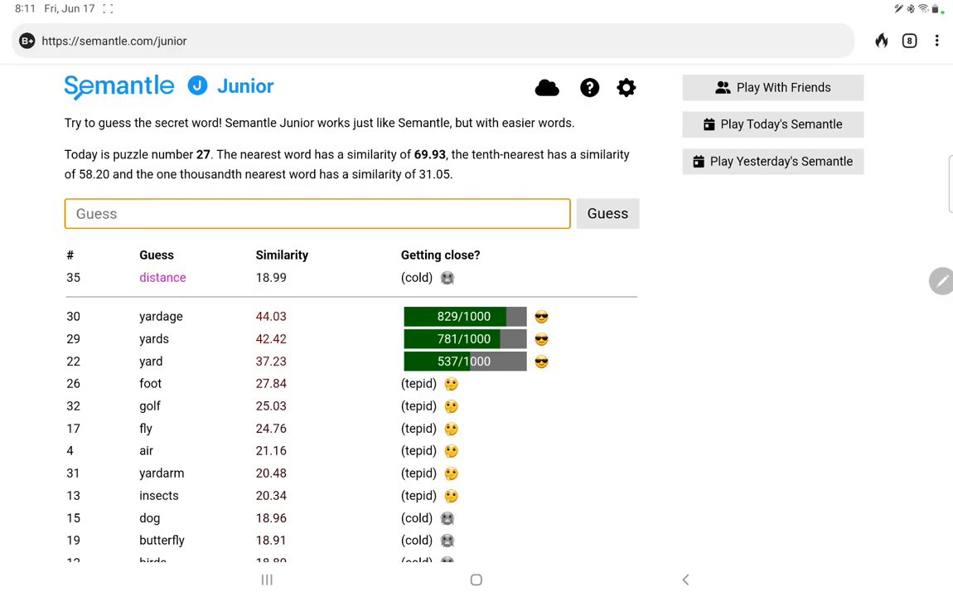
type("in")
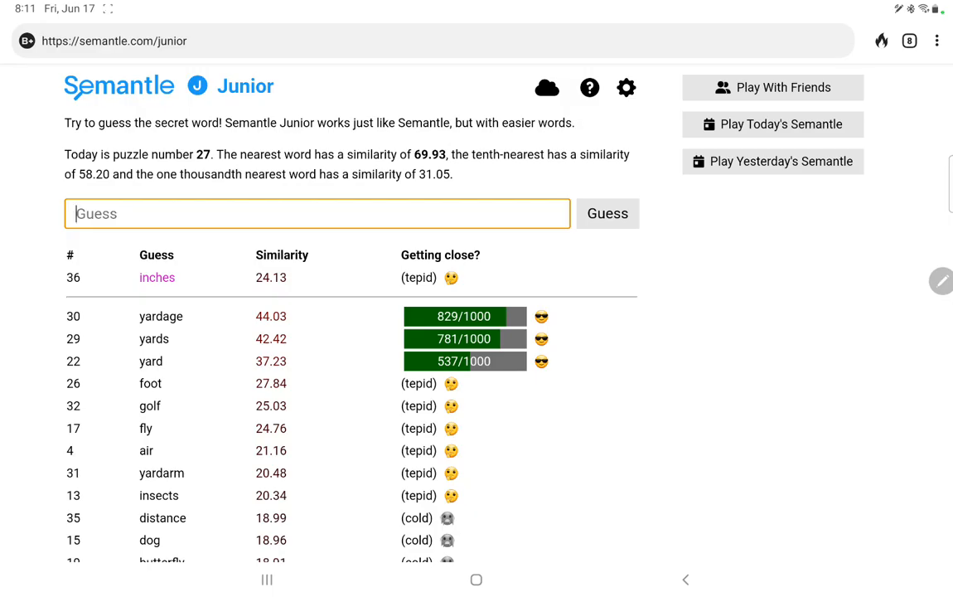
type("me")
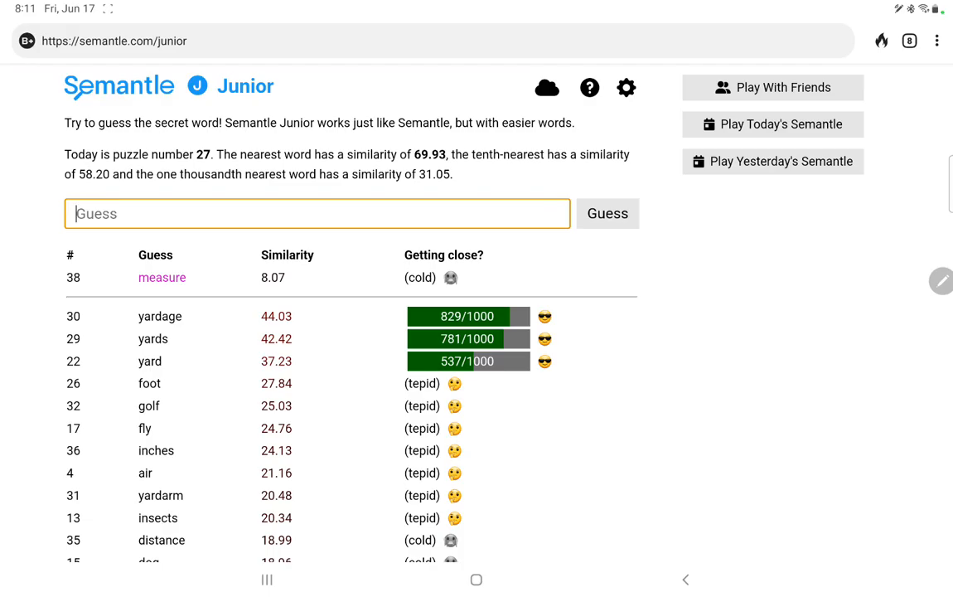
type("drop")
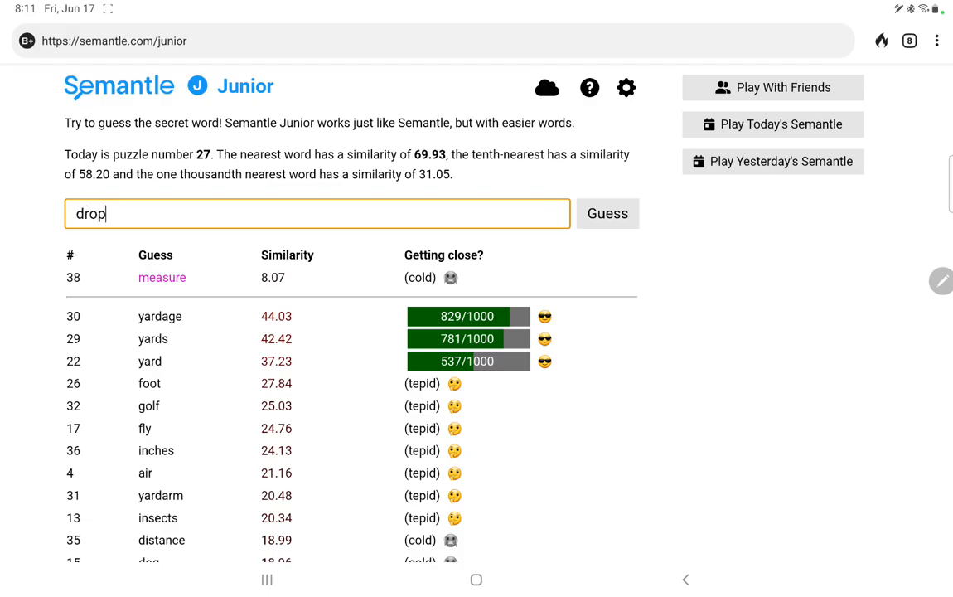
left_click(606, 212)
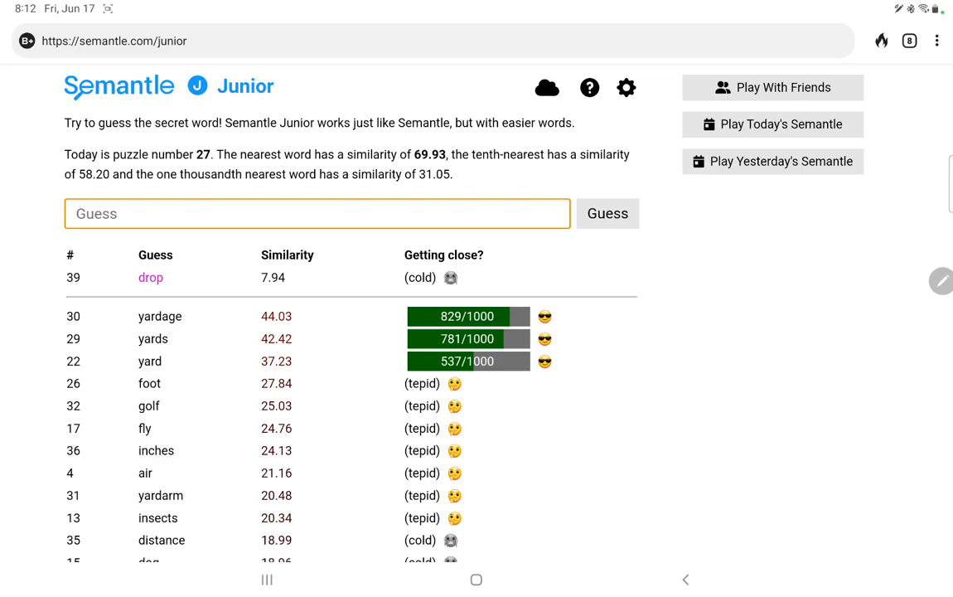
type("yarn")
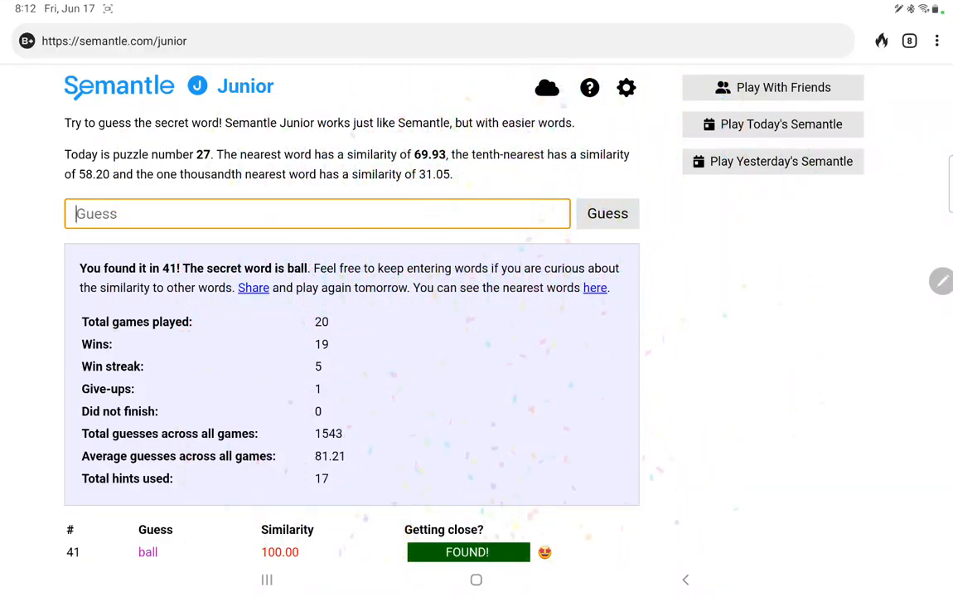
Scroll down the solved summary showing ball found in 41 and the win statistics.
scroll("down", 3)
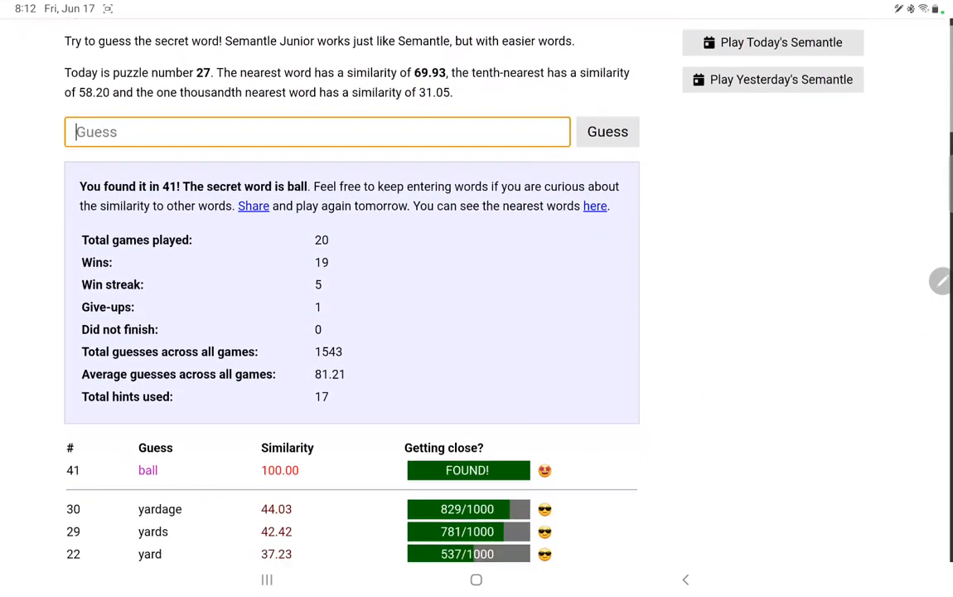
scroll("down", 3)
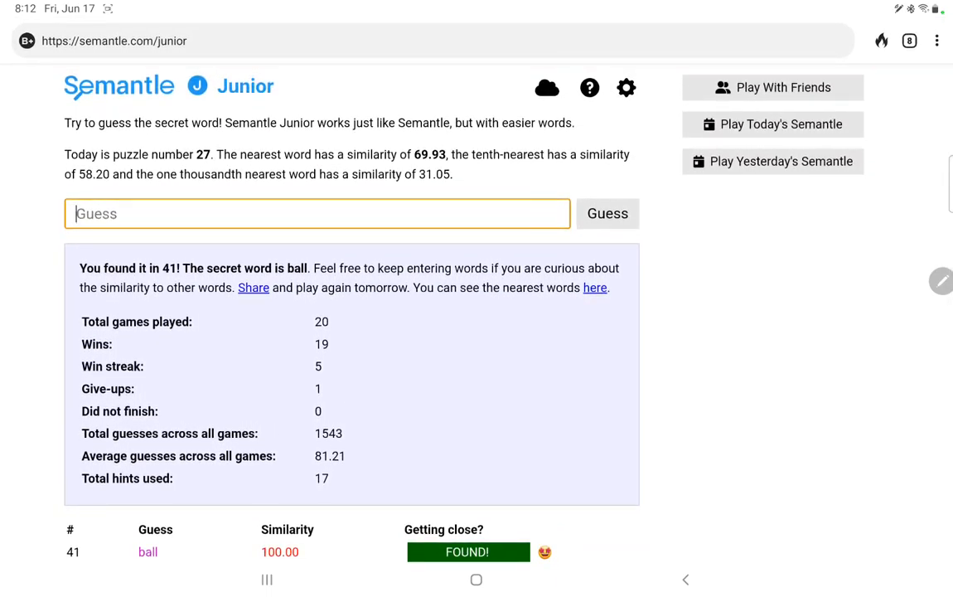
Open the nearest words to ball and scroll from balls downward.
left_click(593, 288)
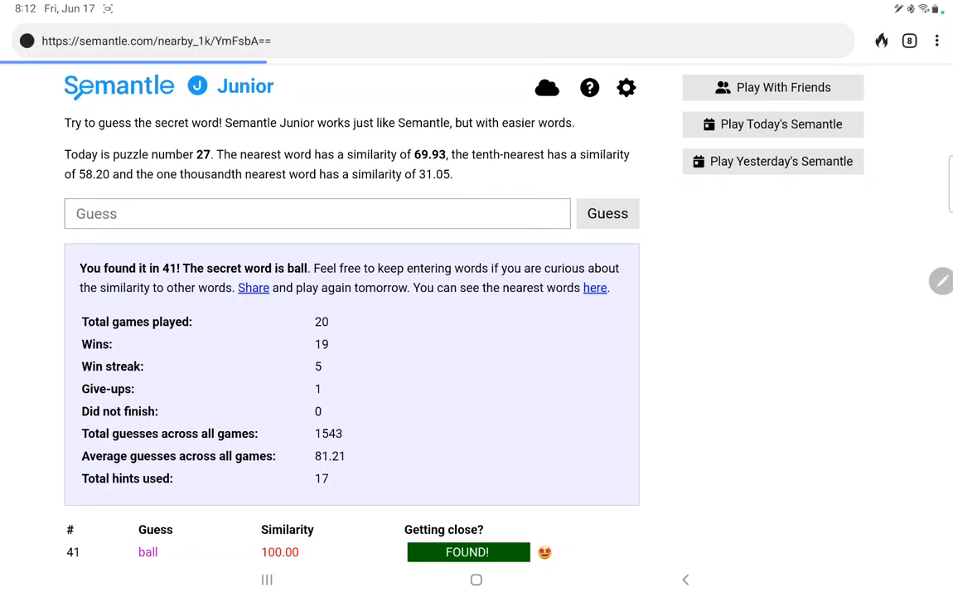
left_click(593, 288)
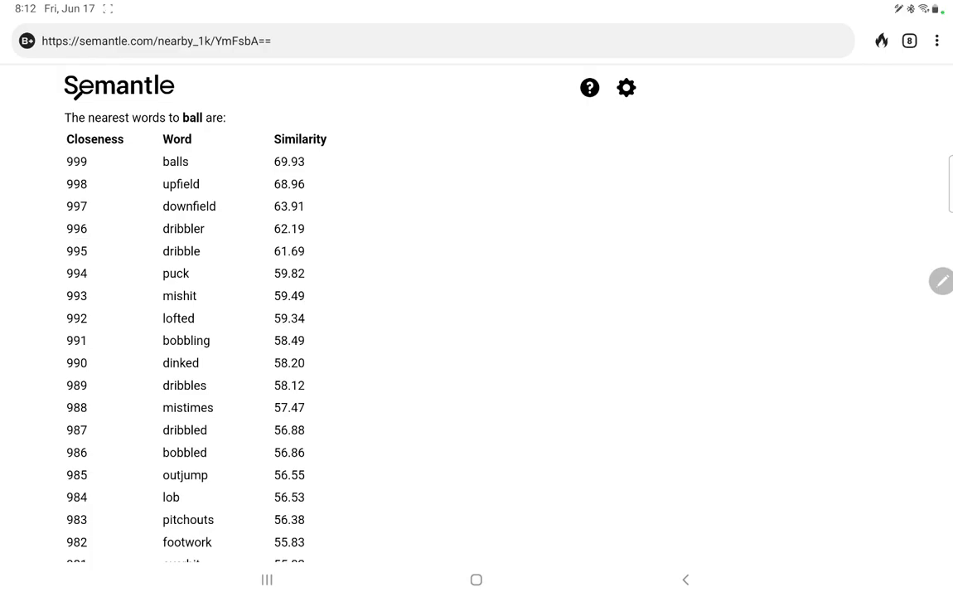
scroll("down", 3)
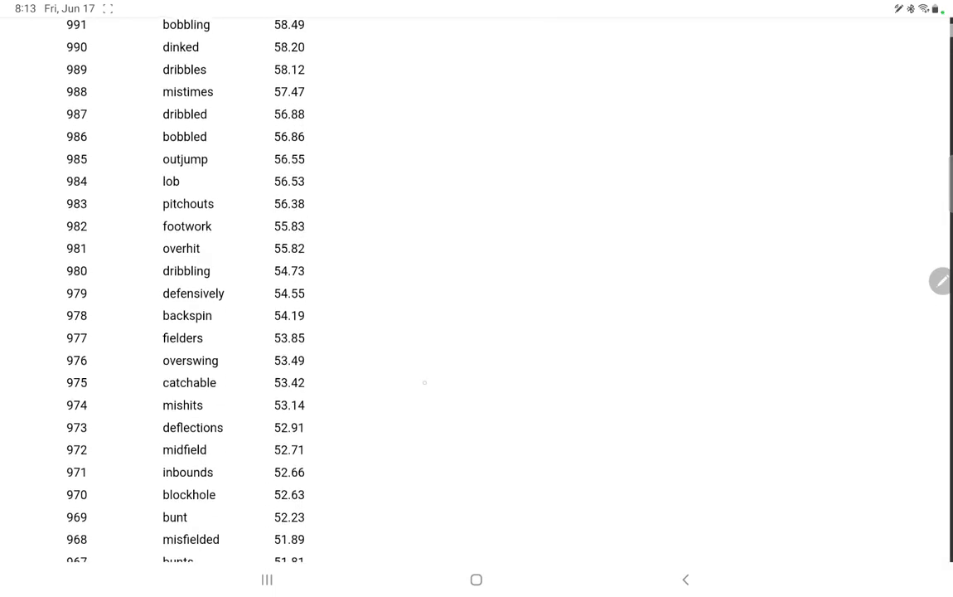
scroll("down", 3)
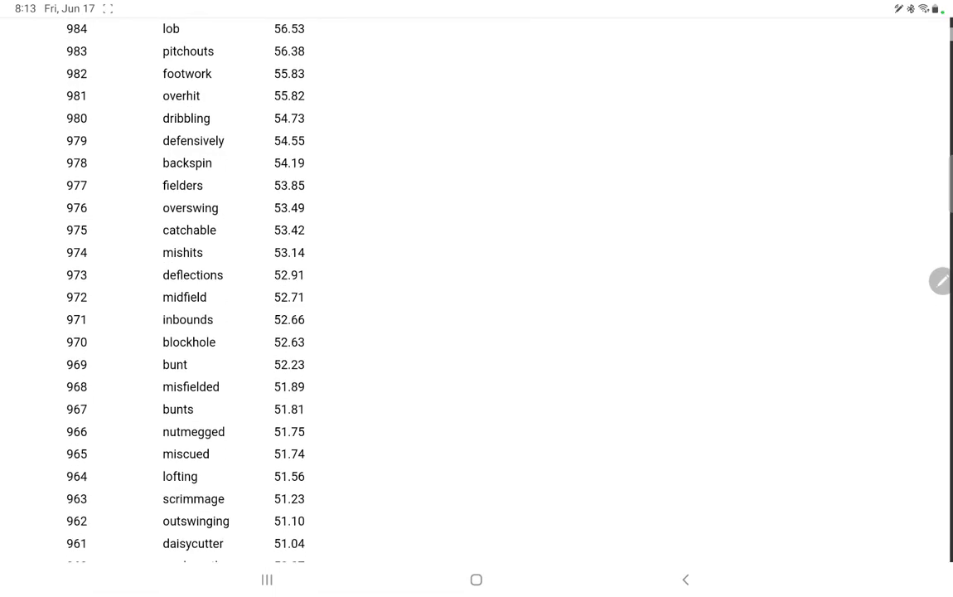
scroll("down", 3)
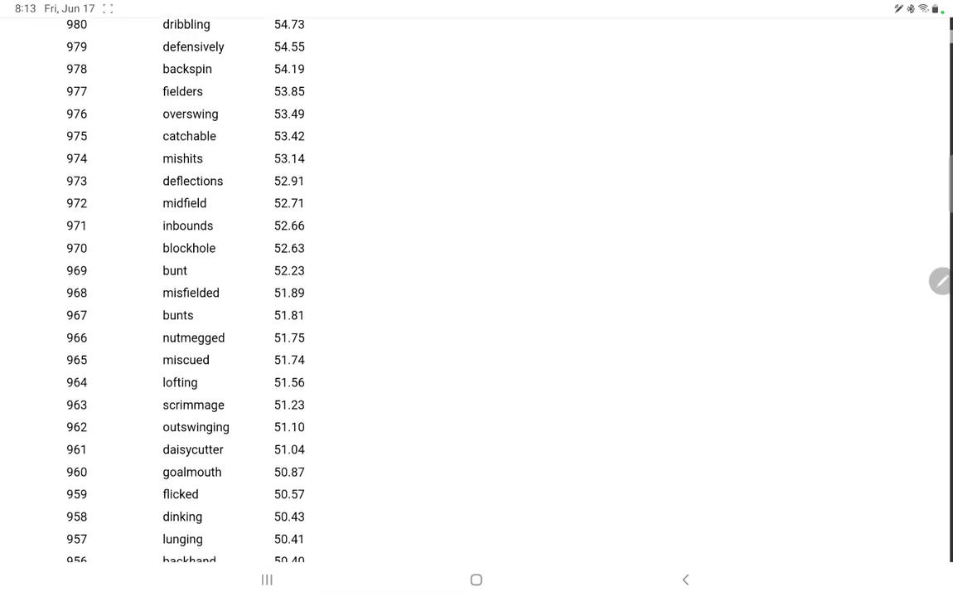
scroll("down", 3)
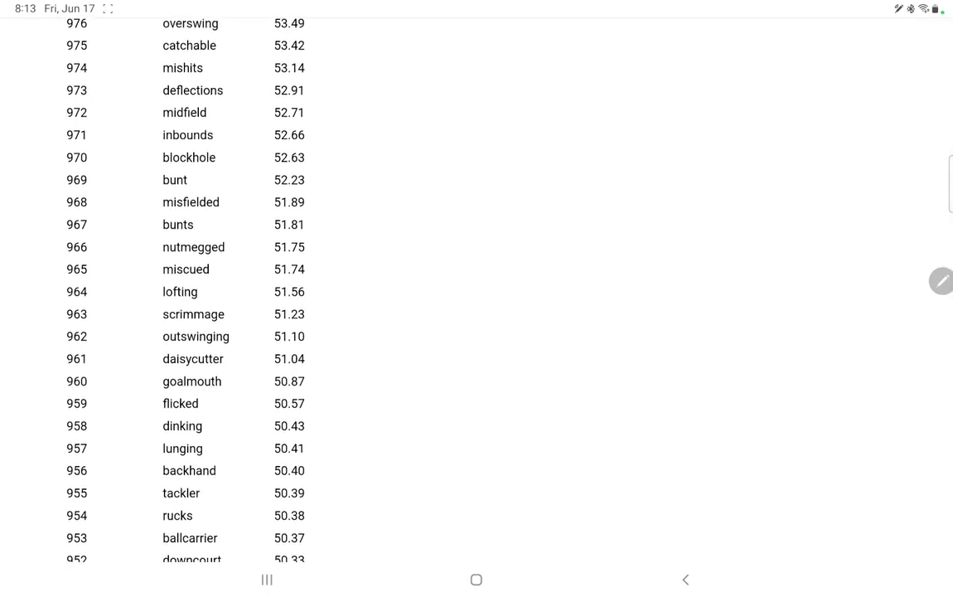
Keep scrolling the nearest-words list down to ranks around 930–976.
scroll("down", 3)
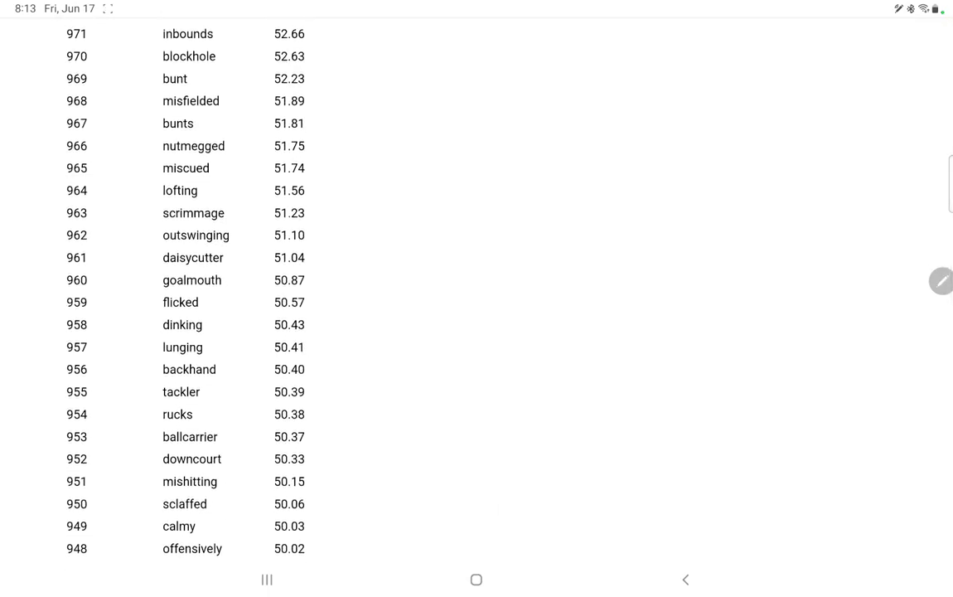
scroll("down", 3)
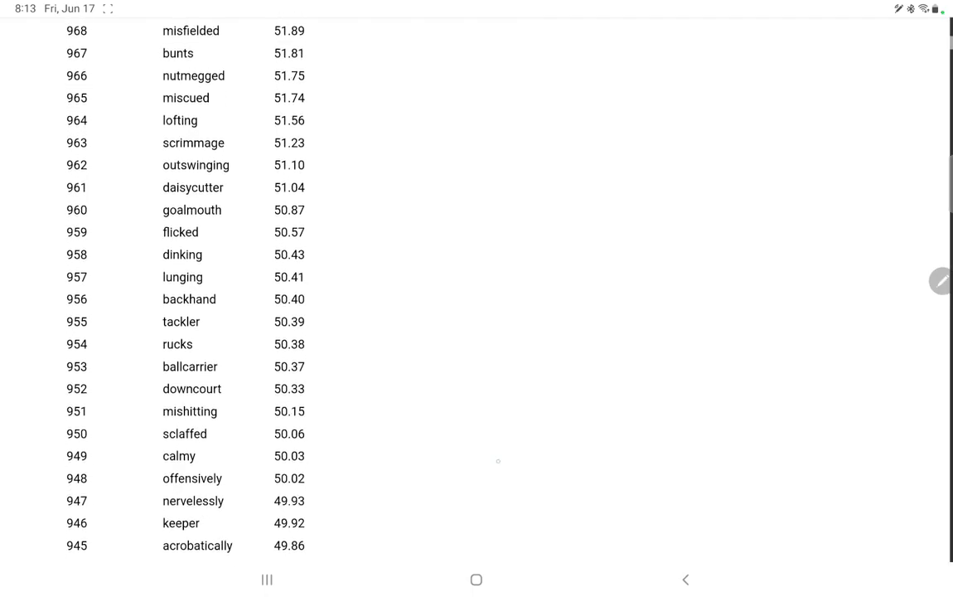
scroll("down", 3)
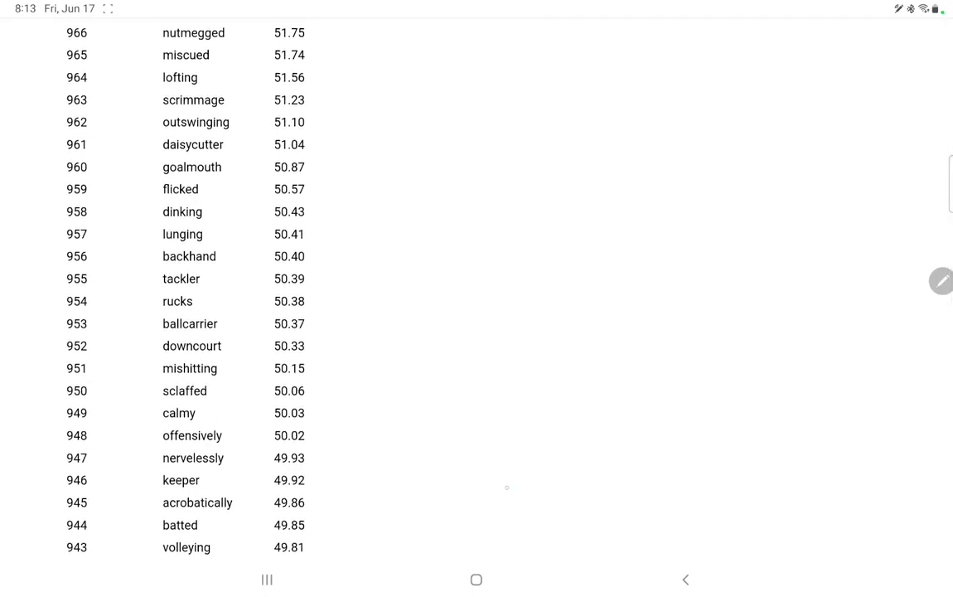
scroll("down", 3)
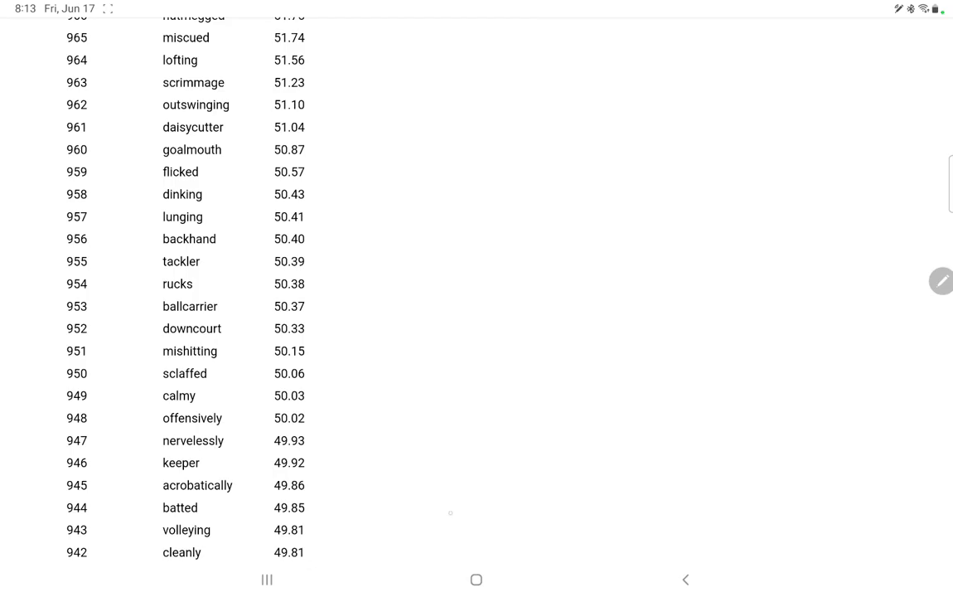
scroll("down", 3)
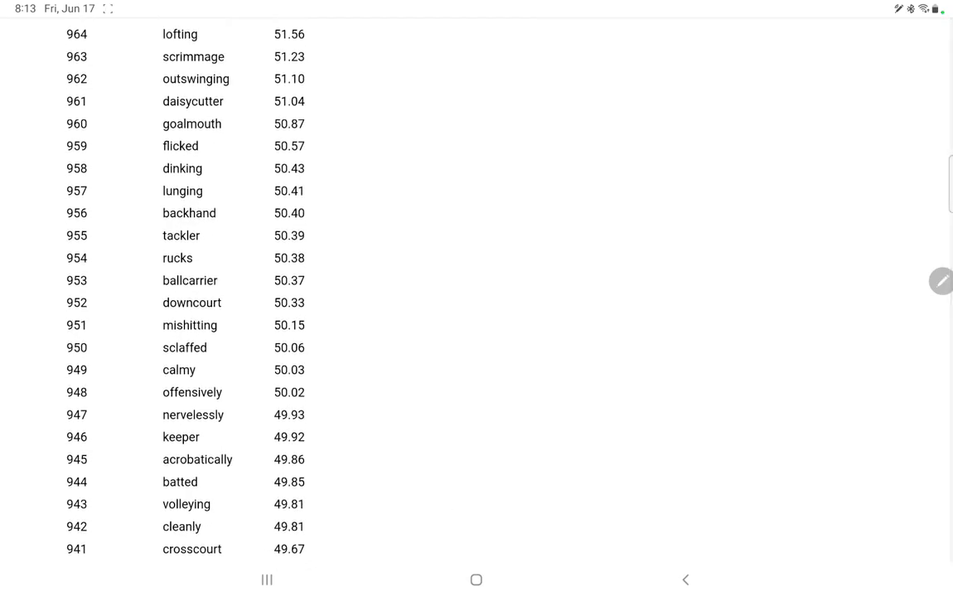
scroll("down", 3)
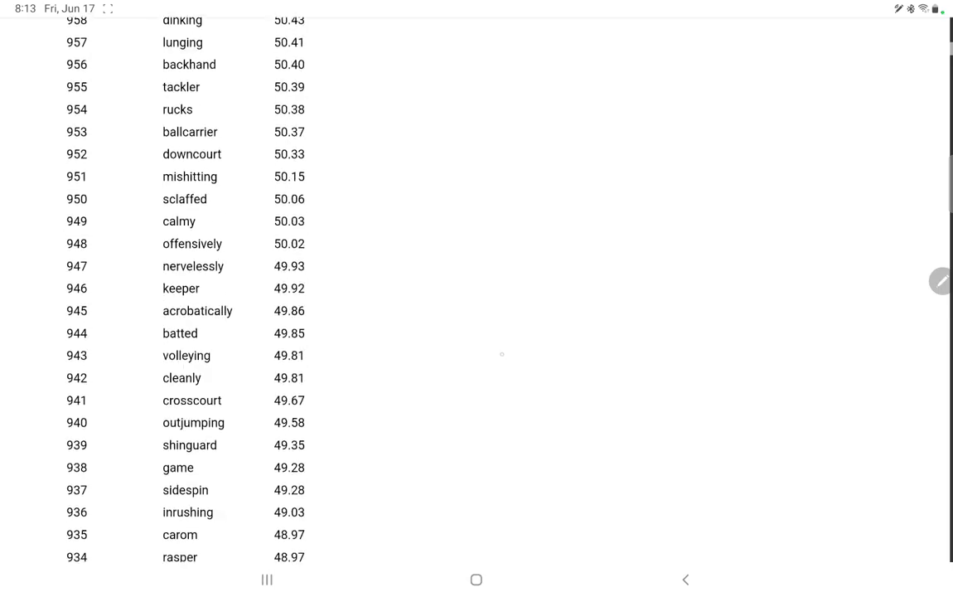
scroll("down", 3)
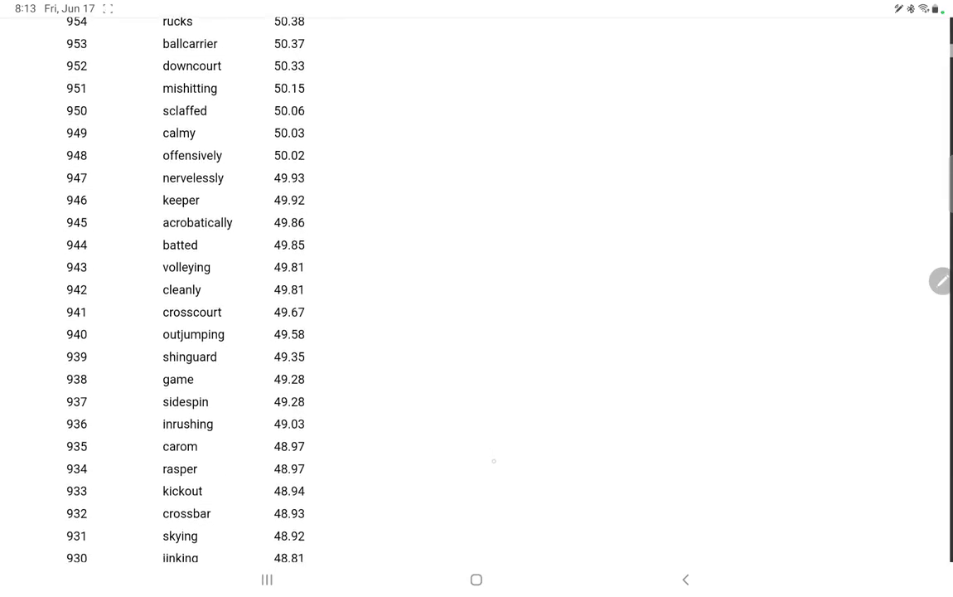